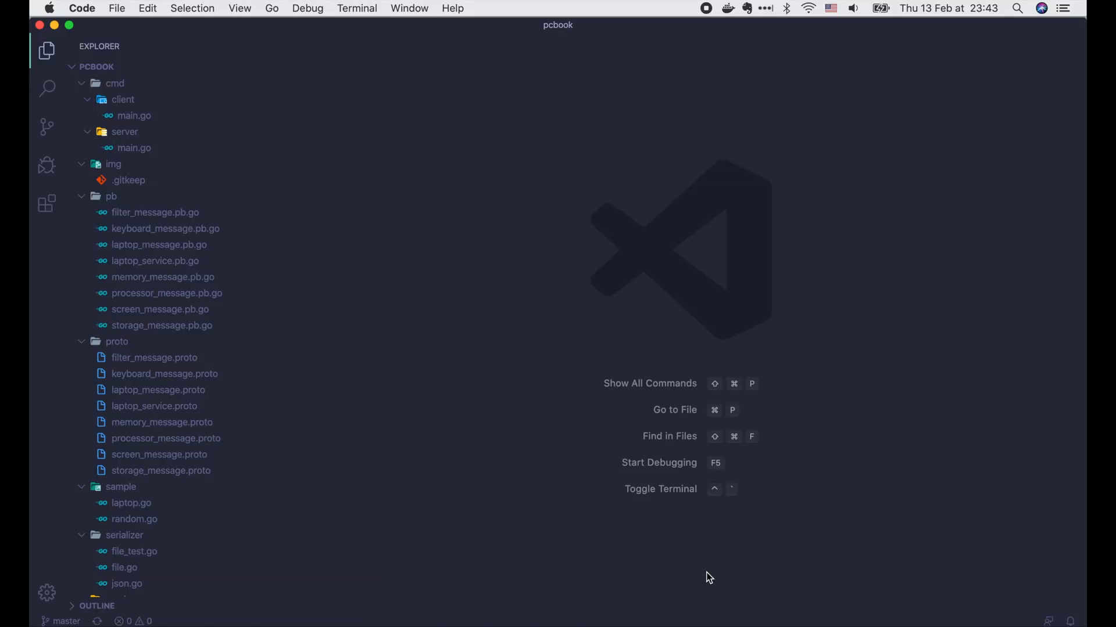
In laptop_service.proto, add a RateLaptopRequest message with a string laptop_id field after UploadImageResponse.
left_click(154, 407)
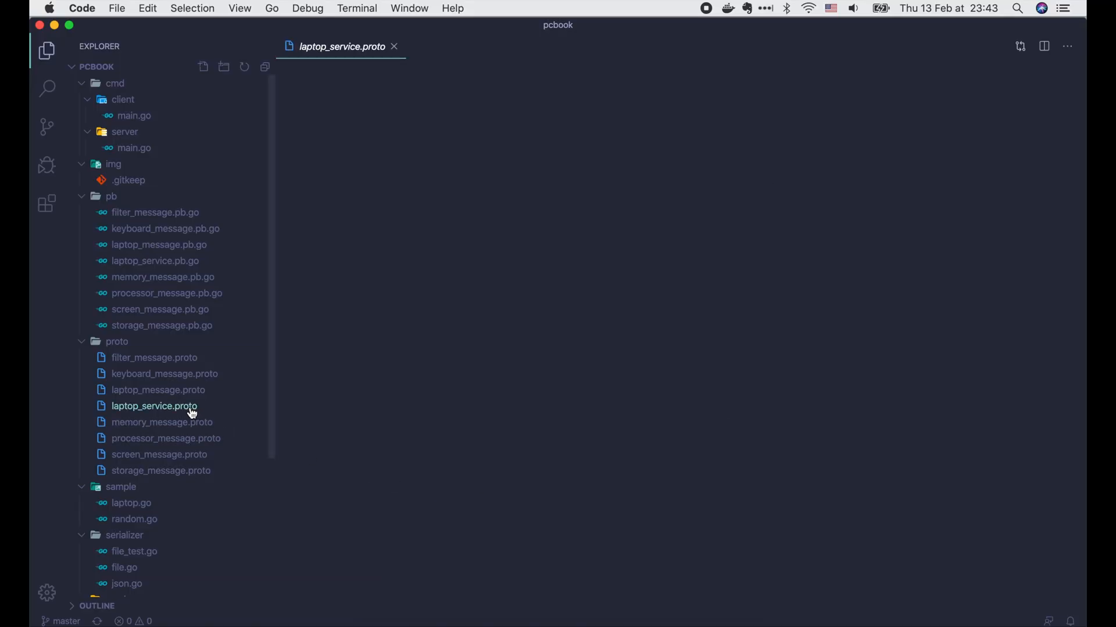
left_click(153, 407)
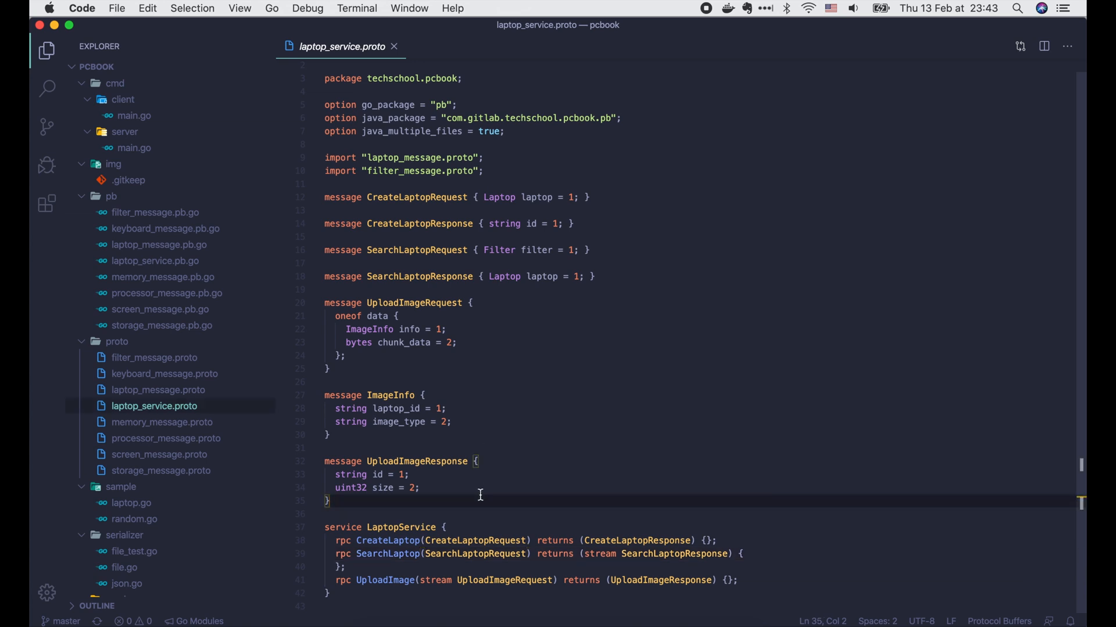
type("mes")
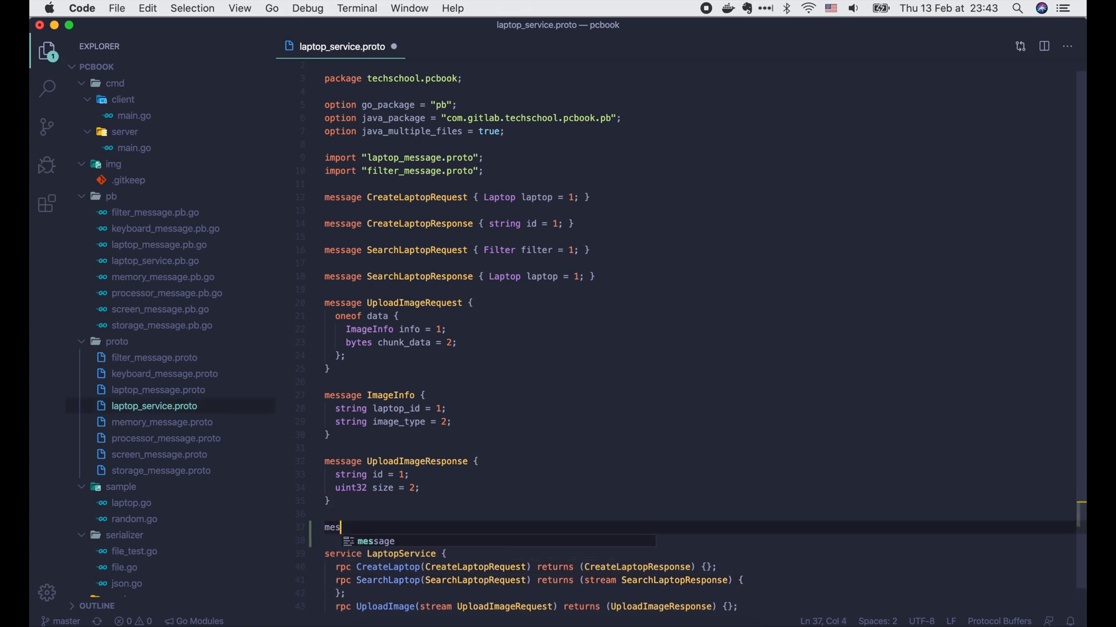
type("sage RateLapto")
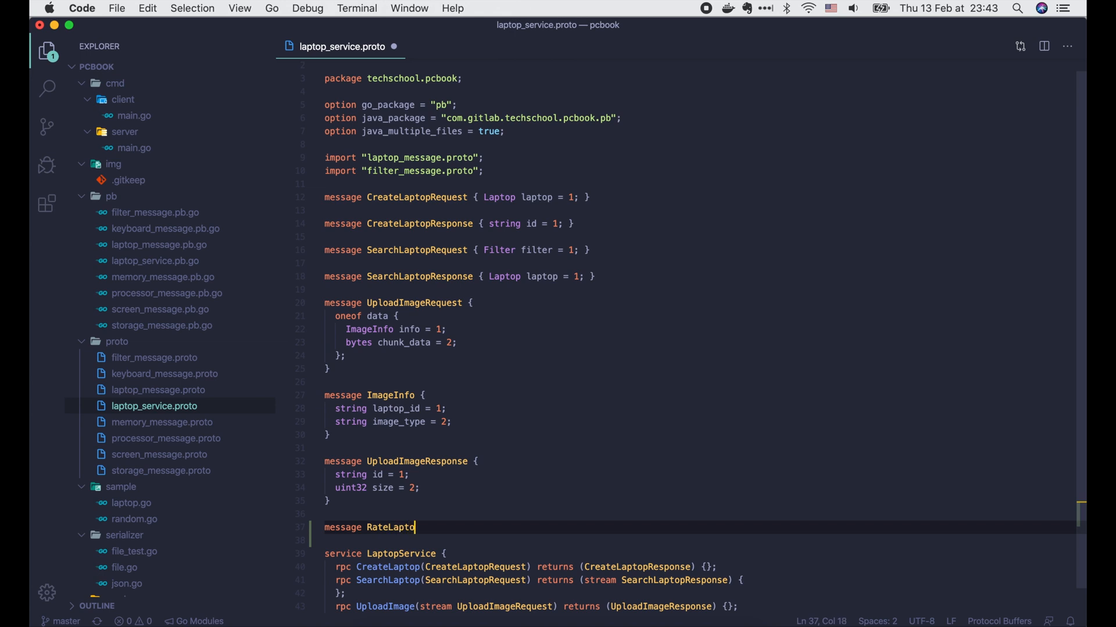
type("pRequest {")
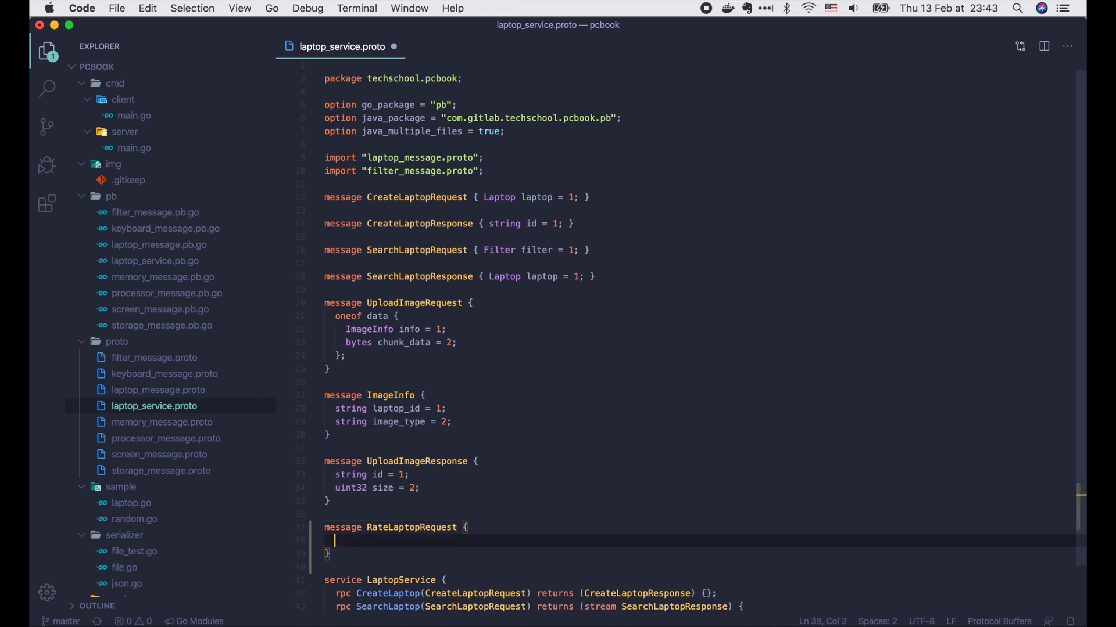
type("string laptop_id = 1;")
type("double score = 2;")
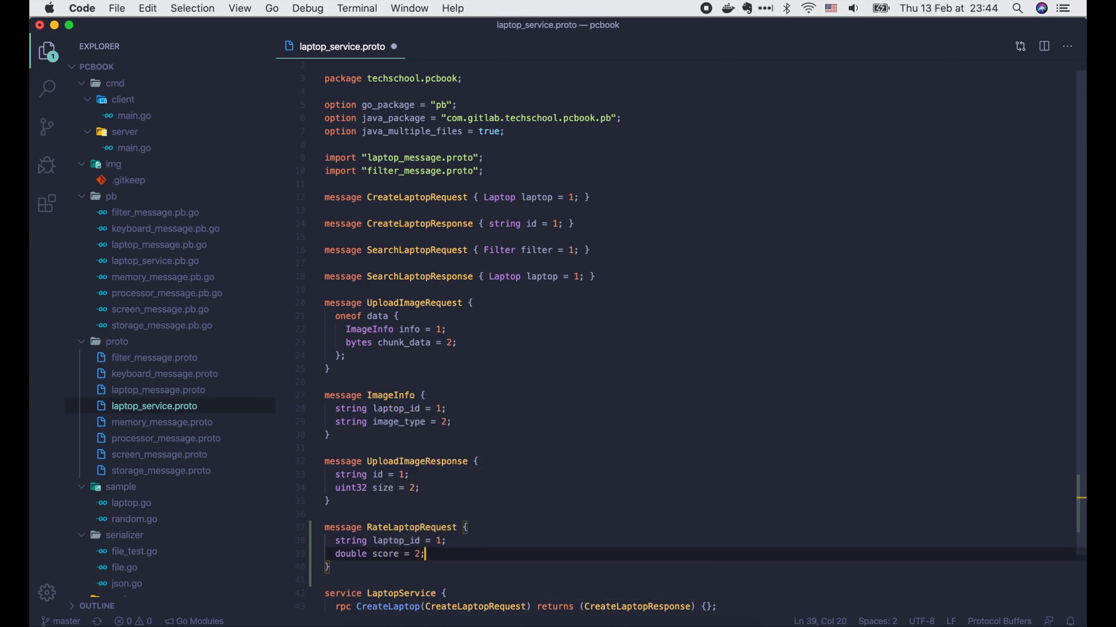
Add a RateLaptopResponse message with uint32 rated_count = 2 and average_score = 3.
type("me")
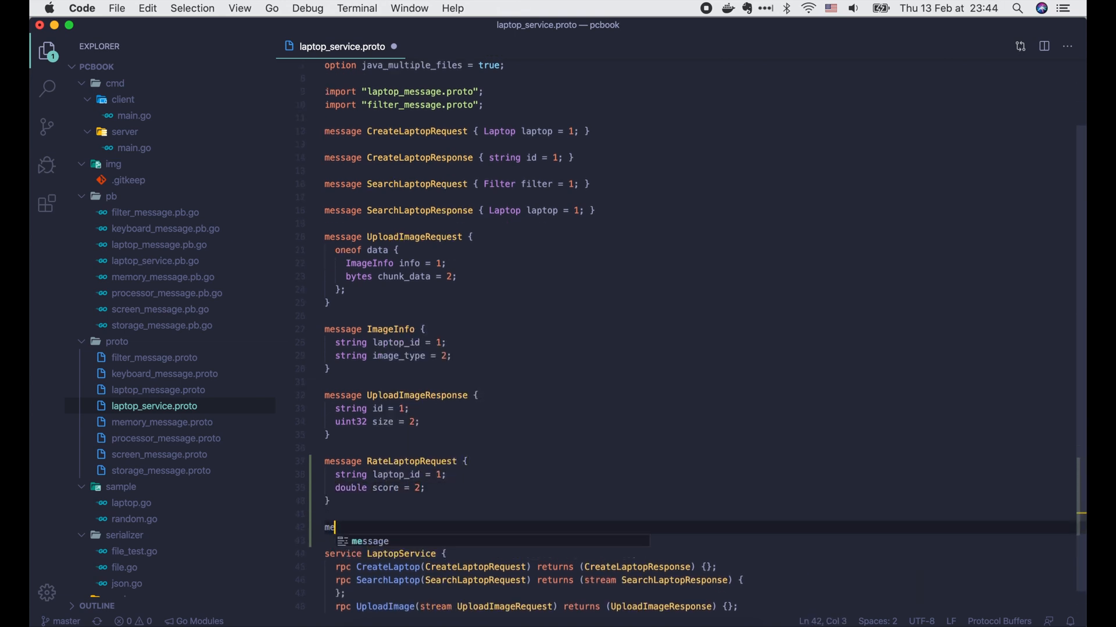
type("ssage RateLaptopResponse {")
type("string laptop_id = 1;")
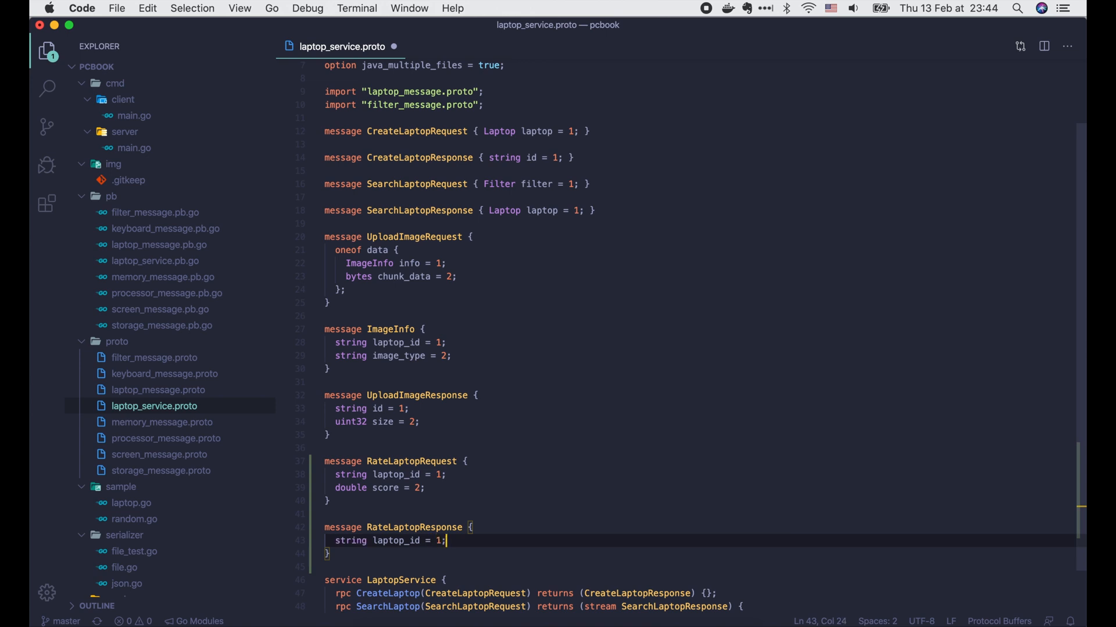
type("uint32 rat")
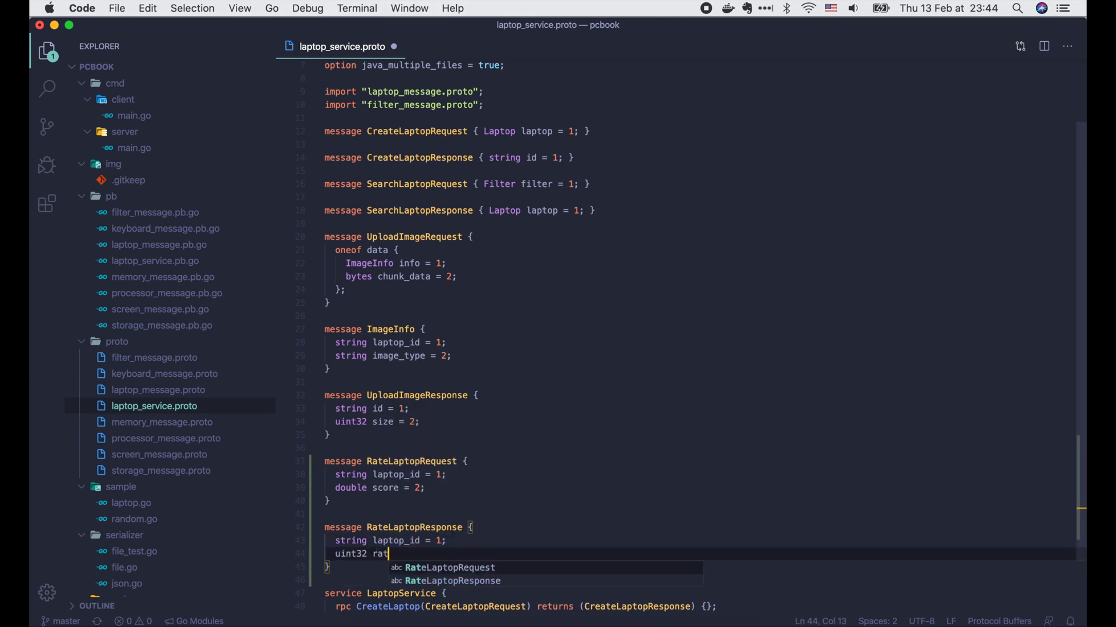
type("ed_count = 2;")
type("double aver")
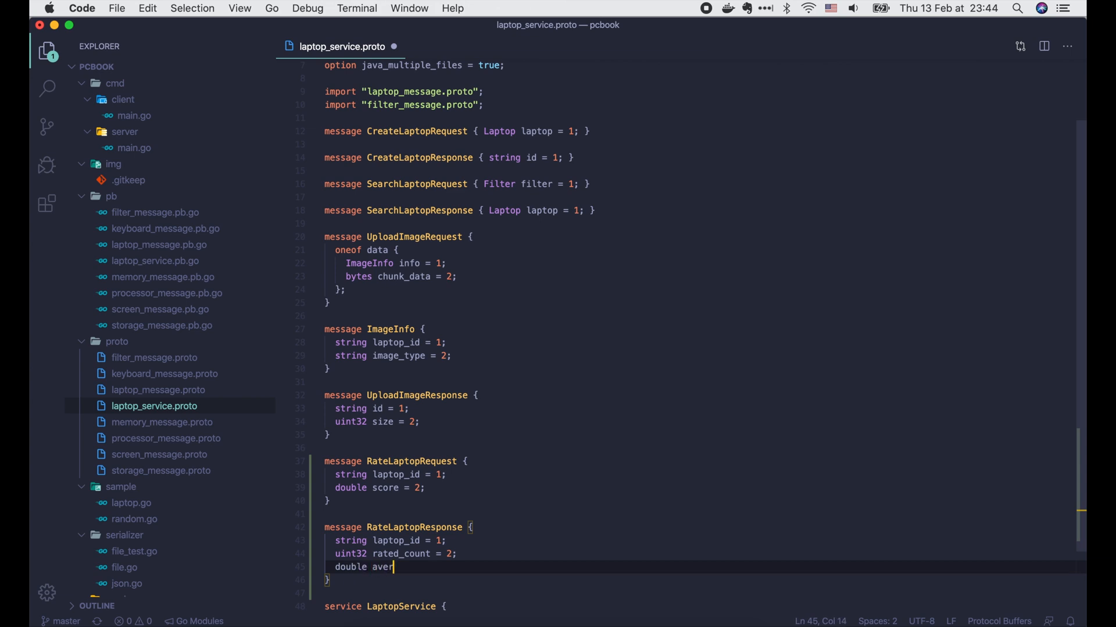
type("age_score = 3;")
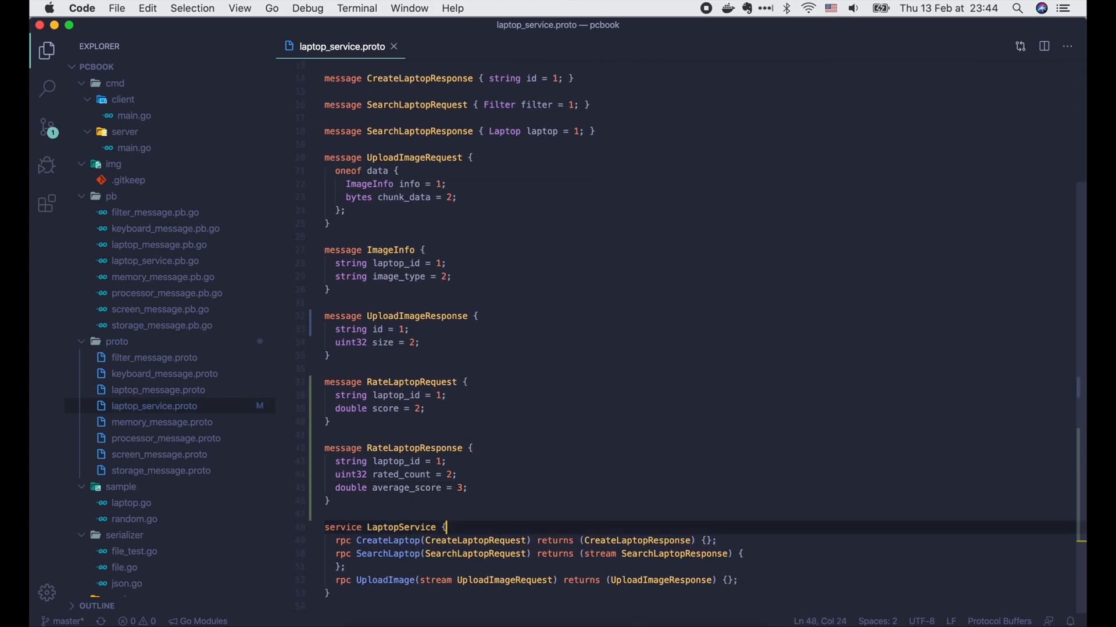
Add rpc RateLaptop(stream RateLaptopRequest) returns (stream RateLaptopResponse) to the service.
type("rpc Rat")
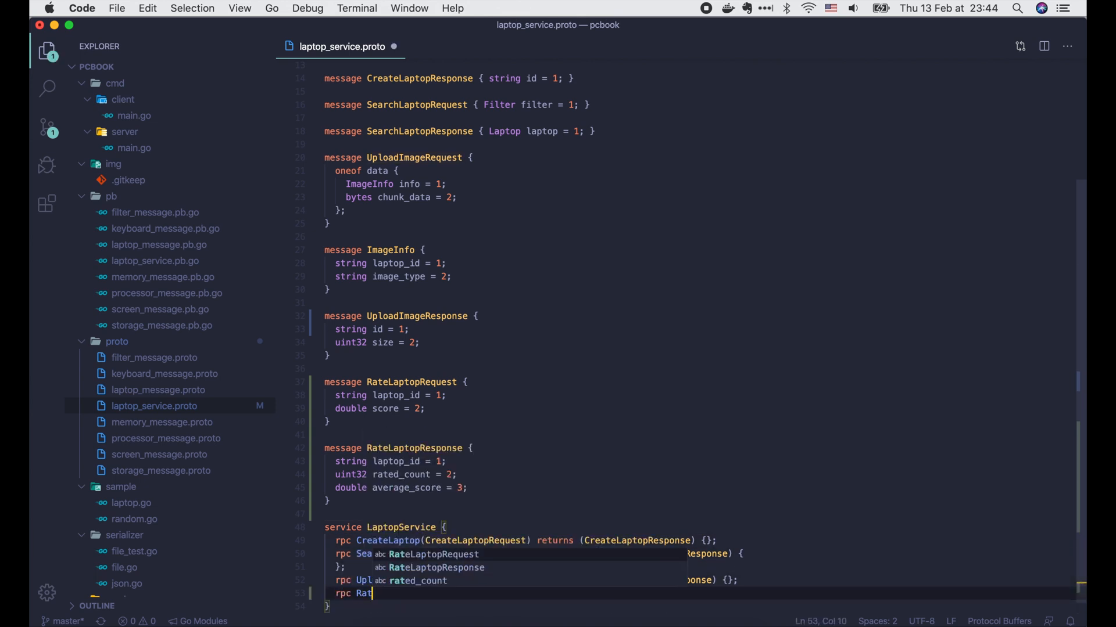
type("(stream")
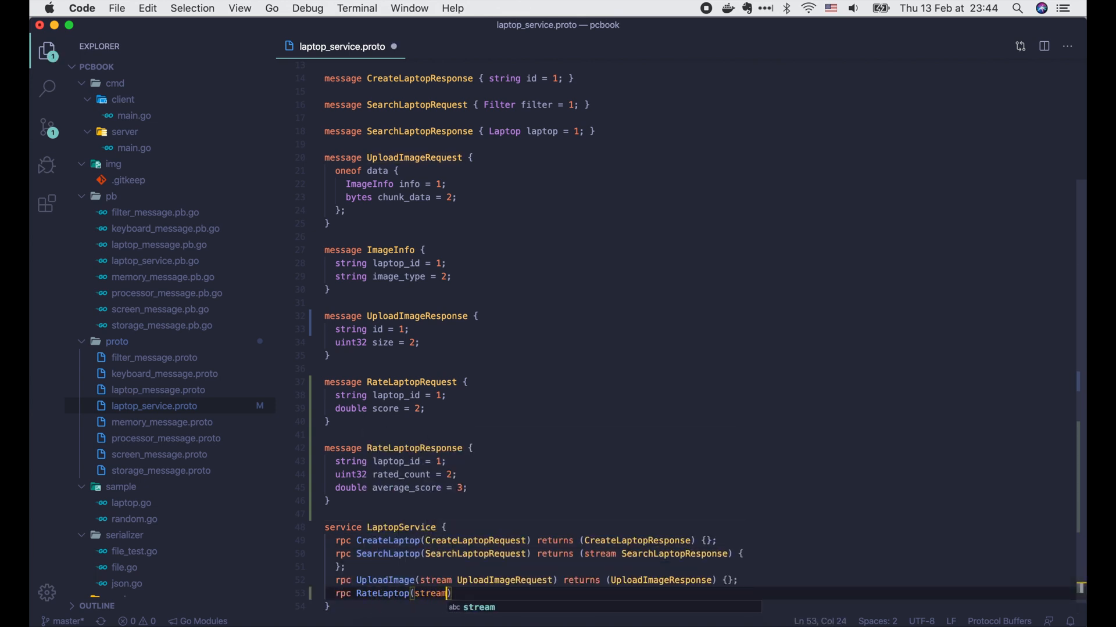
type("RateLaptopRequest")
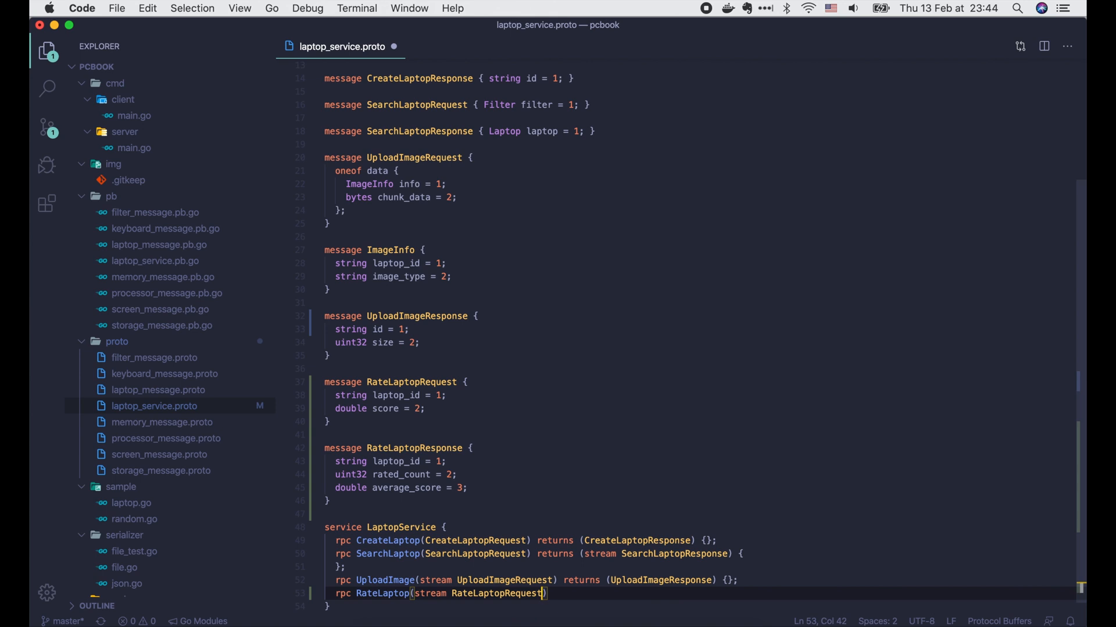
type("returns (s")
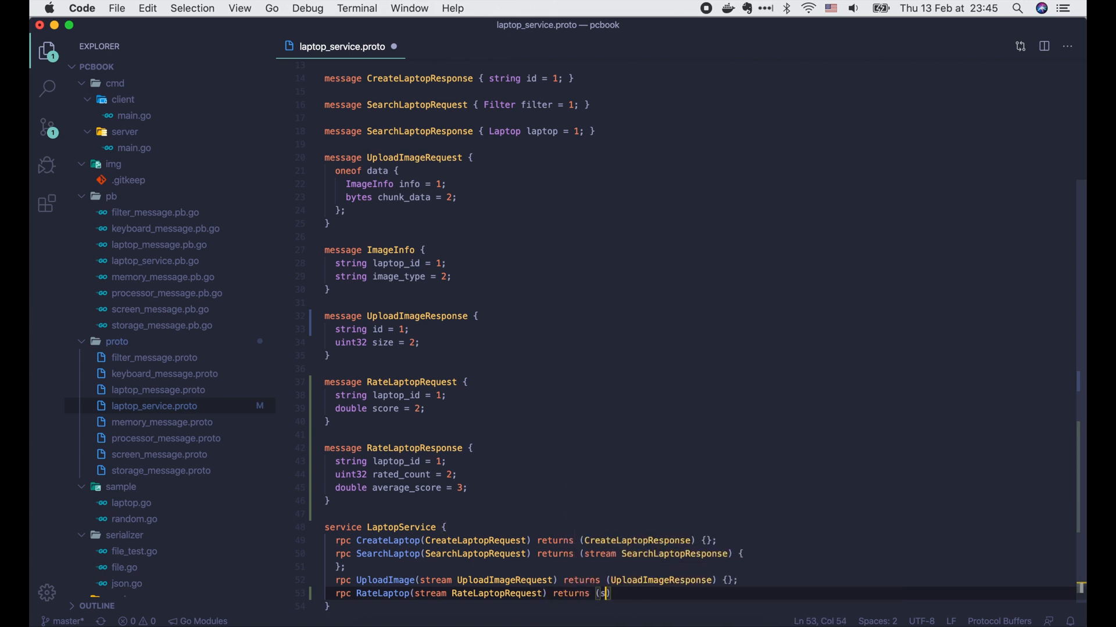
type("stream RateLaptopResponse")
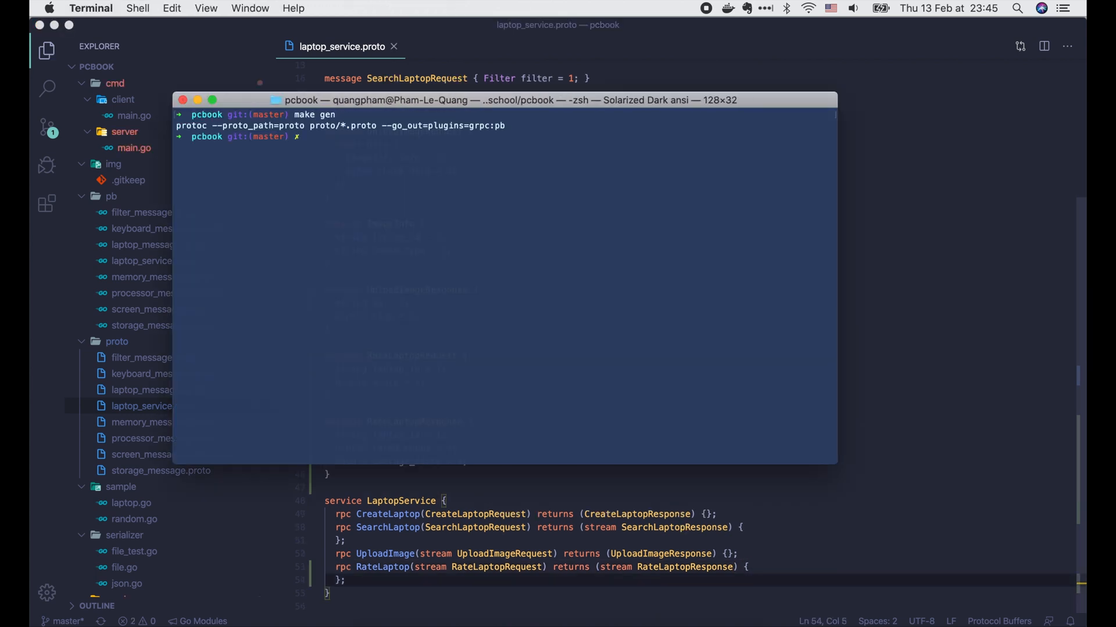
Return to the code editor after running make gen to regenerate the Go gRPC code.
left_click(480, 495)
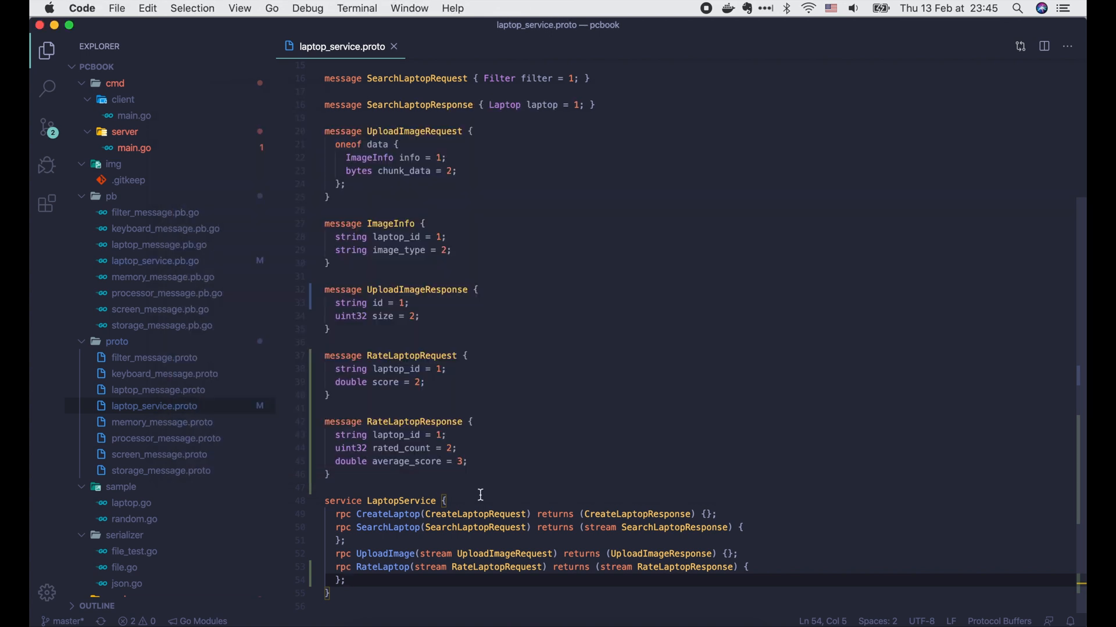
mouse_move(204, 203)
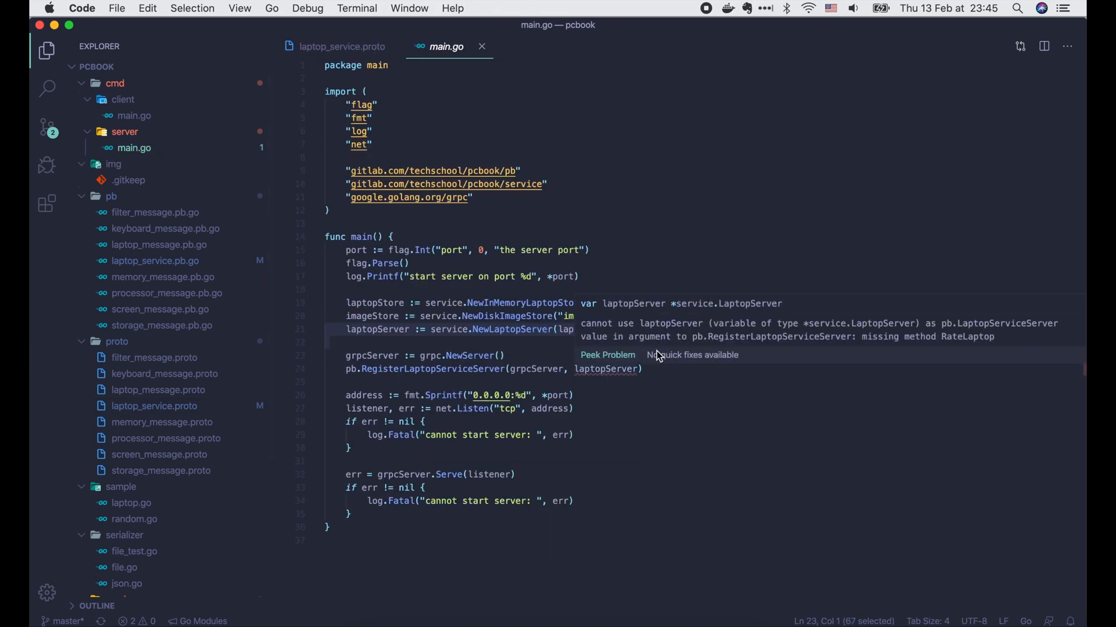
mouse_move(945, 345)
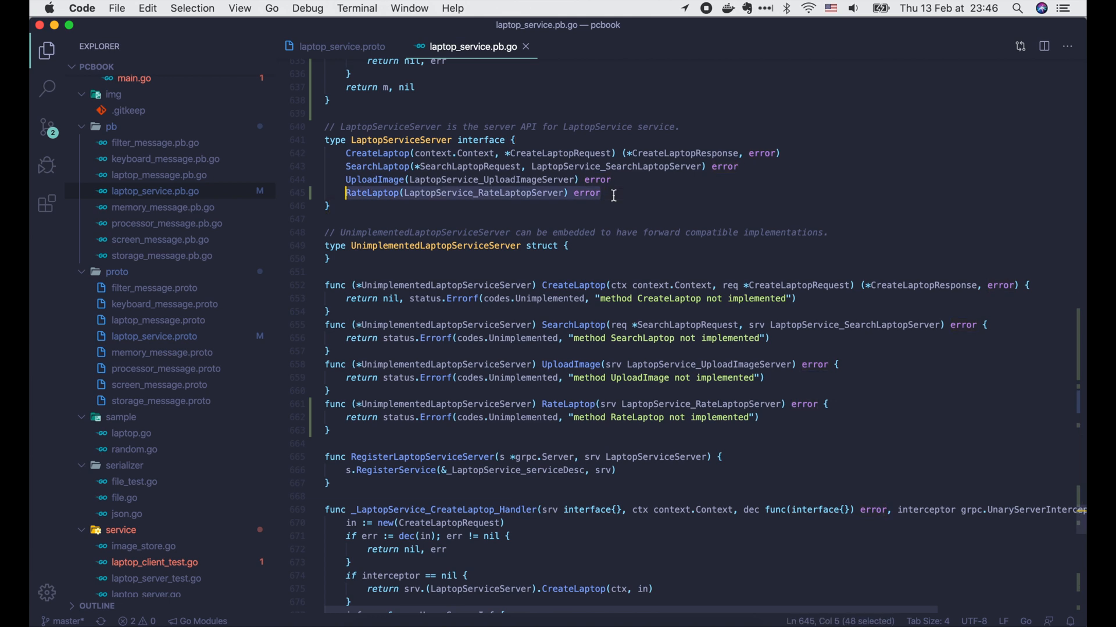
left_click(341, 46)
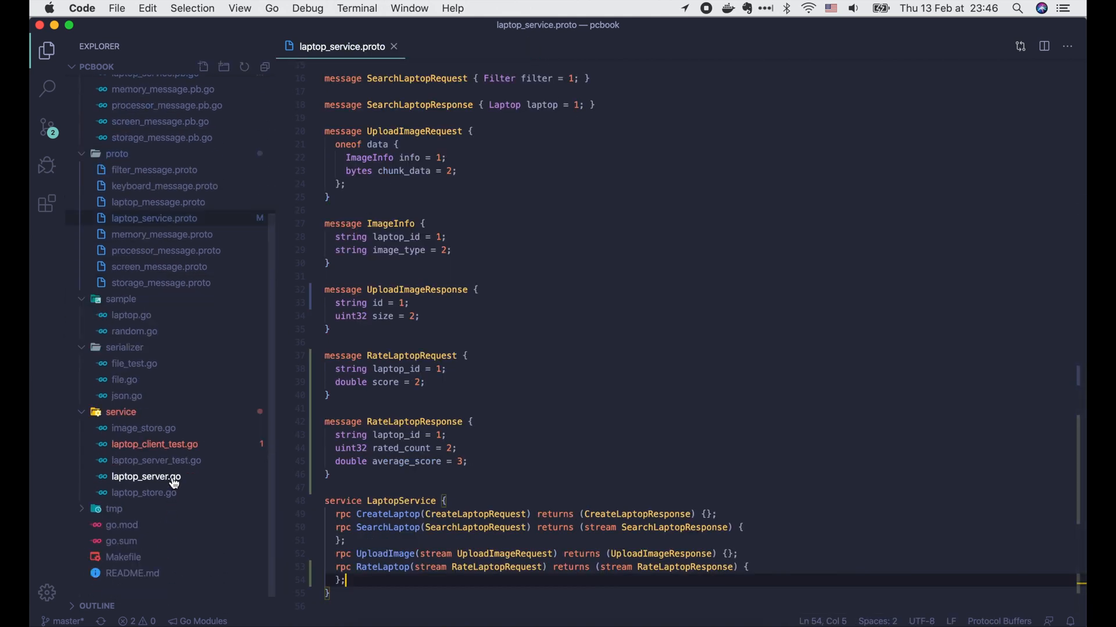
In laptop_server.go, add a commented RateLaptop(stream pb.LaptopService_RateLaptopServer) error stub returning nil.
left_click(147, 476)
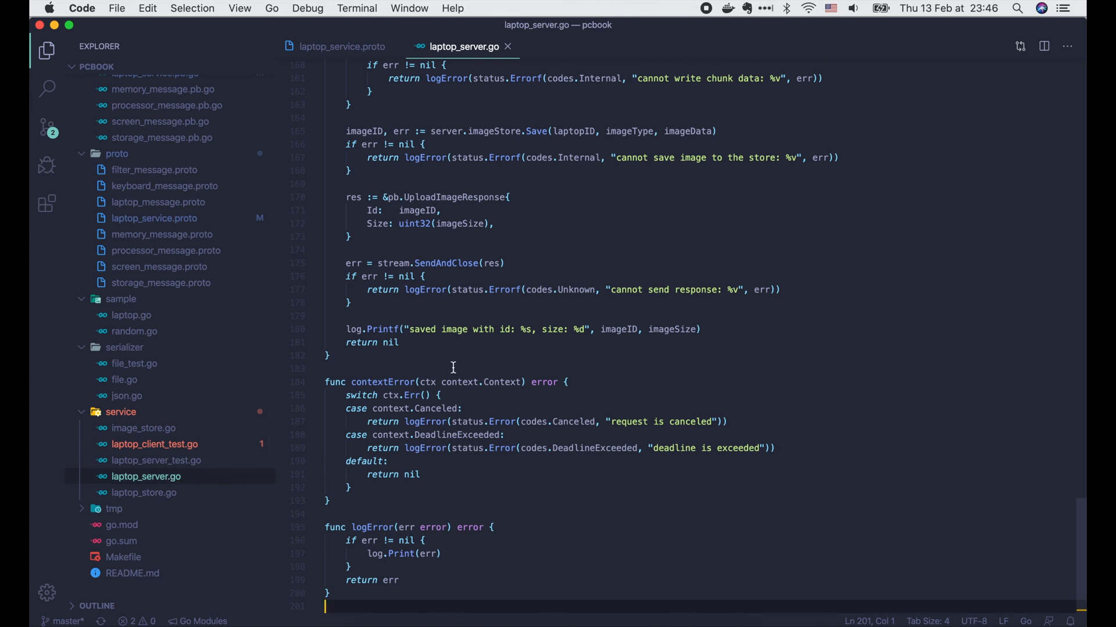
type("fu")
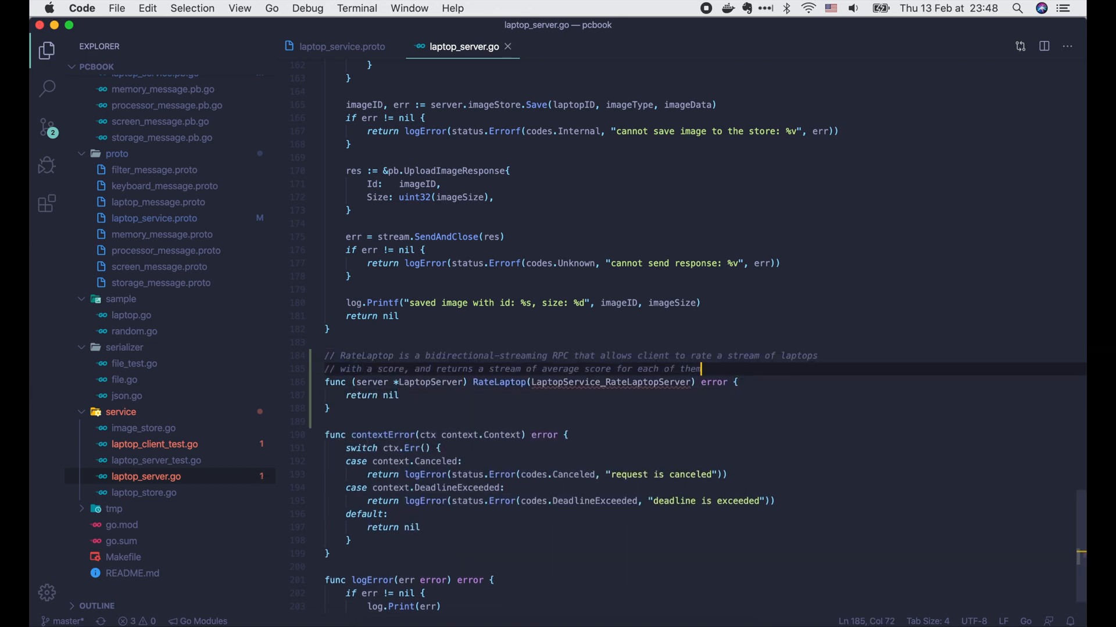
type("stream")
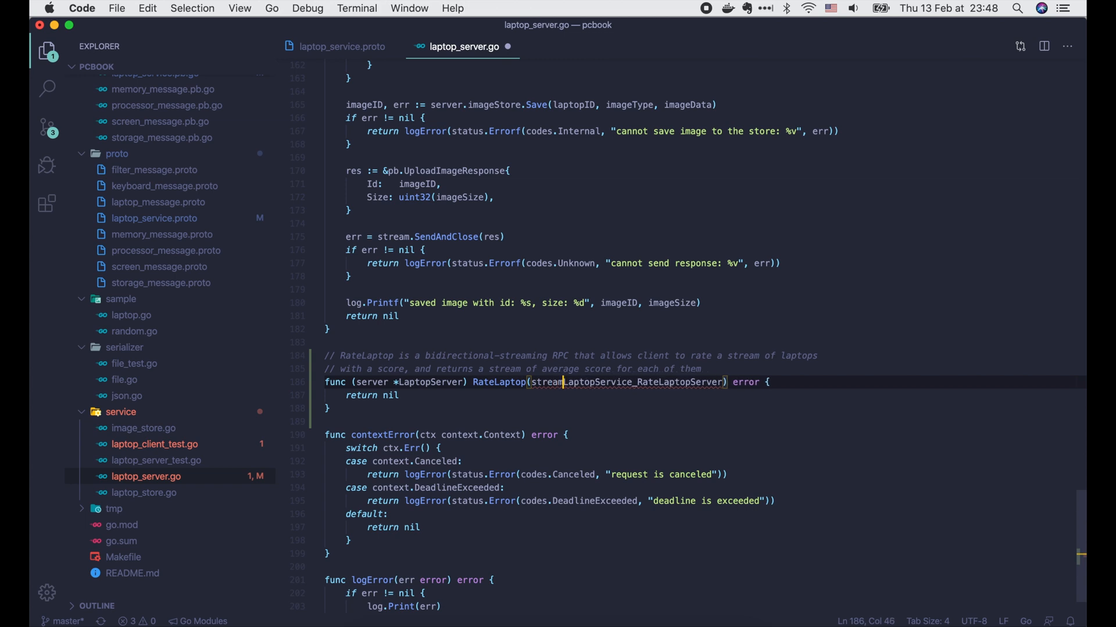
type("pb.")
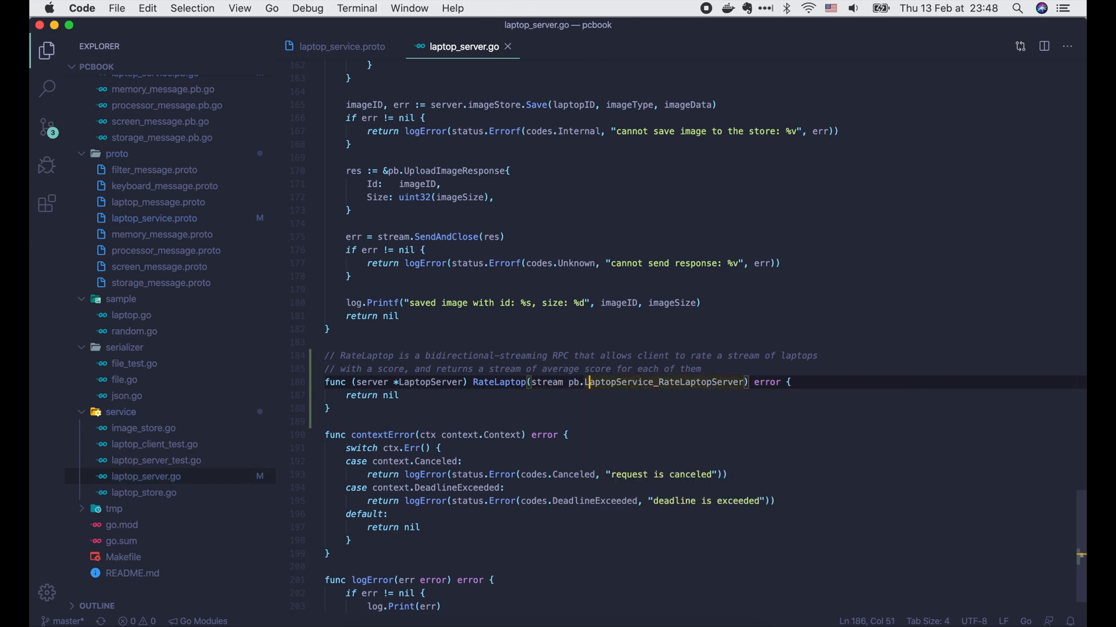
mouse_move(143, 428)
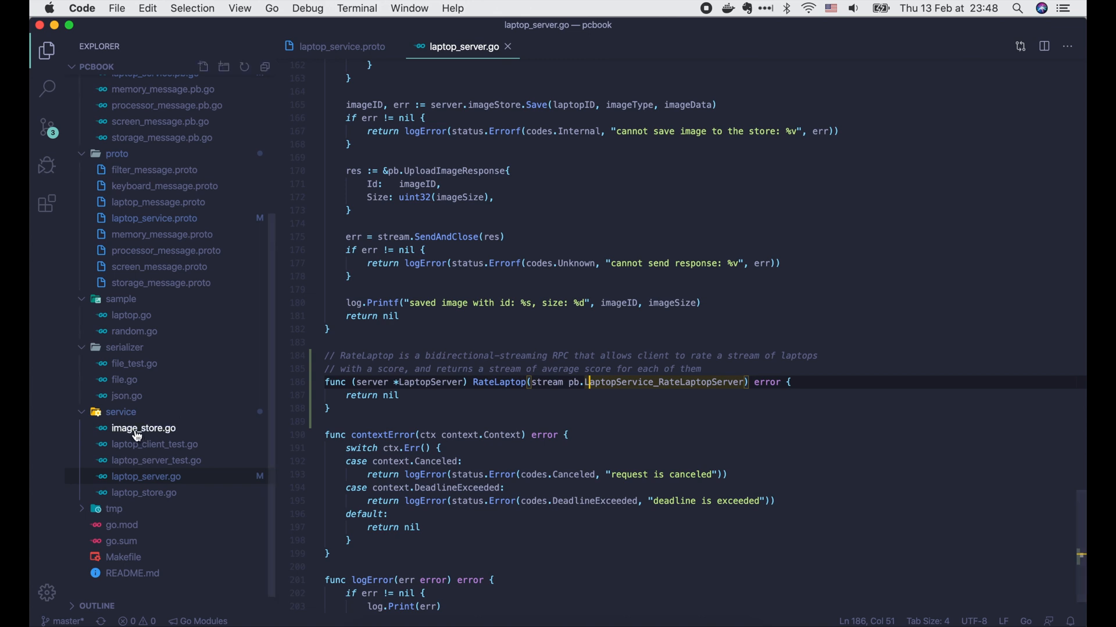
Create rating_store.go in the service folder with package service and a RatingStore interface.
right_click(121, 412)
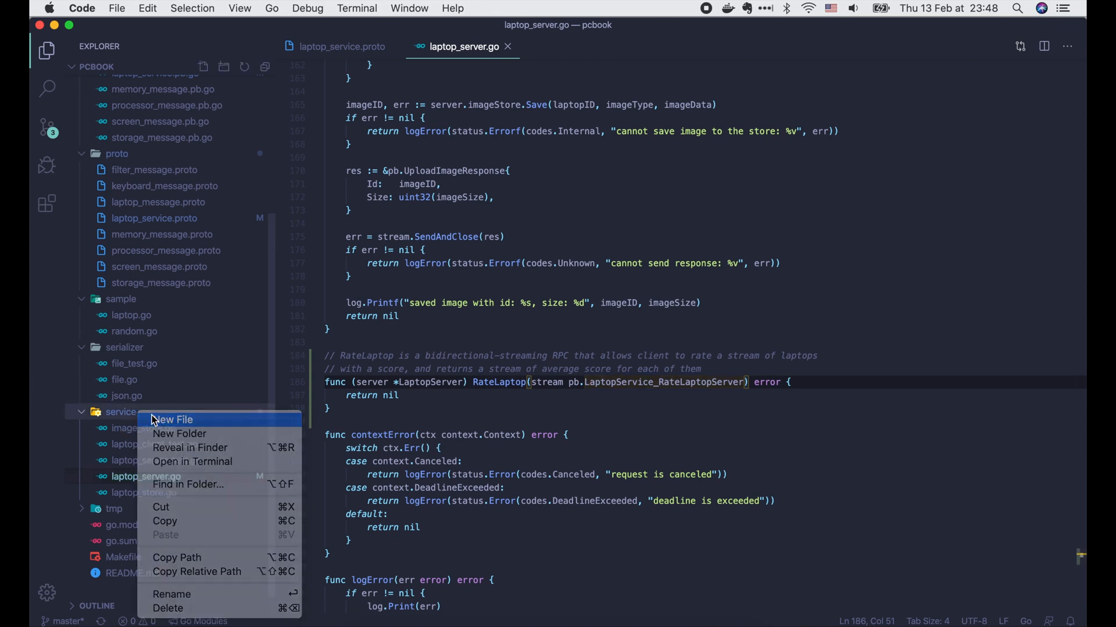
left_click(174, 420)
type("pack")
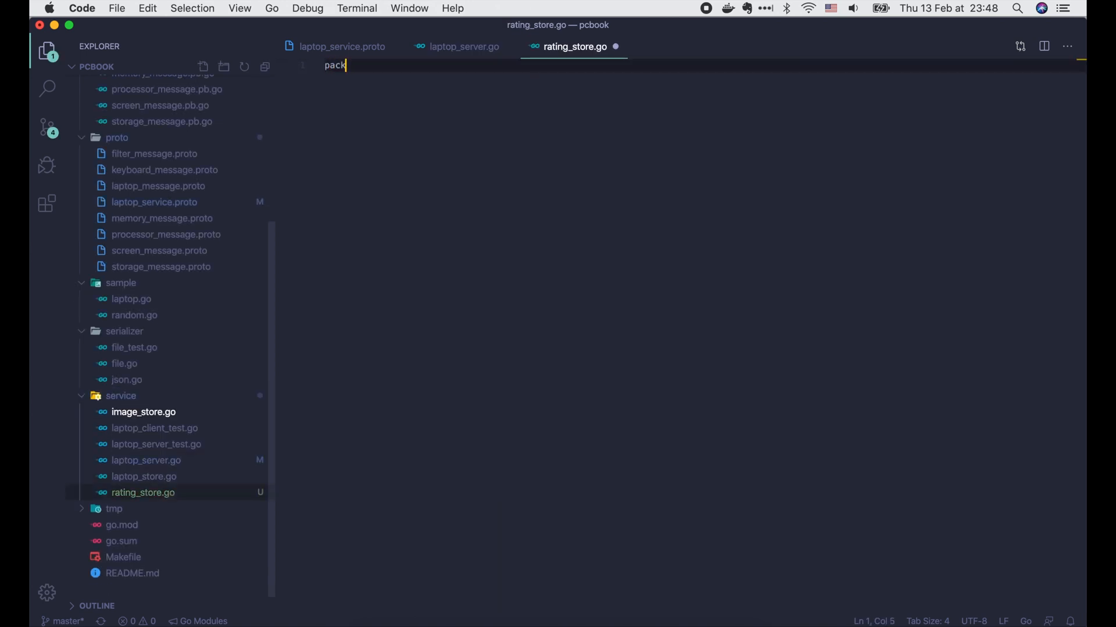
type("age service")
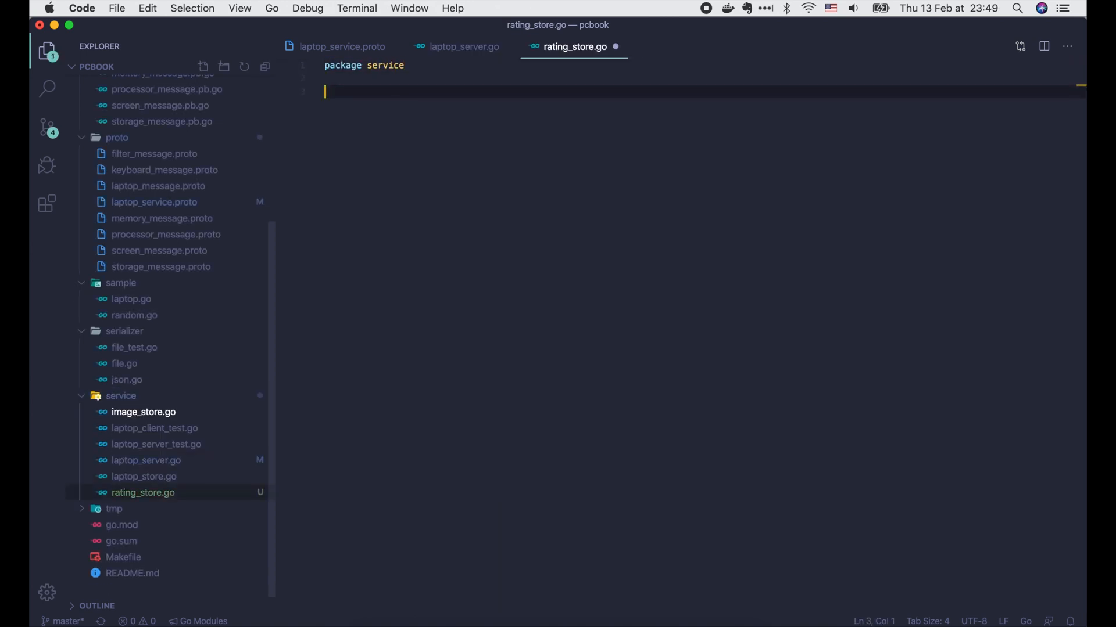
type("type RatingSto")
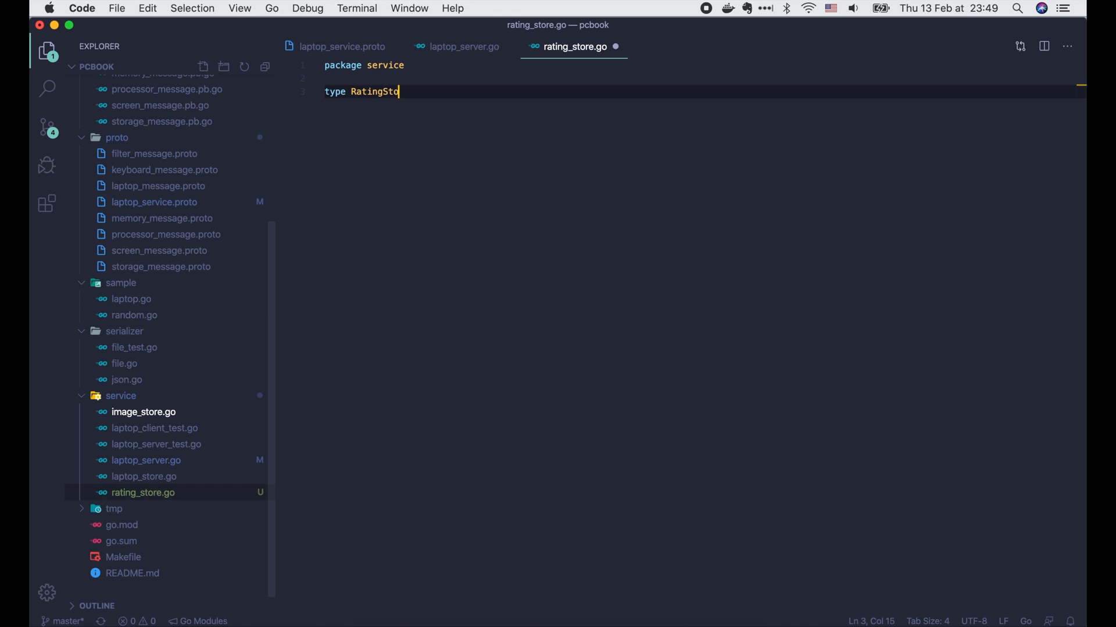
type("re interface {")
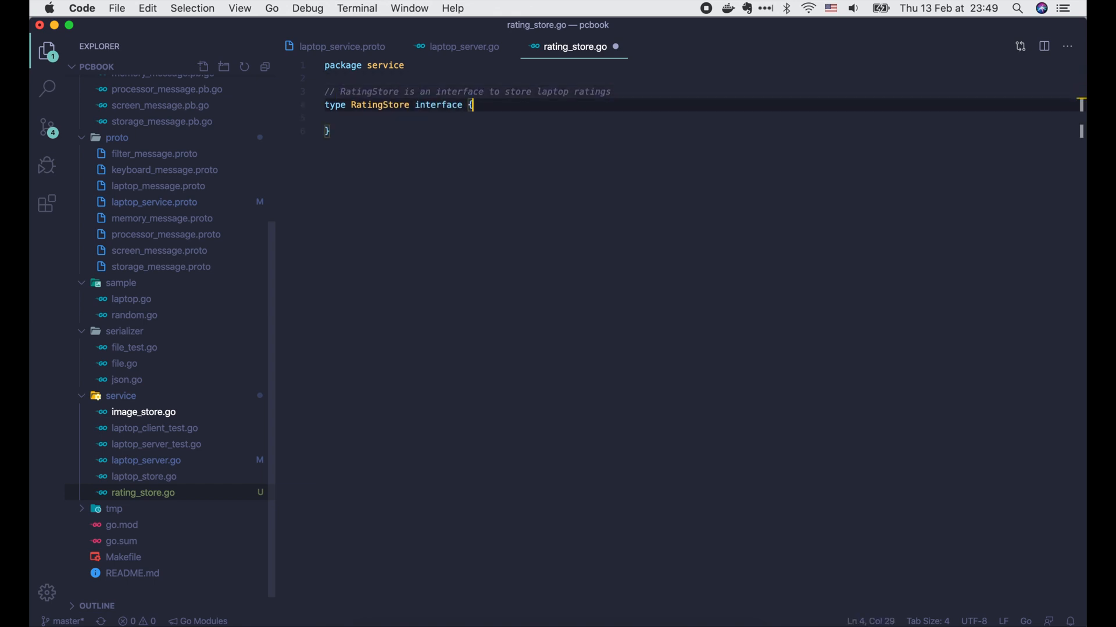
Give RatingStore an Add(laptopID string, score float64) (*Rating, error) method.
type("Add(")
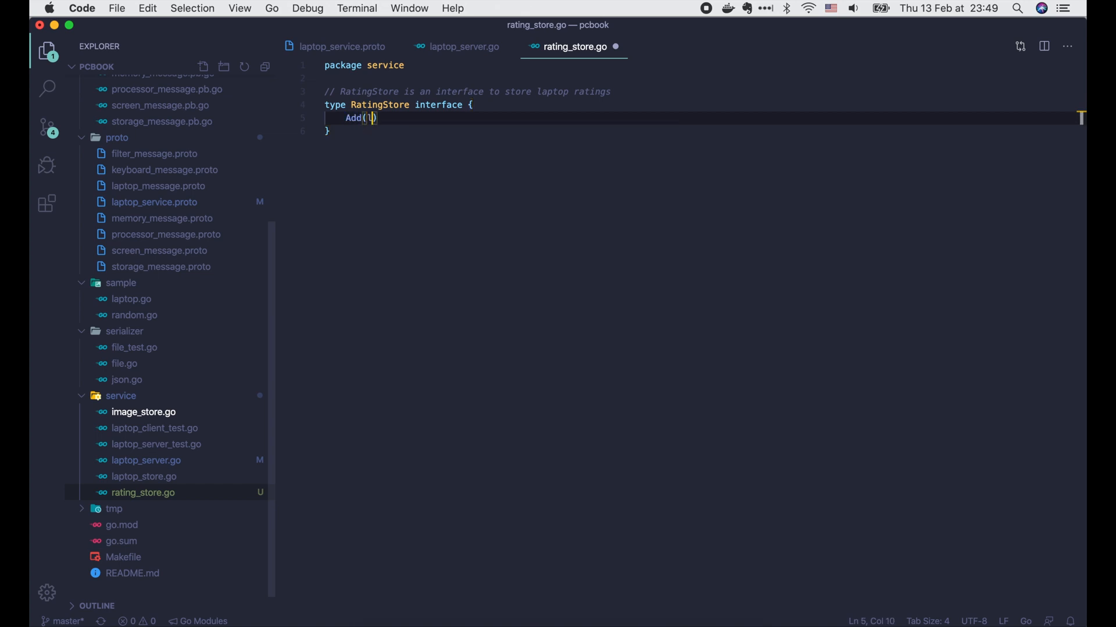
type("laptopID string")
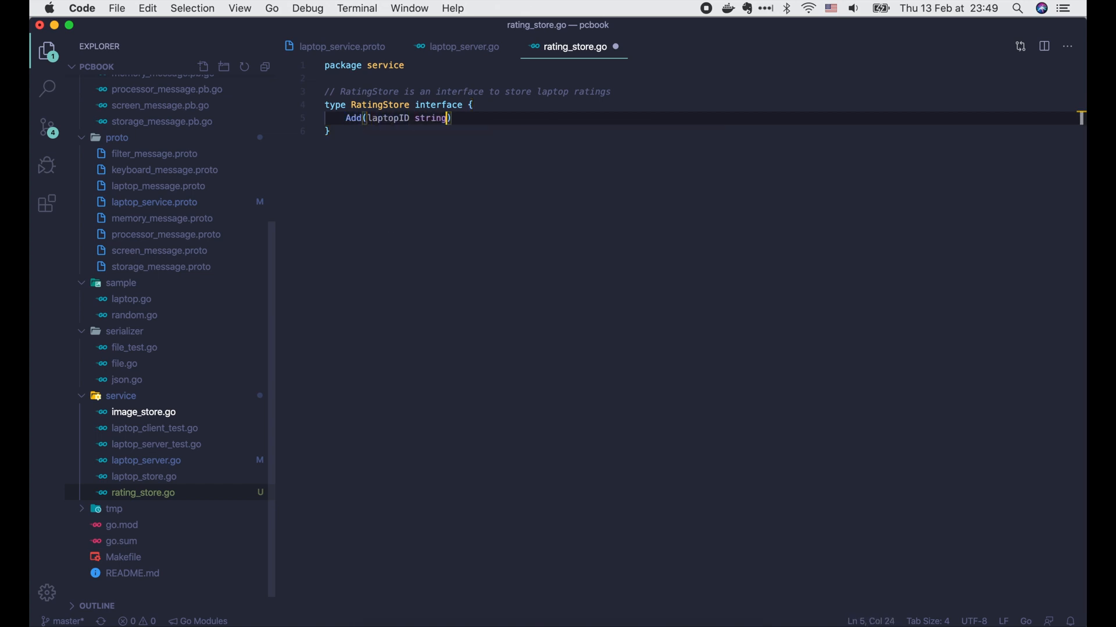
type(", score float64")
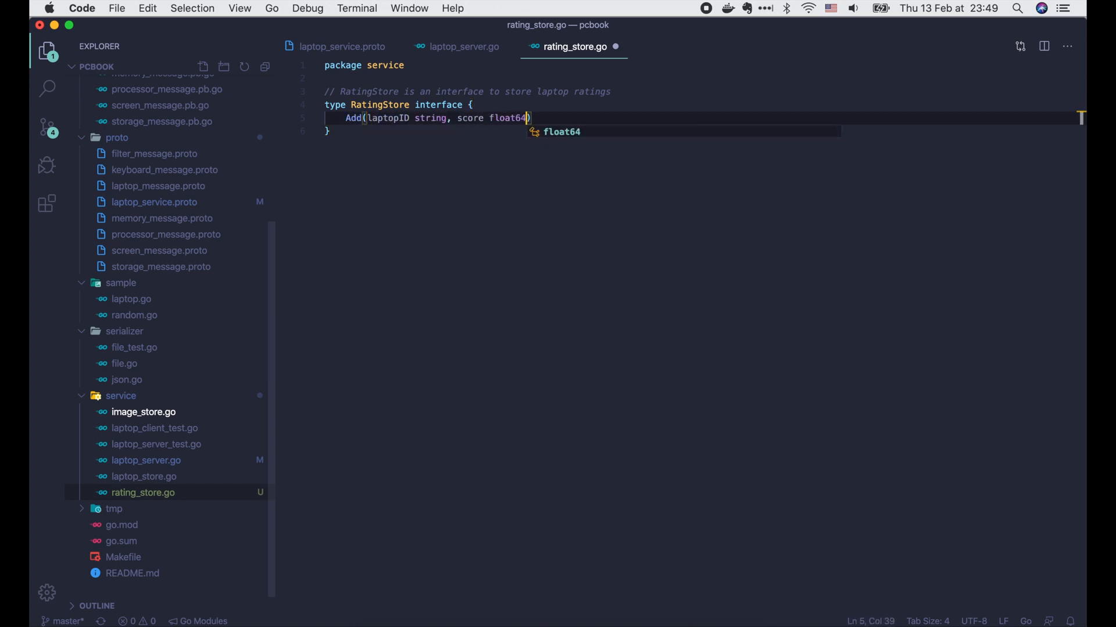
type("(*R")
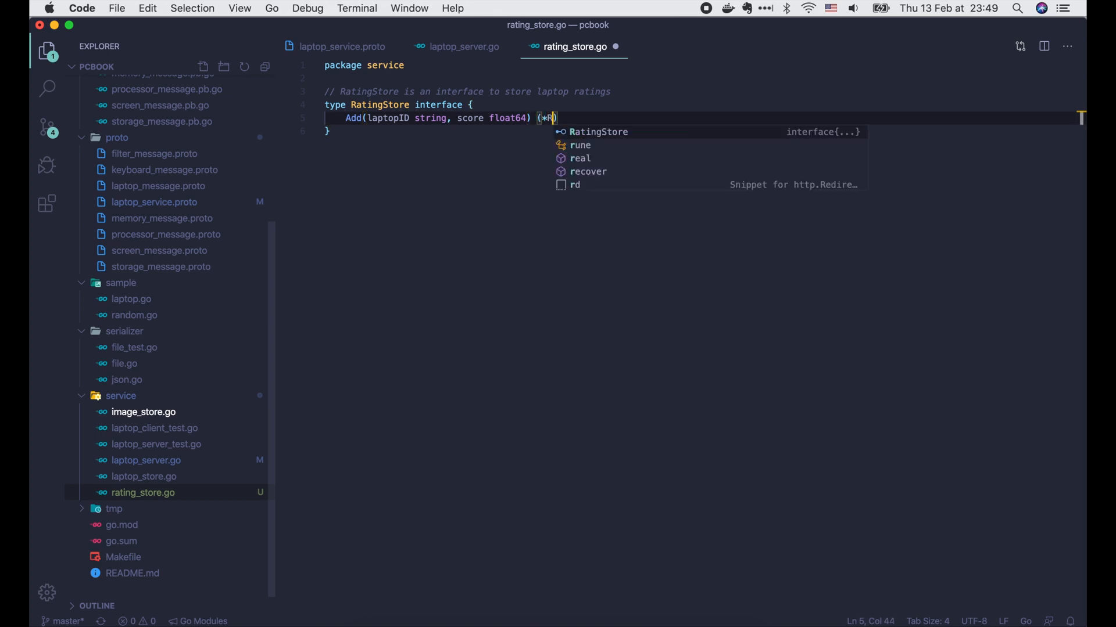
type("ating, error)")
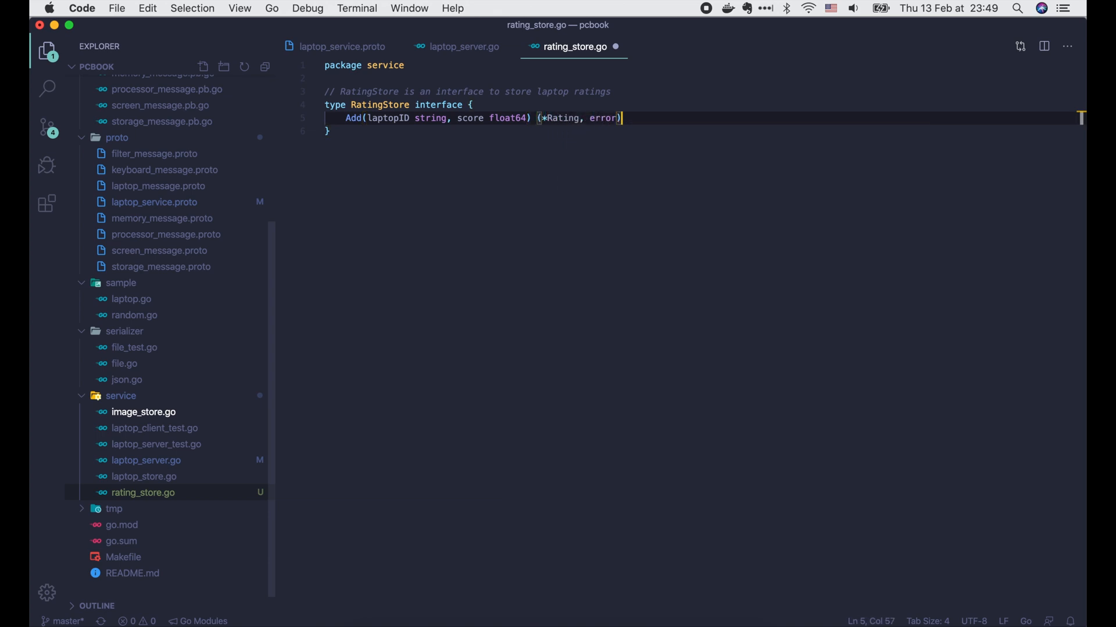
type("type R")
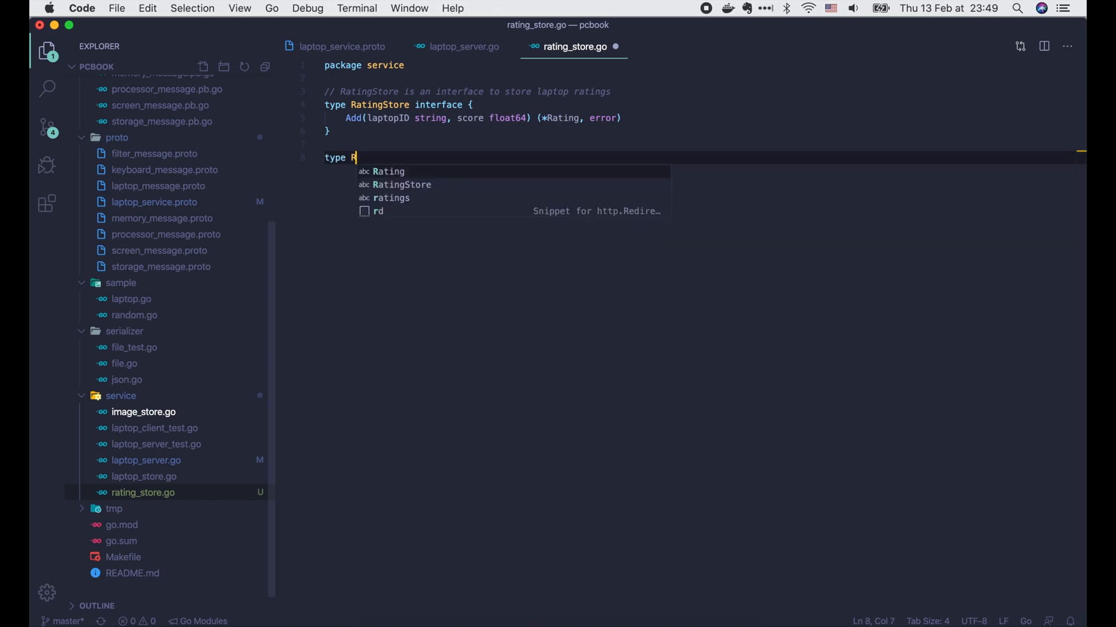
Define a commented Rating struct with Count uint32 and Sum float64, and document Add.
type("ating struct {")
type("Count uint32")
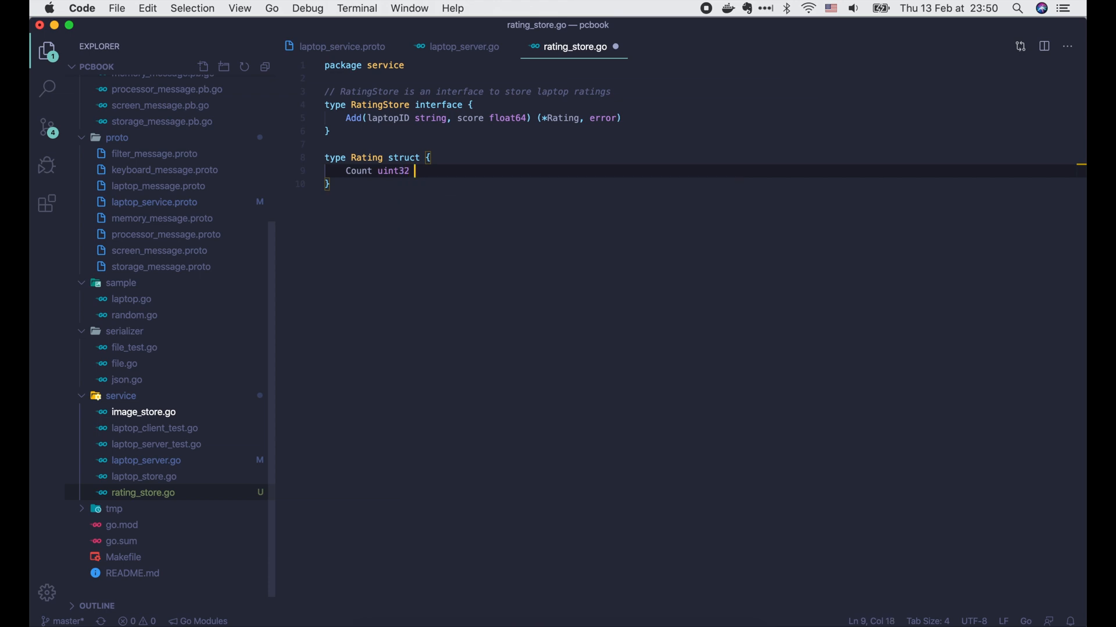
type("Sum")
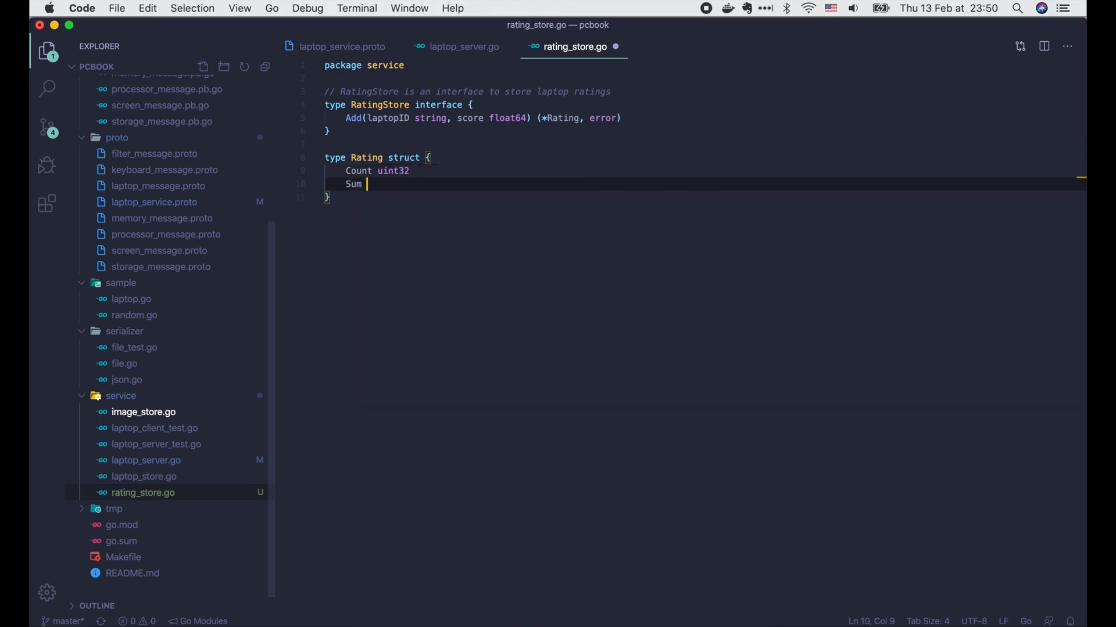
type("float64")
type("// Rating contains the rating information of a laptop")
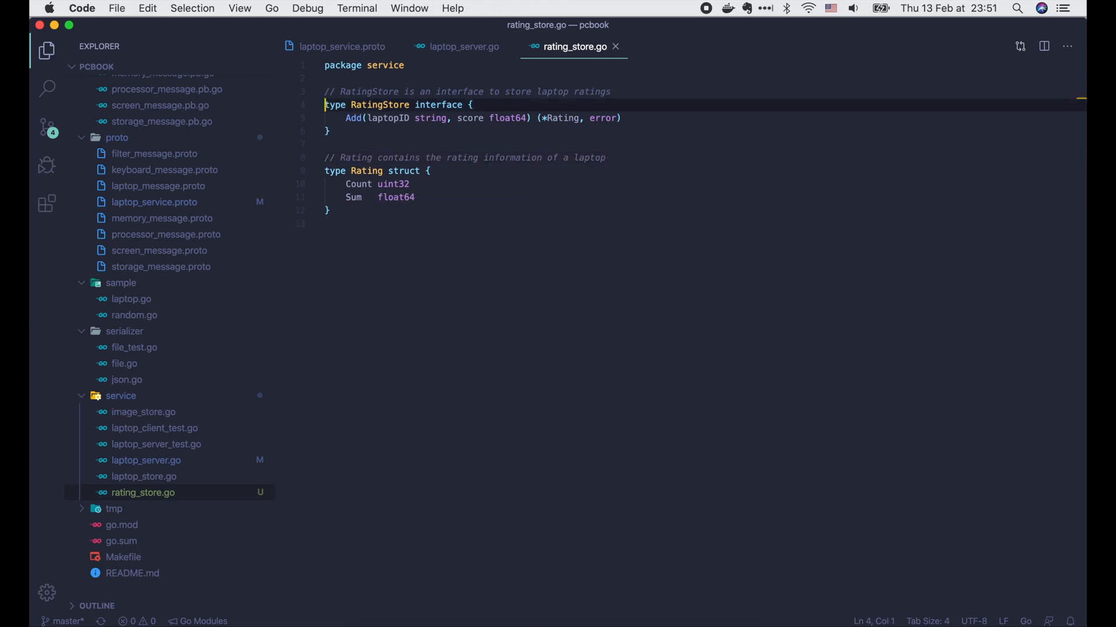
type("// Add adds a new laptop score to the store and returns its rating")
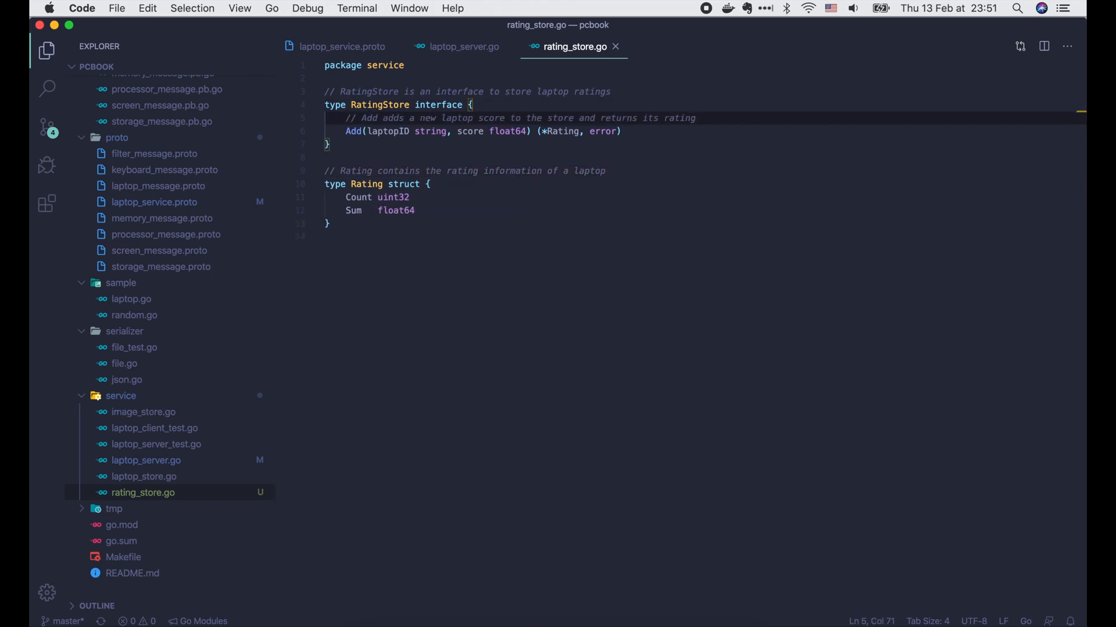
type("type")
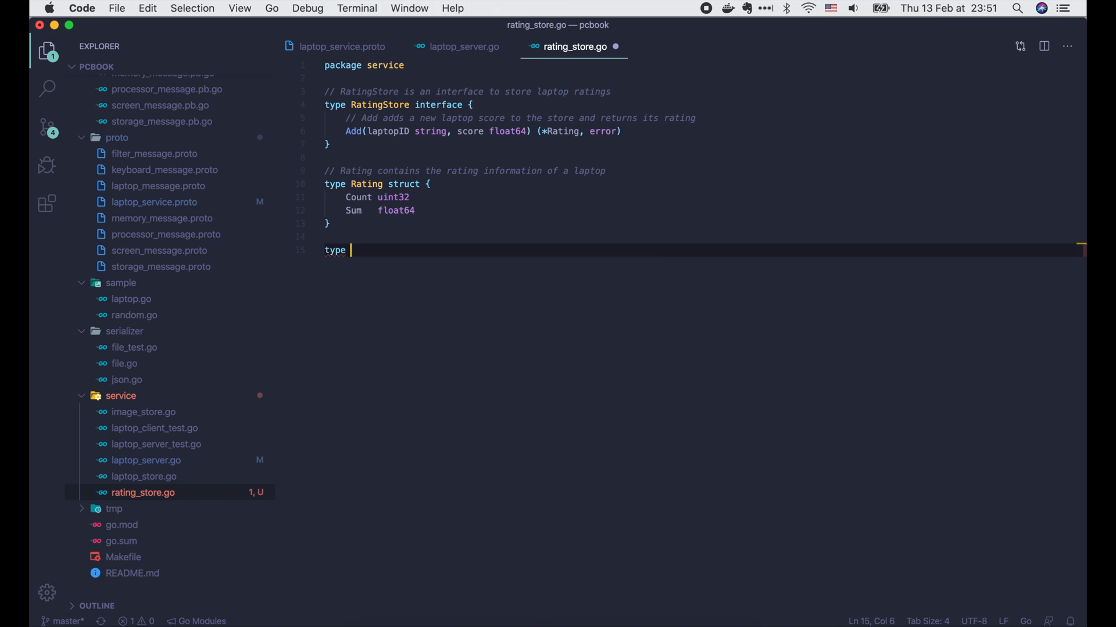
Add an InMemoryRatingStore struct with mutex sync.RWMutex and rating map[string]*Rating.
type("InMemoryRatingStore struct {")
type("// InMemoryRatingStore stores laptop ratings in memory")
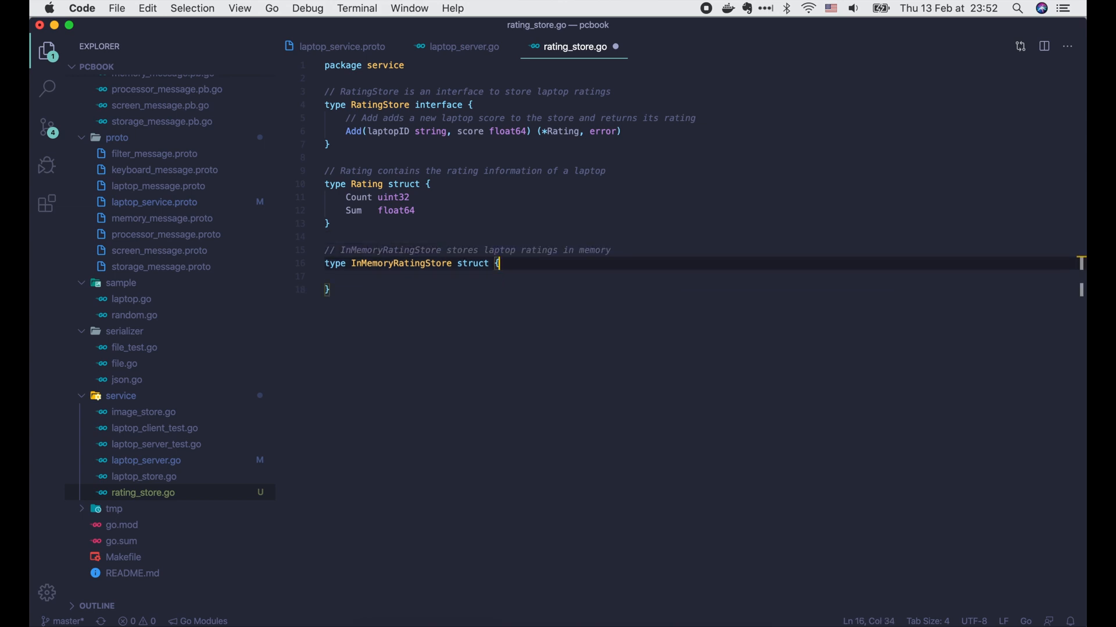
type("mute")
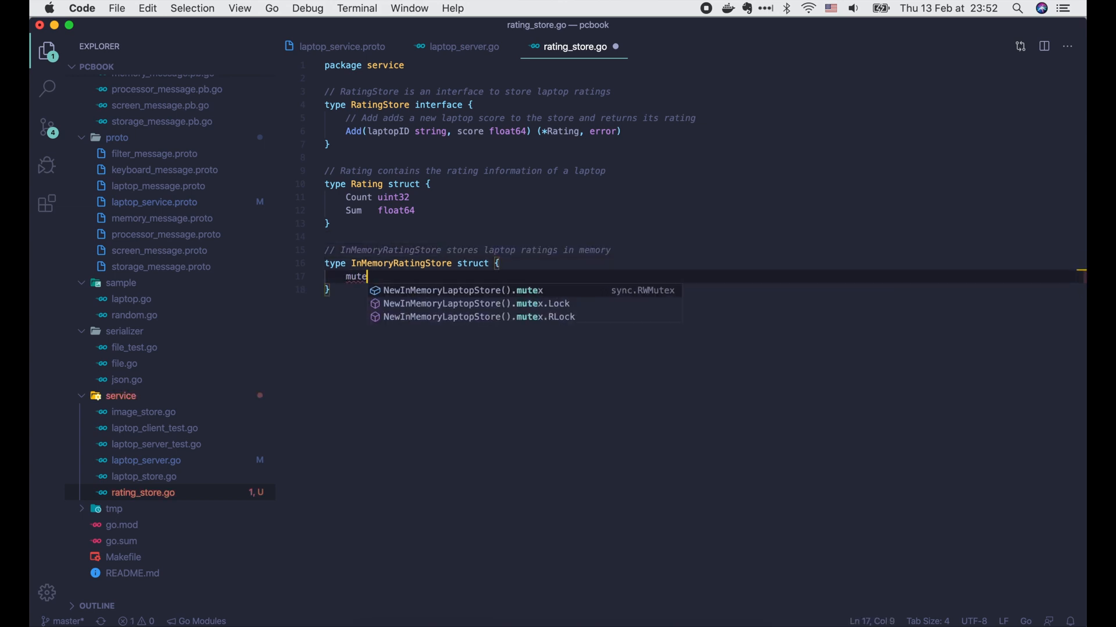
type("sync.RWMutex")
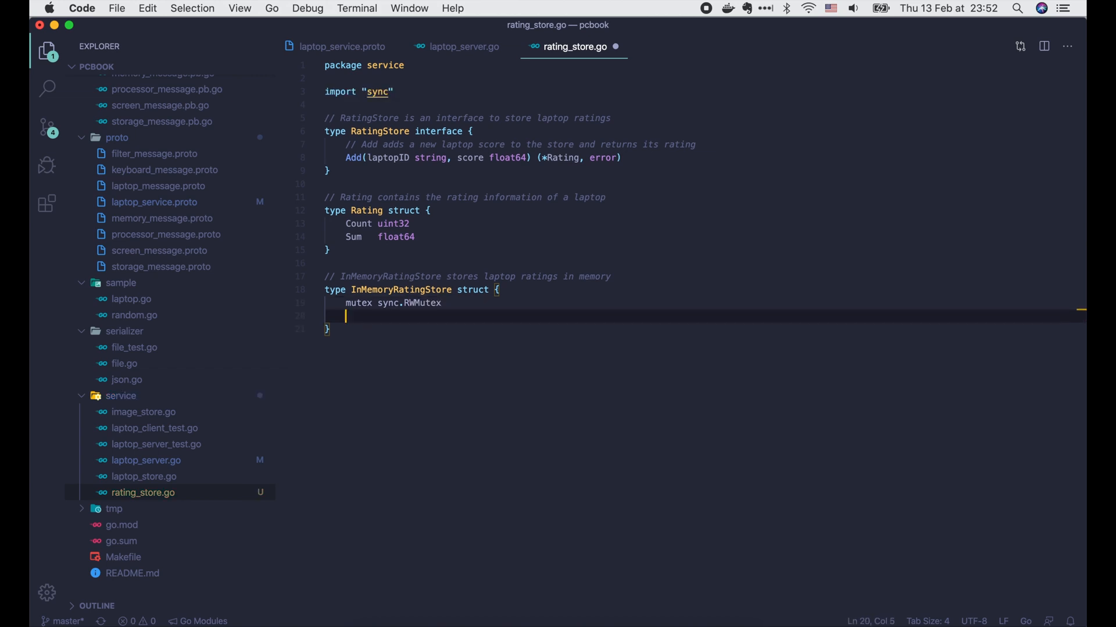
type("rating map[]")
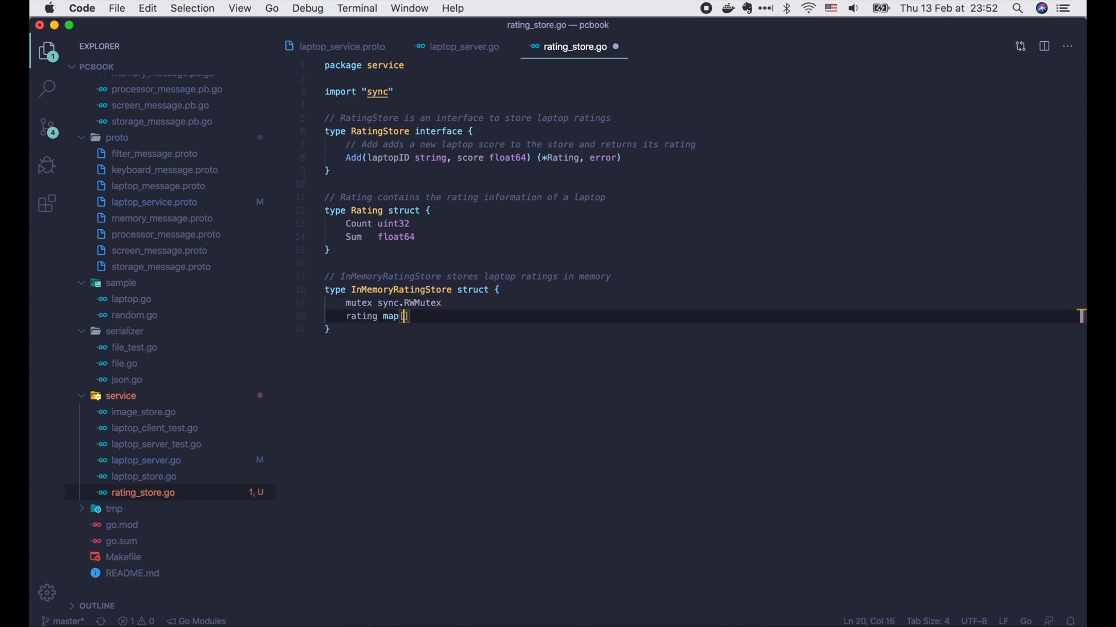
type("string]")
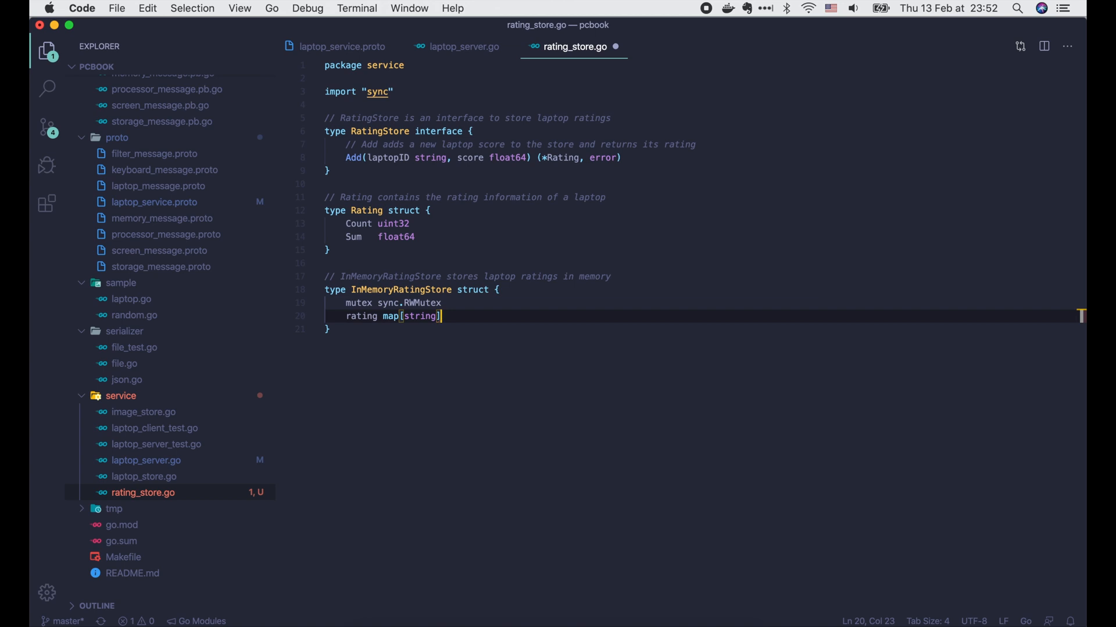
type("*Rating")
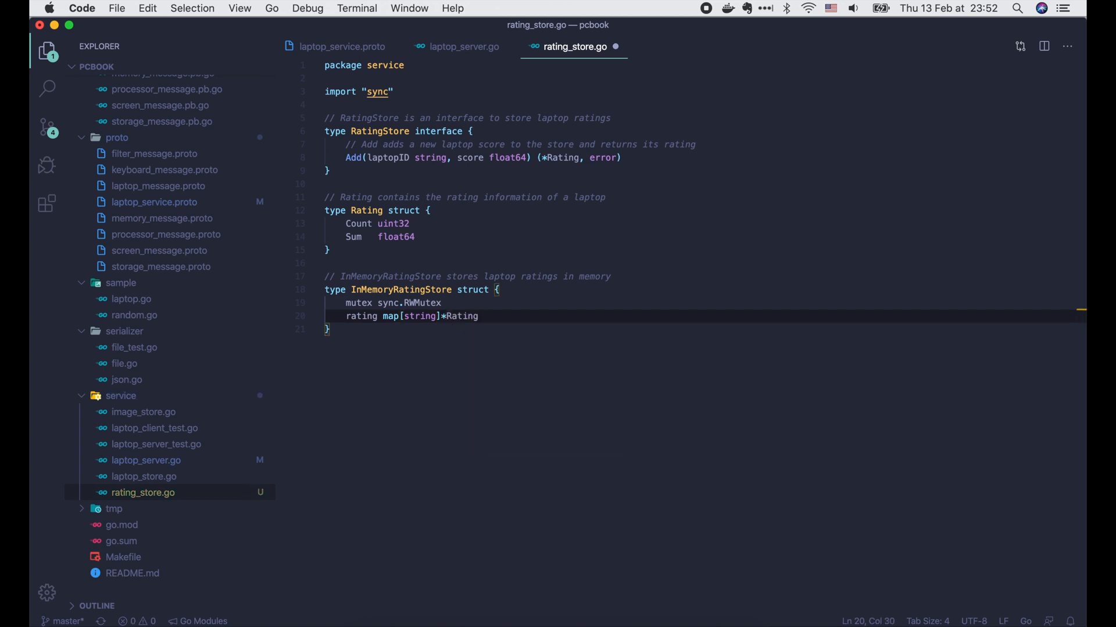
Add a commented NewInMemoryRatingStore constructor returning &InMemoryRatingStore with a made rating map.
type("func")
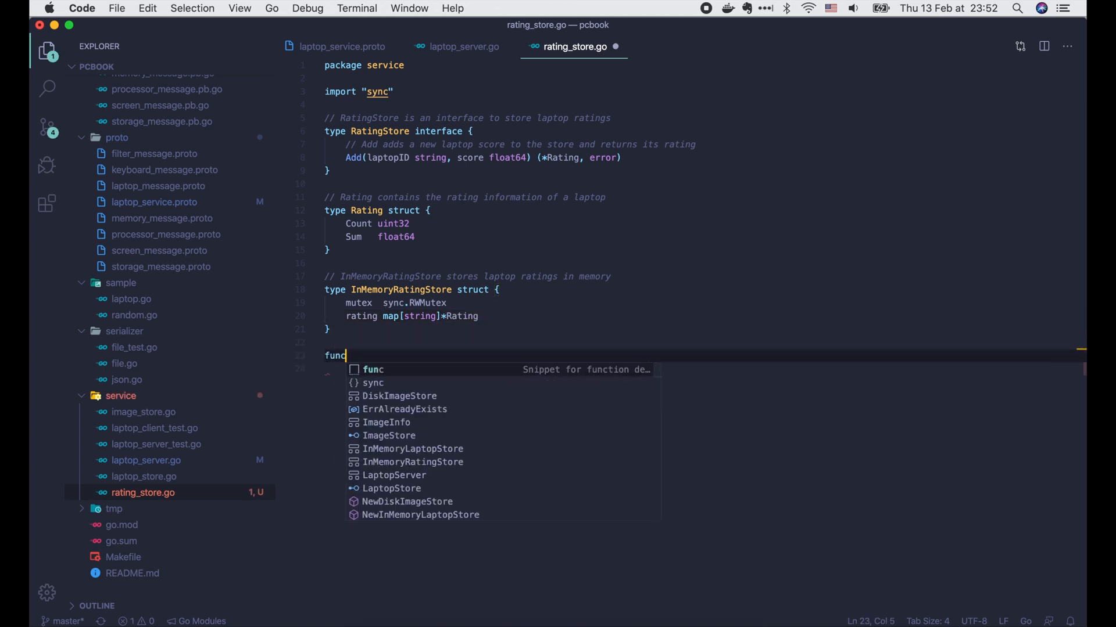
type("NewInMemo")
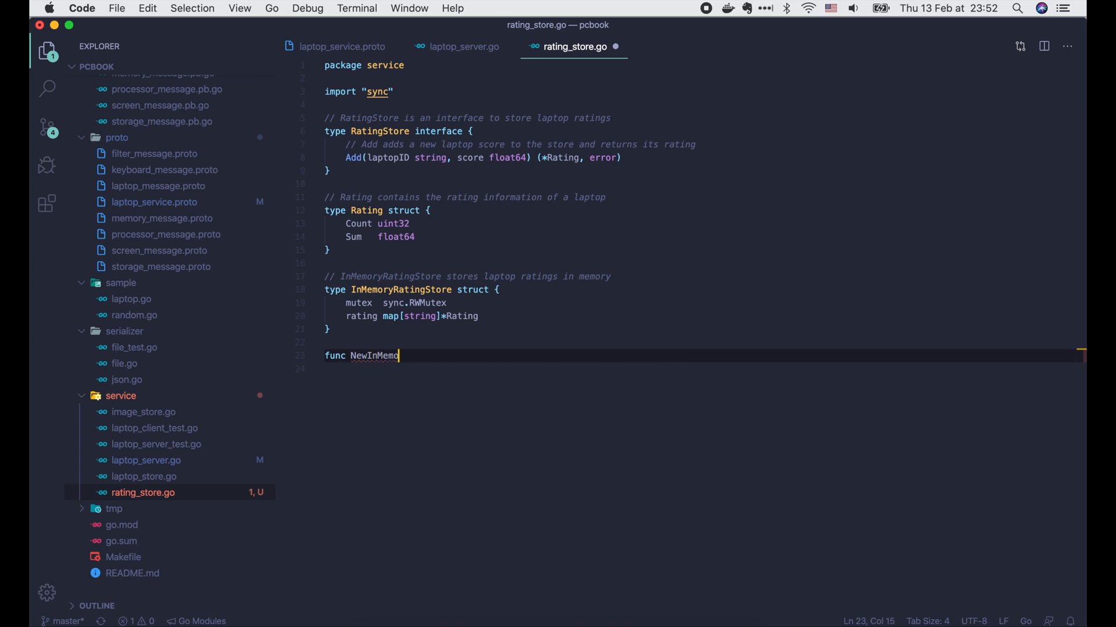
type("ryRatingStor")
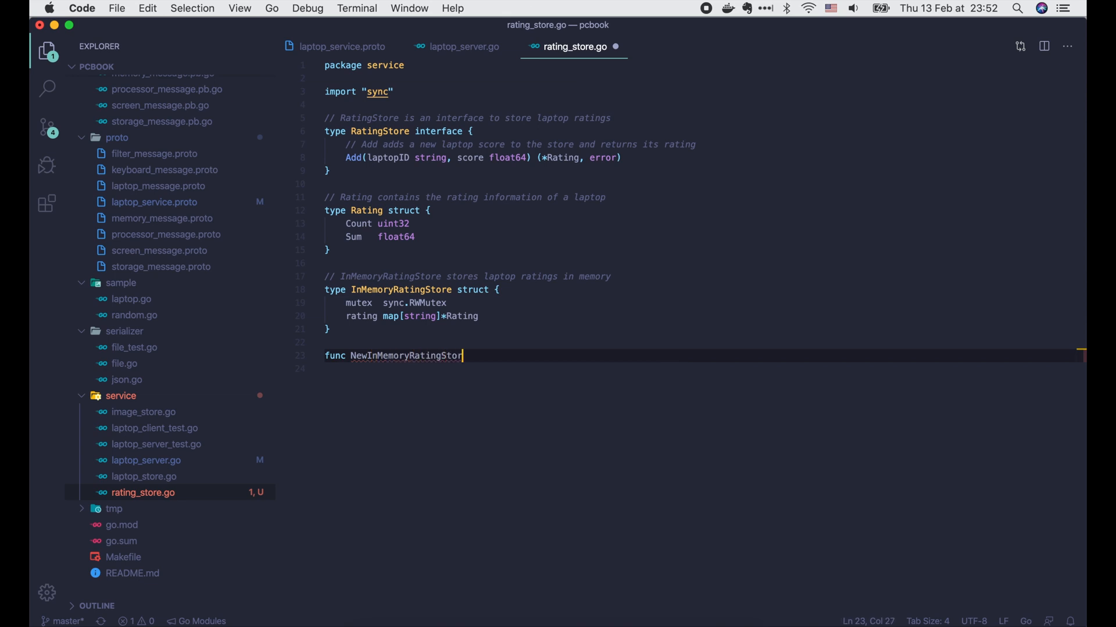
type("e() *InMemoryRatingStore {")
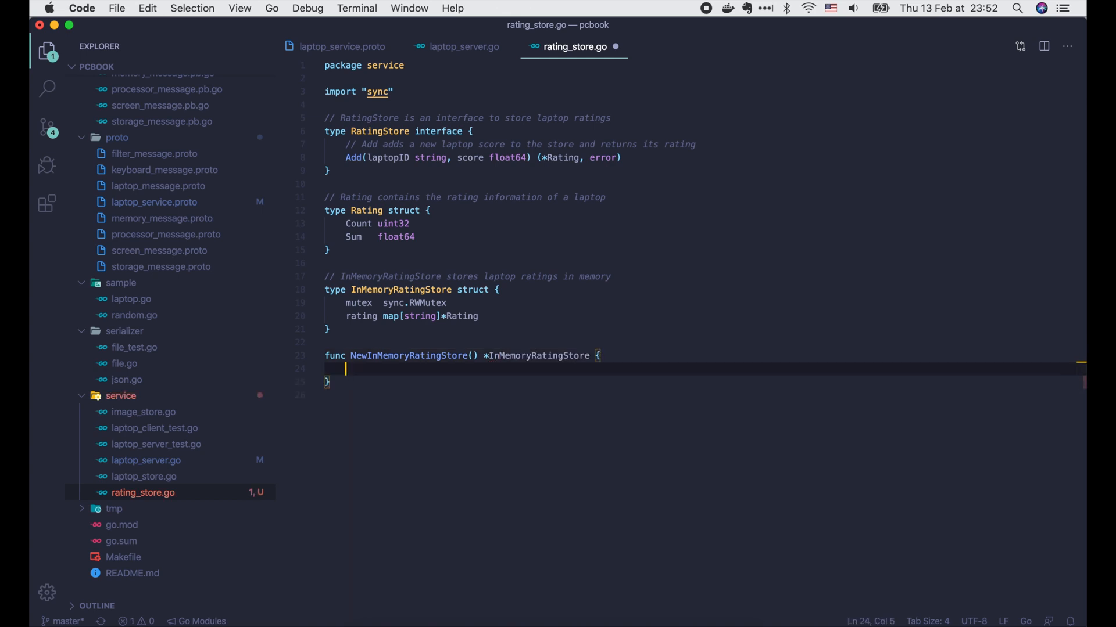
type("// NewInMemoryRatingStore returns a new InMemoryRatingStore")
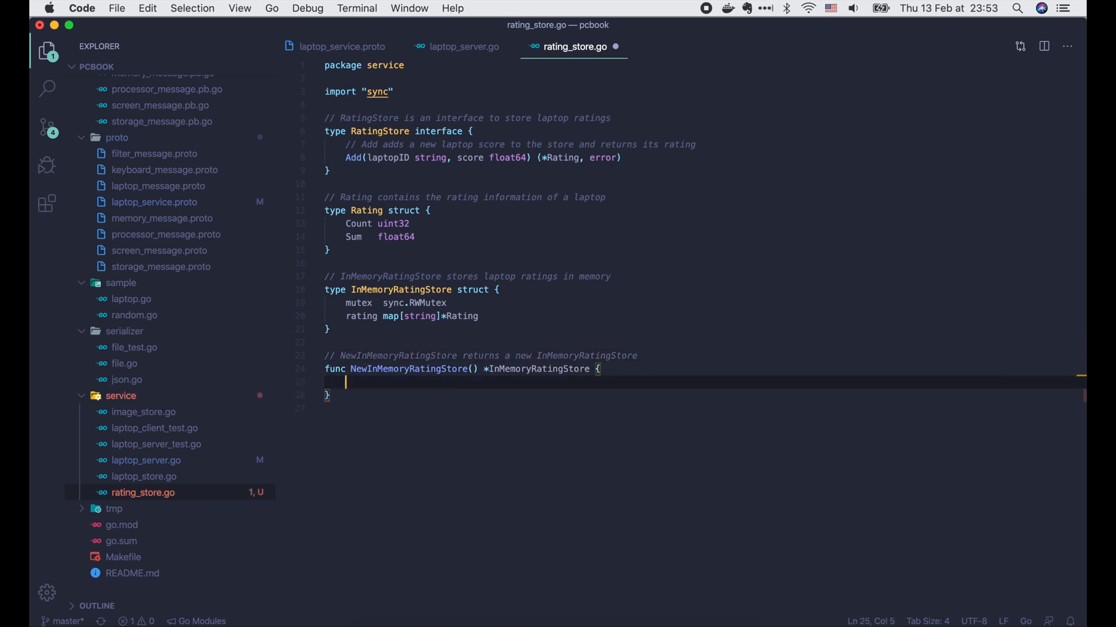
type("return &In")
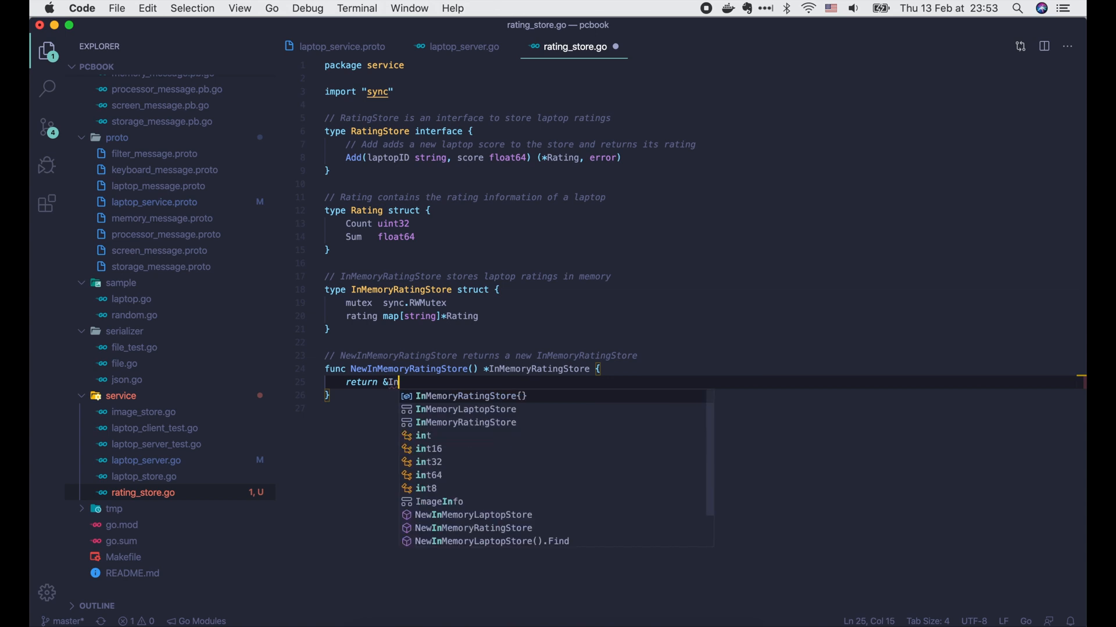
type("rating: make(map[string]*Rating),")
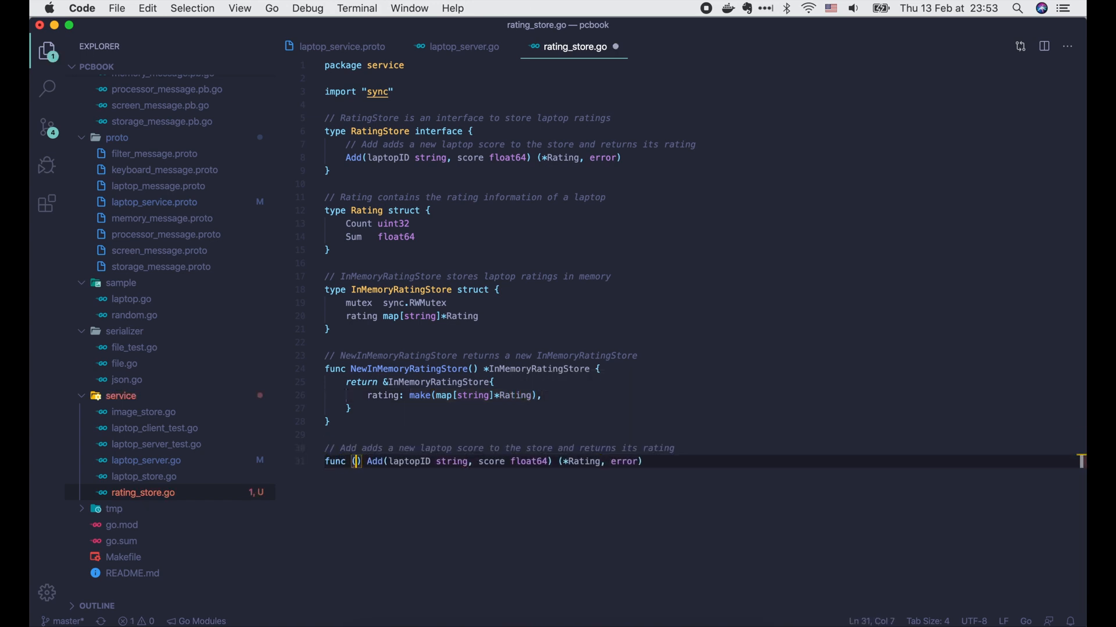
Start the InMemoryRatingStore Add method, locking the mutex with a deferred Unlock.
type("store *InMemoryRatingStore")
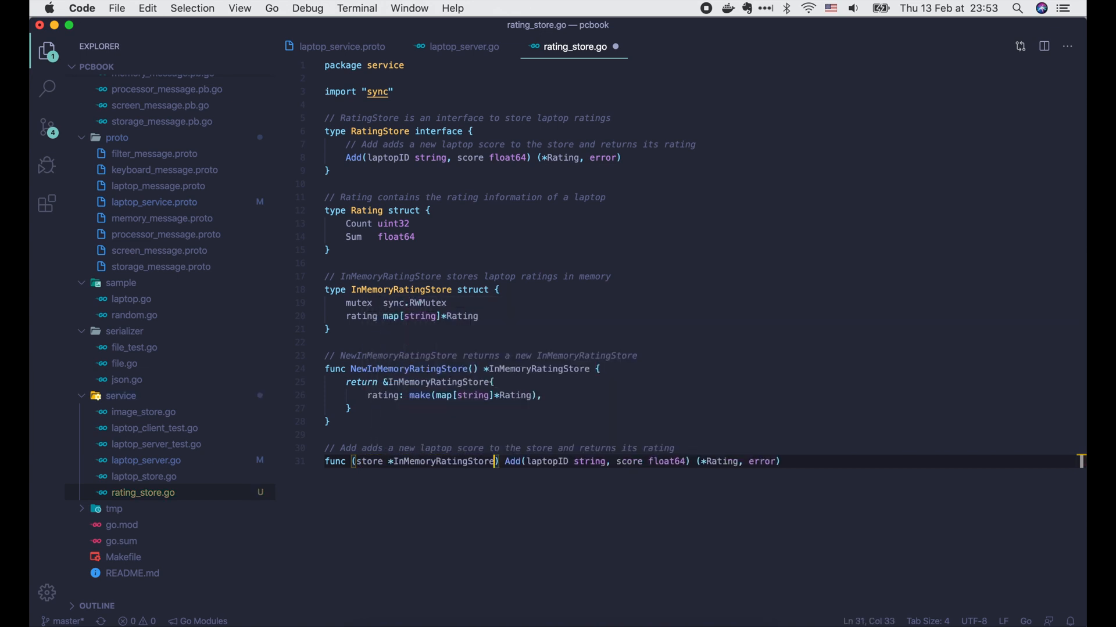
type("store.mutex")
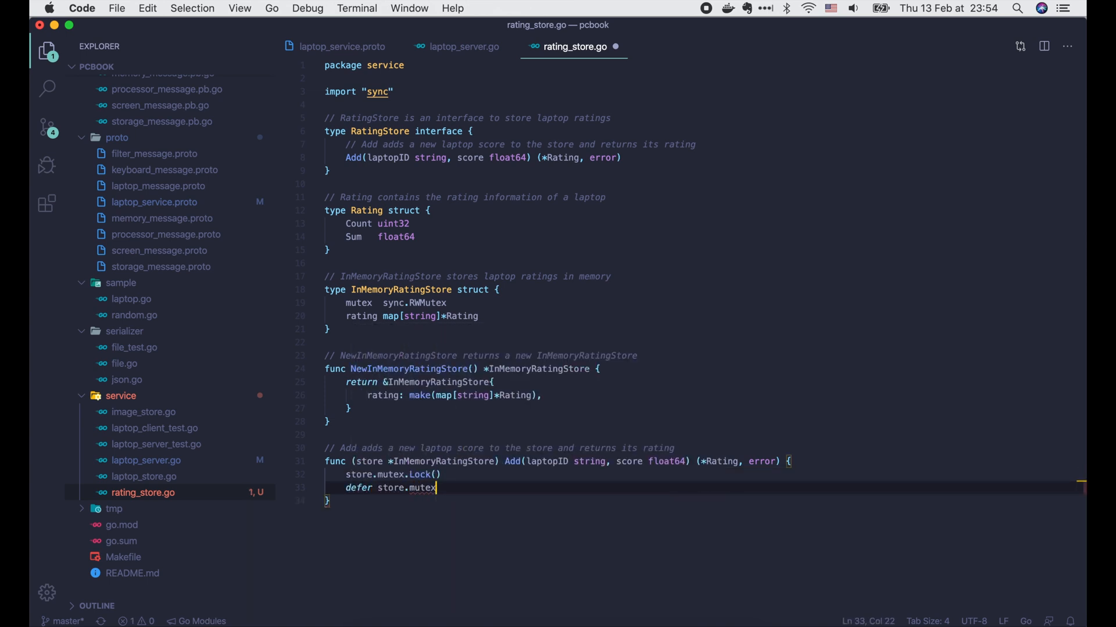
type(".Unlock()")
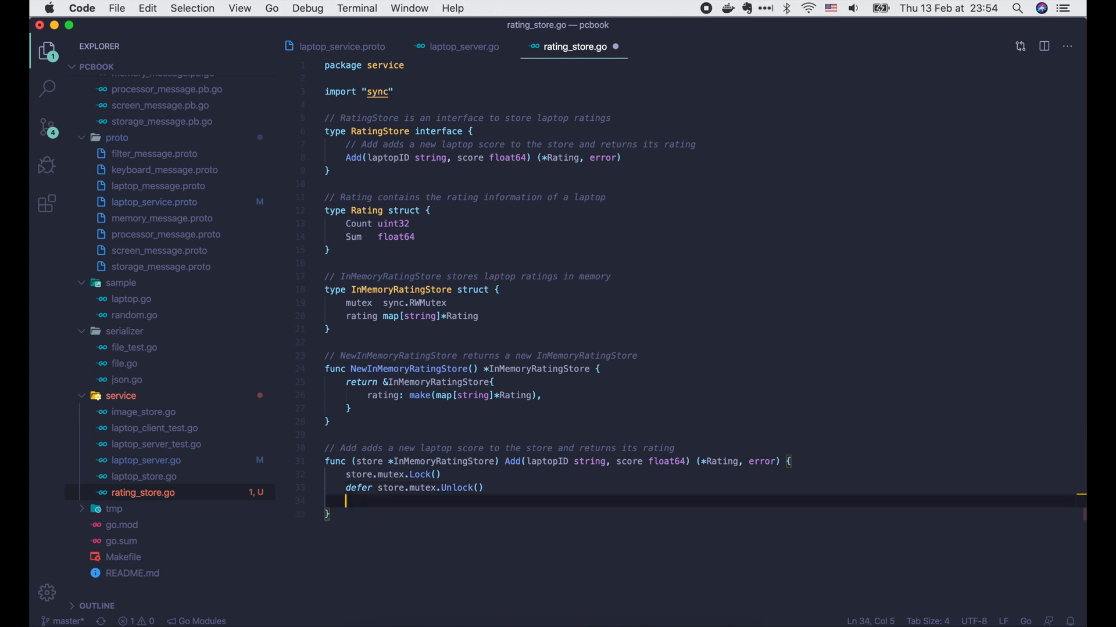
Look up the laptop's rating, create Rating{Count: 1, Sum: score} if nil else update it, store and return it.
type("rating := store.rating[]")
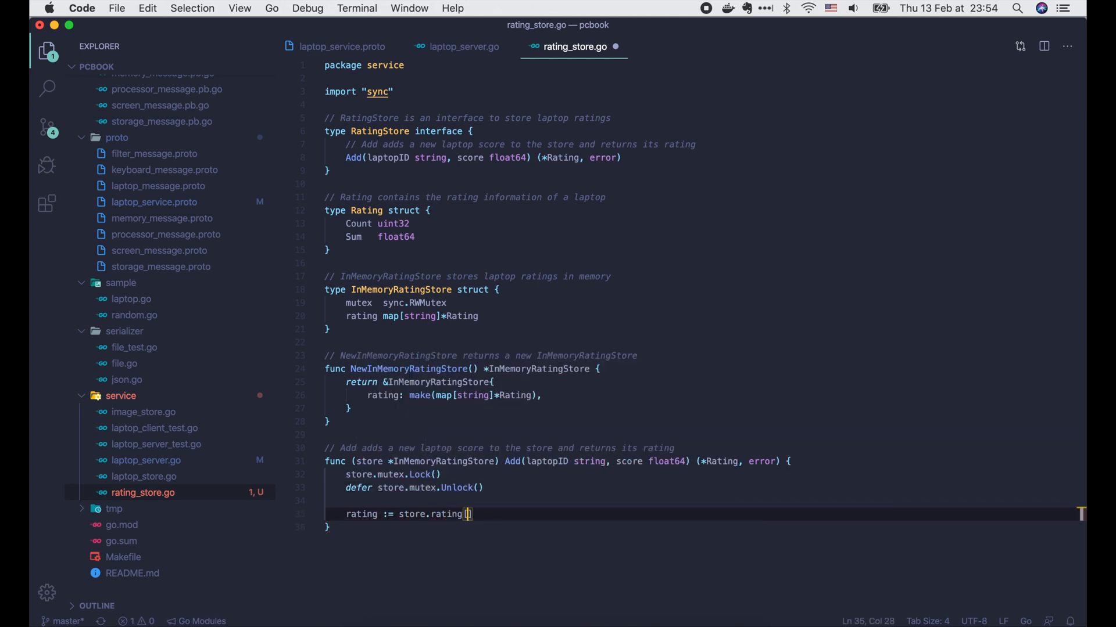
type("if")
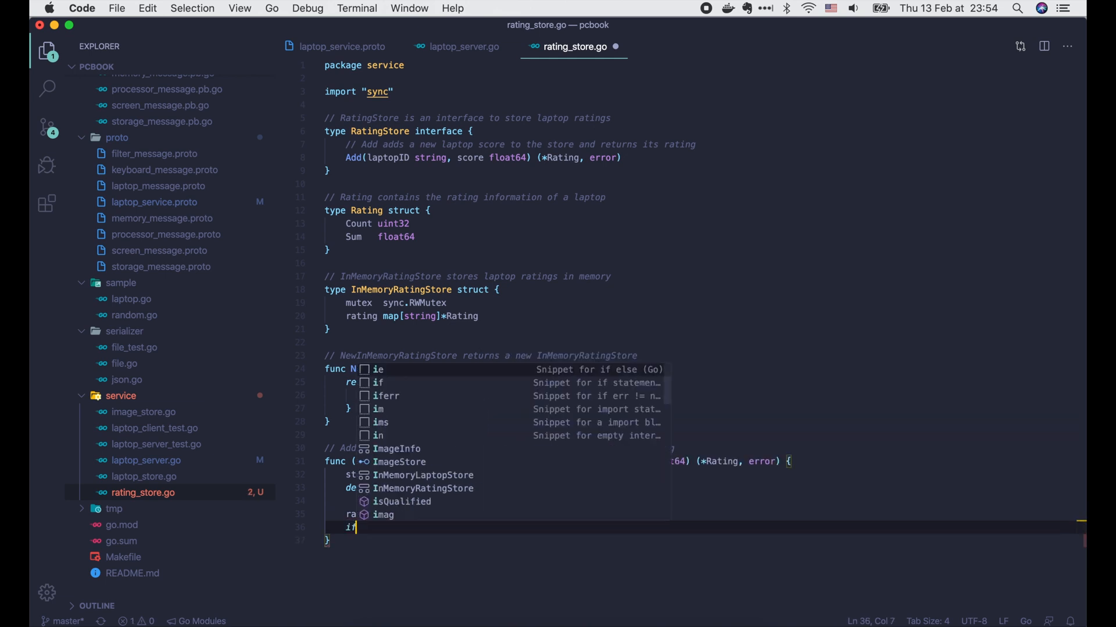
type("rating == nil {")
type("Sum: score,")
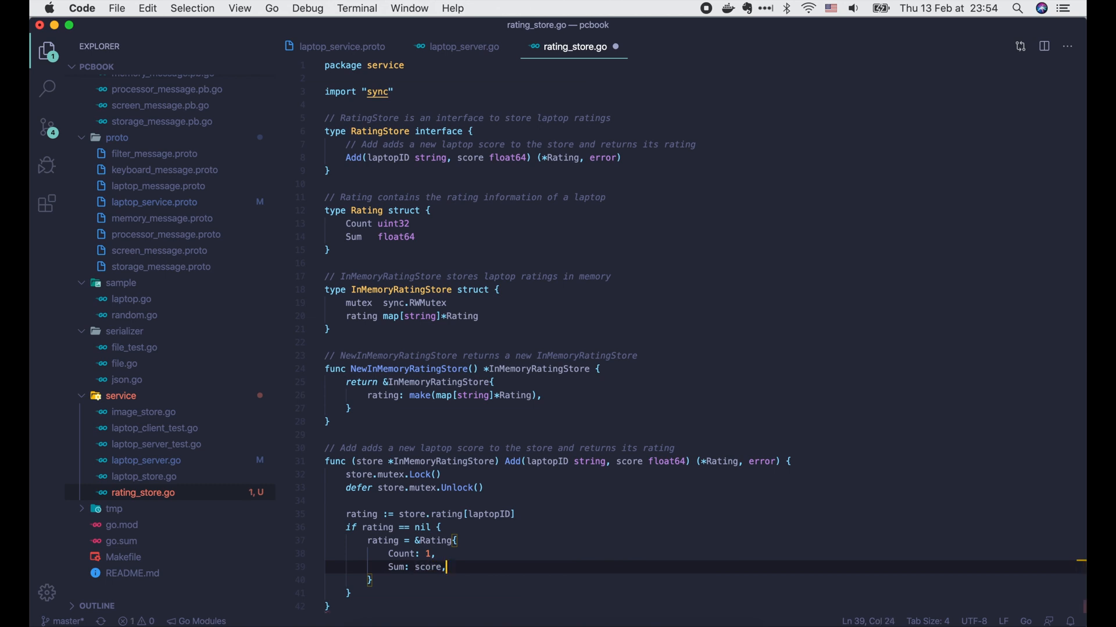
type("} else {")
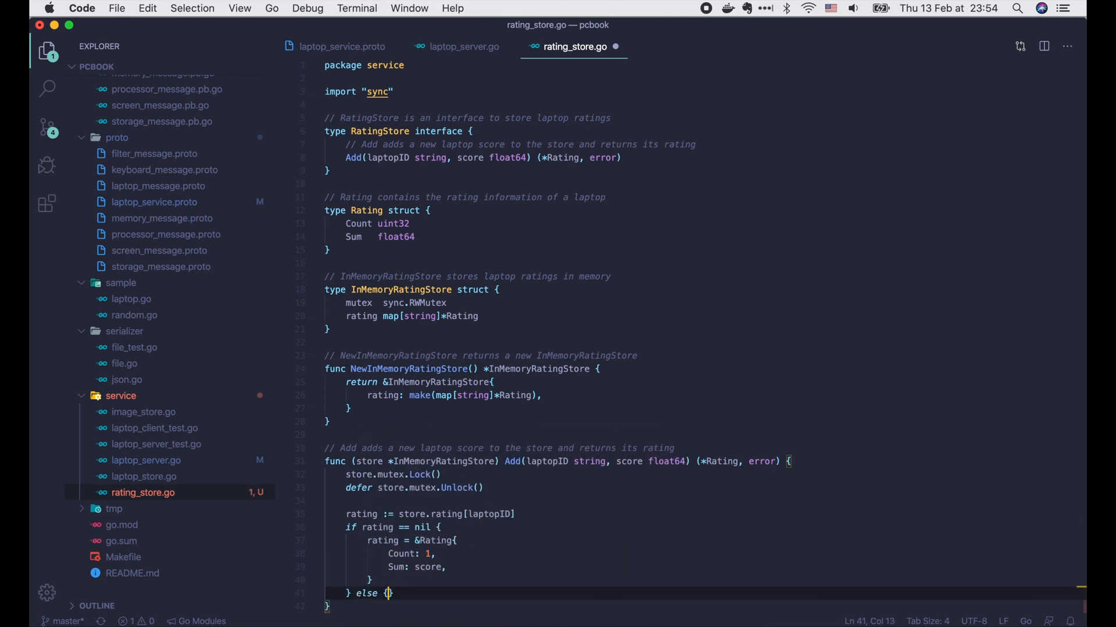
type("rating.count++")
type("rating.Sum += score")
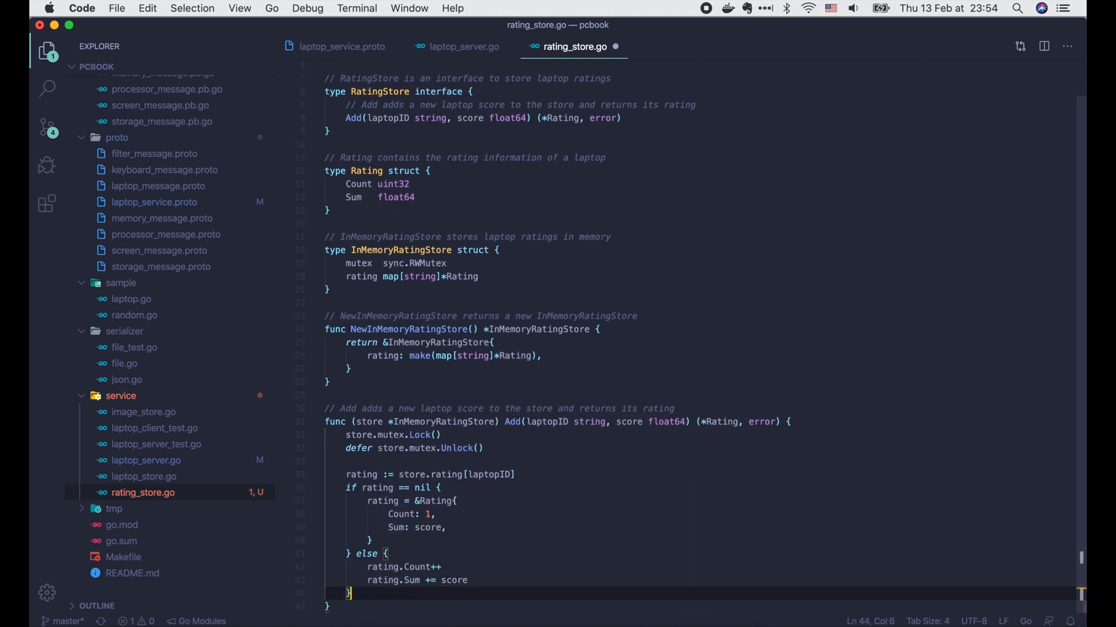
type("store.rating[laptopID] = rating")
type("return rating, nil")
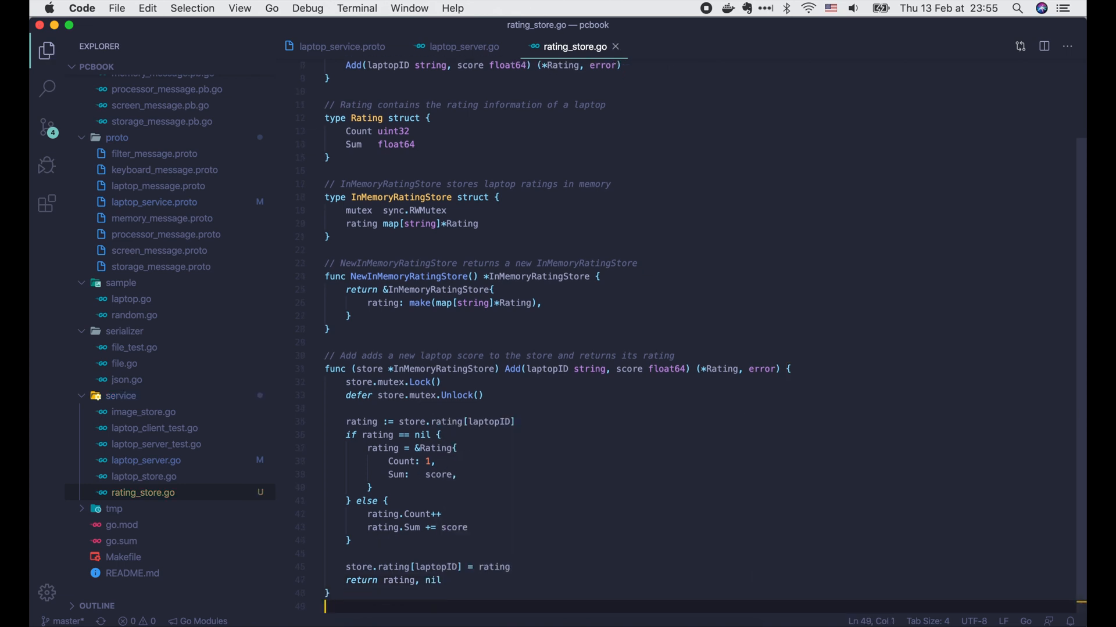
Add a ratingStore RatingStore field to LaptopServer and have NewLaptopServer accept and set it.
left_click(463, 46)
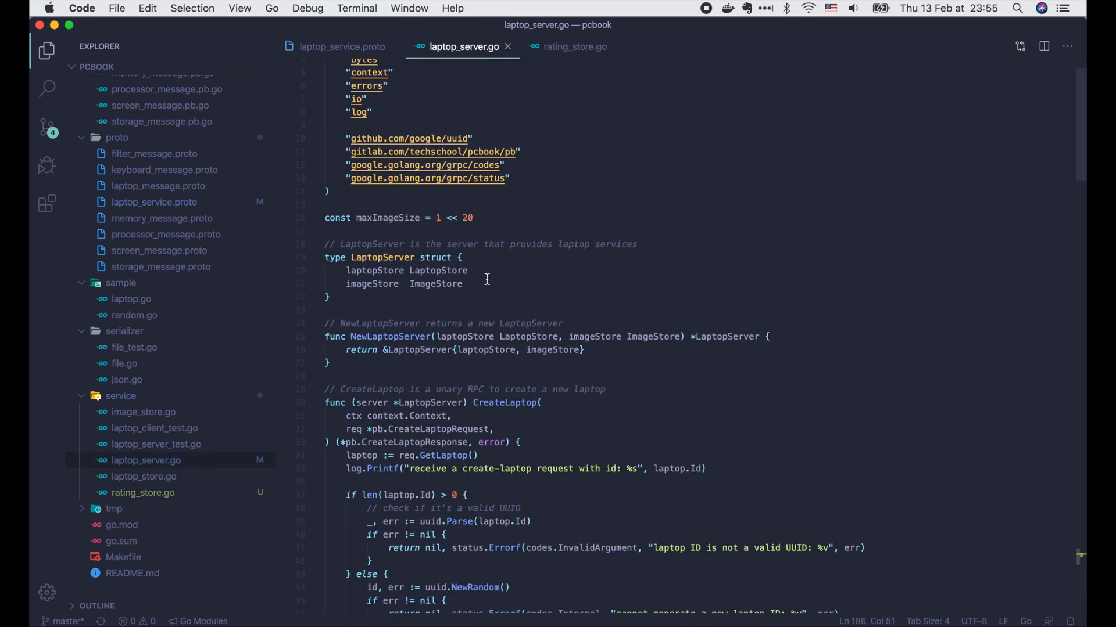
type("ra")
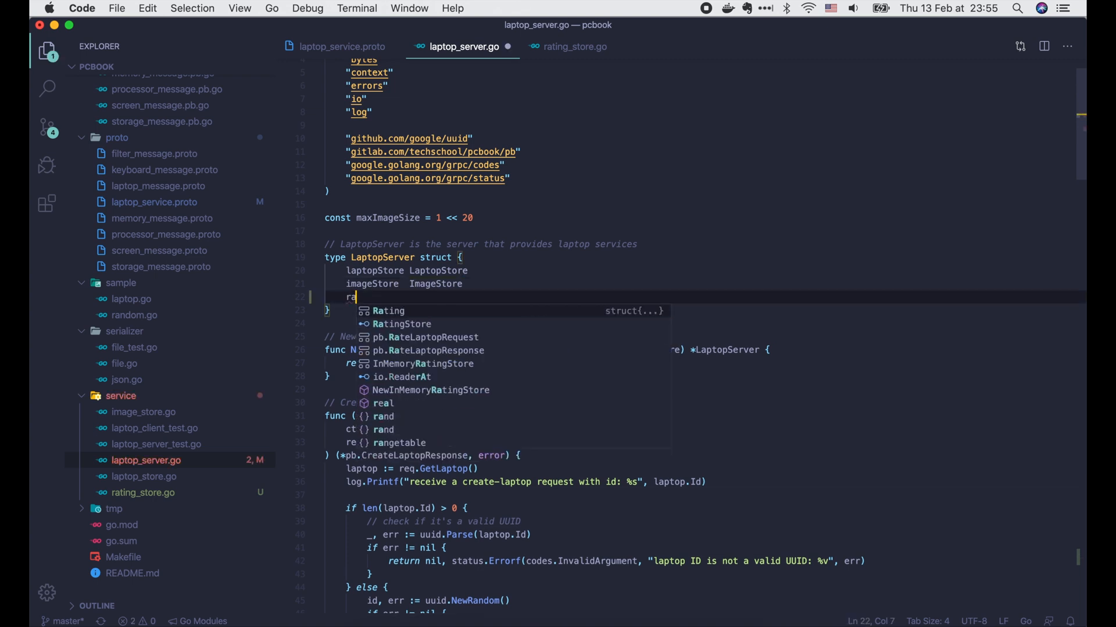
type("tingStore RatingStore")
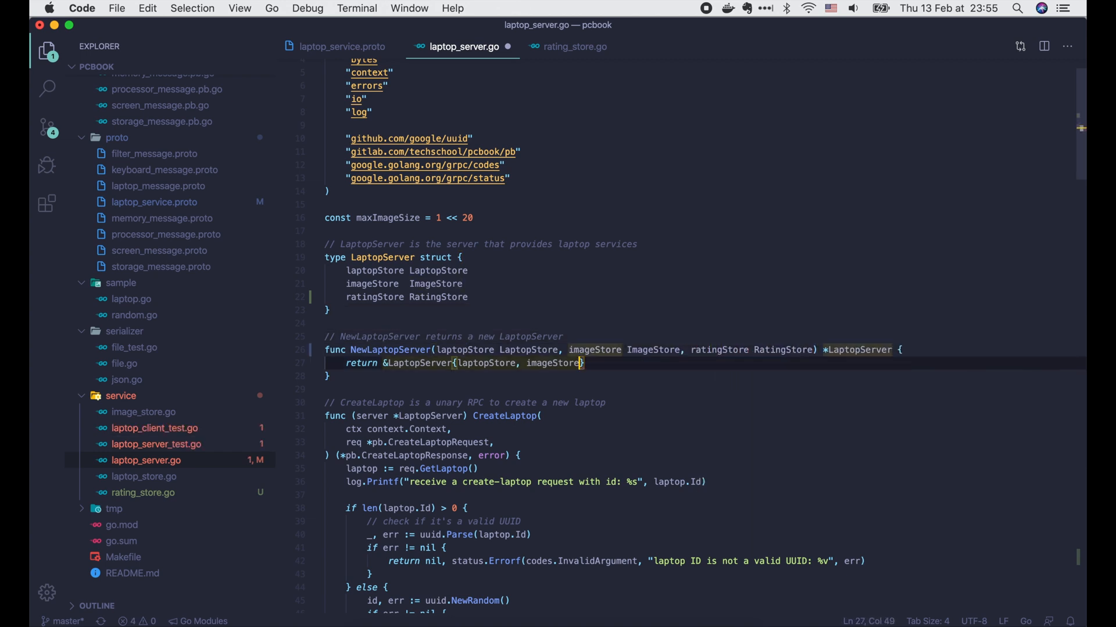
type(", ratingStore")
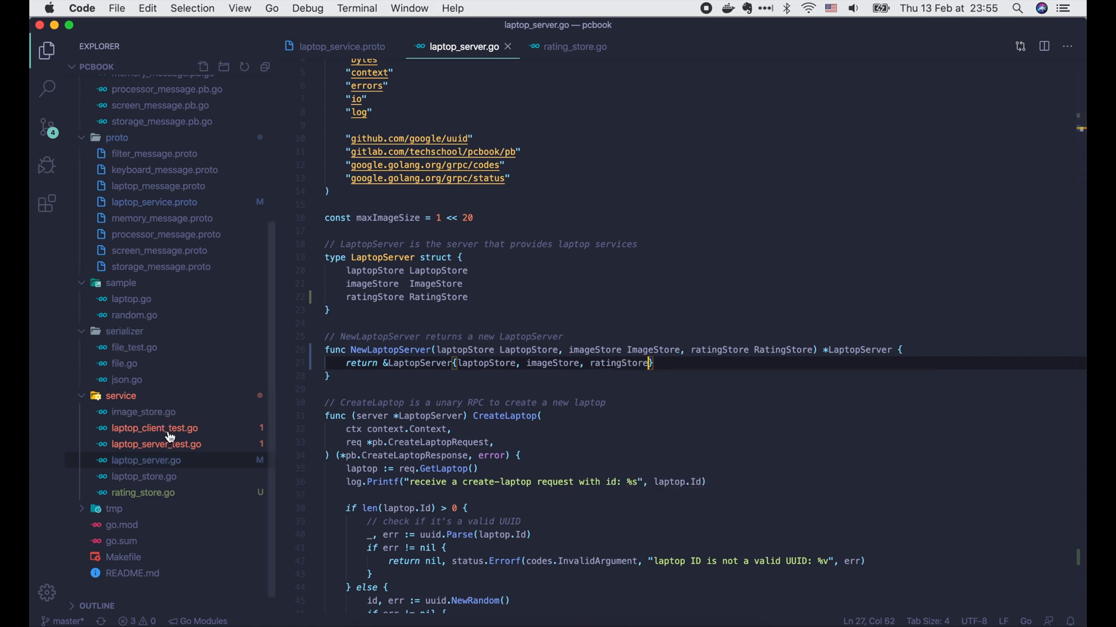
Append ', nil' to each startTestLaptopServer call in the client and server test files.
left_click(155, 428)
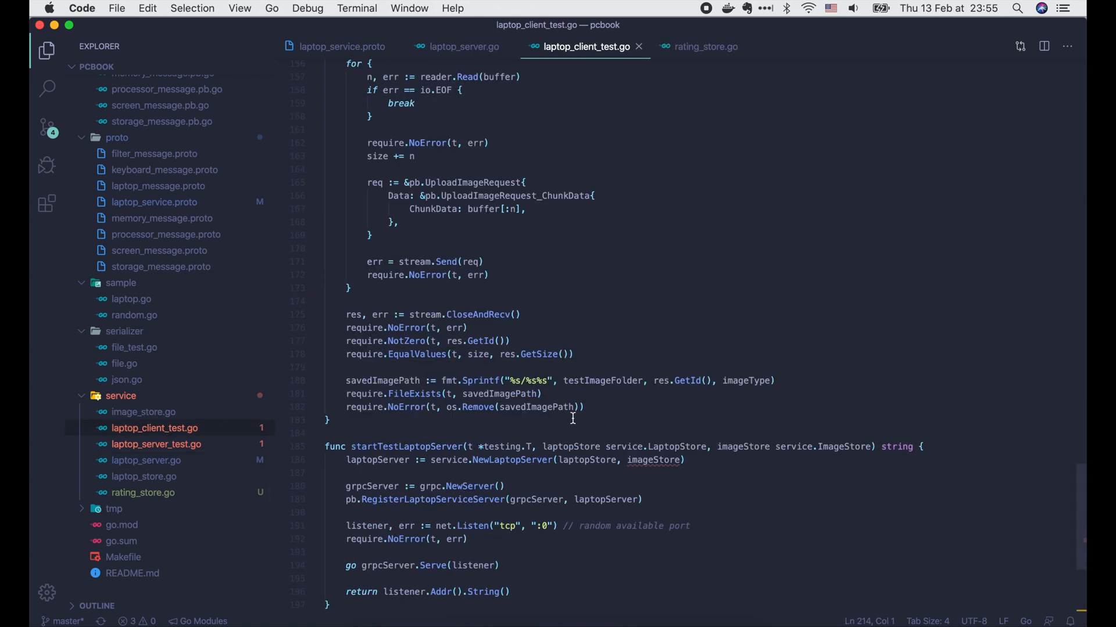
mouse_move(885, 436)
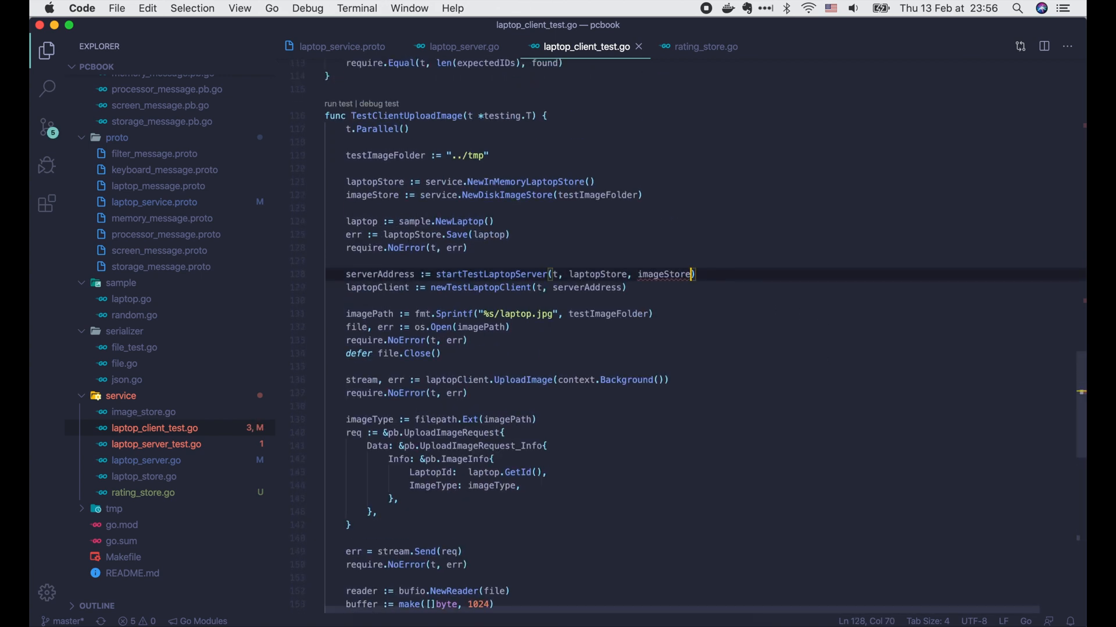
type(", nil)")
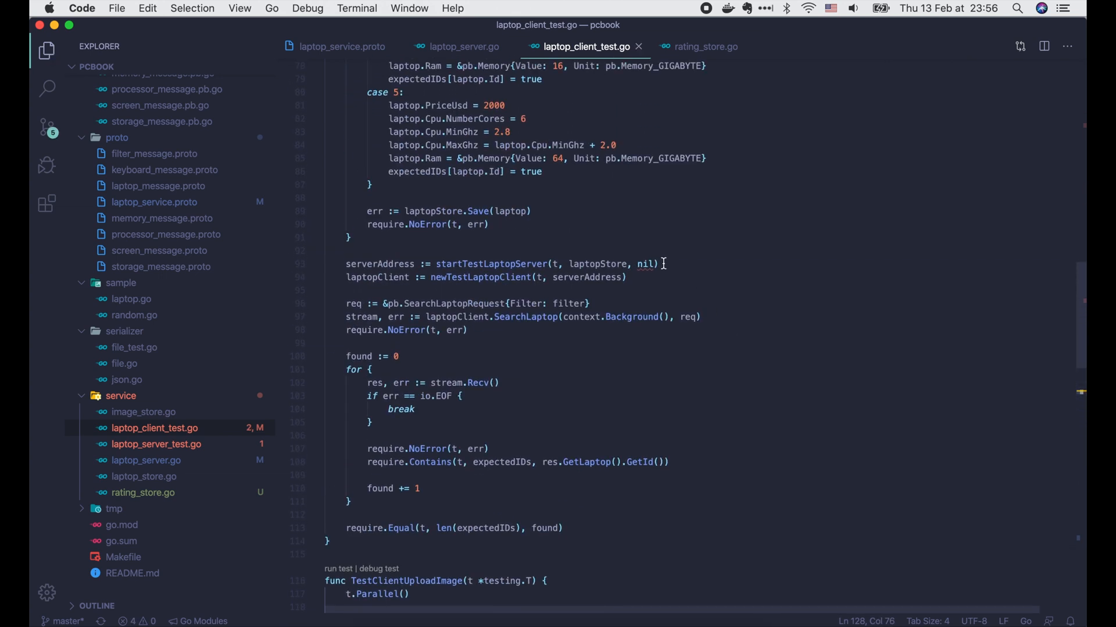
type(", nil")
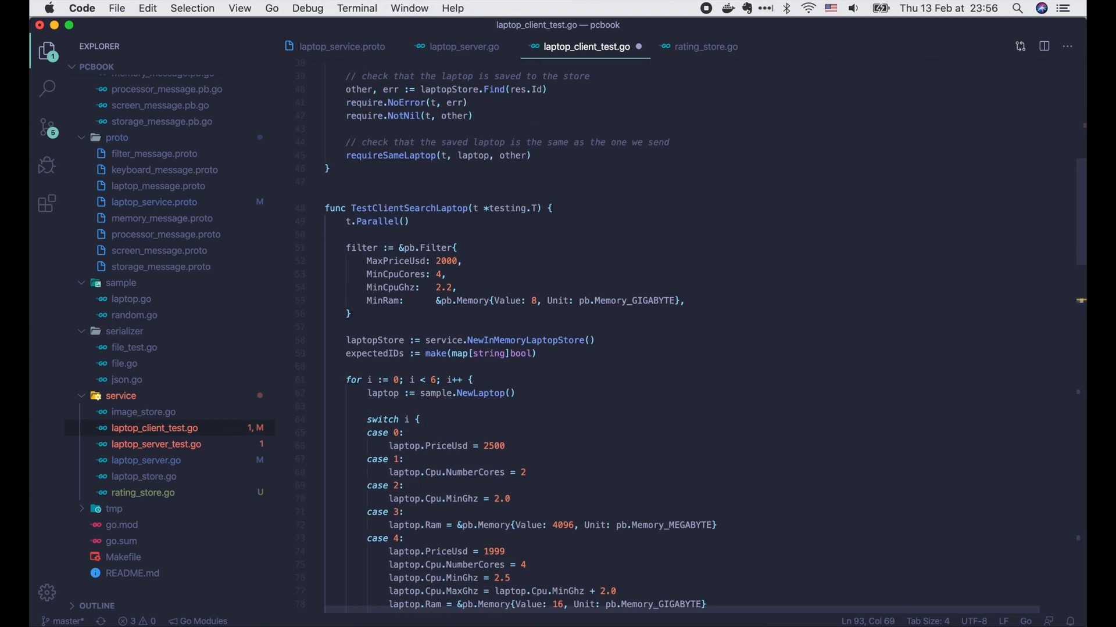
scroll("up", 3)
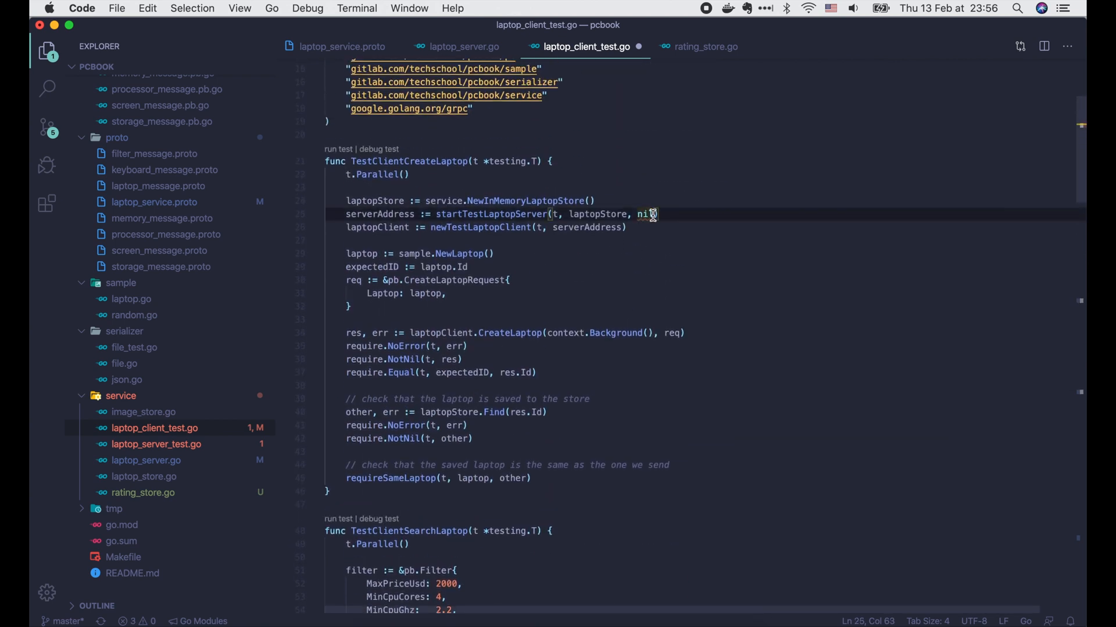
type(", nil")
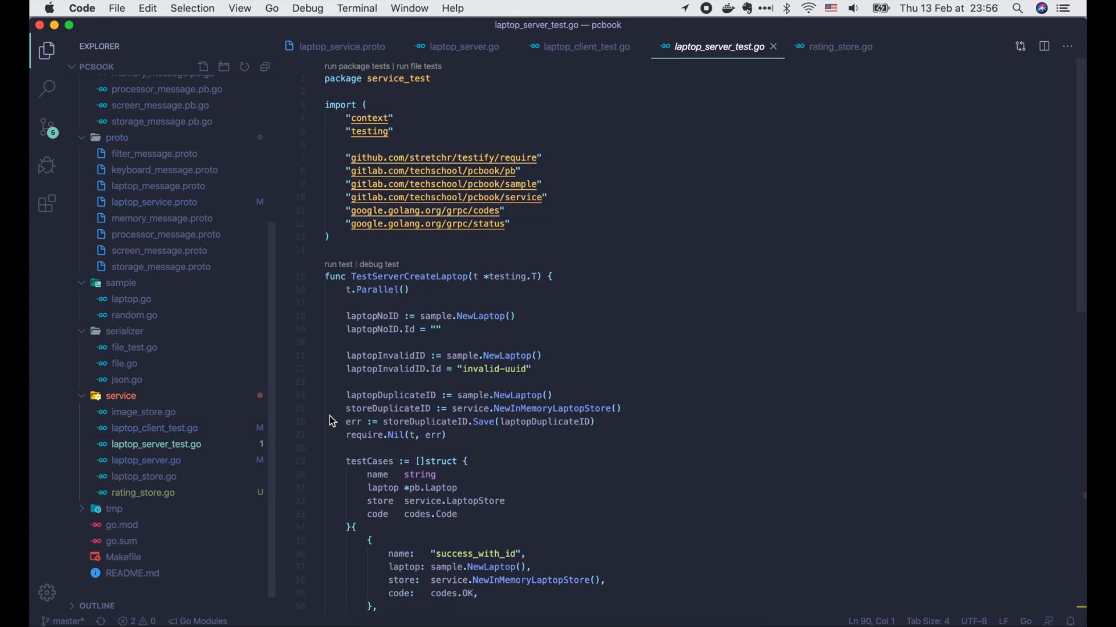
scroll("down", 3)
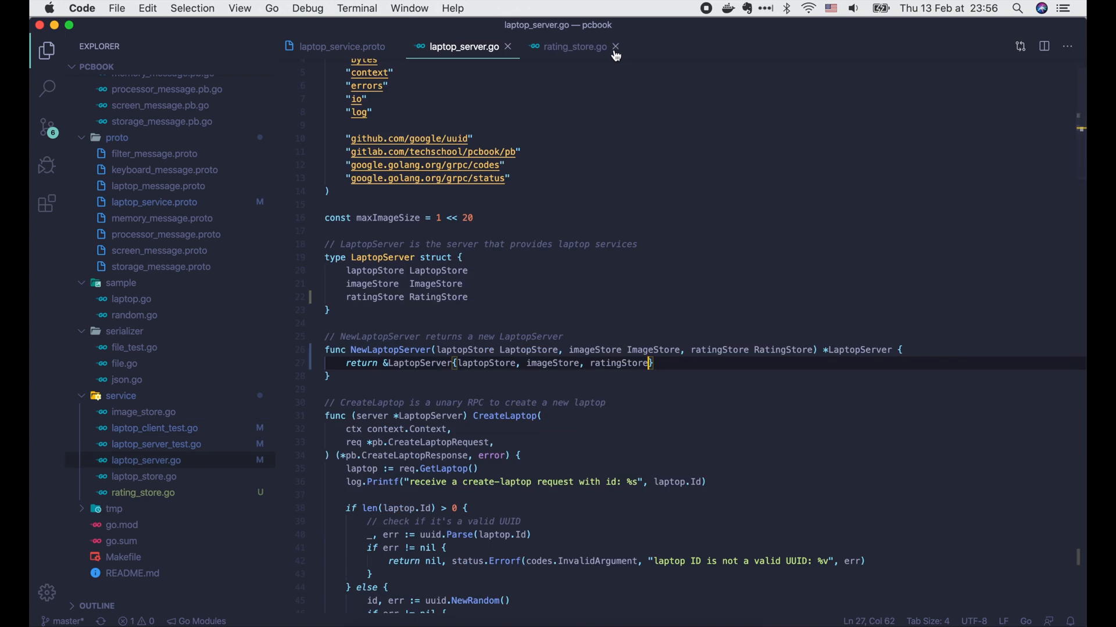
In cmd/server/main.go, create ratingStore := service.NewInMemoryRatingStore() and pass it to NewLaptopServer.
left_click(616, 46)
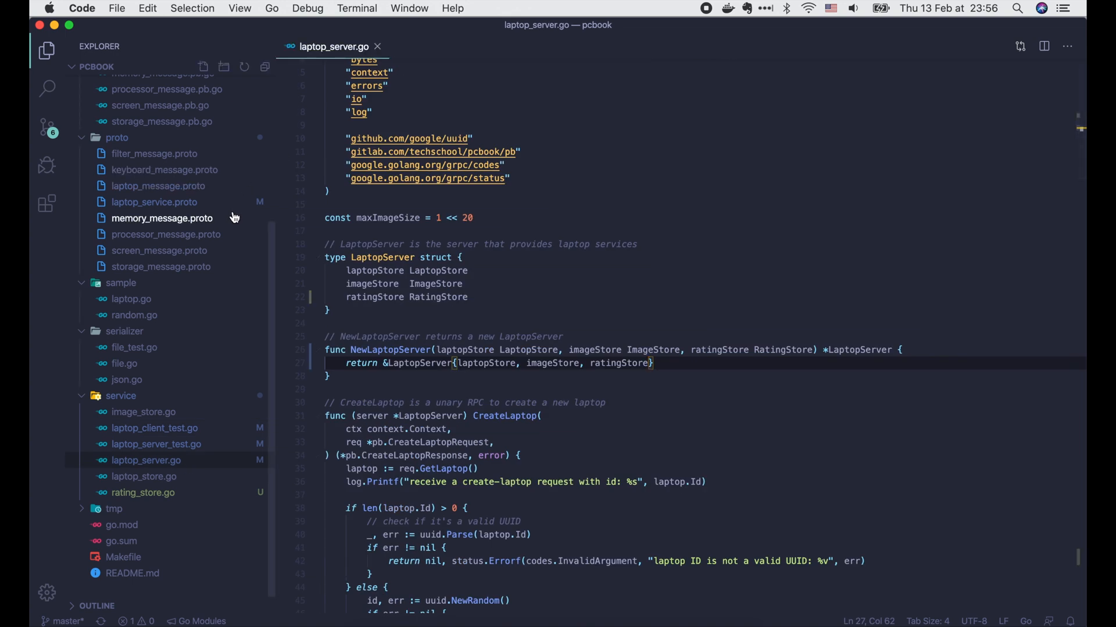
left_click(135, 147)
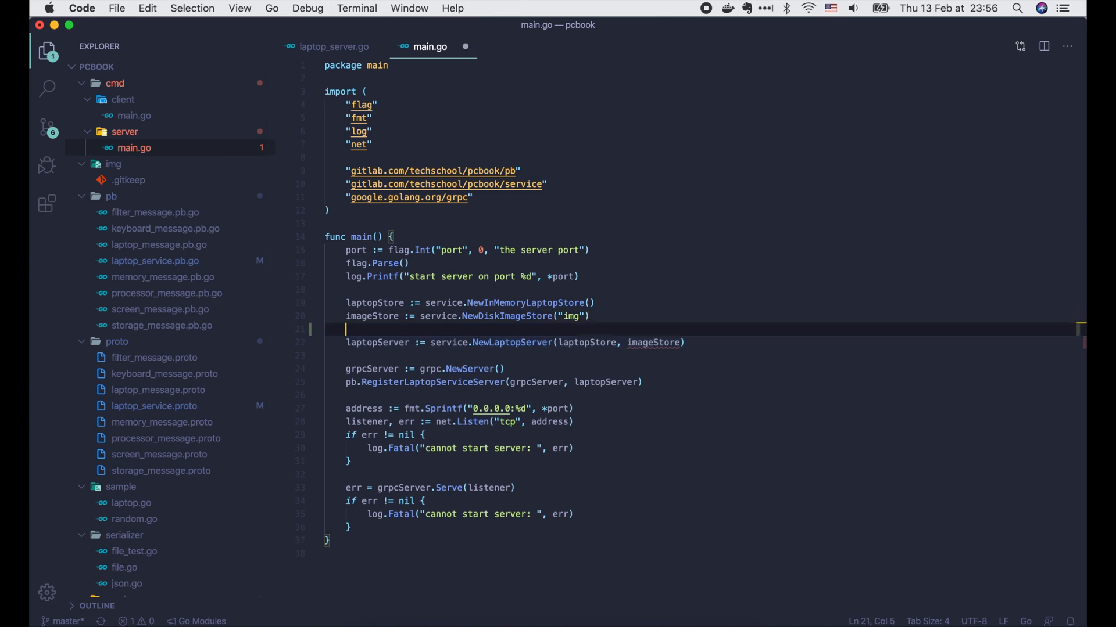
type("ratingStore")
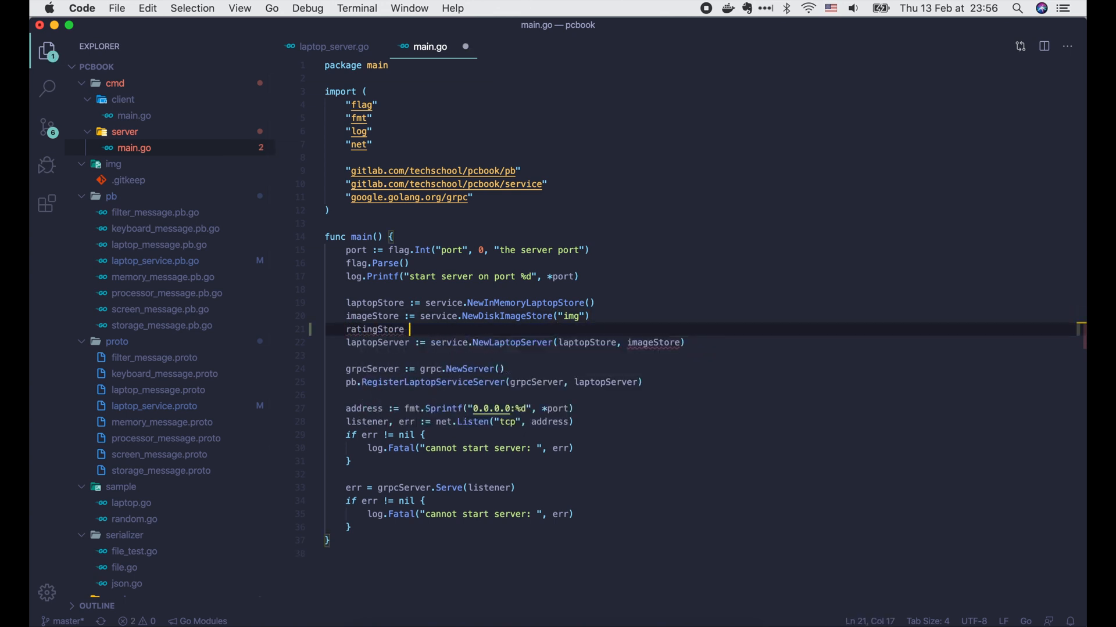
type(":= service.NewInMemoryRatingStore()")
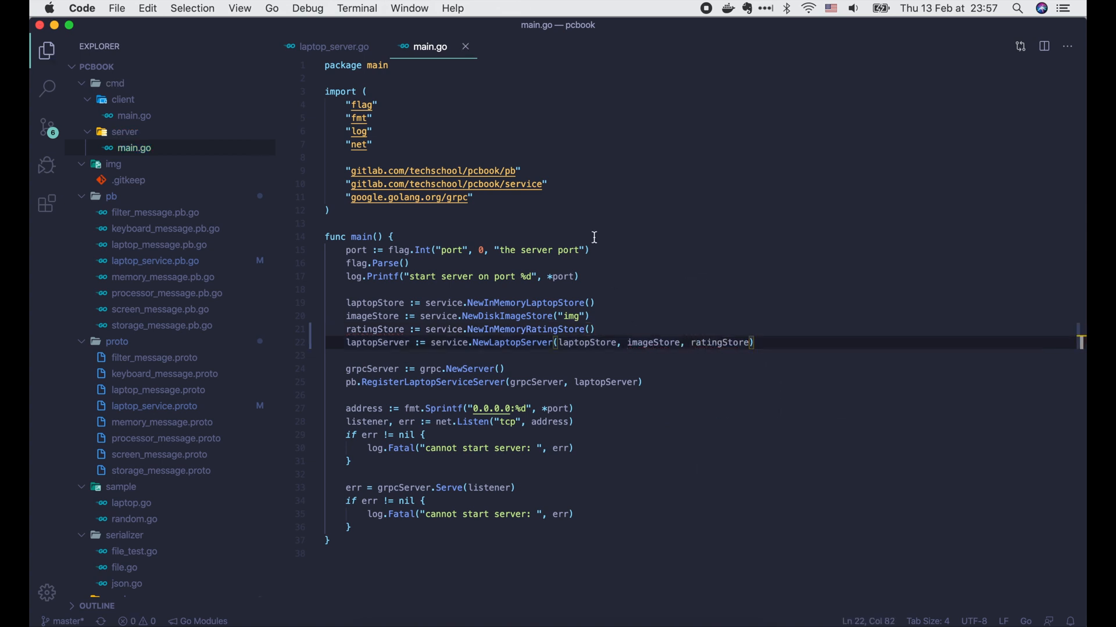
left_click(335, 46)
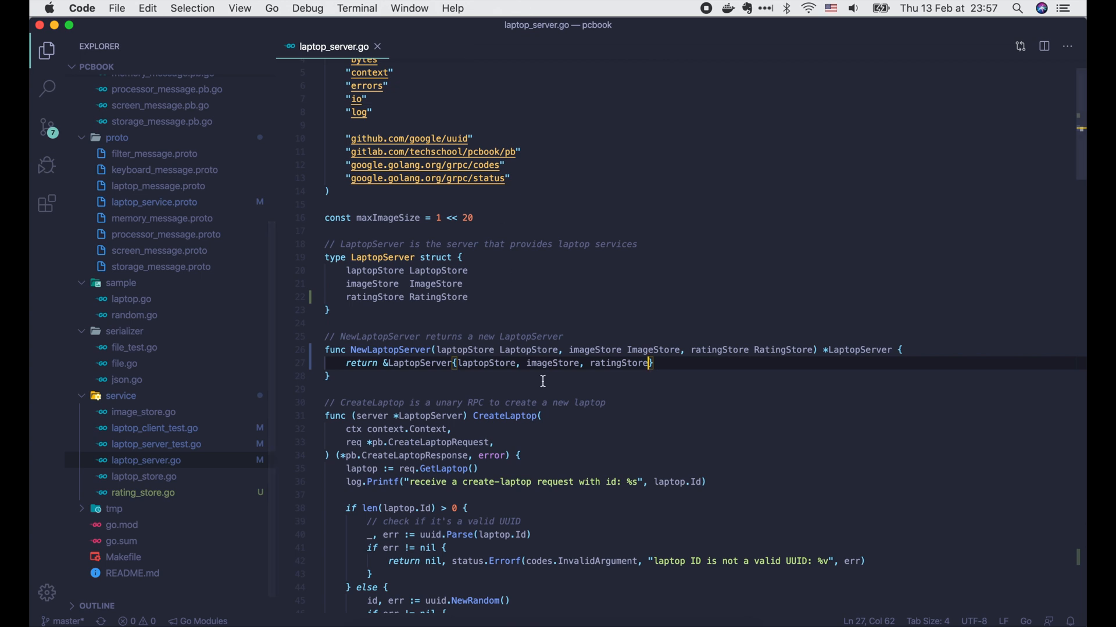
Start the RateLaptop for-loop that returns early when contextError reports a context error.
scroll("down", 3)
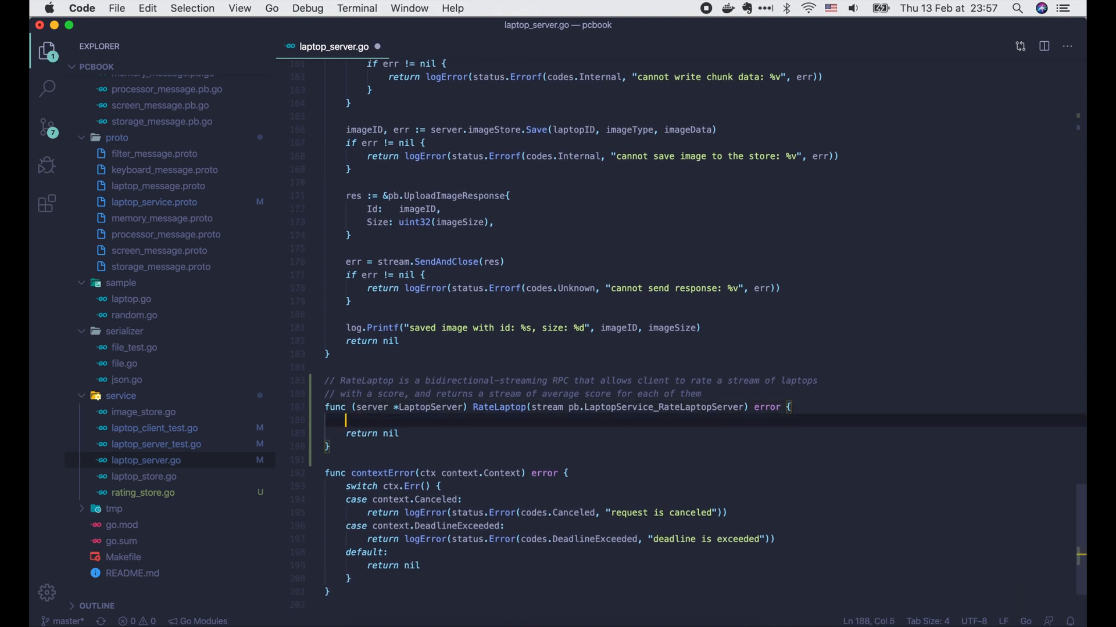
type("for {")
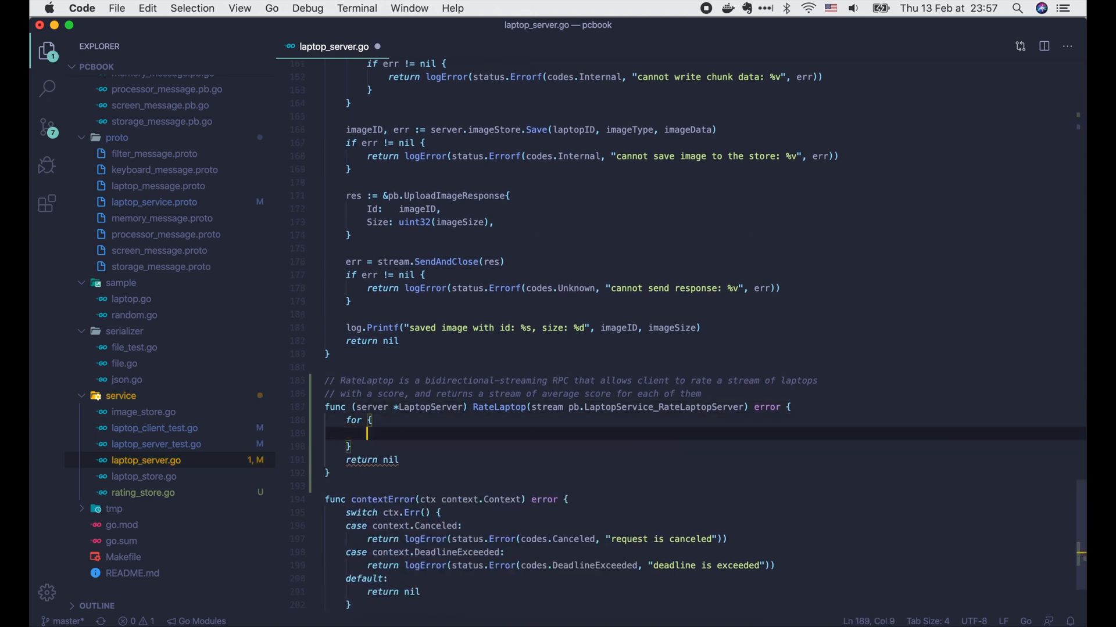
type("err := c")
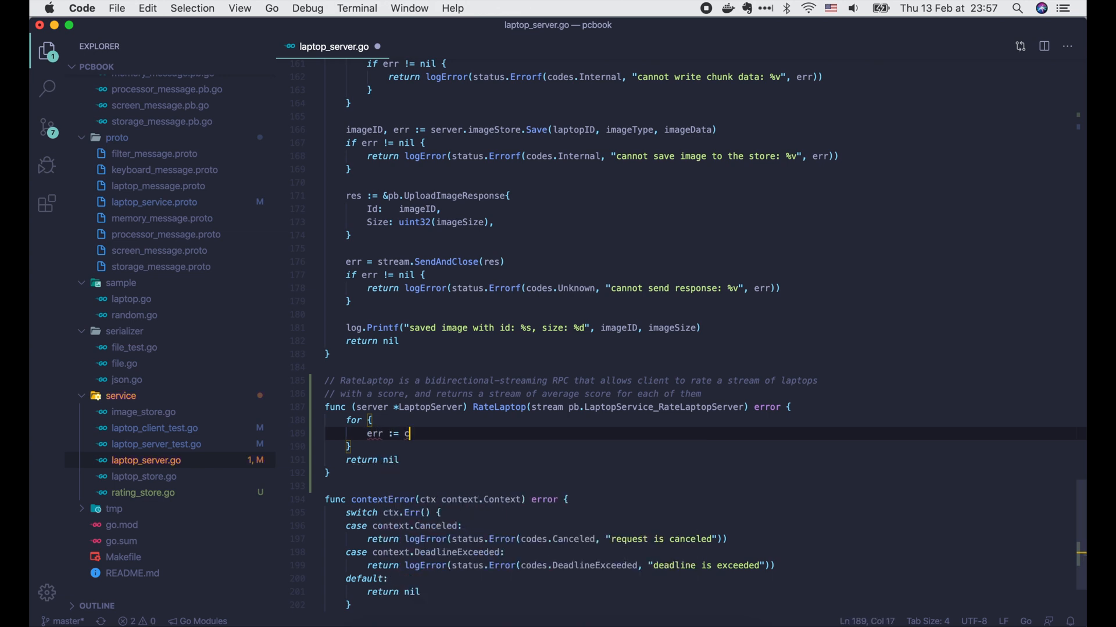
type("ontextError(stream.Context(")
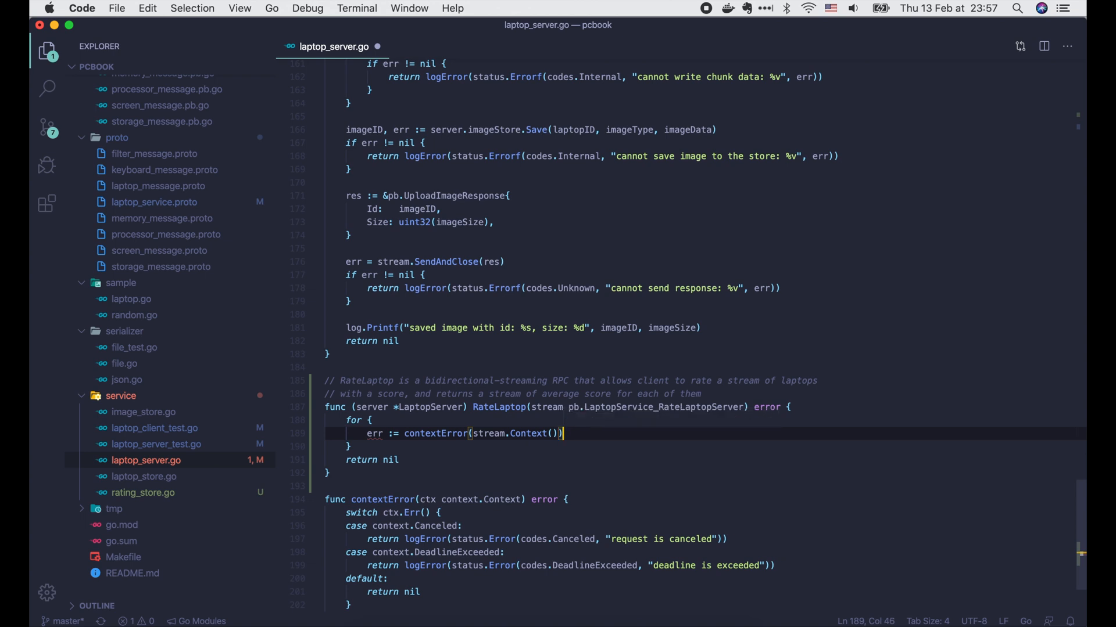
type("if err !=")
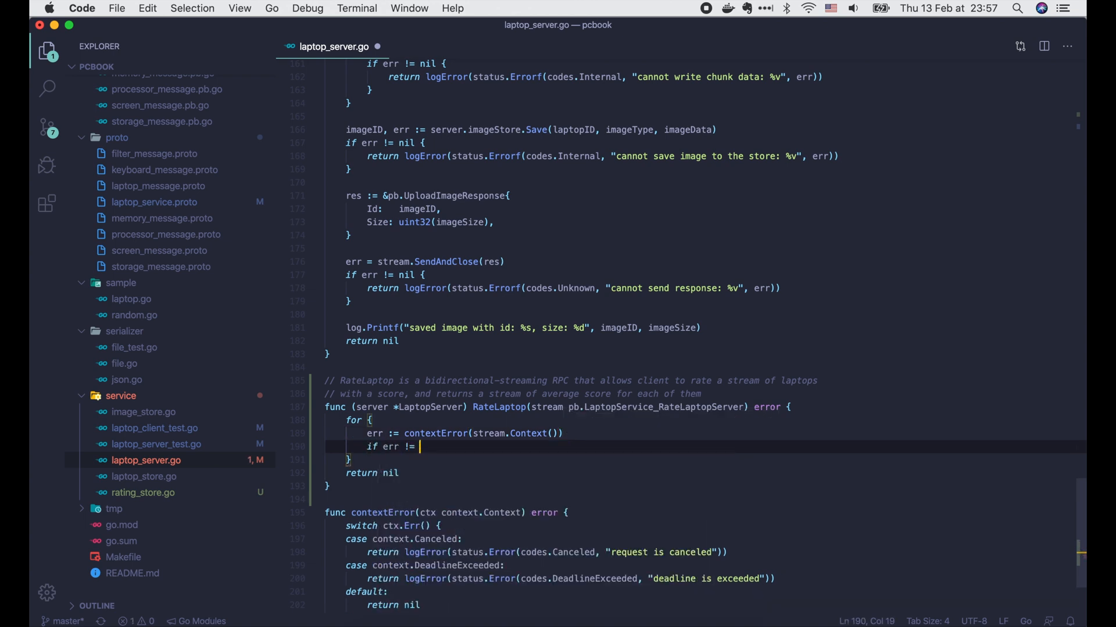
type("nil {")
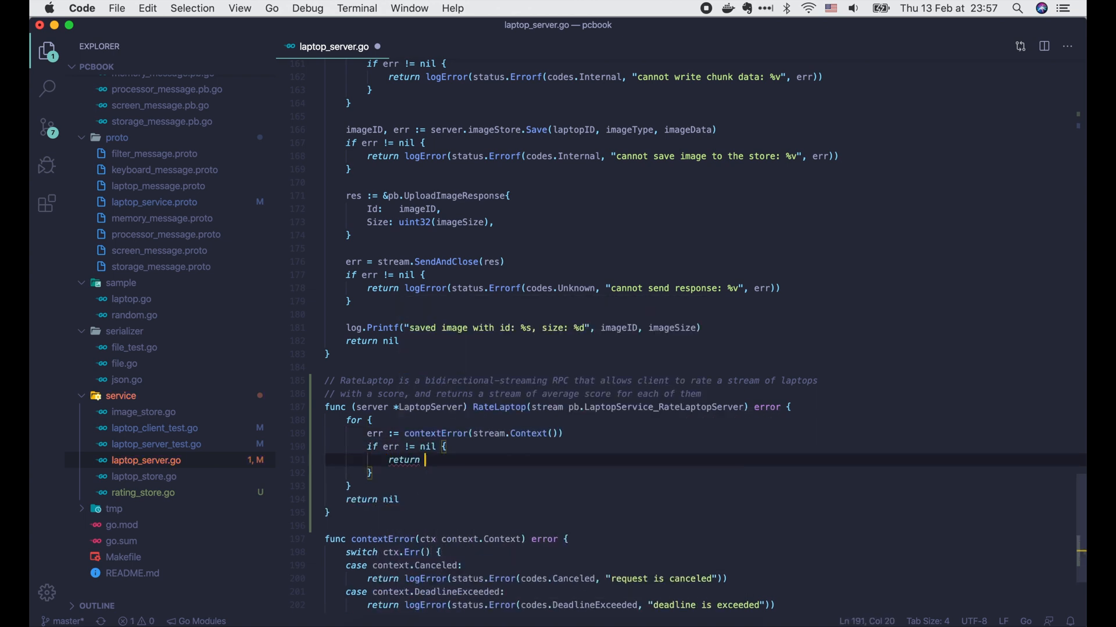
type("req, err :=")
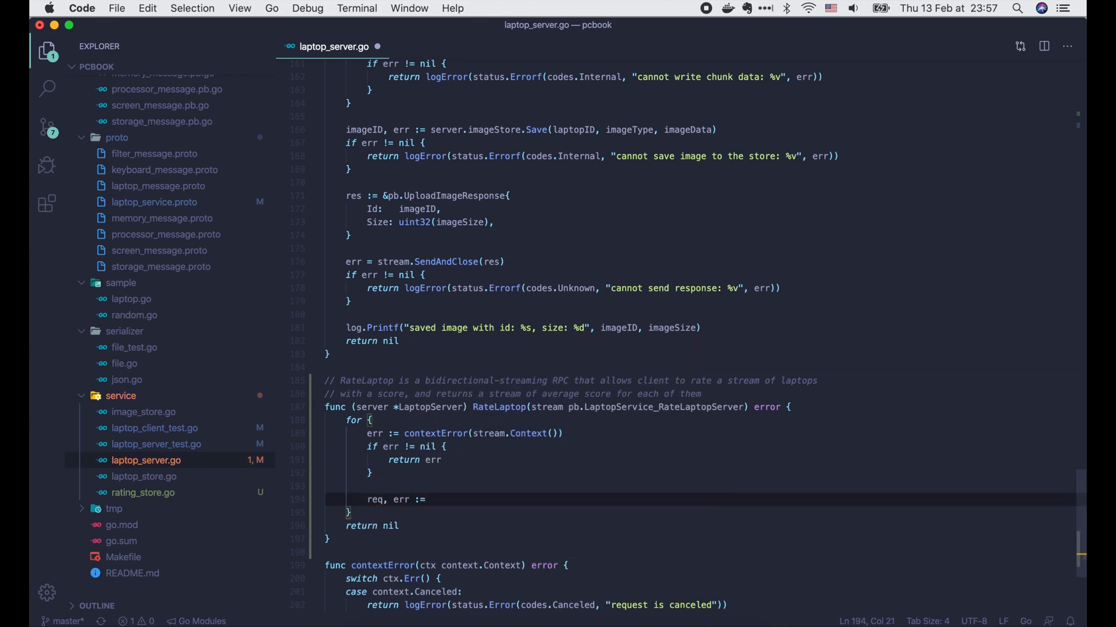
Receive each request with stream.Recv(), break on io.EOF and log 'cannot receive stream request' otherwise.
type("stream.Recv()")
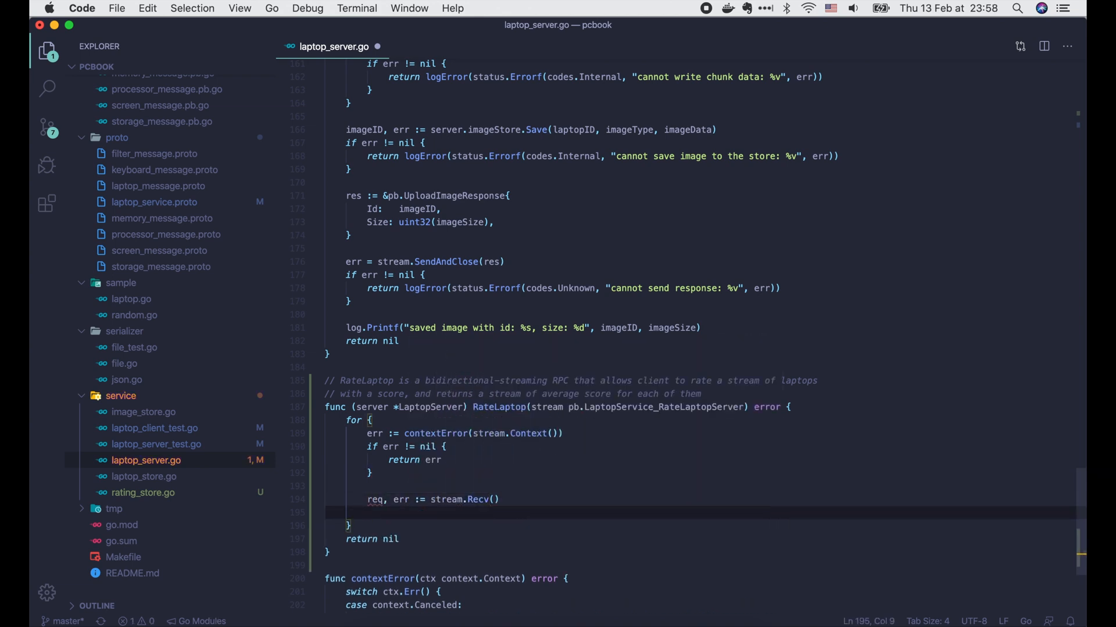
type("if err == io.EOF {")
type("log.Print(\"no more data")
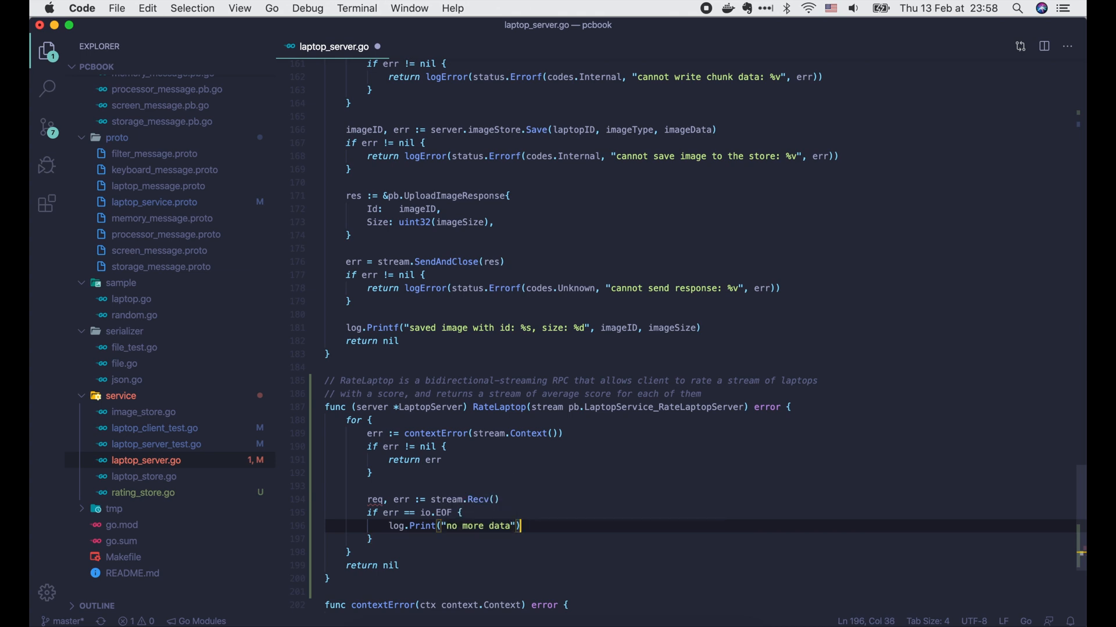
type("break")
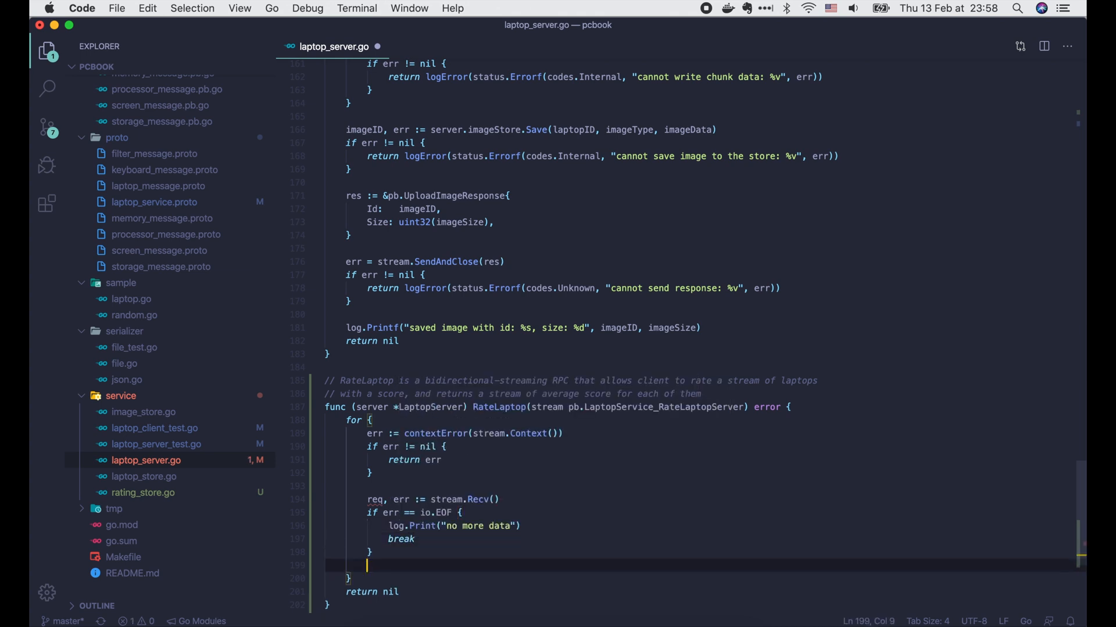
type("if err != nil {")
type("return")
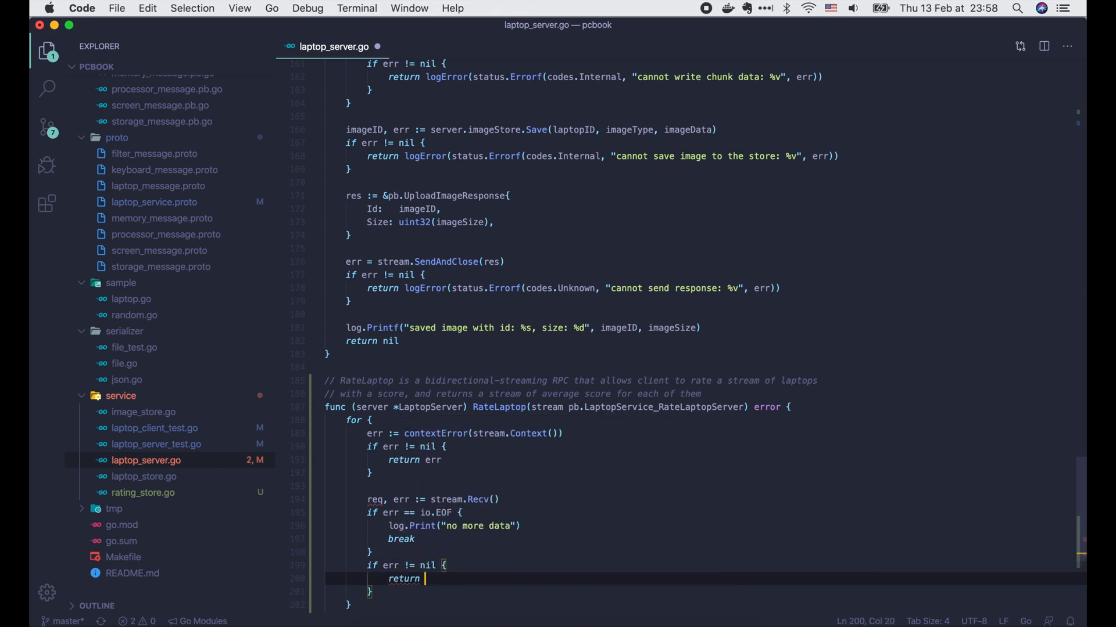
type("logError(status.Errorf(codes.Unknown,")
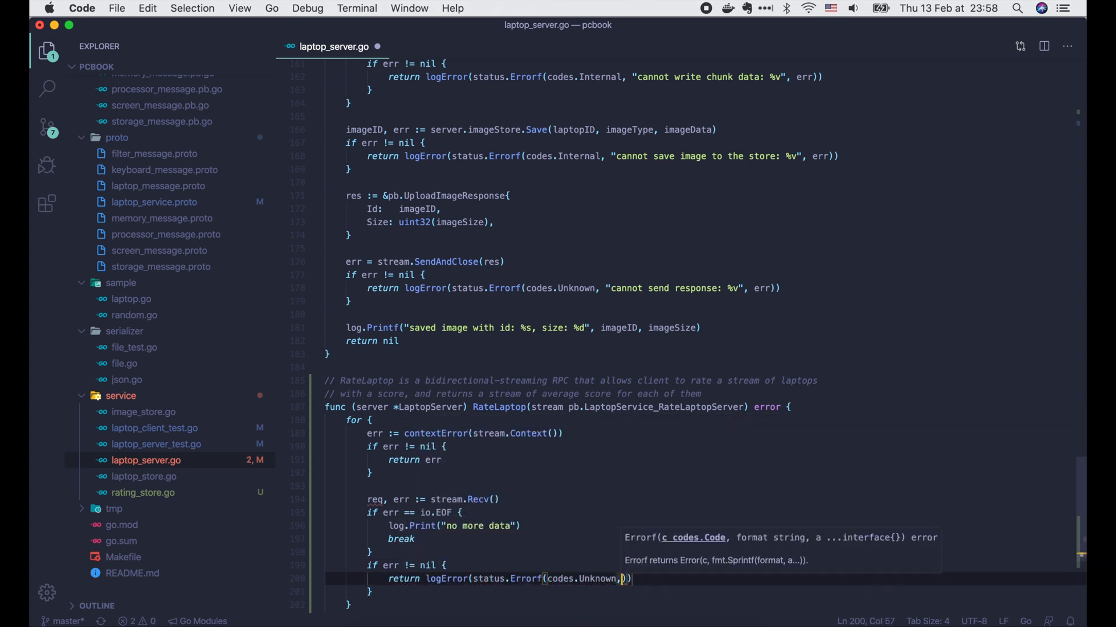
type("\"cannot receive stream request: %v\", err")
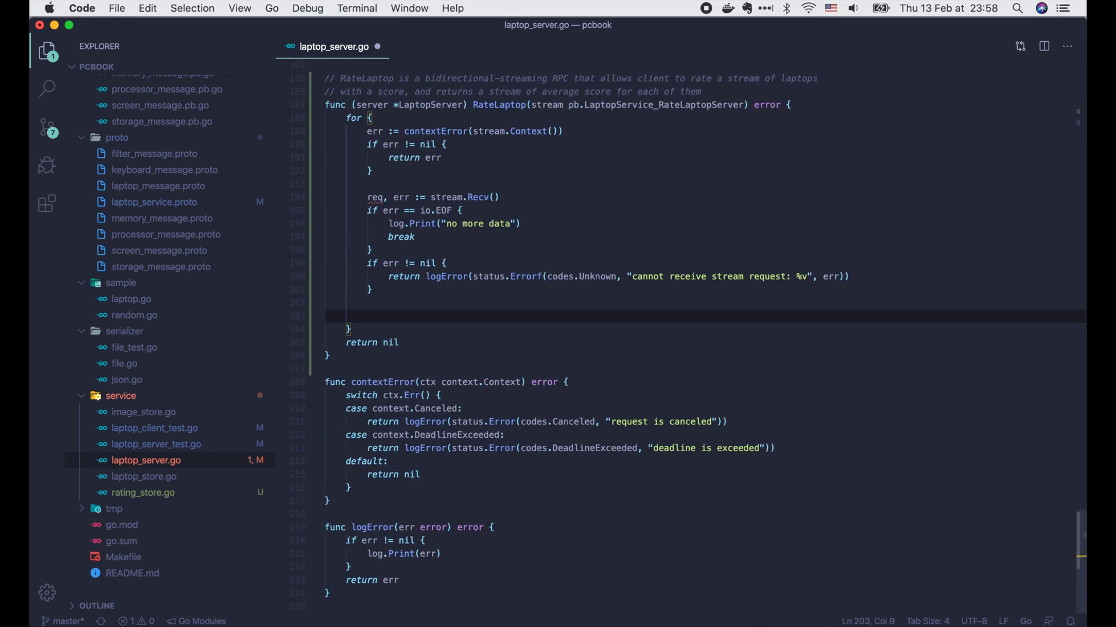
Extract laptopID and score from the request and log both.
type("laptopID :=")
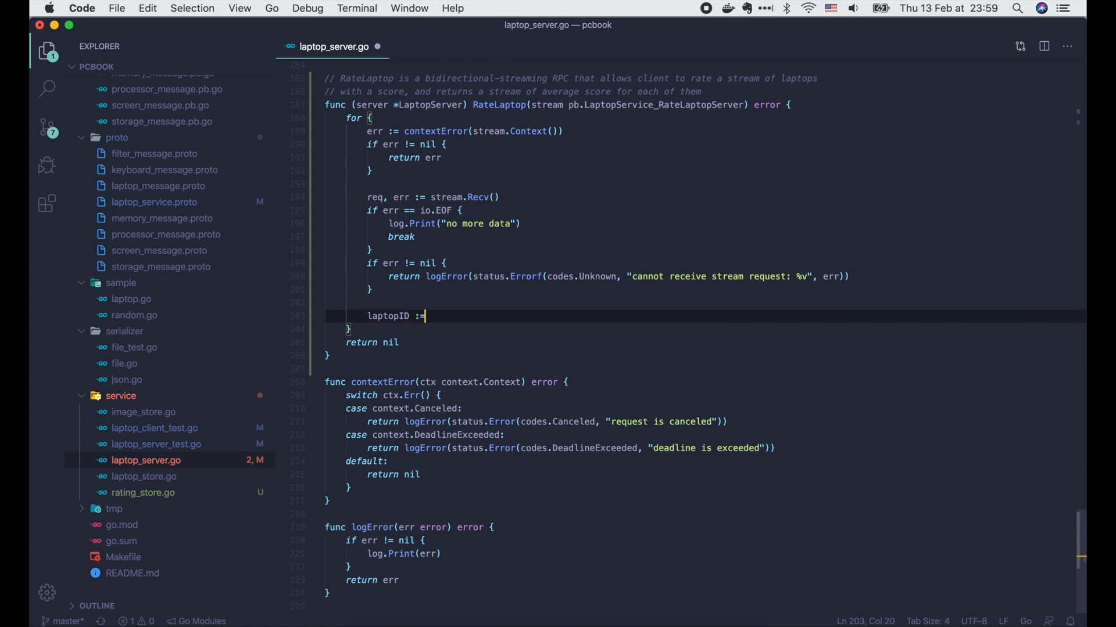
type("req.GetLaptopId()")
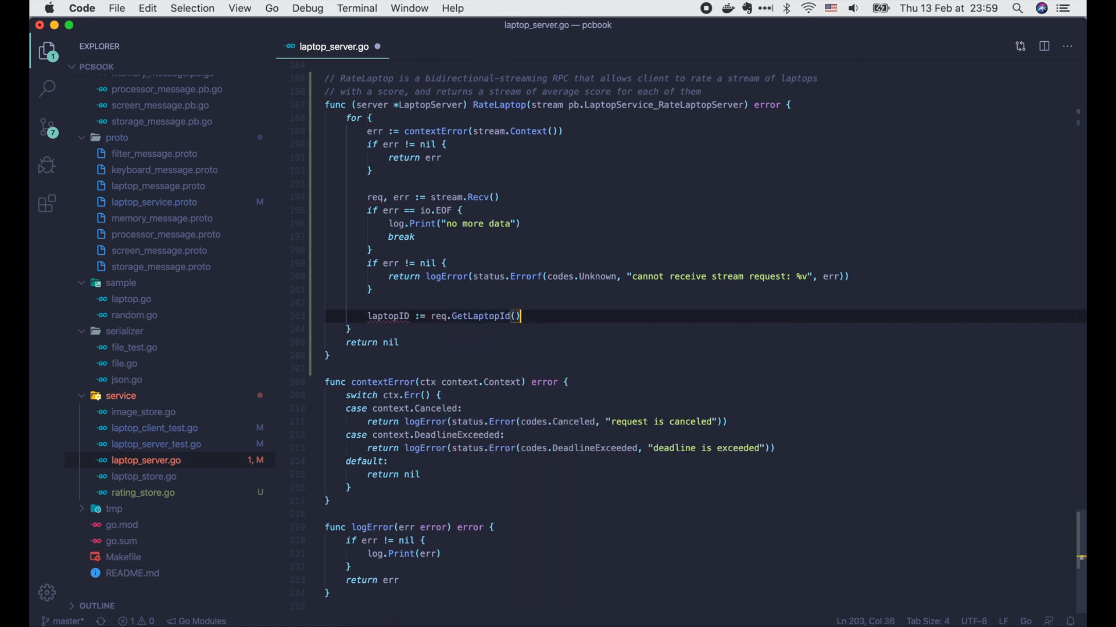
type("score := req.GetScore(")
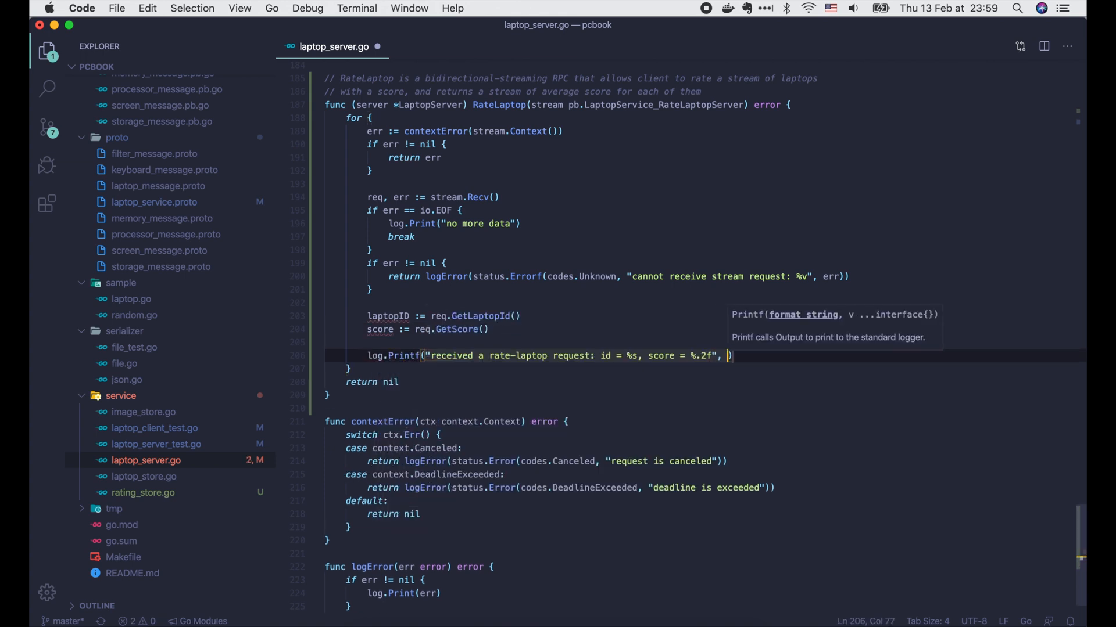
type("laptopID, score")
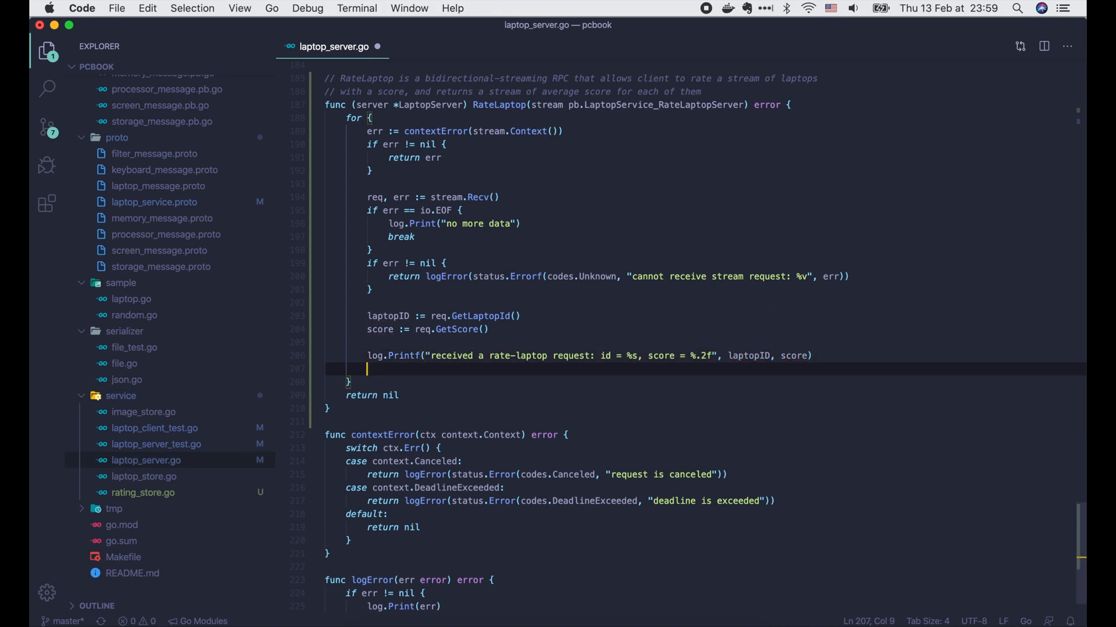
Look up the laptop with laptopStore.Find and return an Internal status error on failure.
type("found, err")
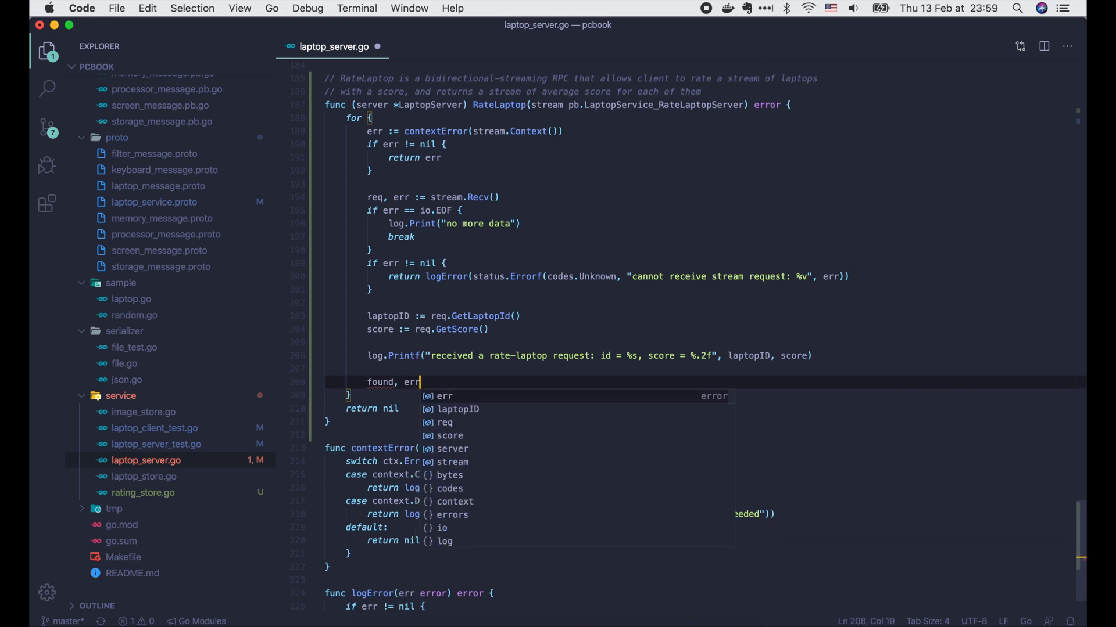
type(":= server.laptopStore.")
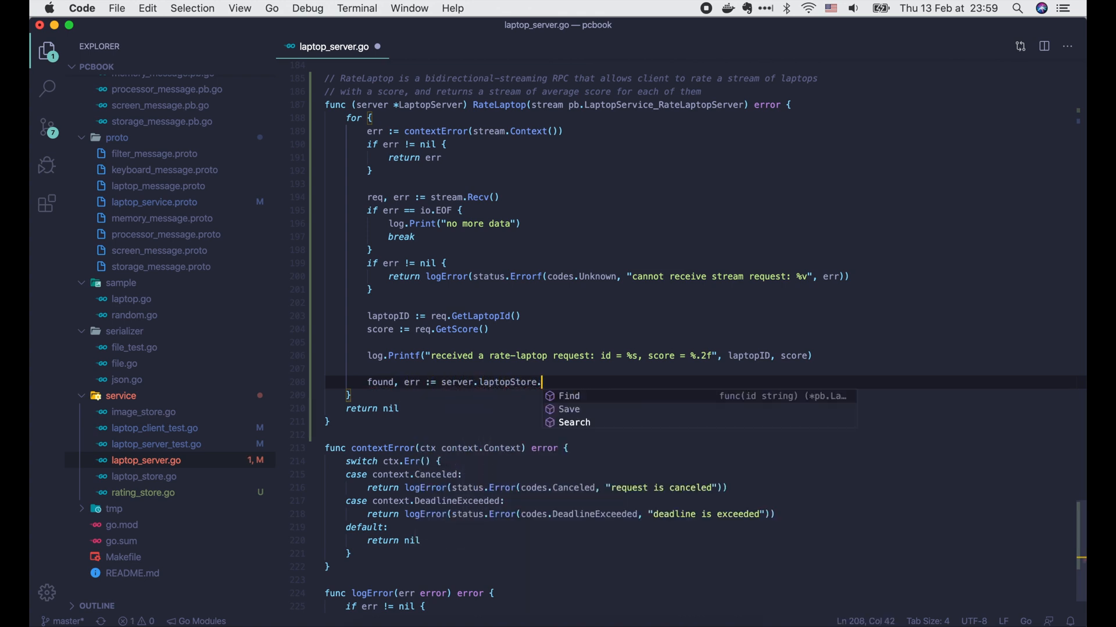
type("Find(laptopID")
type("return logError(")
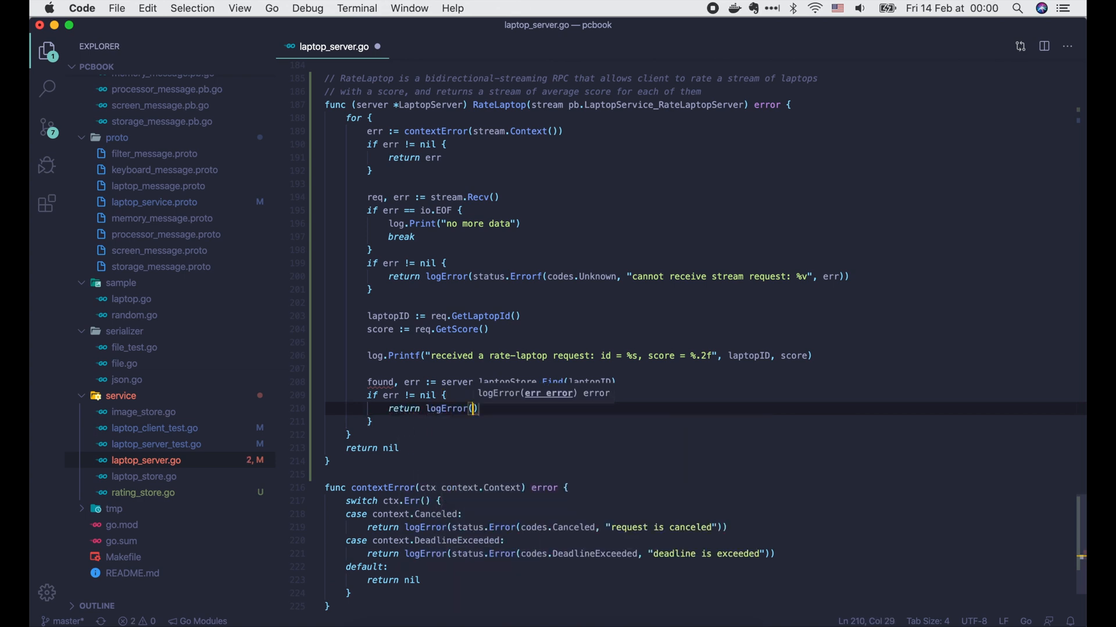
type("status.Errorf(codes.Internal, \"cannot find laptop: %v\", err")
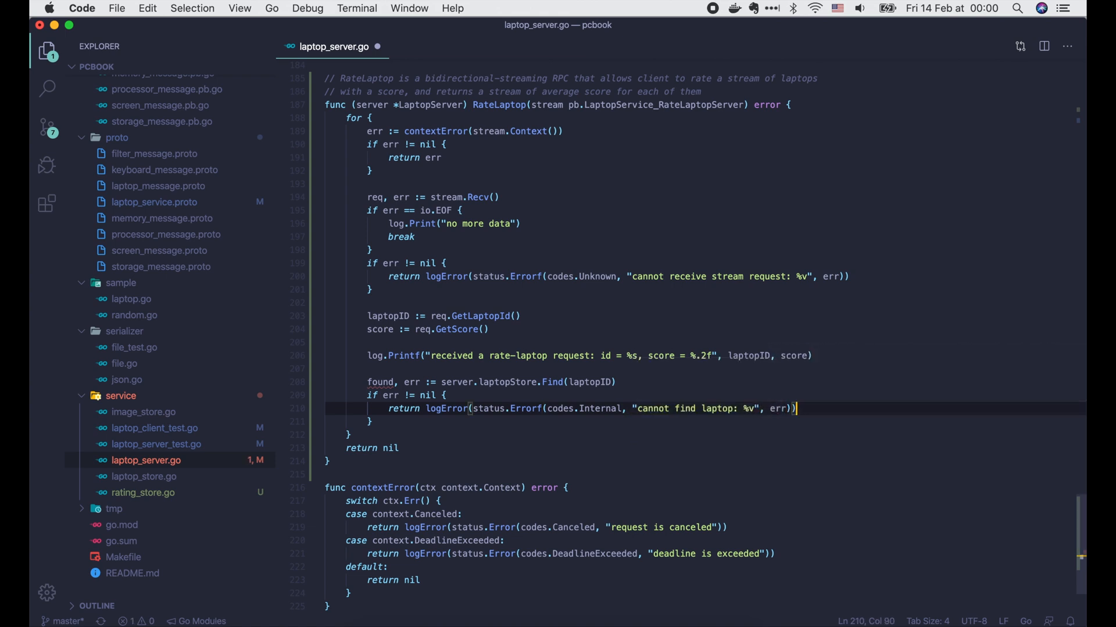
Return a logged NotFound status error when the found laptop is nil, naming the laptopID.
type("if found == nil {")
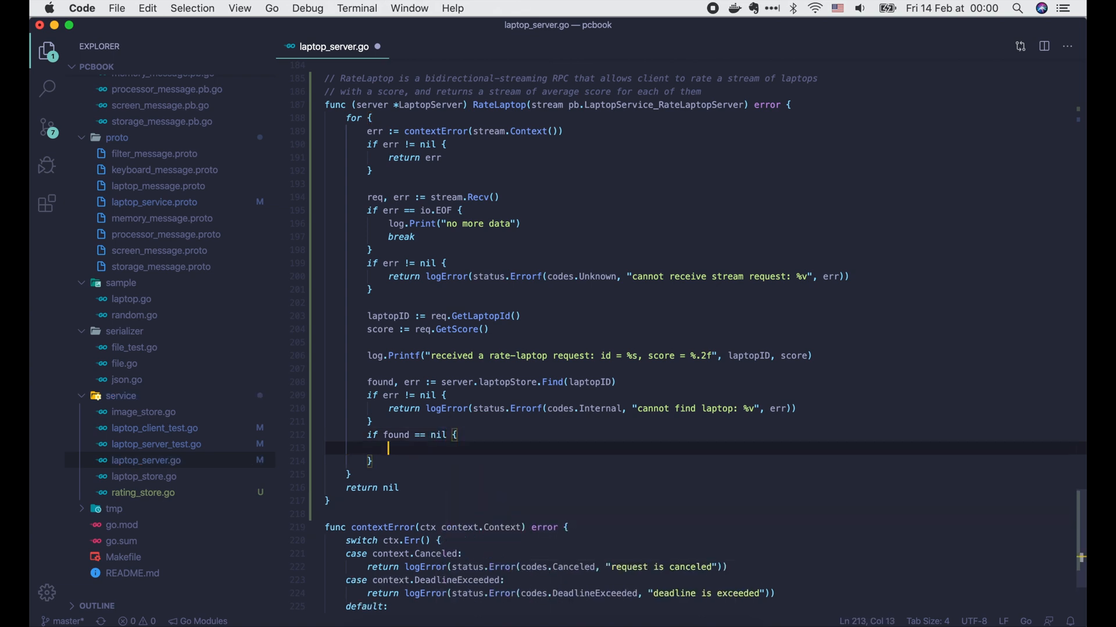
type("return logError(")
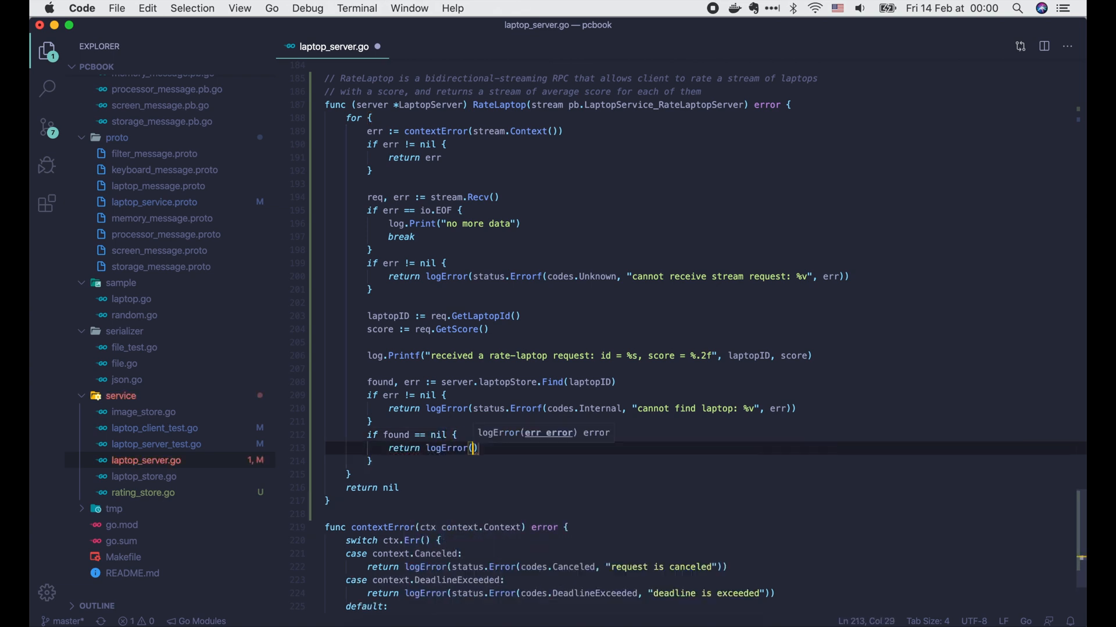
type("status.Errorf(codes.NotFound, \"laptopID %s is not found")
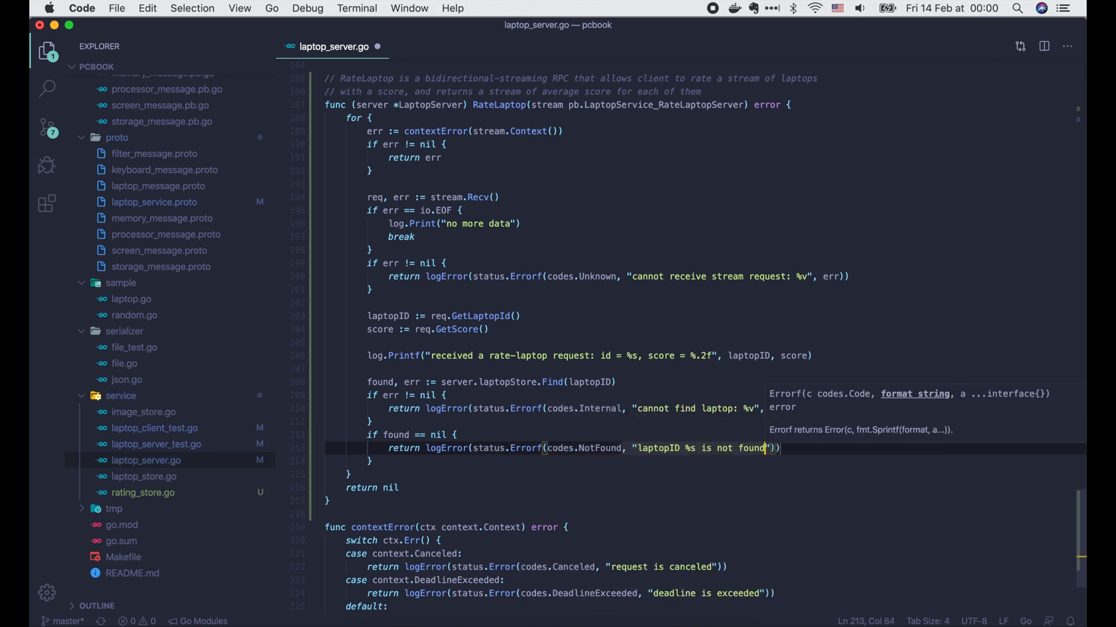
type(", laptopID")
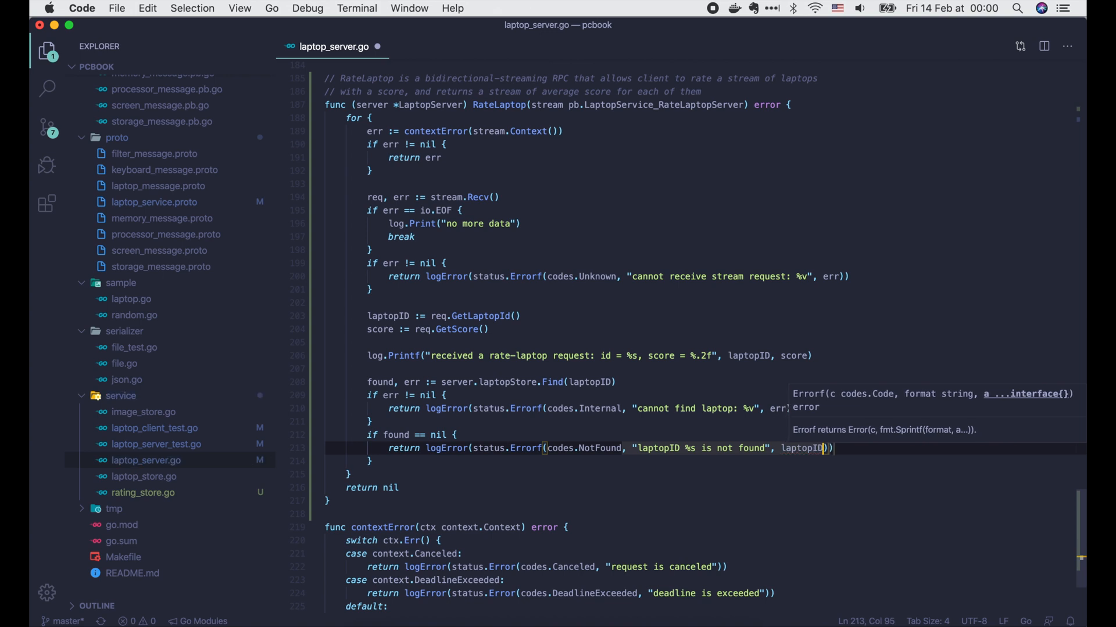
Add the score via server.ratingStore.Add, return an Internal error on failure, and begin the response.
type("re")
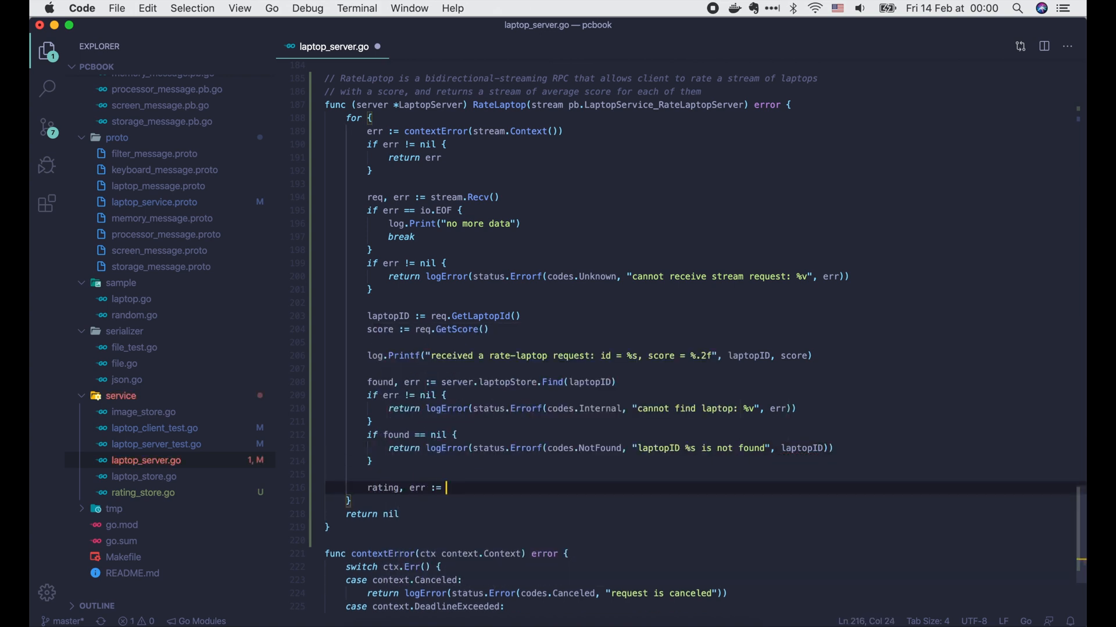
type("server.ratingStore.Add(laptopID, score")
type("if err != nil {")
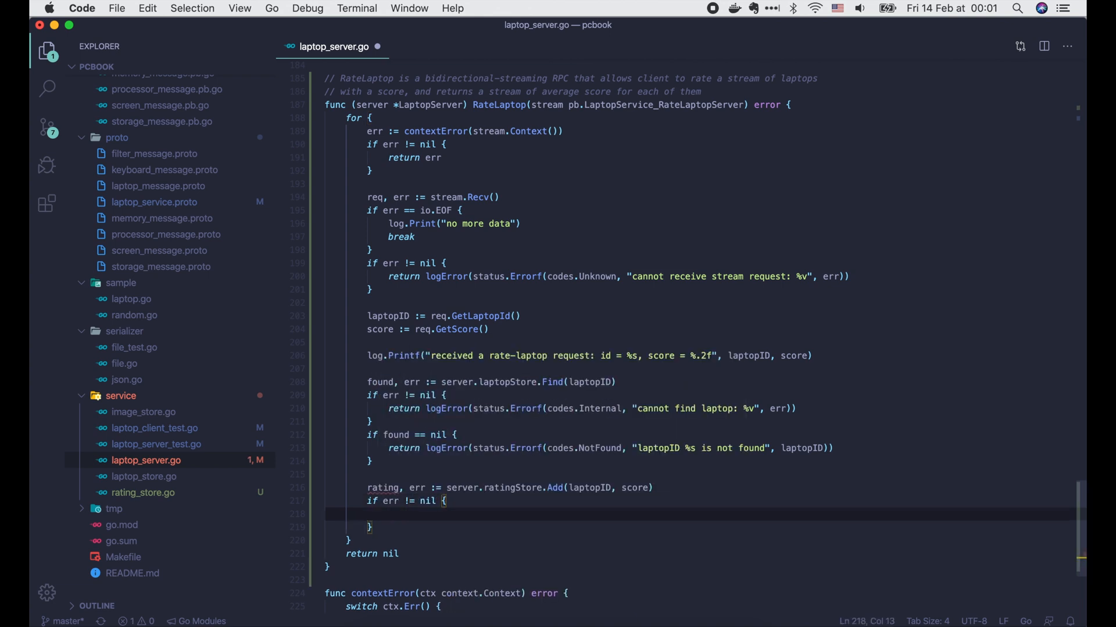
type("return logError(status.Errorf(codes.Internal, \"cannot add rating to the store: %v\", err")
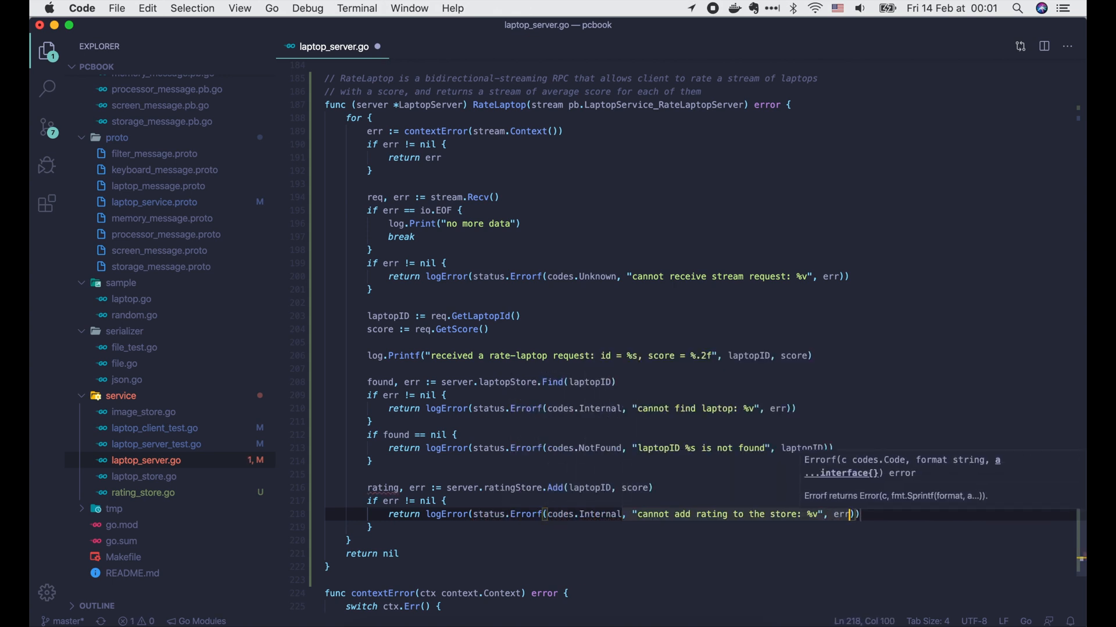
type("res := &pb.RateLaptopResponse{")
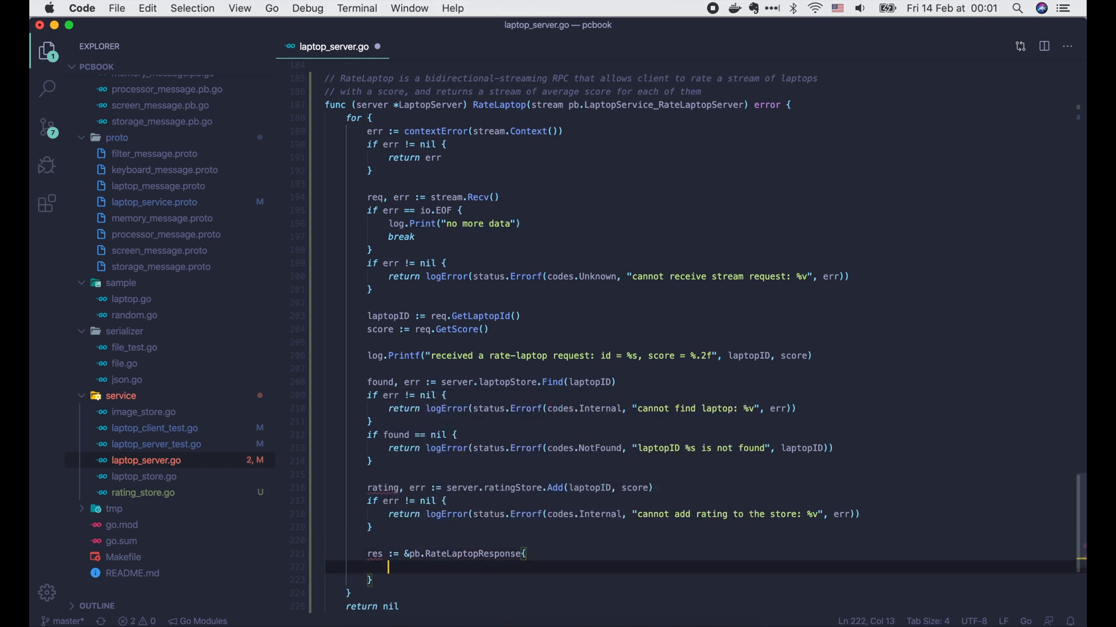
Build the pb.RateLaptopResponse with LaptopId, RatedCount and AverageScore from rating.Sum over count.
type("LaptopId: laptopI")
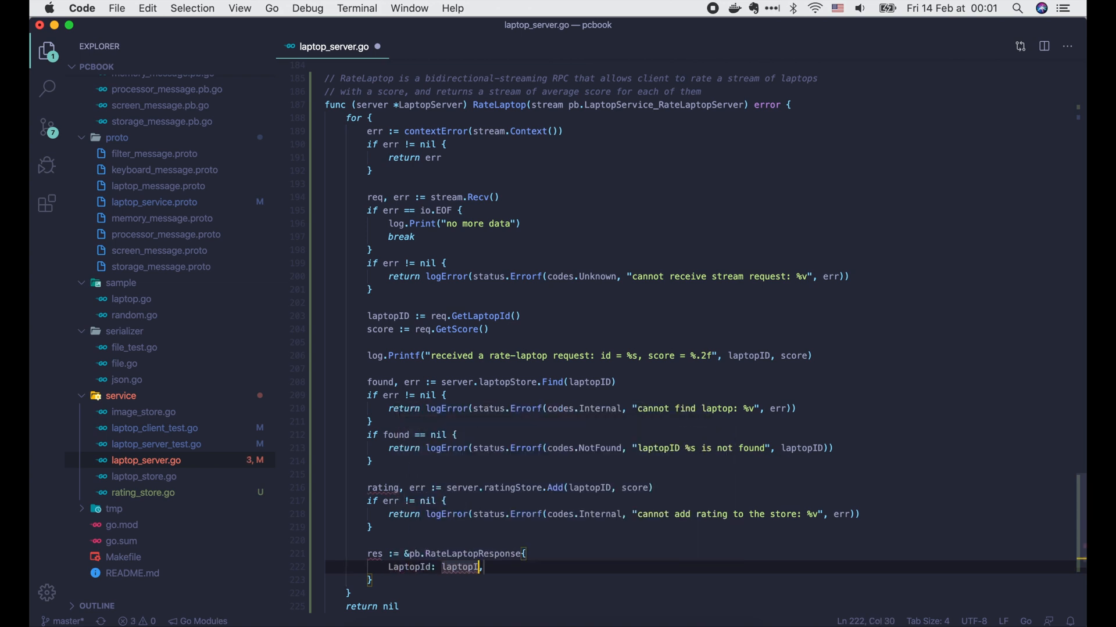
type("RatedCount: rating.Count,")
type("AverageScore: ,")
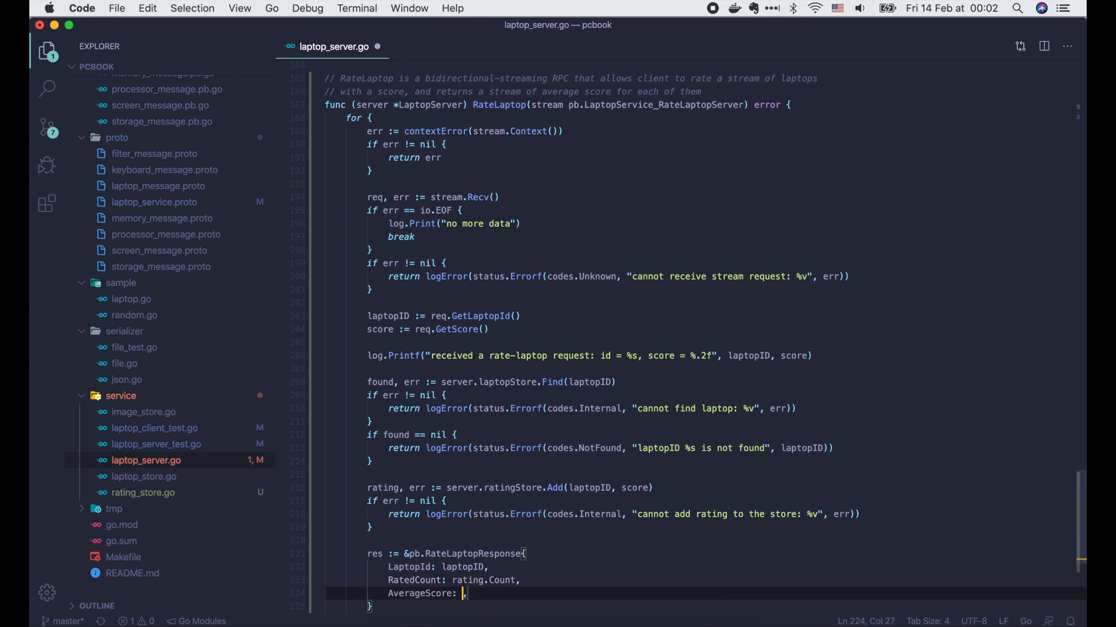
type("rating.Sum / float64(rating.cou")
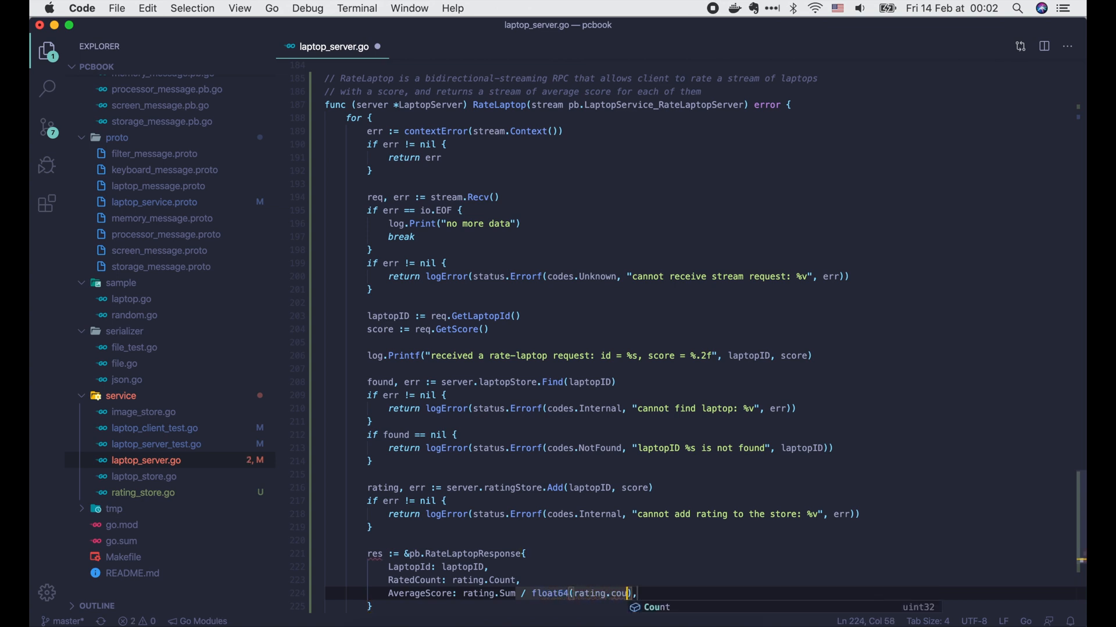
type("err = stream.Send(res")
type("if err != nil {")
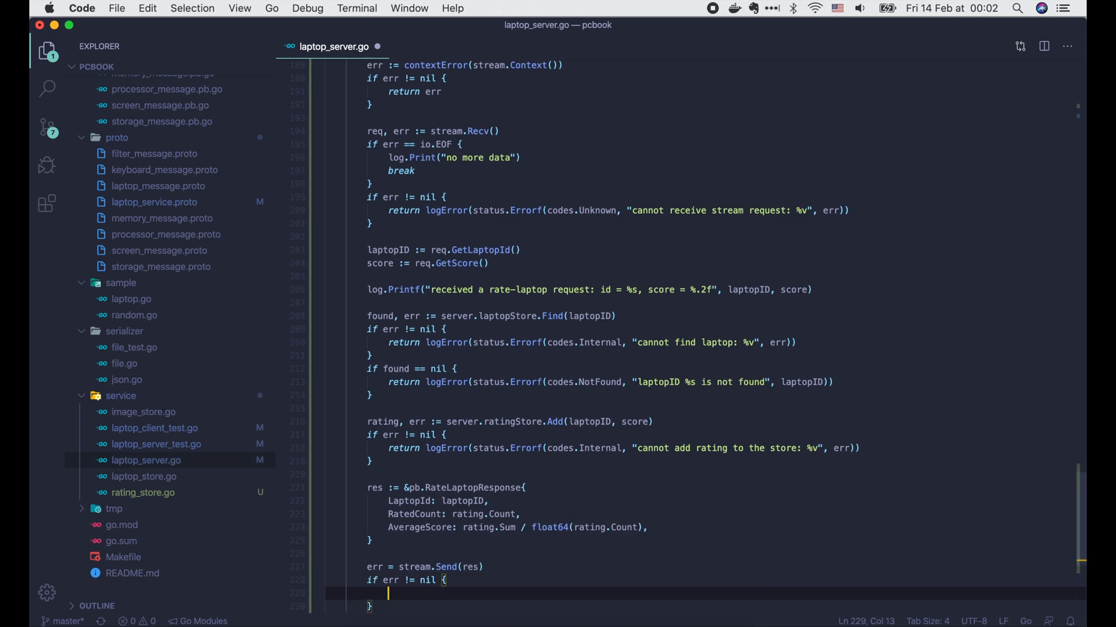
Send the response with stream.Send and return a logged codes.Unknown error if sending fails.
type("return logError(status.Errorf(code")
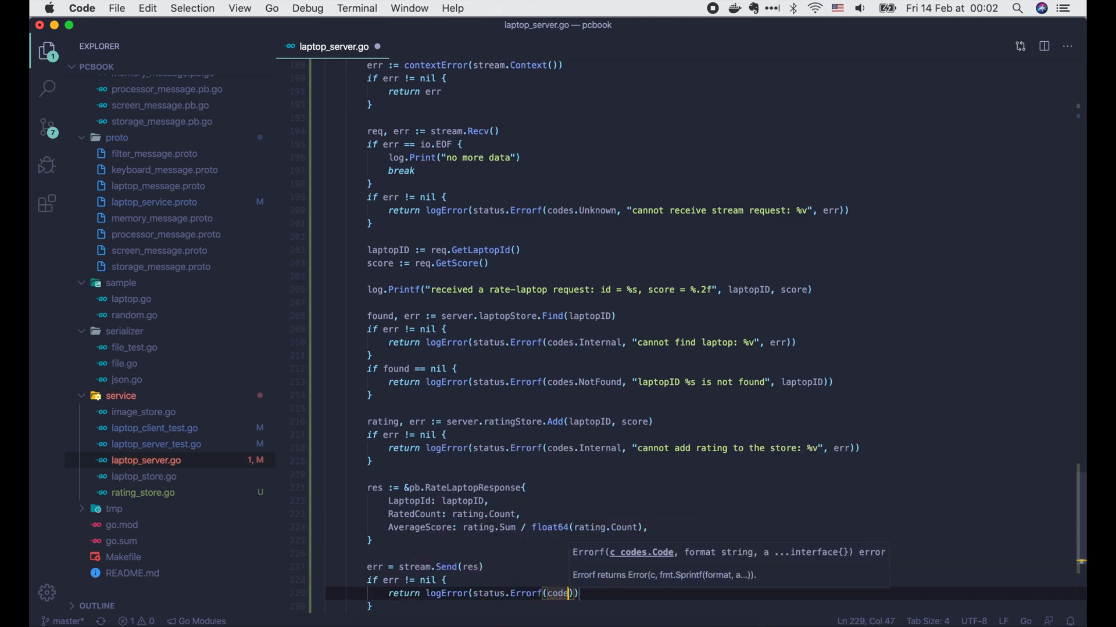
type("codes.Unknown, \"cannot send stream response: %v\", err")
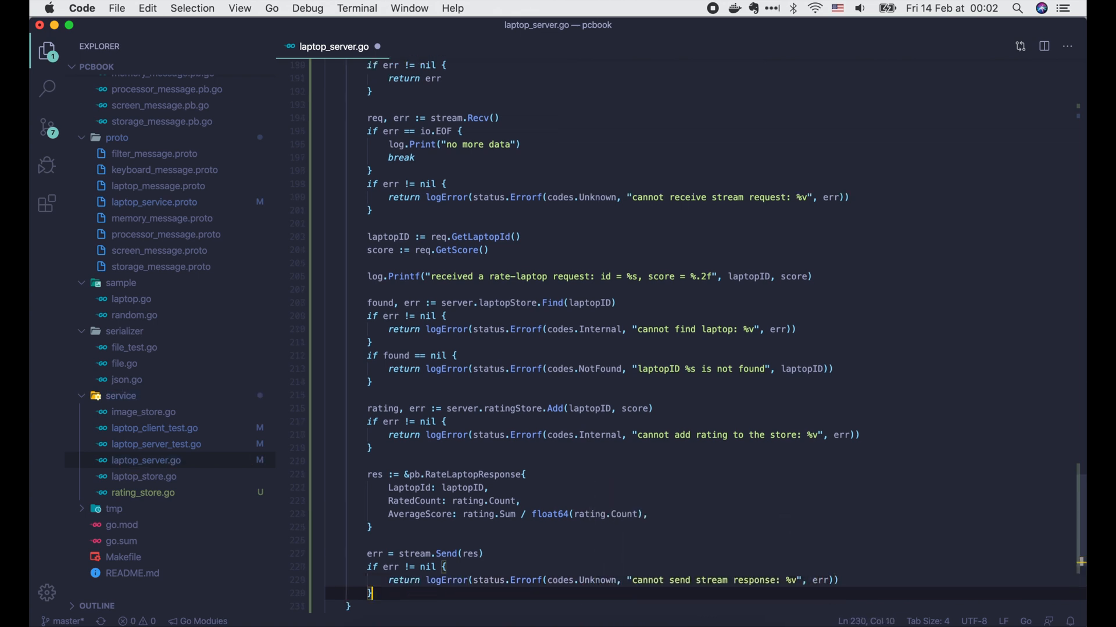
scroll("down", 3)
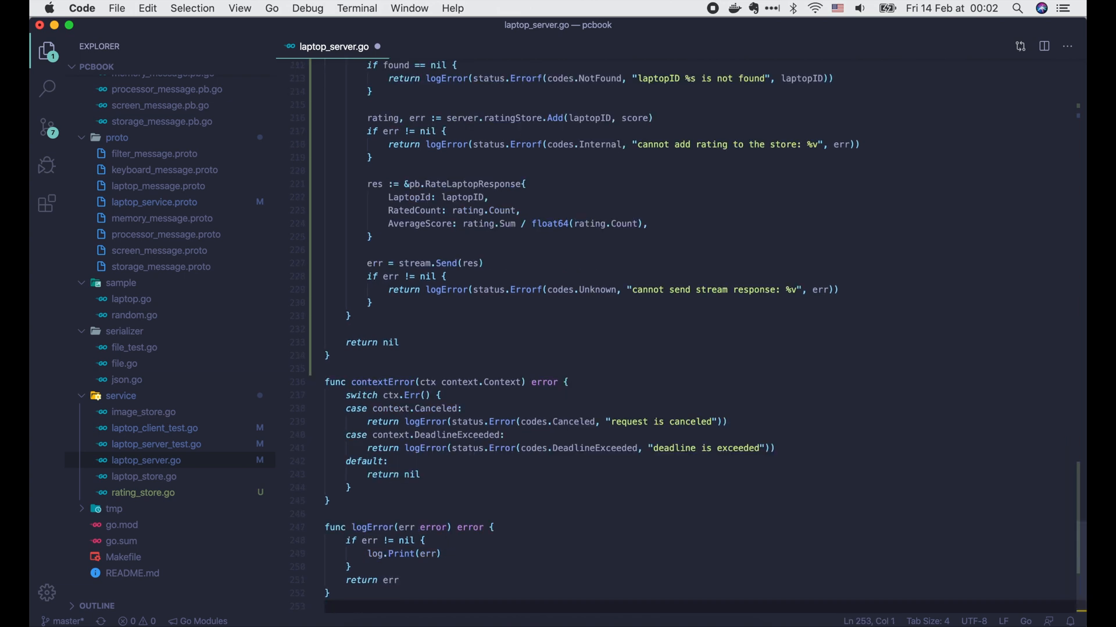
Add func RandomLaptopScore() float64 returning float64(randomInt(1, 10)) below NewLaptop, then close laptop.go.
left_click(131, 298)
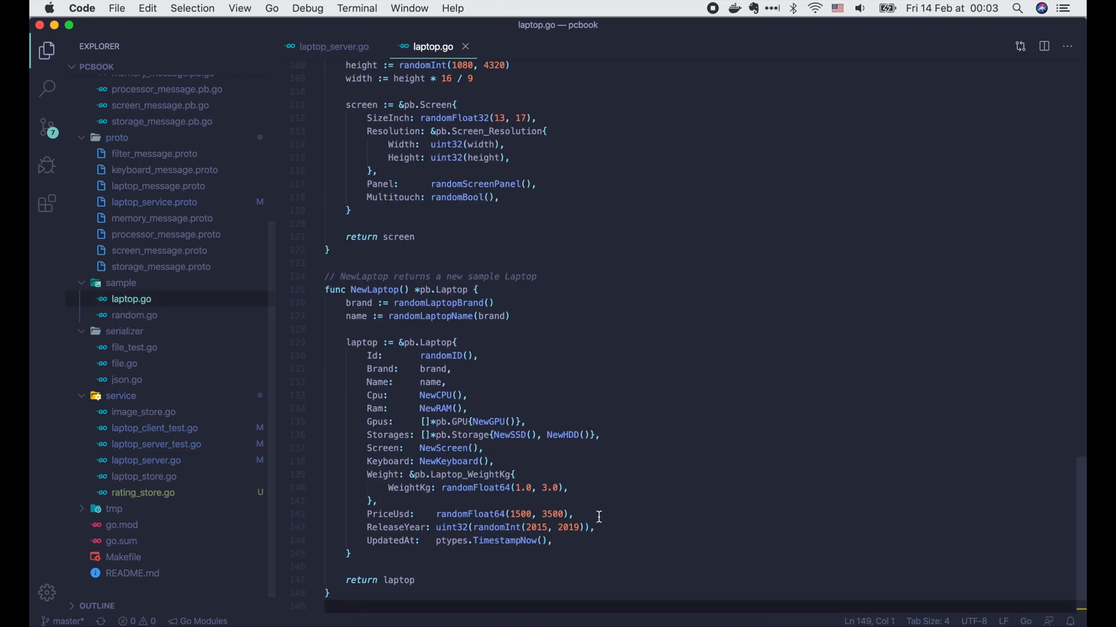
type("func RandomLaptopScore() float64 {")
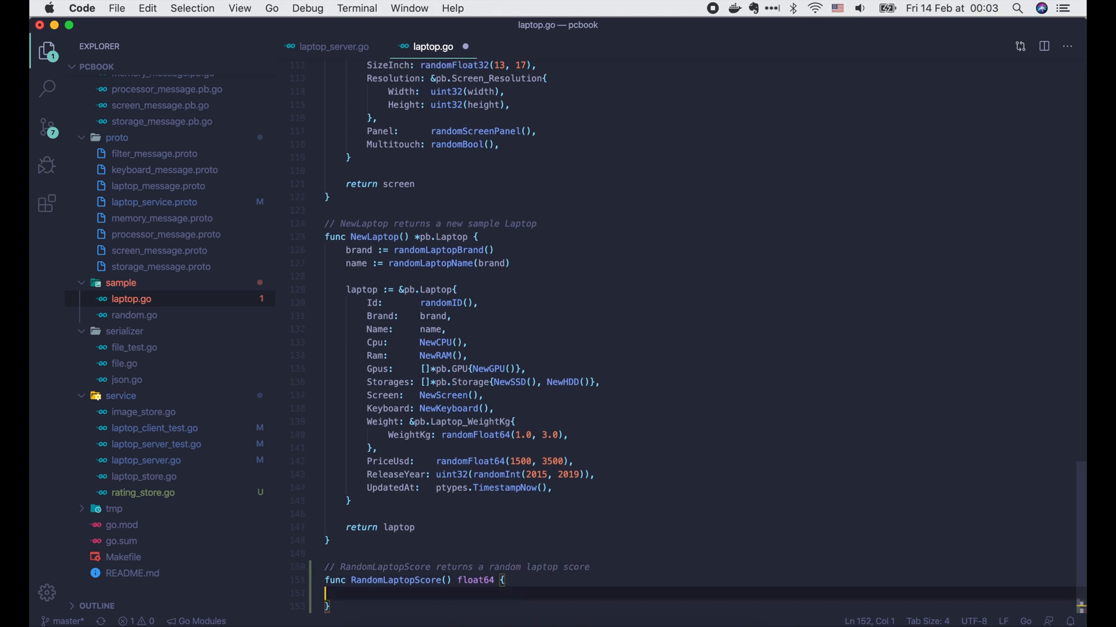
type("return float64(randomInt(1, 10")
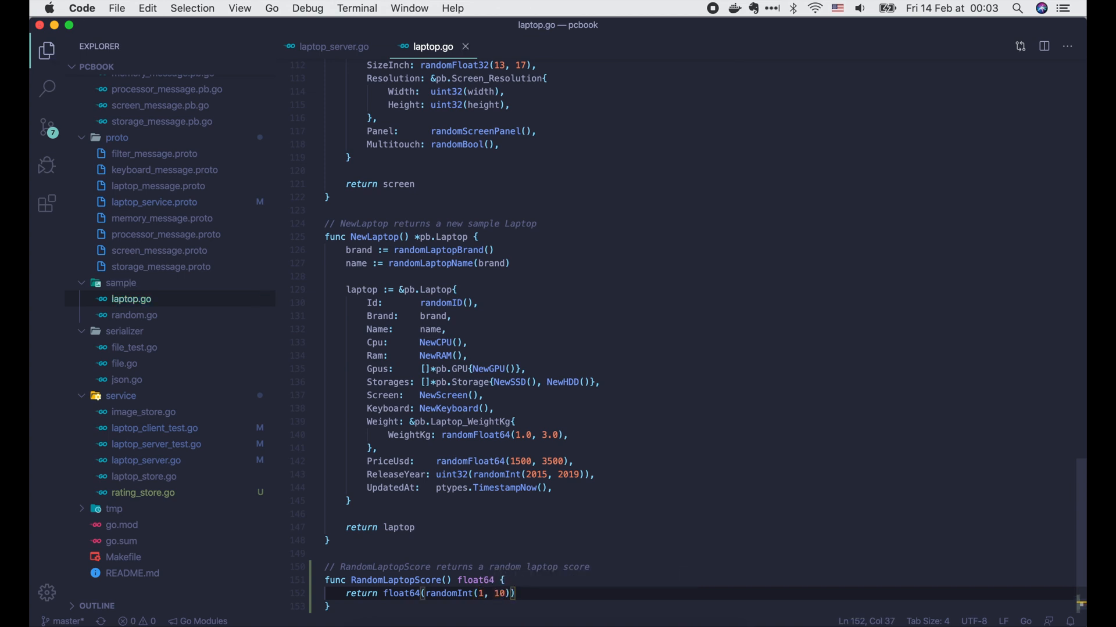
left_click(335, 46)
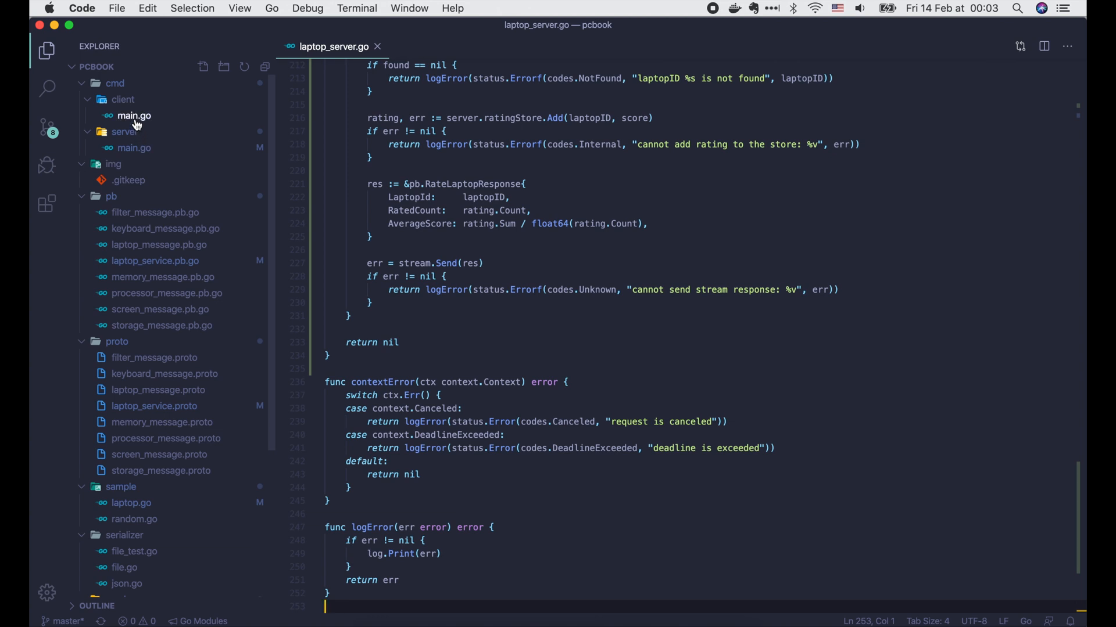
Declare rateLaptop in client main.go taking a LaptopServiceClient, a []string of IDs and scores.
left_click(133, 115)
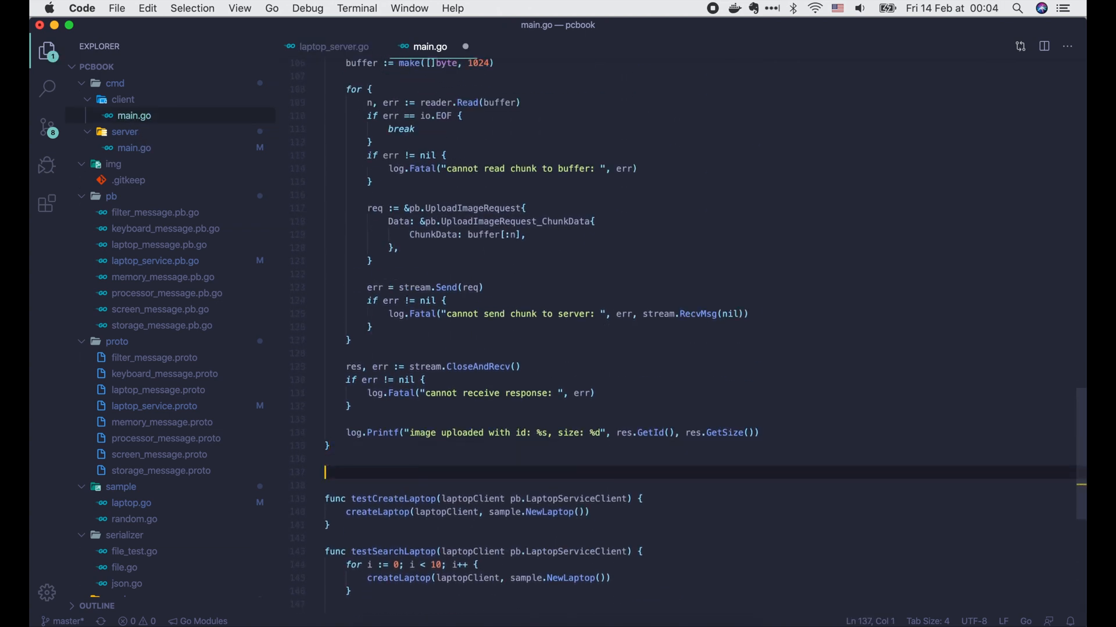
type("func rateLaptop(laptopClie")
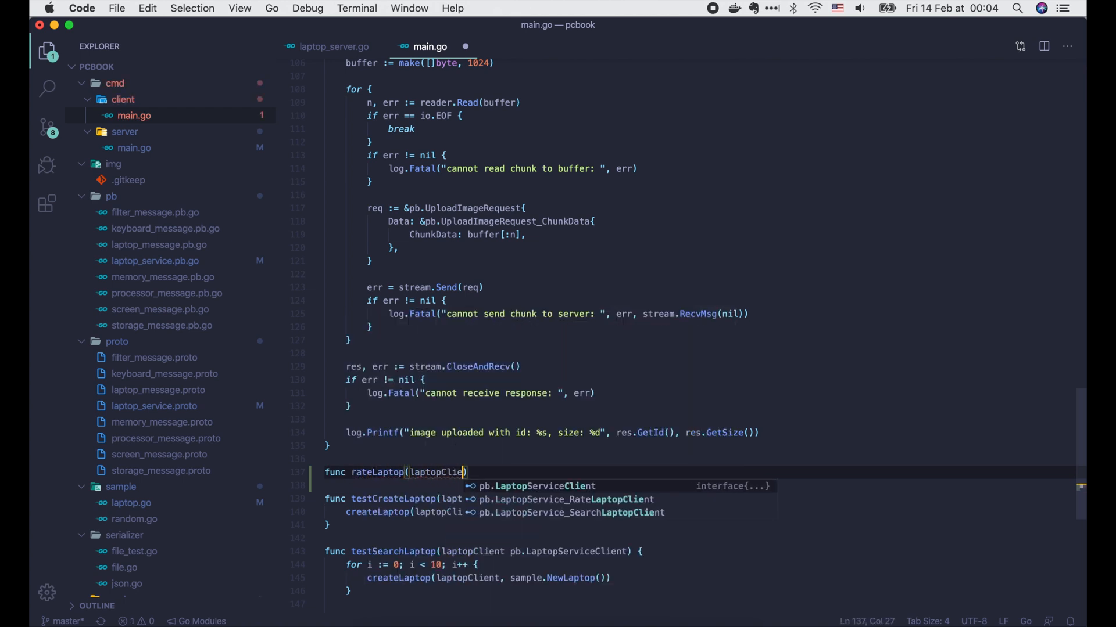
key("Tab")
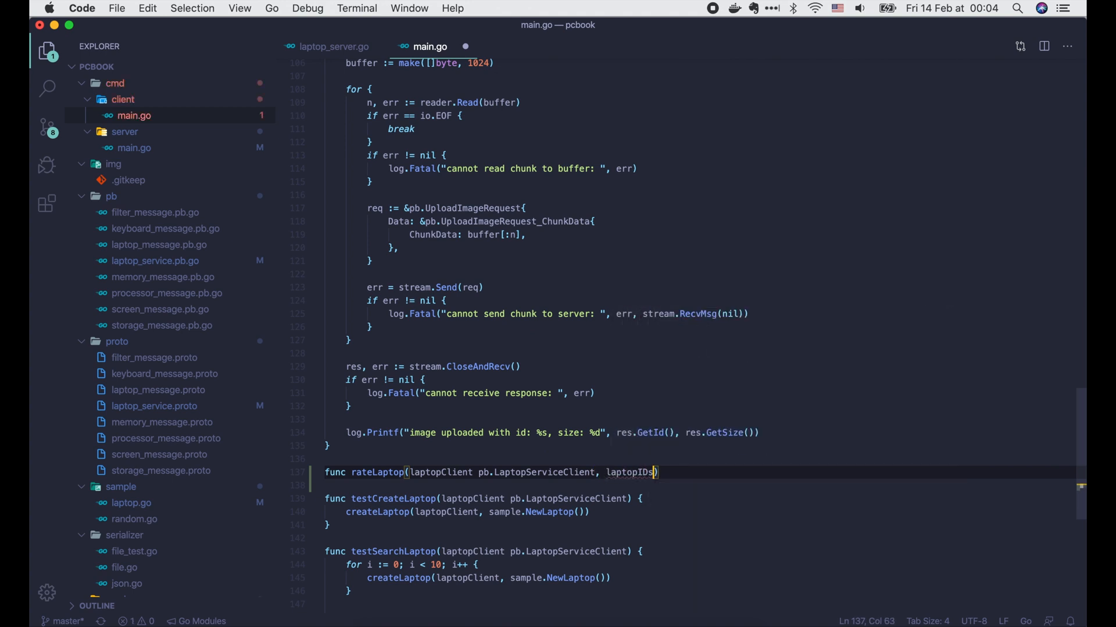
type("[]string, scores []float64")
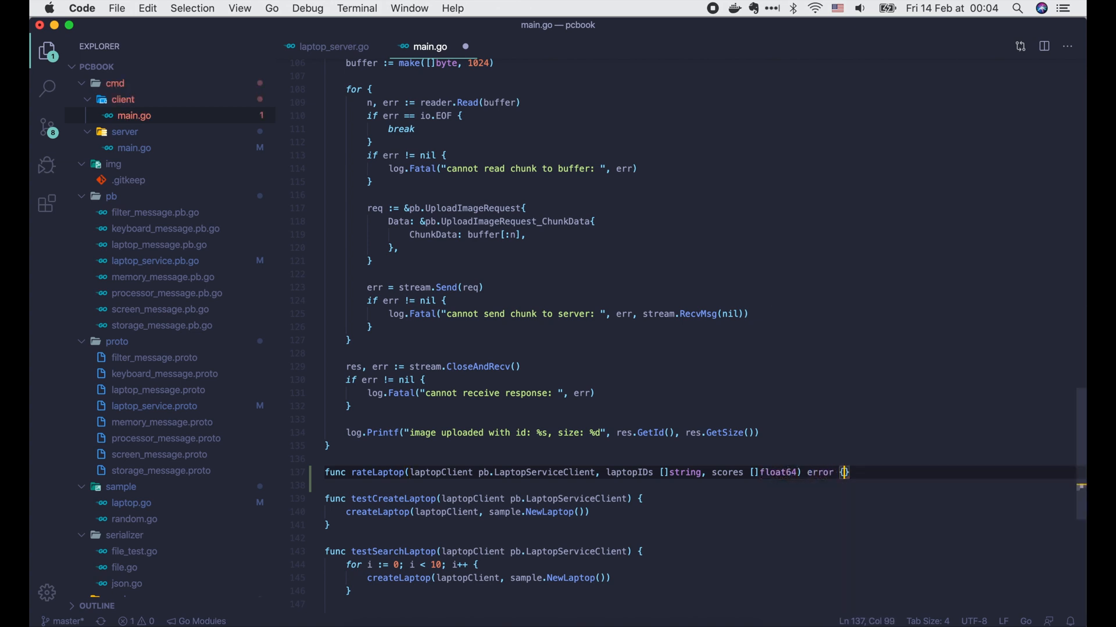
Create a context.WithTimeout of 5 seconds on context.Background() and defer cancel().
type("ctx, cancel := context.with")
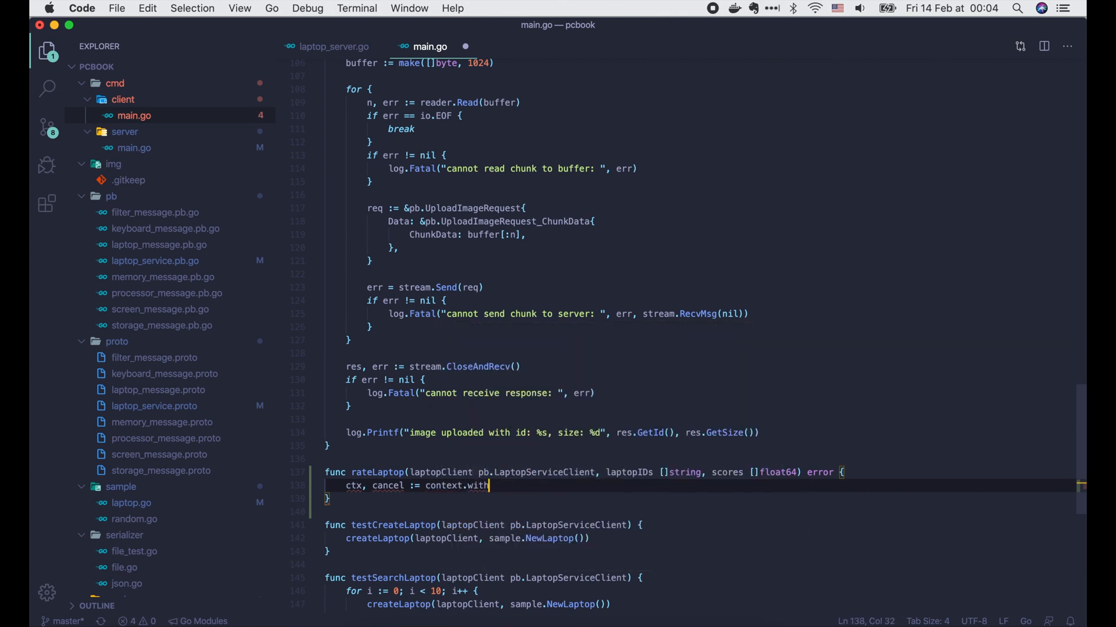
type("Timeout(context.b")
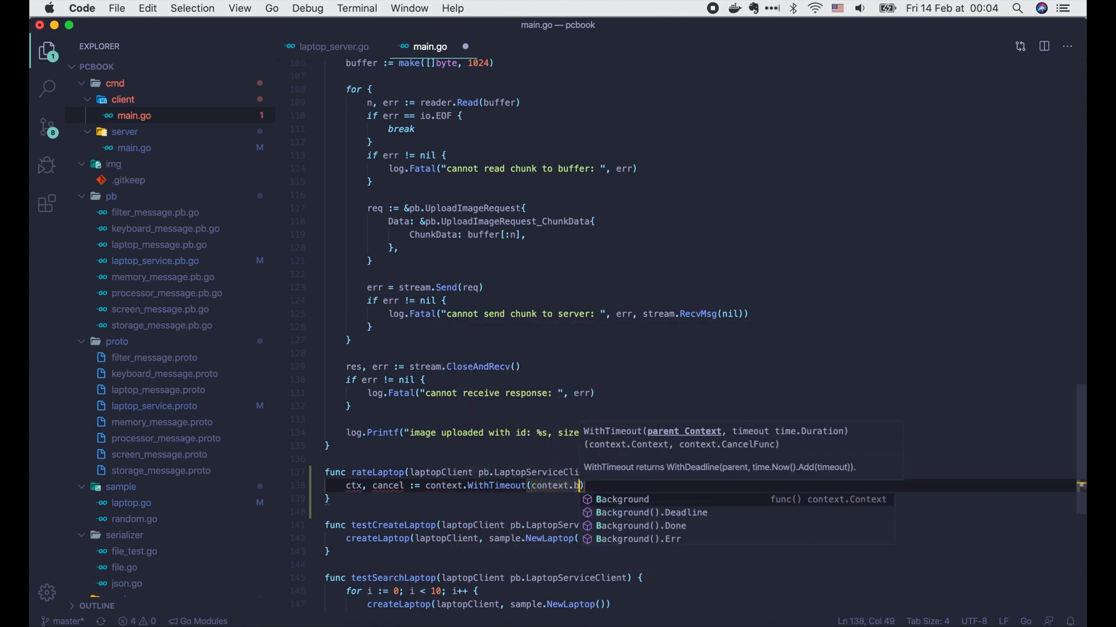
type("ackground(), 5 * time.Second")
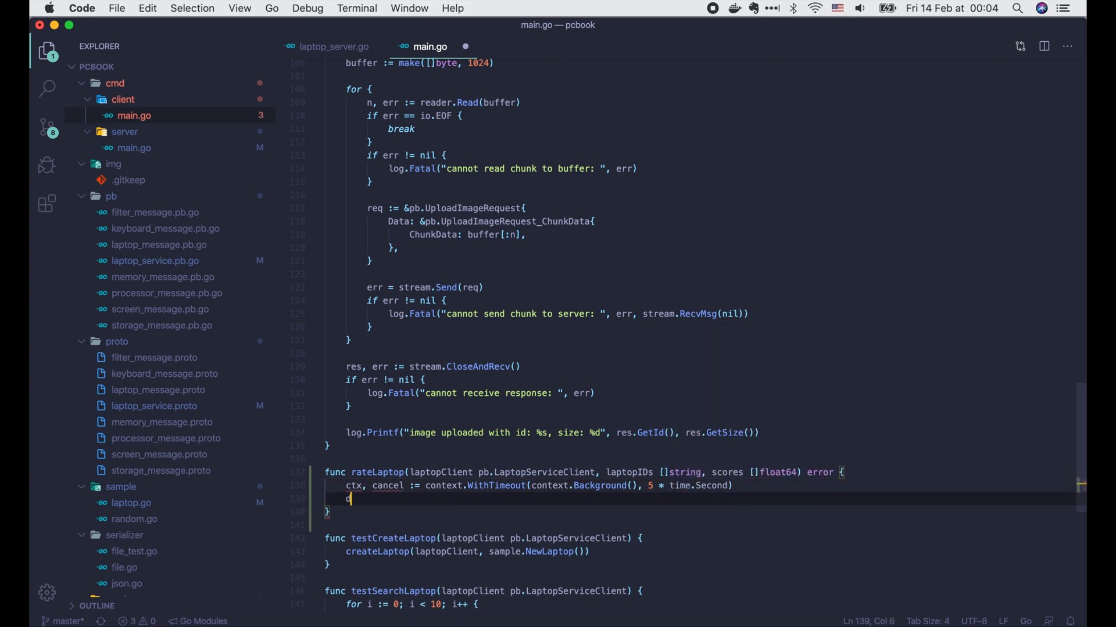
type("defer cancel()")
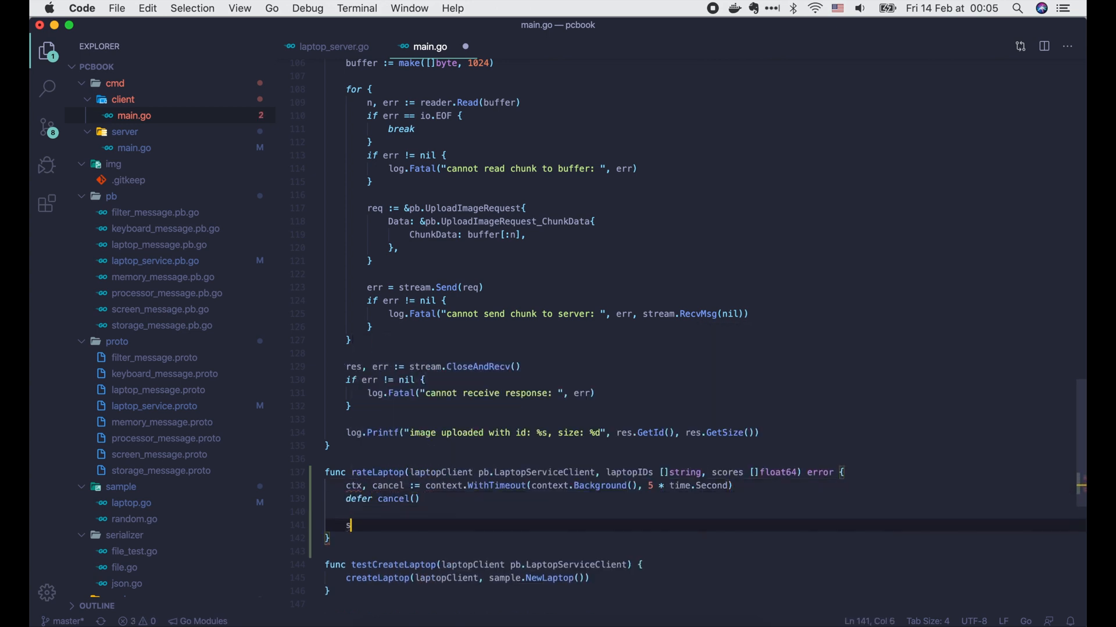
Open the stream with laptopClient.RateLaptop(ctx) and return an fmt.Errorf on error.
type("tream, err :=")
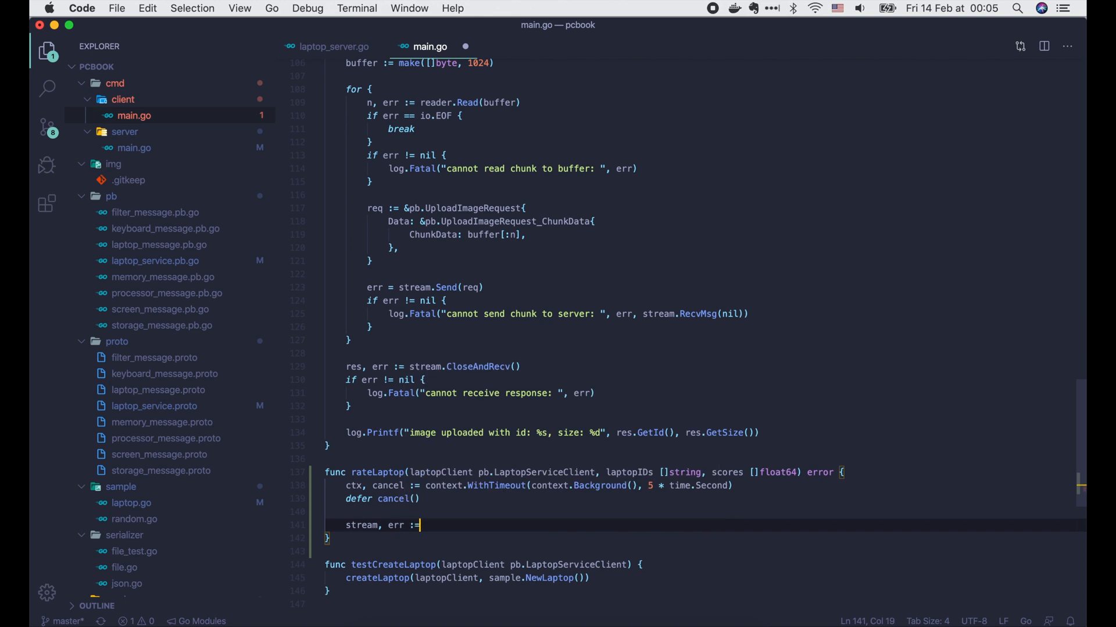
type("laptopClient.ra")
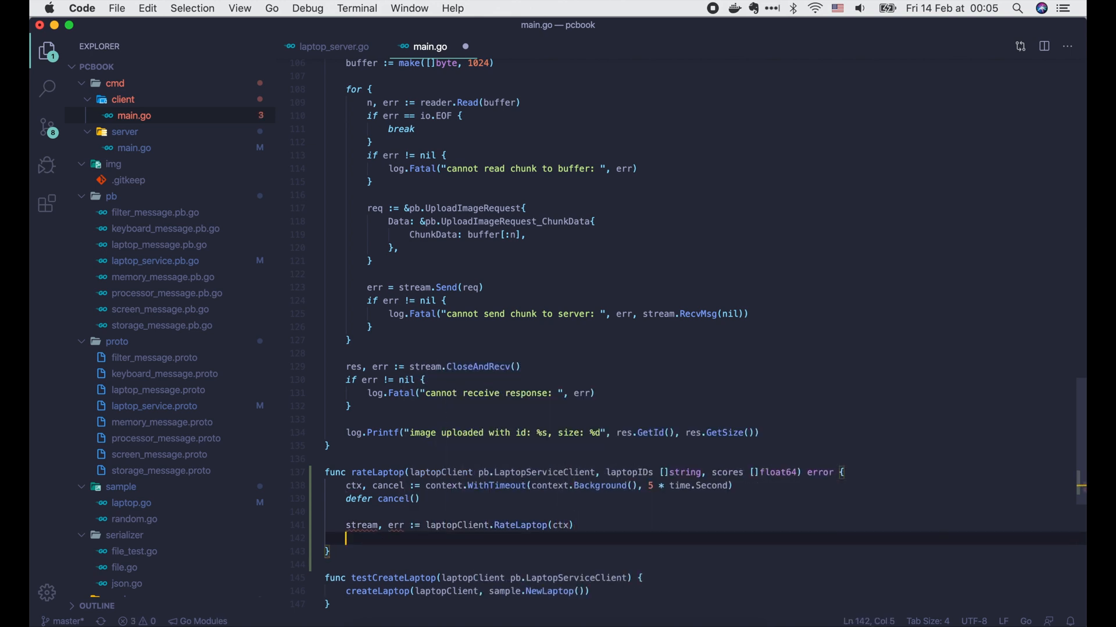
type("if err != nil {")
type("return fmt.Errorf(\"cannot rate laptop: %v\", ")
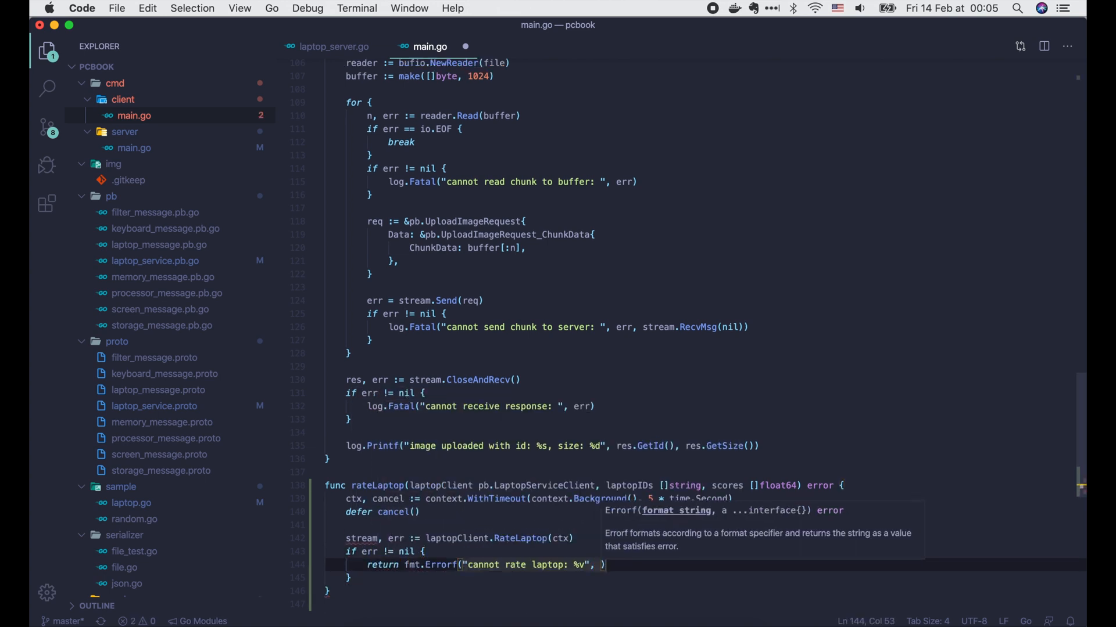
Create waitResponse := make(chan error) and start a commented goroutine to receive responses.
type("waitResponse :=")
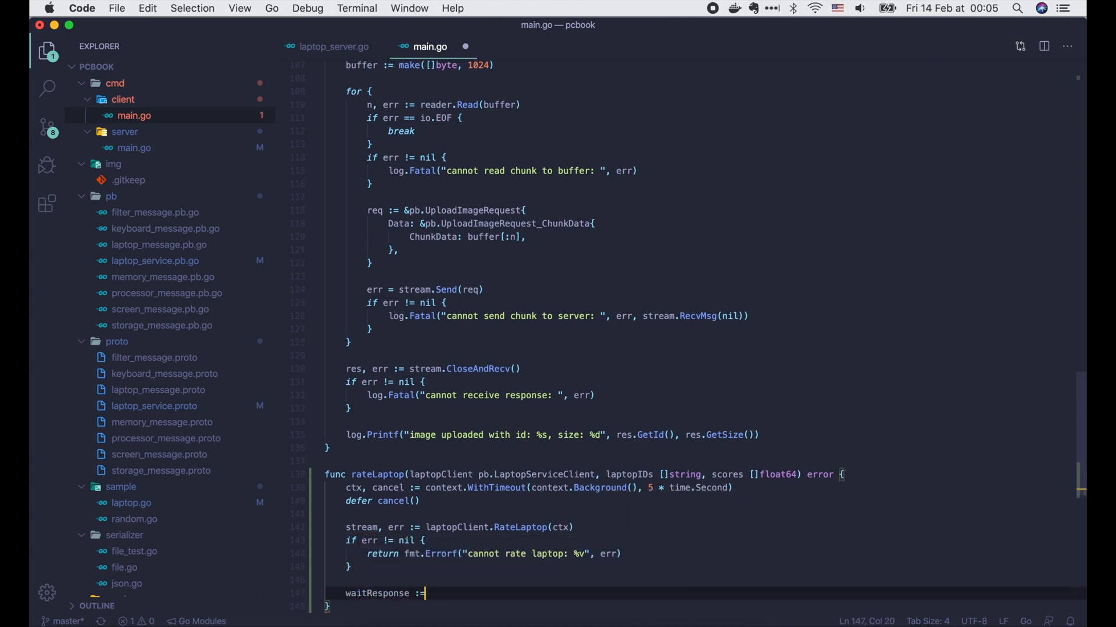
type("make(chan error")
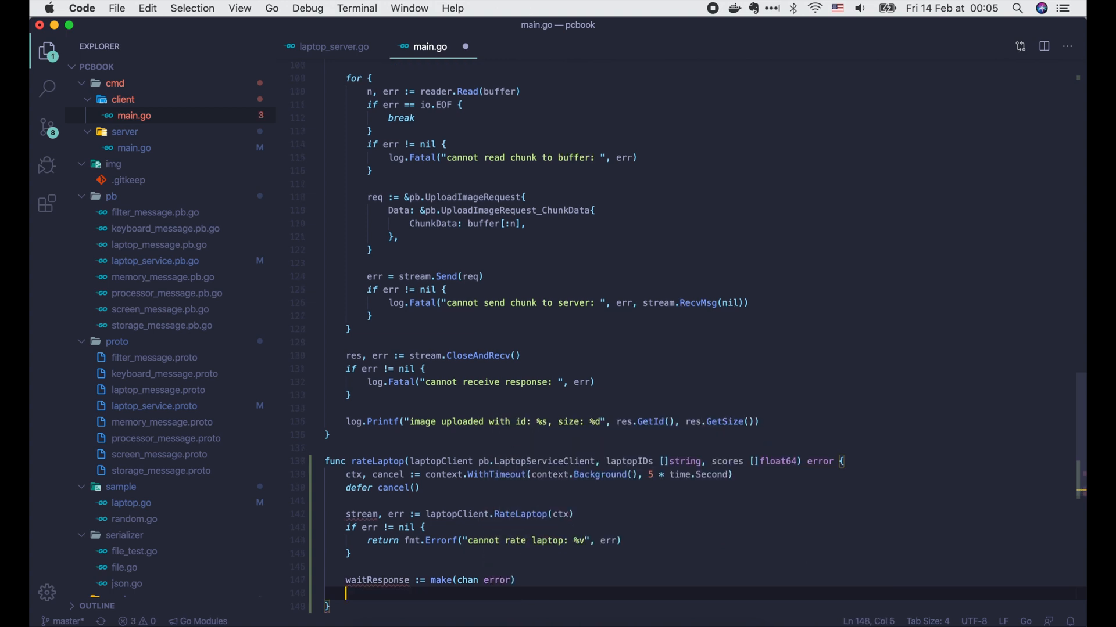
type("go func() {")
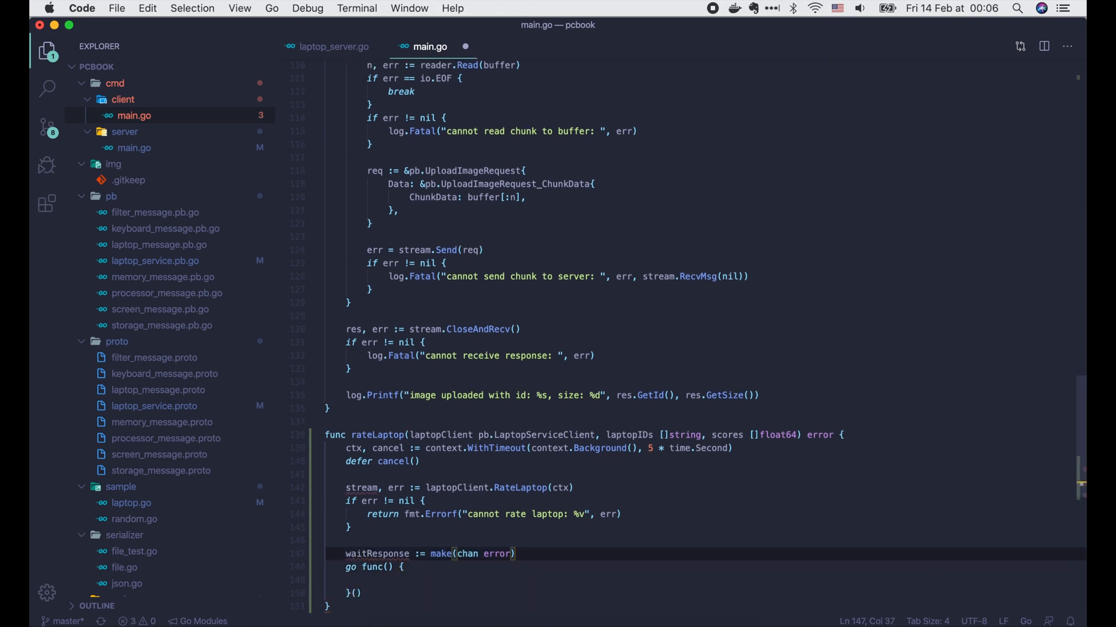
type("// go routine to")
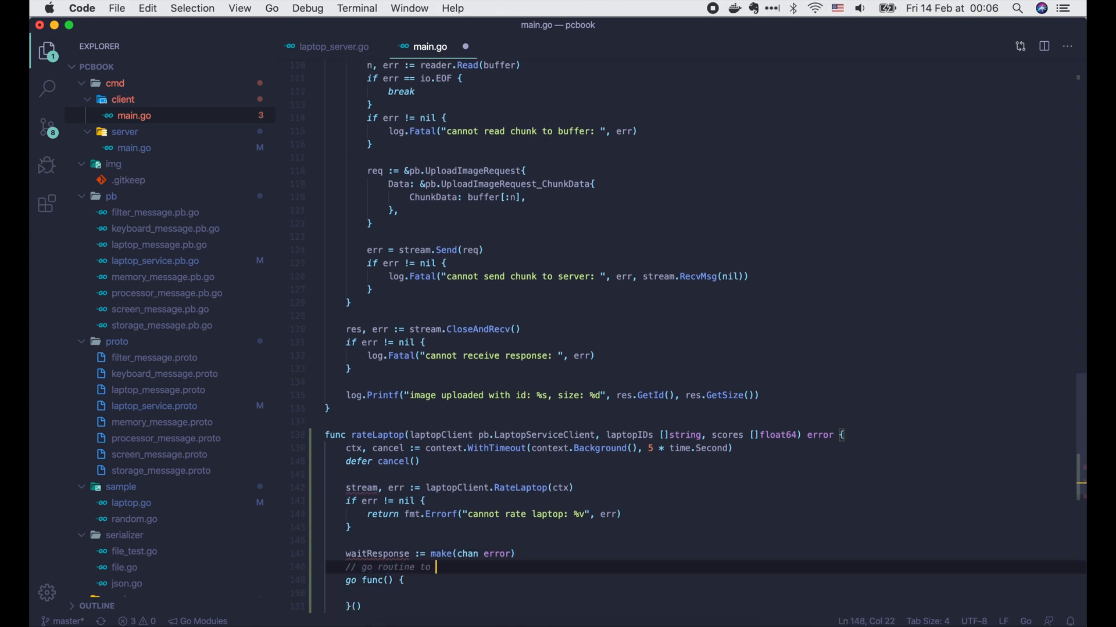
type("receive responses")
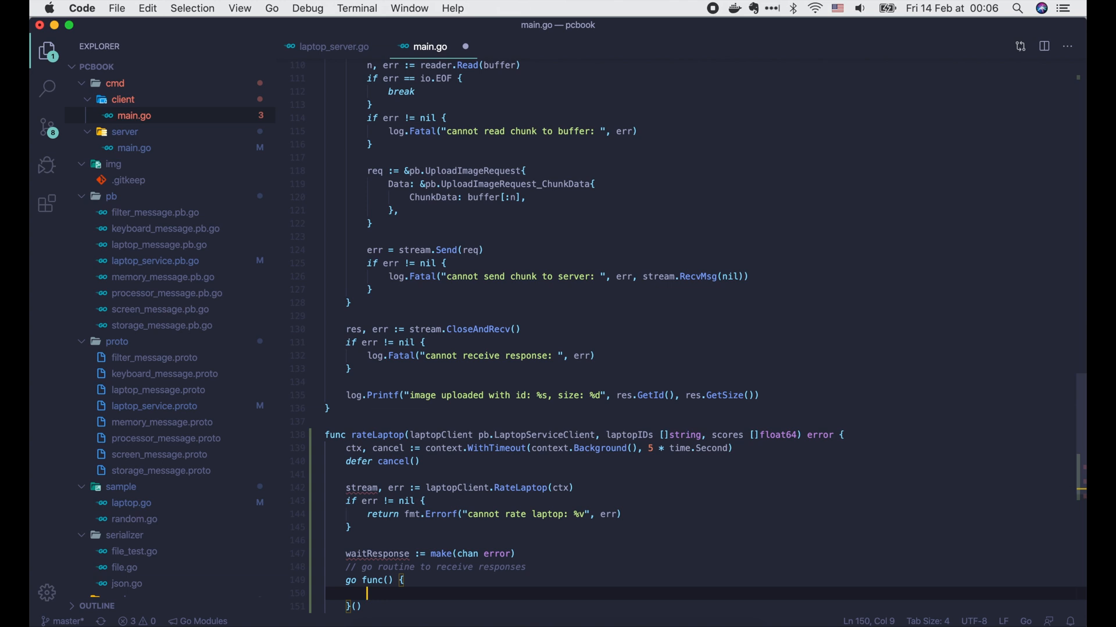
Loop on stream.Recv(), sending nil to waitResponse and returning on io.EOF.
type("for {")
type("res, err")
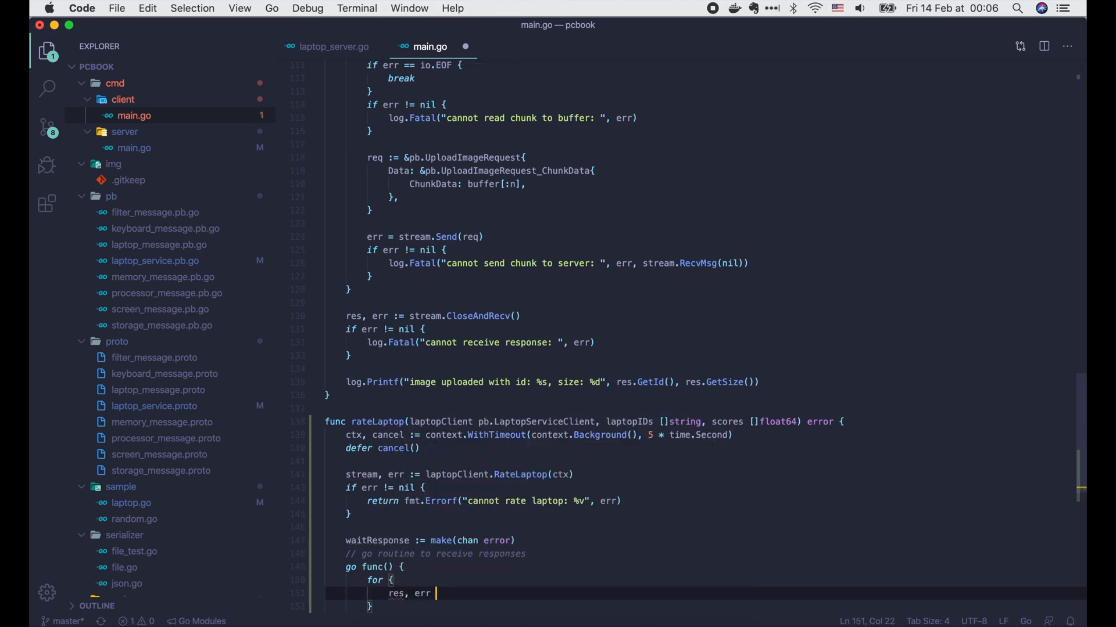
type(":= stream.re")
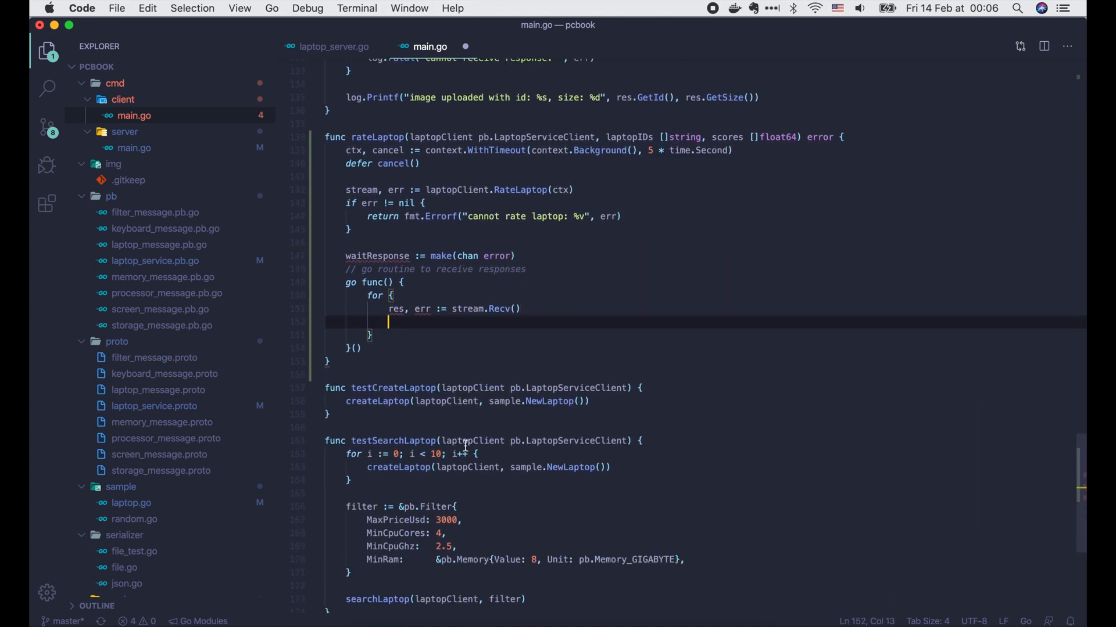
type("if err == io.EOF {")
type("waitResponse <")
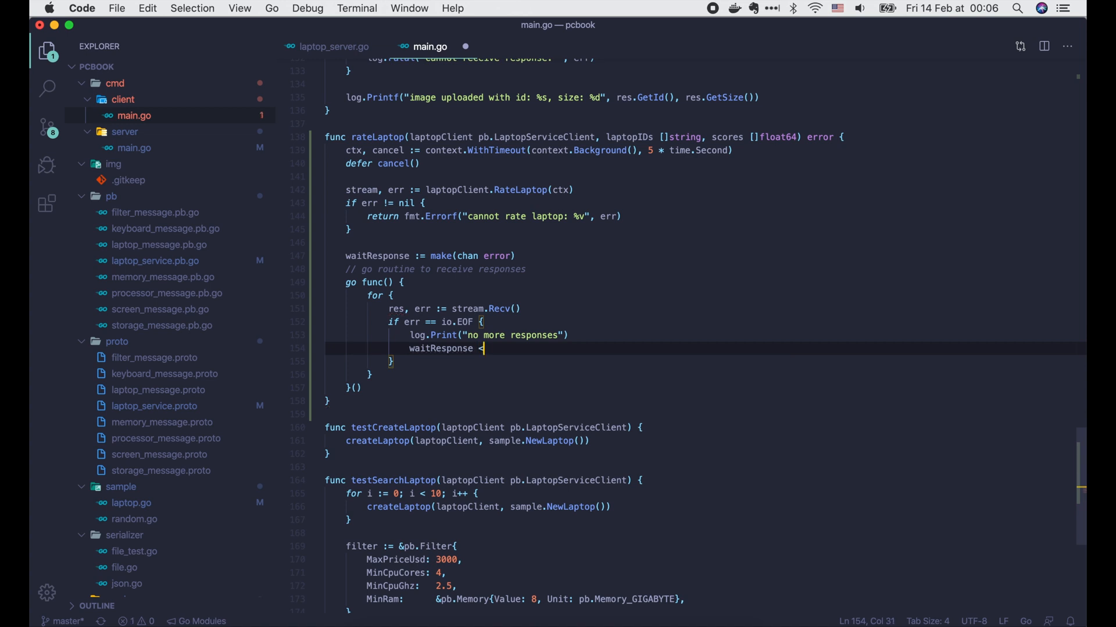
type("nil")
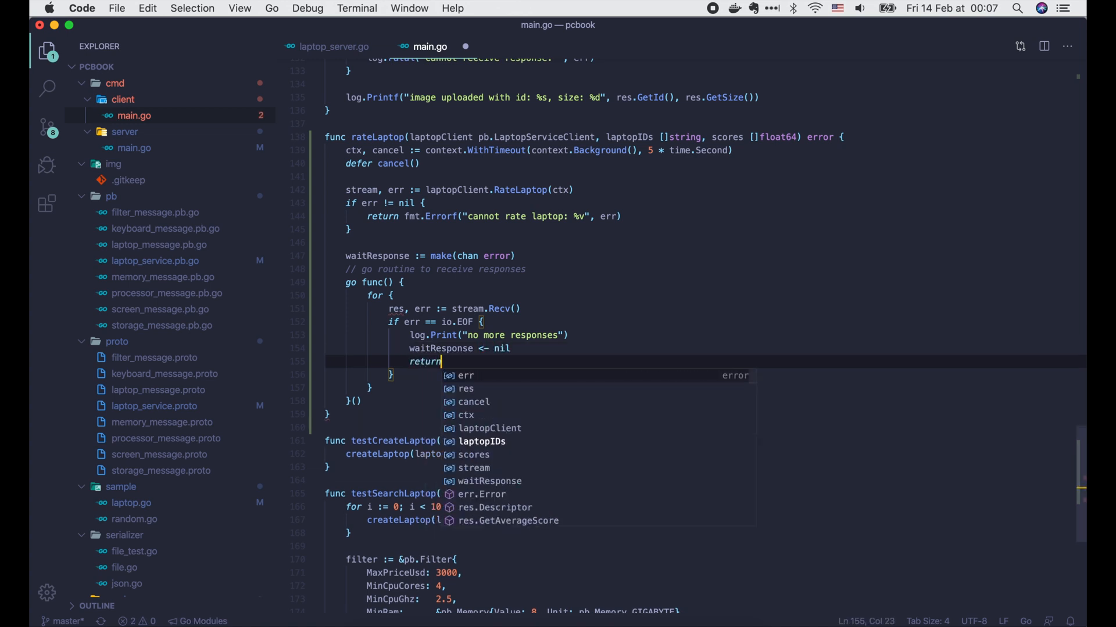
Send 'cannot receive stream response' to waitResponse on other errors and log each received response.
type("if")
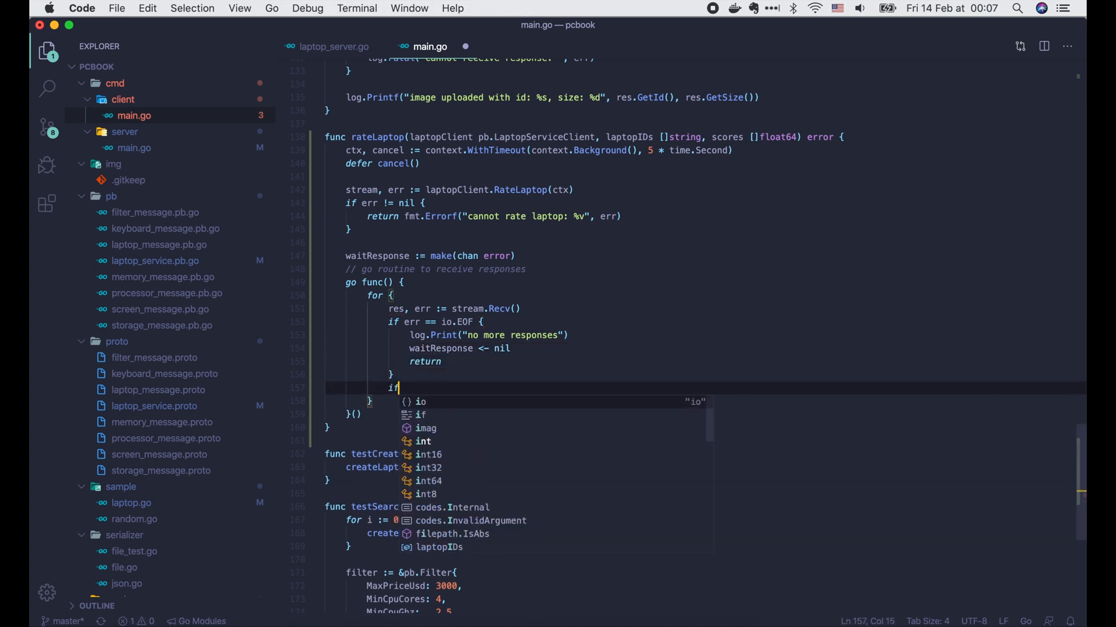
type("err != nil {")
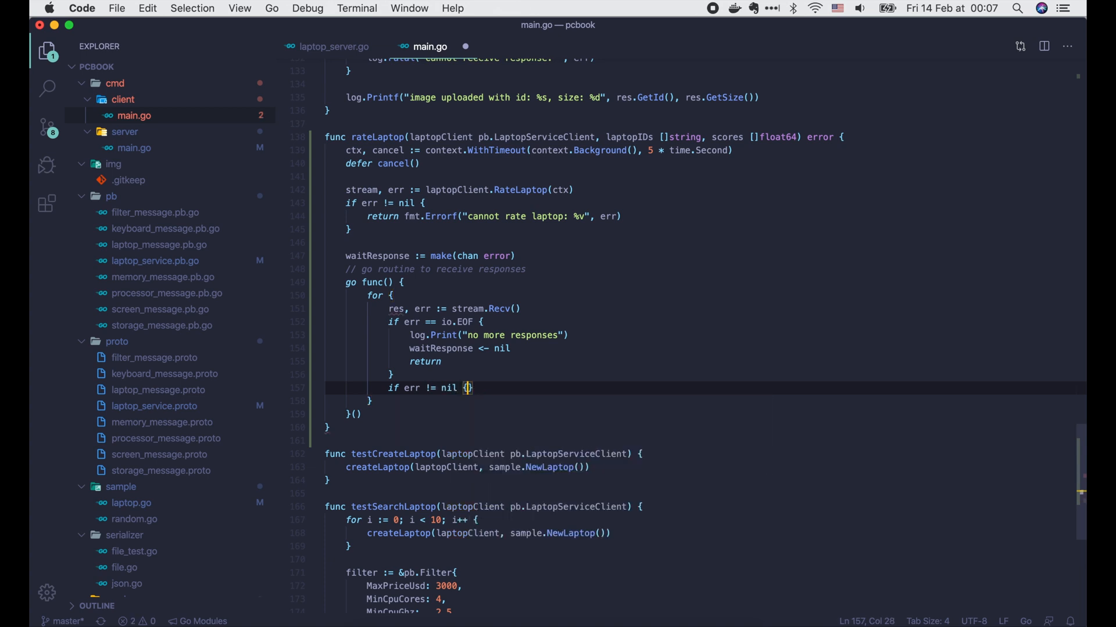
type("waitResponse <-")
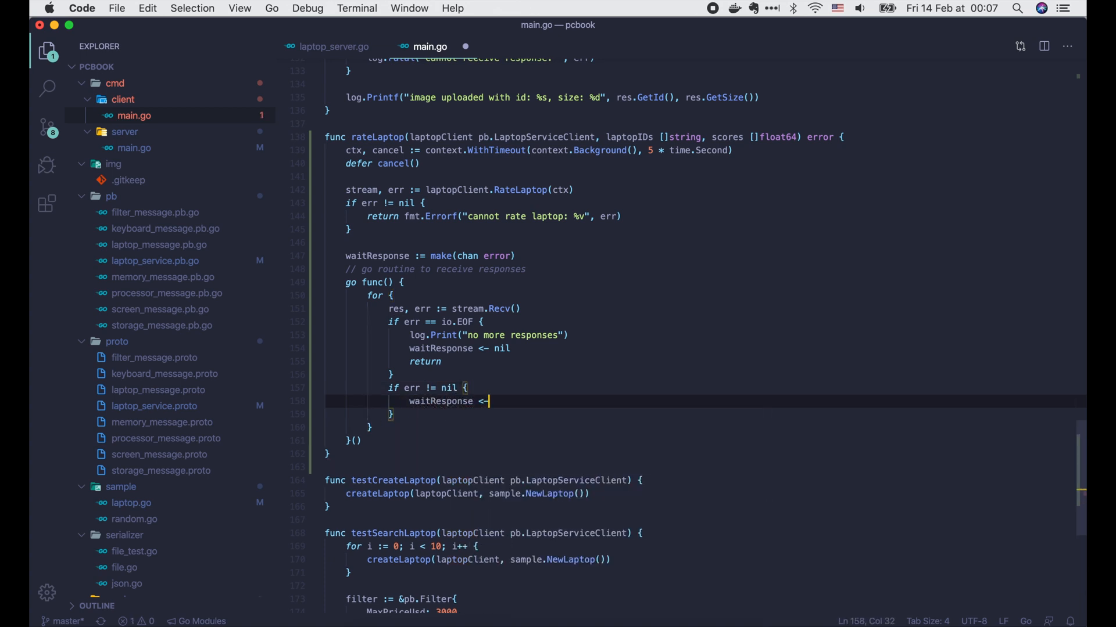
type("fmt.Errorf(\"cannot receive stream response: %v\", err")
type("return")
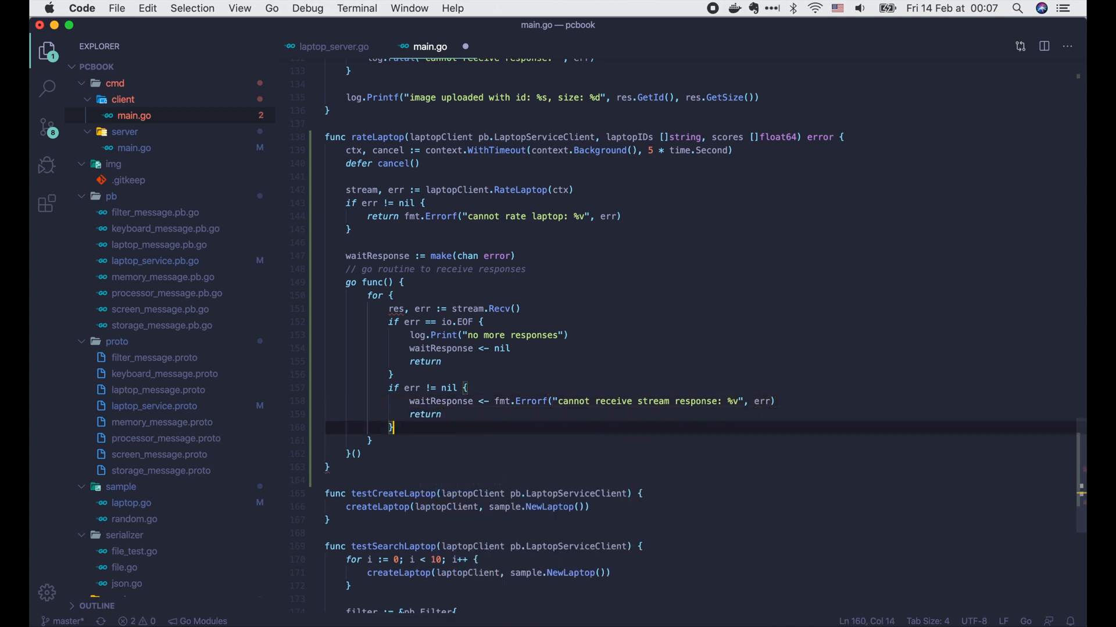
type("log.print(\"received response: \", res")
type("//")
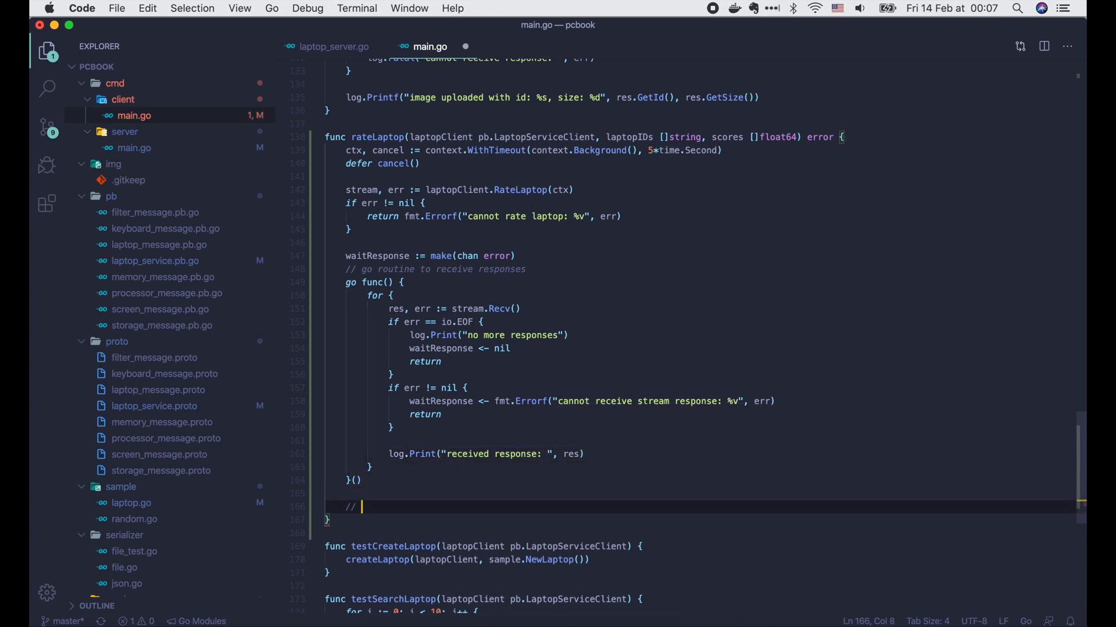
Under '// send requests', range over laptopIDs building a pb.RateLaptopRequest with LaptopId and Score scores[i].
type("send requests")
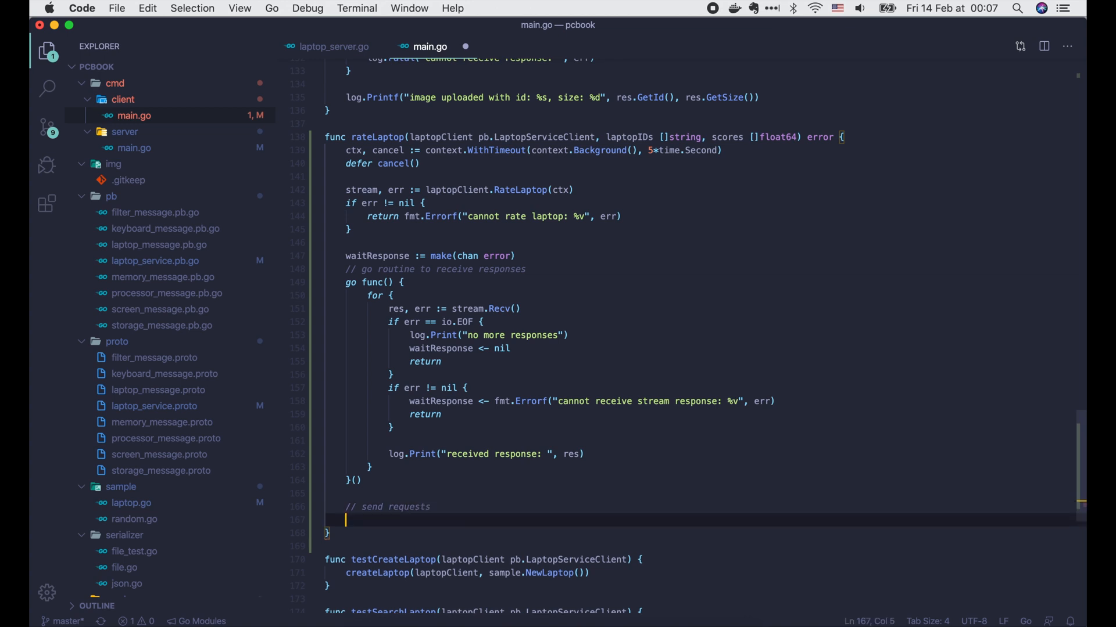
type("for i,")
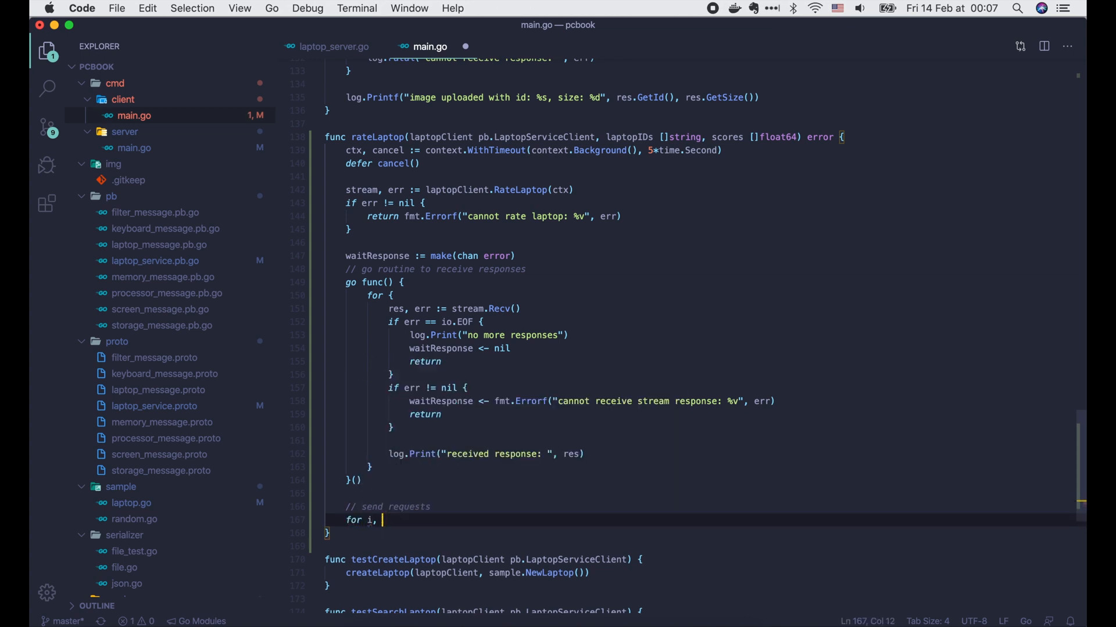
type("laptopID := range laptopIDs {")
type("req")
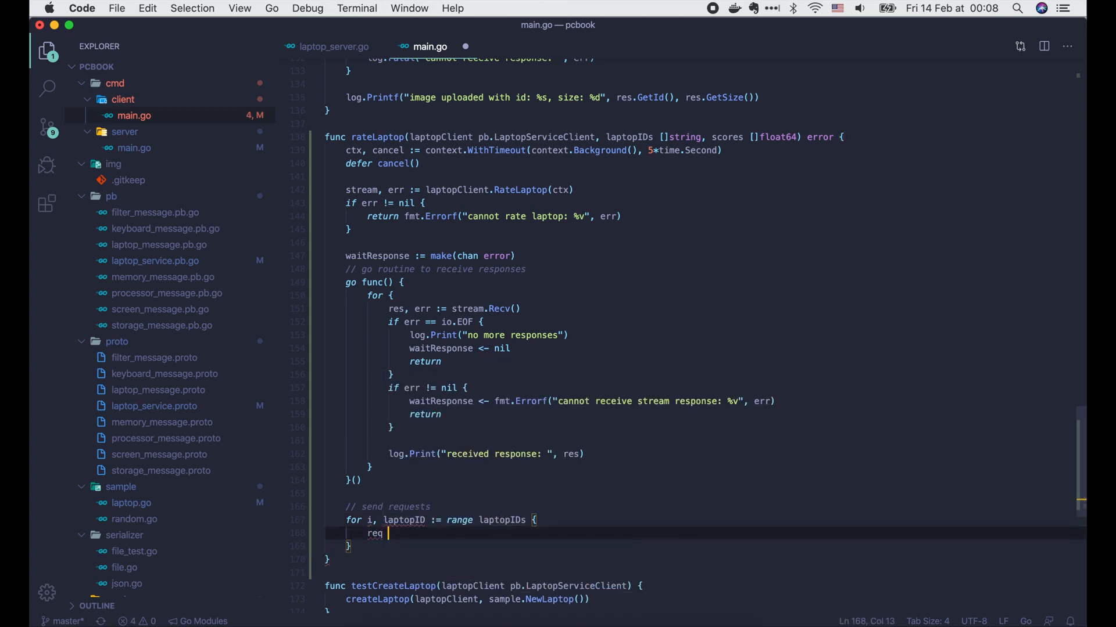
type(":= &pb.RateLaptopRequest{}")
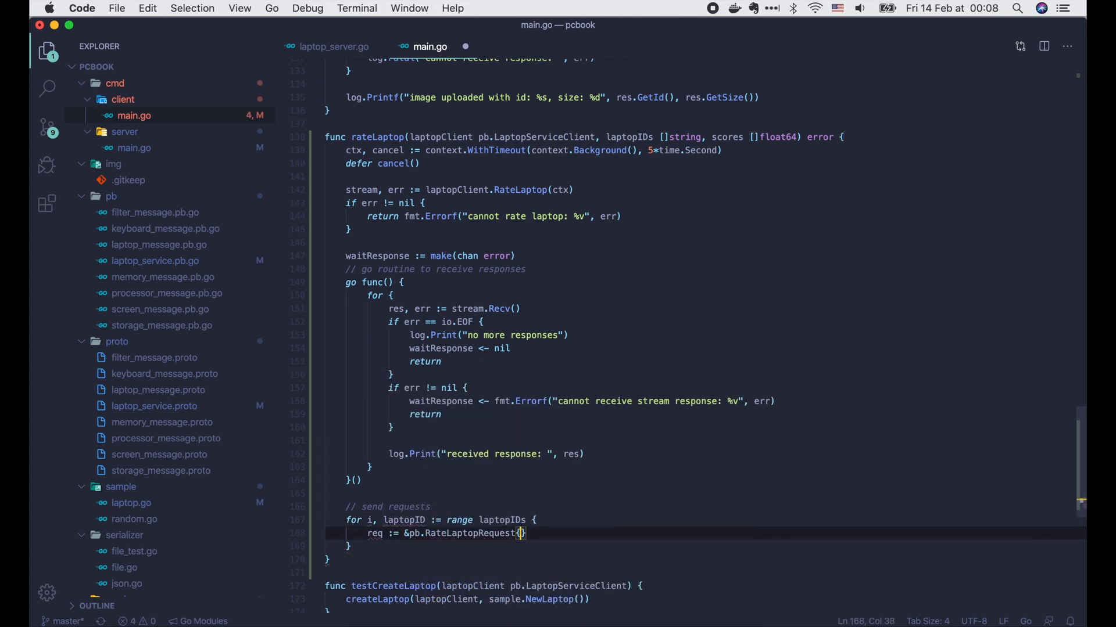
type("LaptopId: laptopID,")
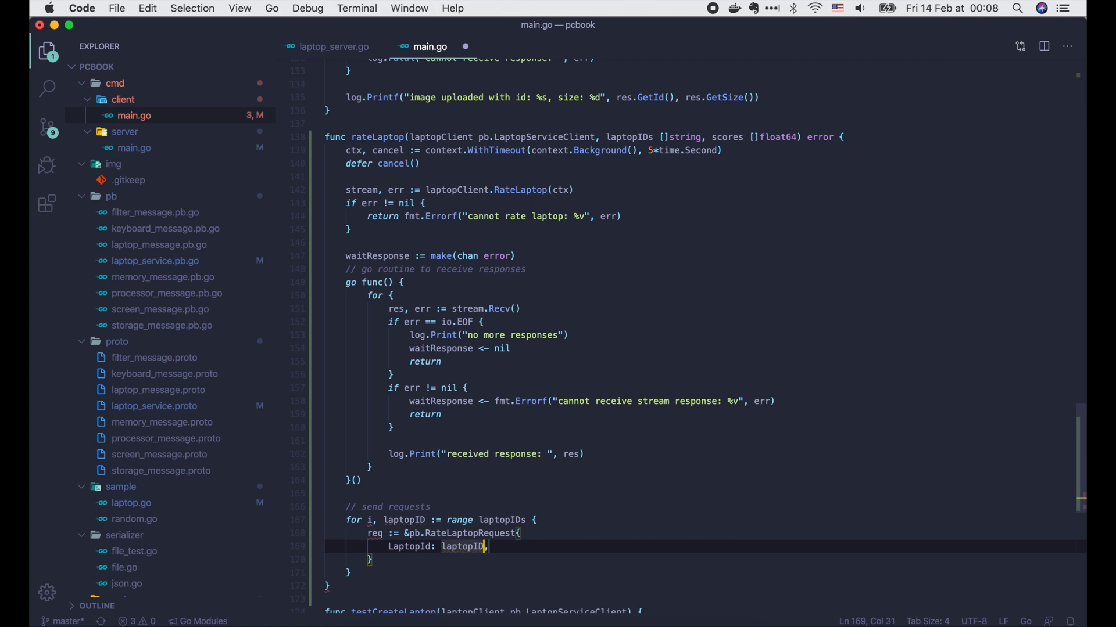
type("Score: scores[i],")
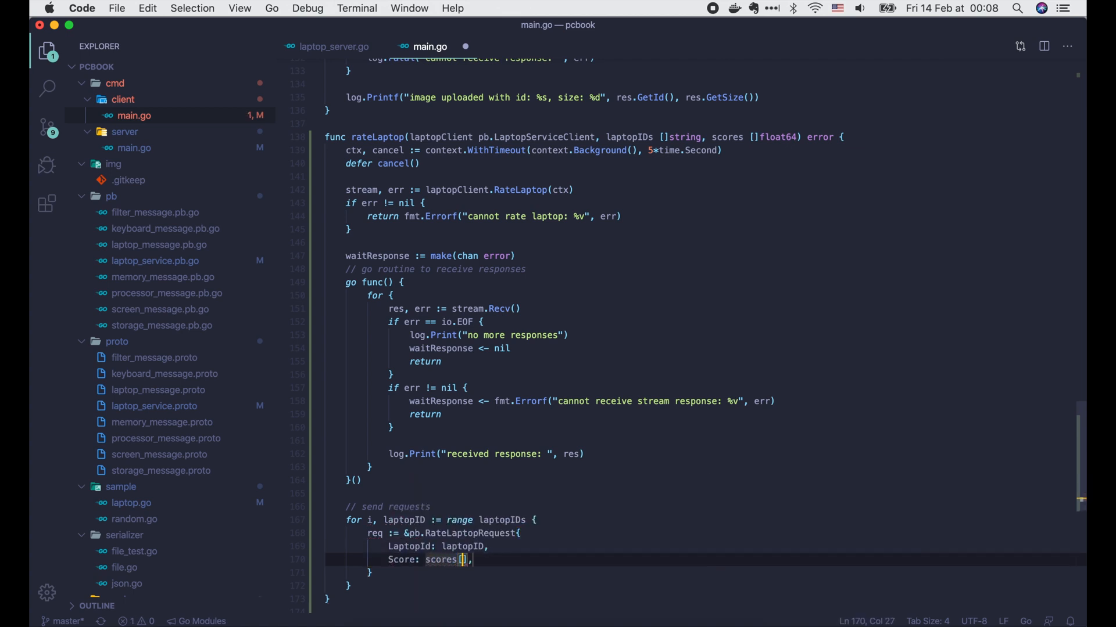
Send each request with stream.Send, return the error with stream.RecvMsg details, and log the sent request.
type("er")
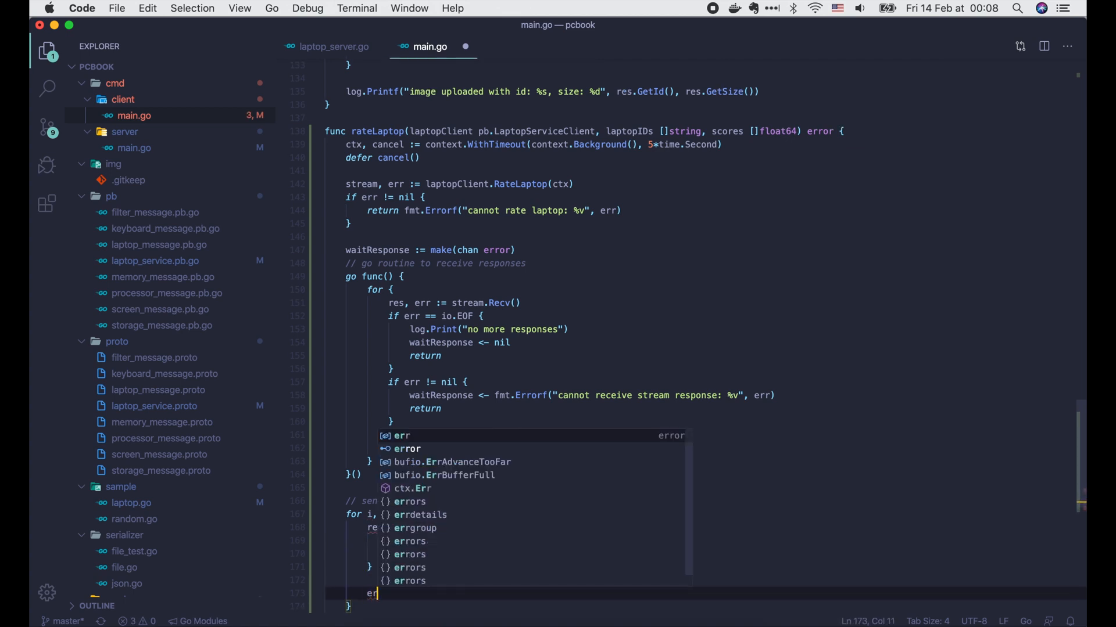
type("stream.s")
type("return fmt.Errorf(\"cannot send stream request: %v - %v\", ")
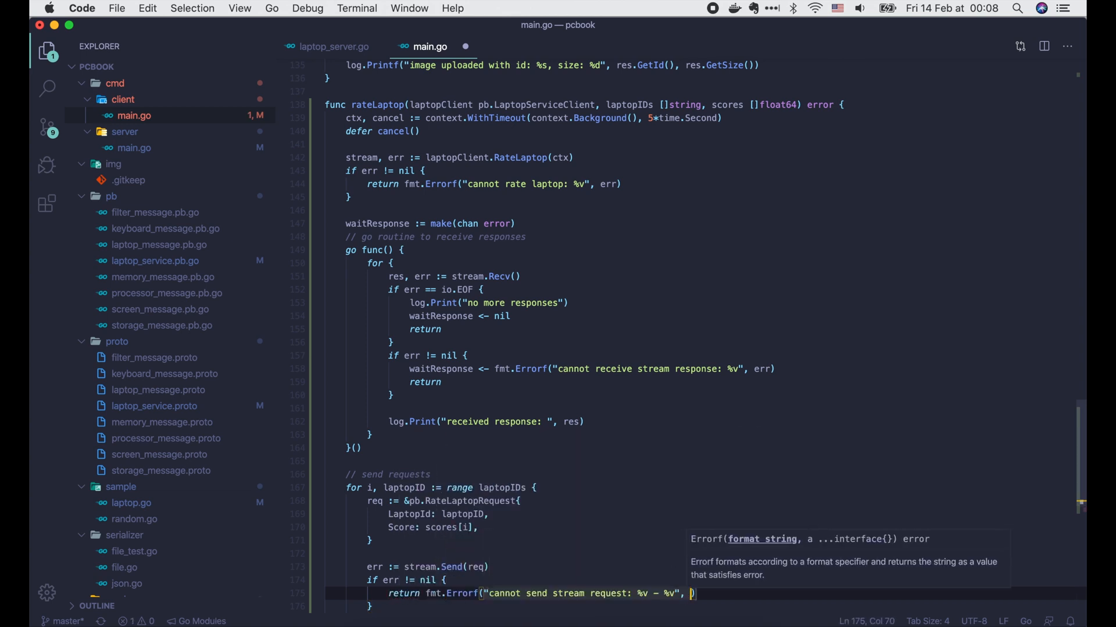
type("err, stream.RecvMsg(nil")
type("log.Print(\"s")
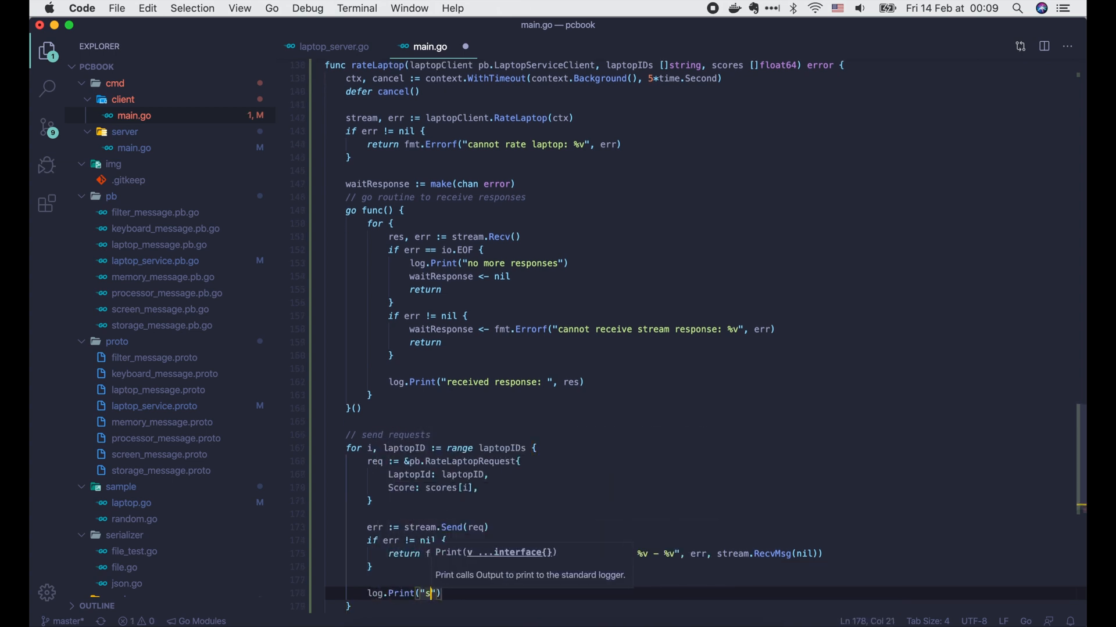
type("ent request:")
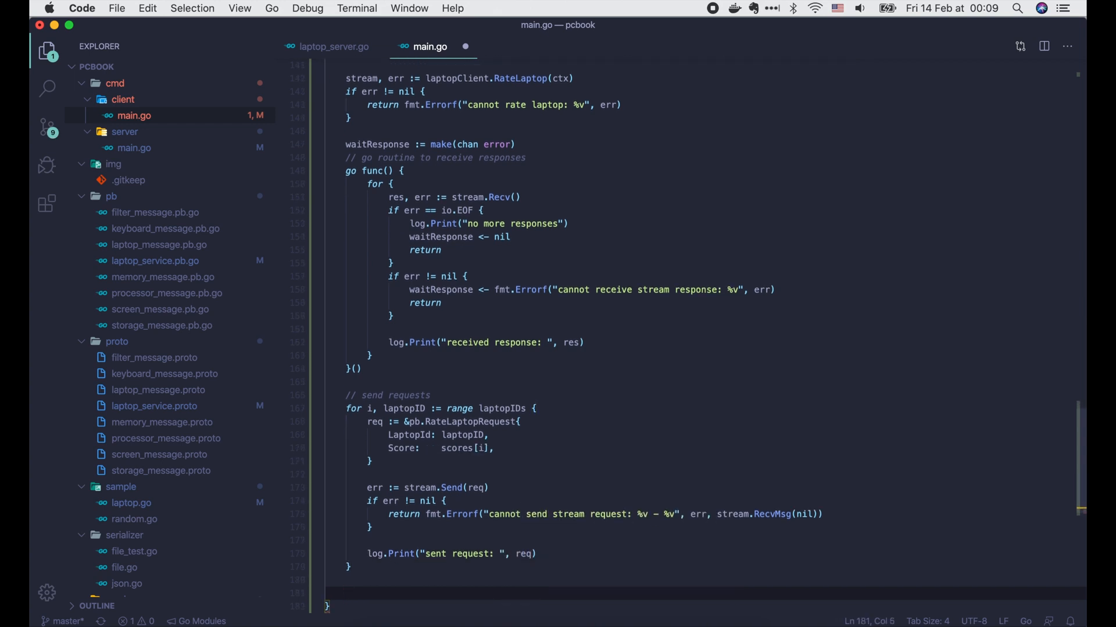
Close the stream with stream.CloseSend(), return any close error, then return err = <-waitResponse.
type("err = stream.CloseSend(")
type("if")
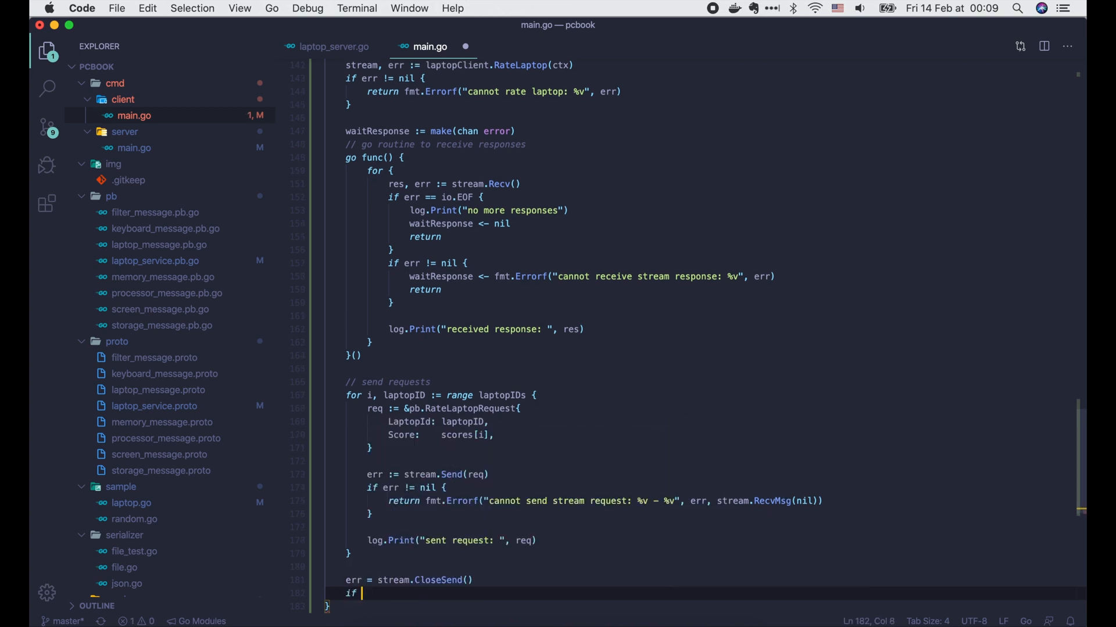
type("err != nil {")
type("return fmt.Errorf(\"cannot close send: %v\", err")
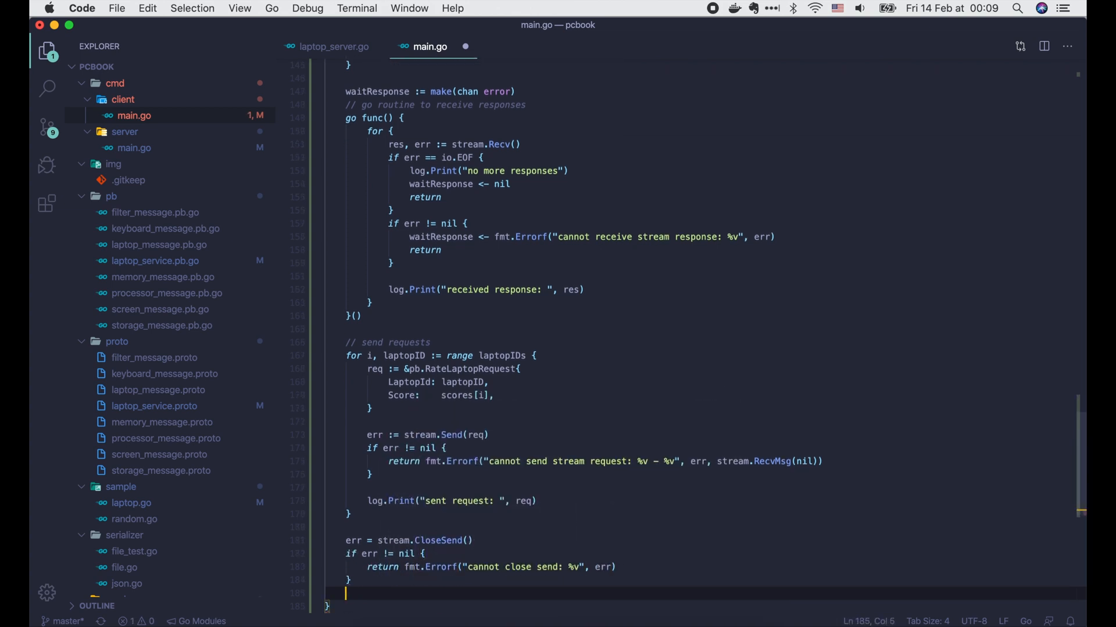
type("err = <- waitResponse")
type("return err")
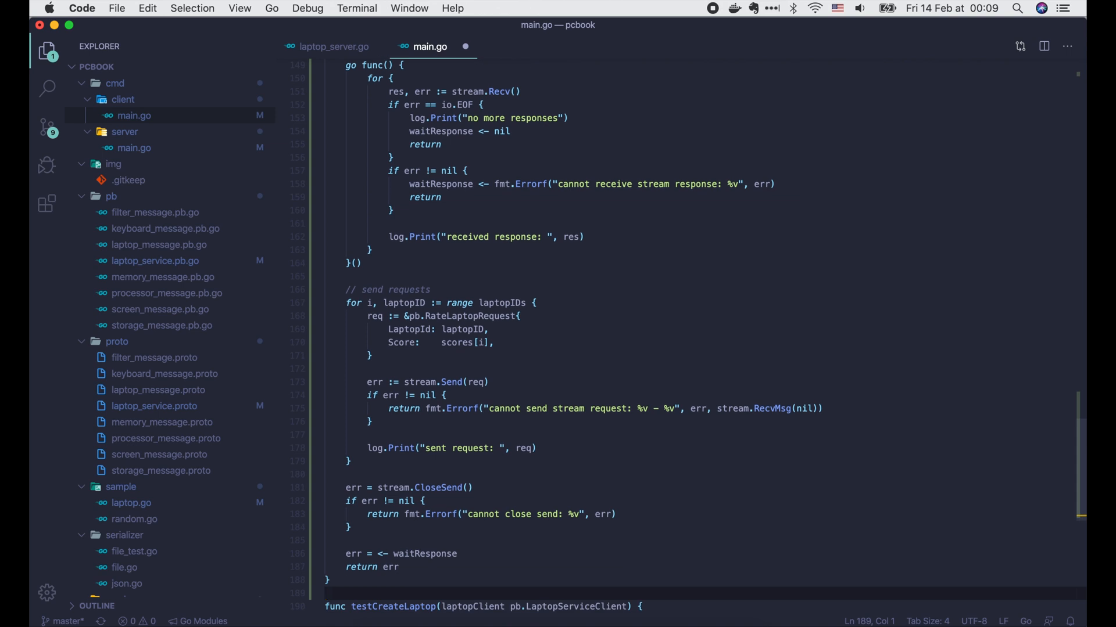
scroll("down", 3)
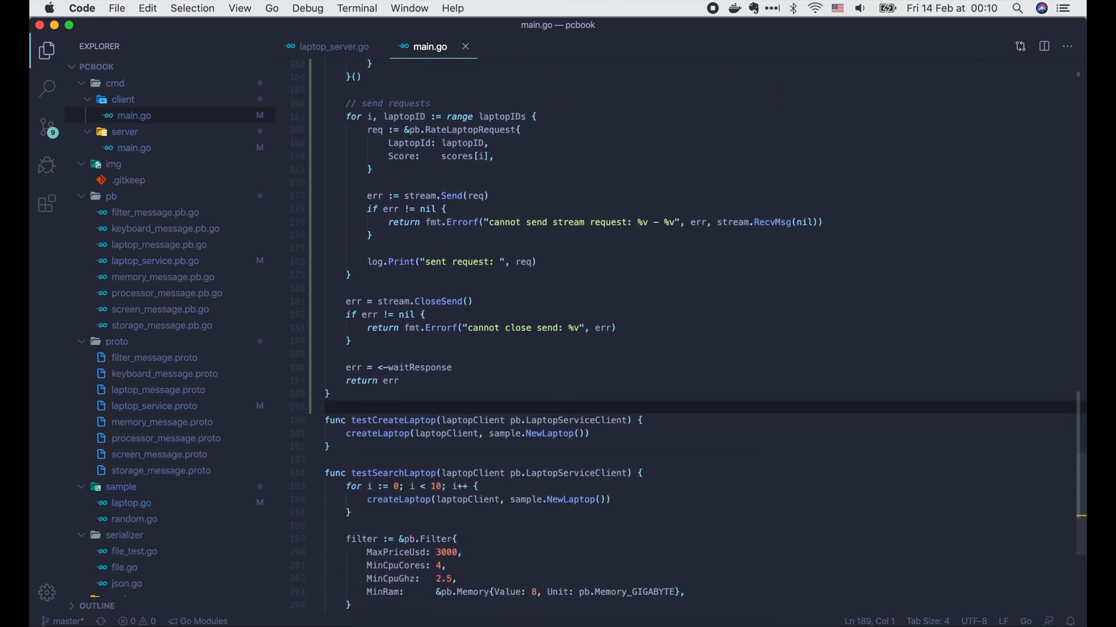
scroll("down", 3)
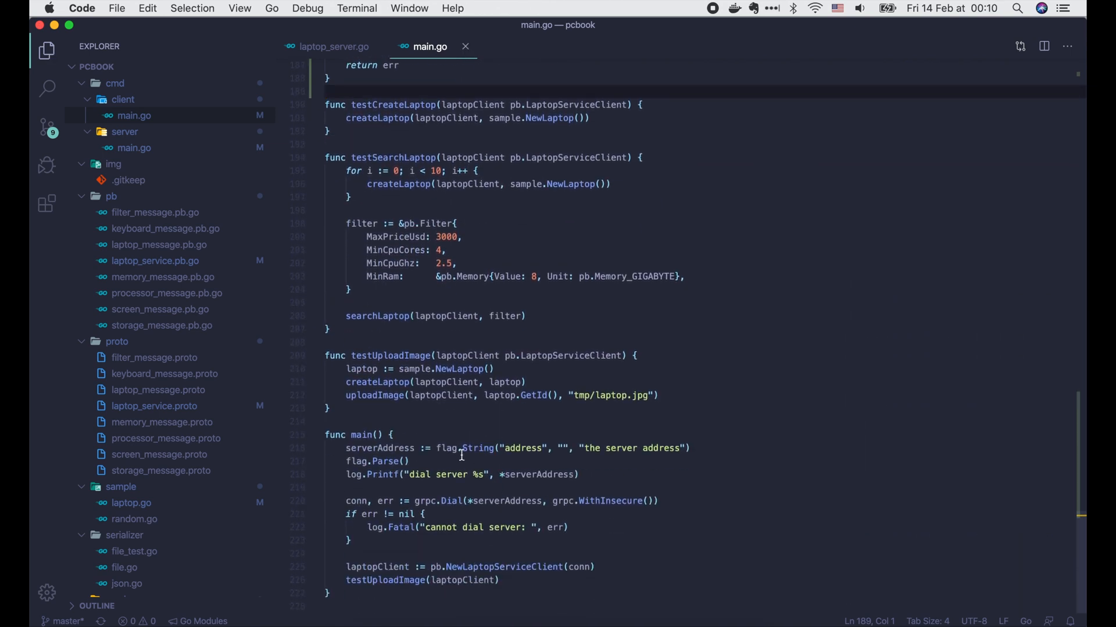
Declare func testRateLaptop(laptopClient pb.LaptopServiceClient) with n := 3 and a laptopIDs slice.
type("func test")
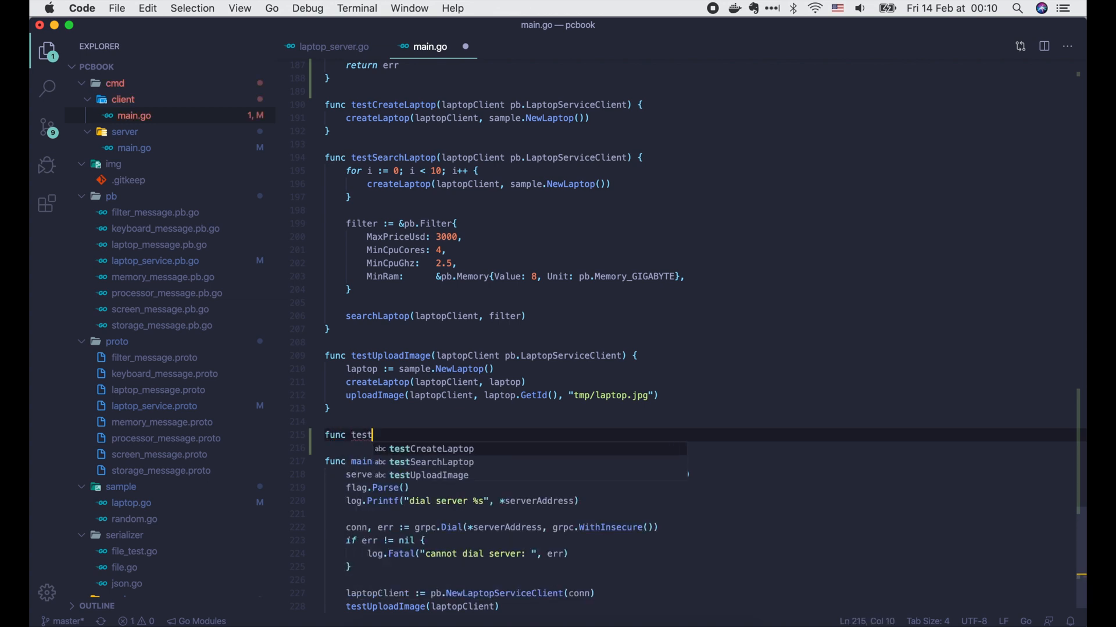
type("RateLaptop(lap")
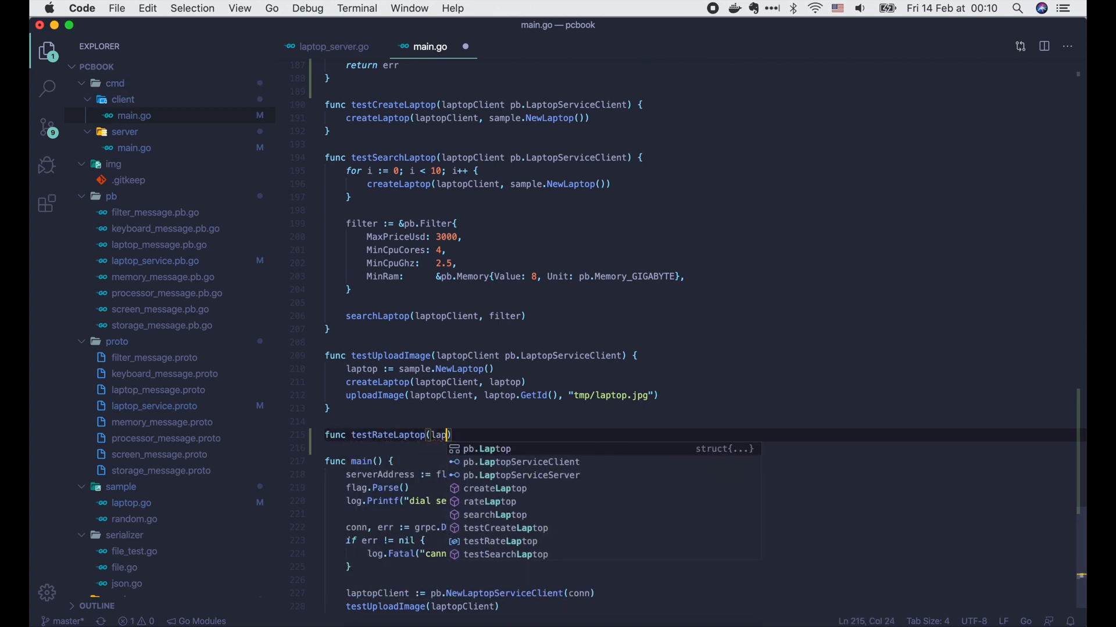
type("laptopClient pb.LaptopServiceClient")
left_click(702, 447)
type("n := 3")
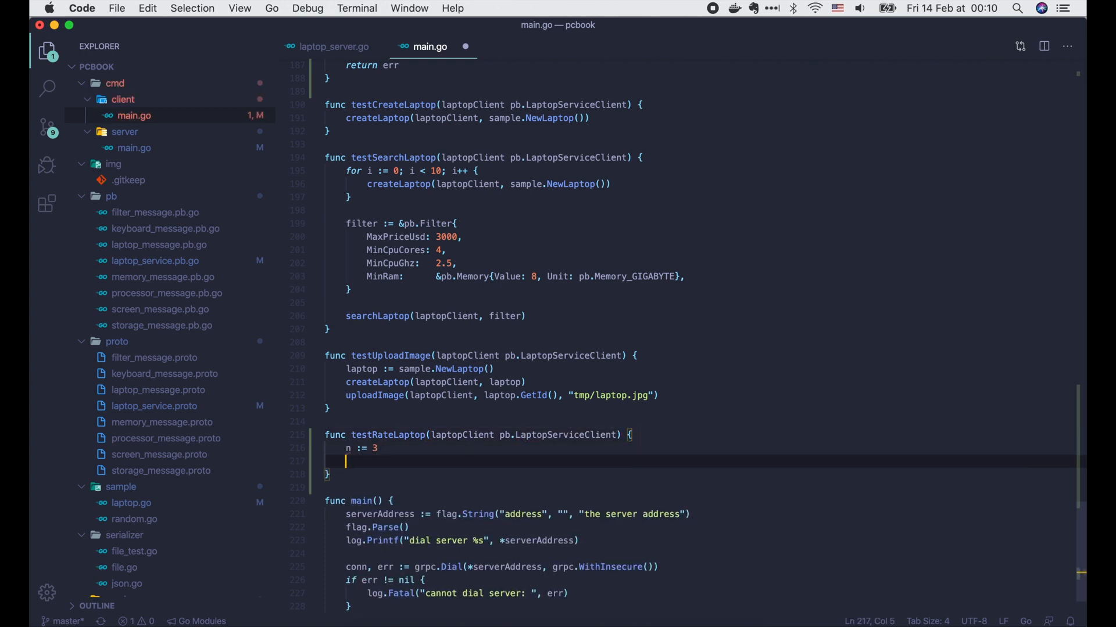
type("laptopIDs := make([]string, n")
type("for")
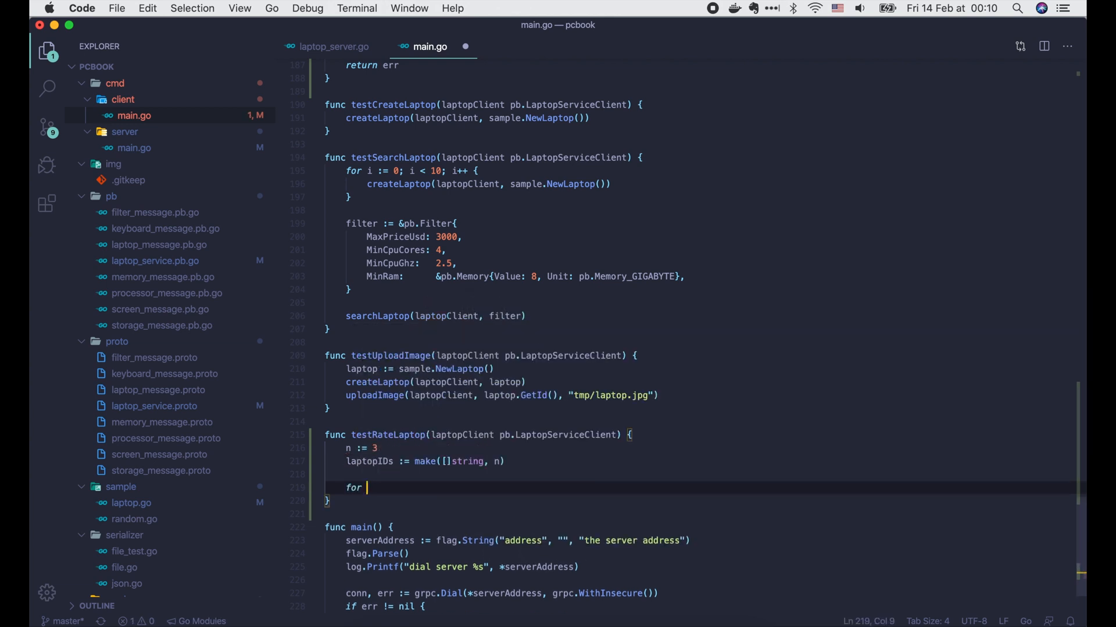
Loop n times creating a sample.NewLaptop, storing its ID and calling createLaptop.
type("i := 0; i")
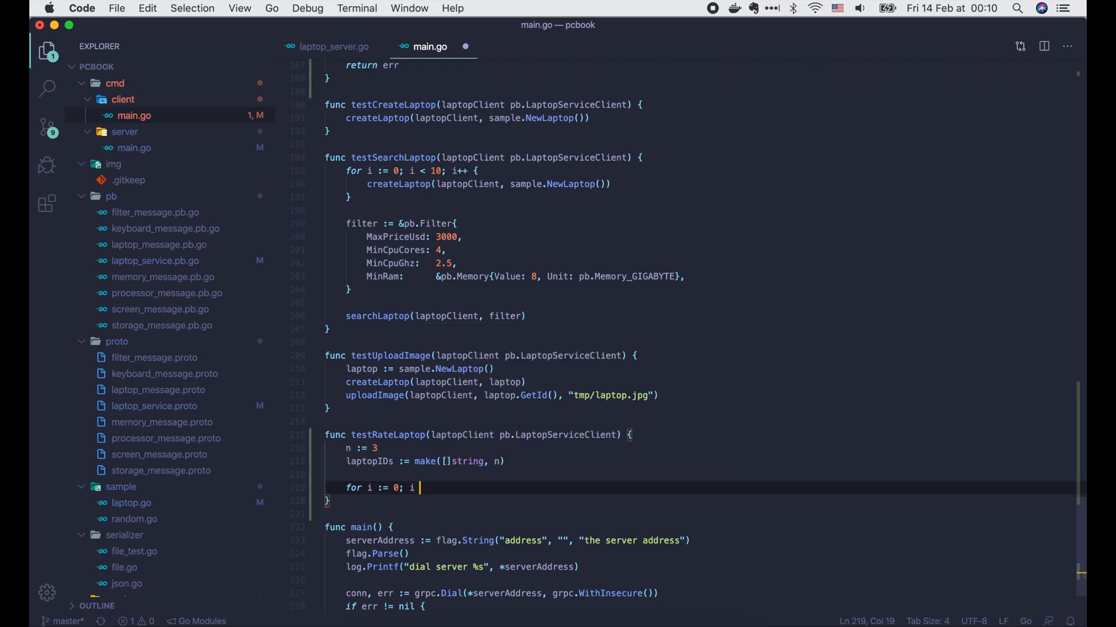
type("laptopIDs[i] = laptop.")
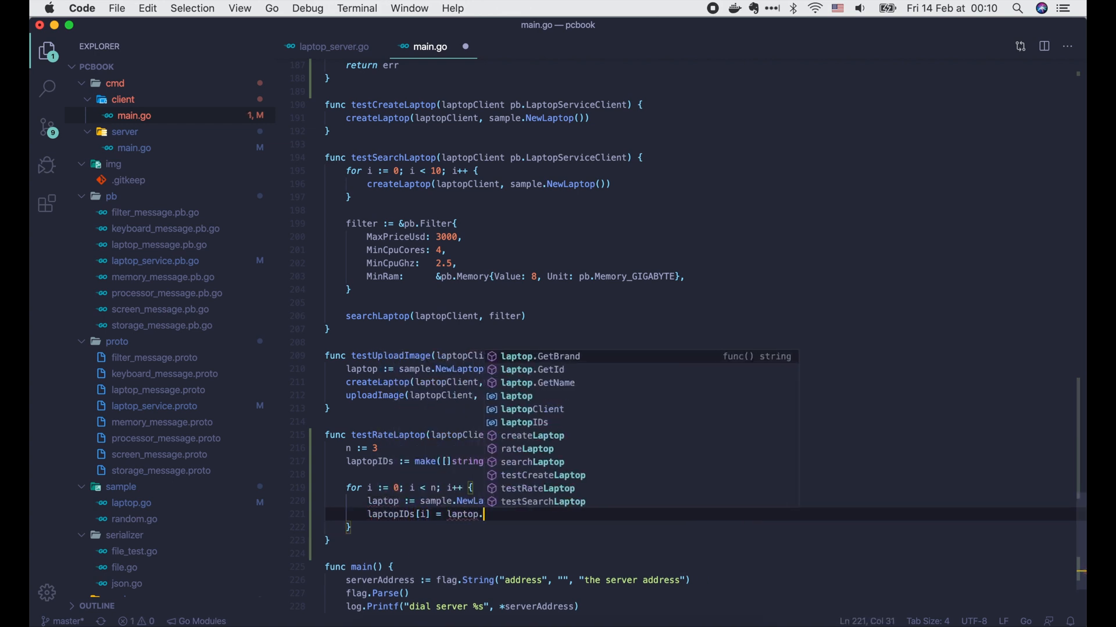
type("createla")
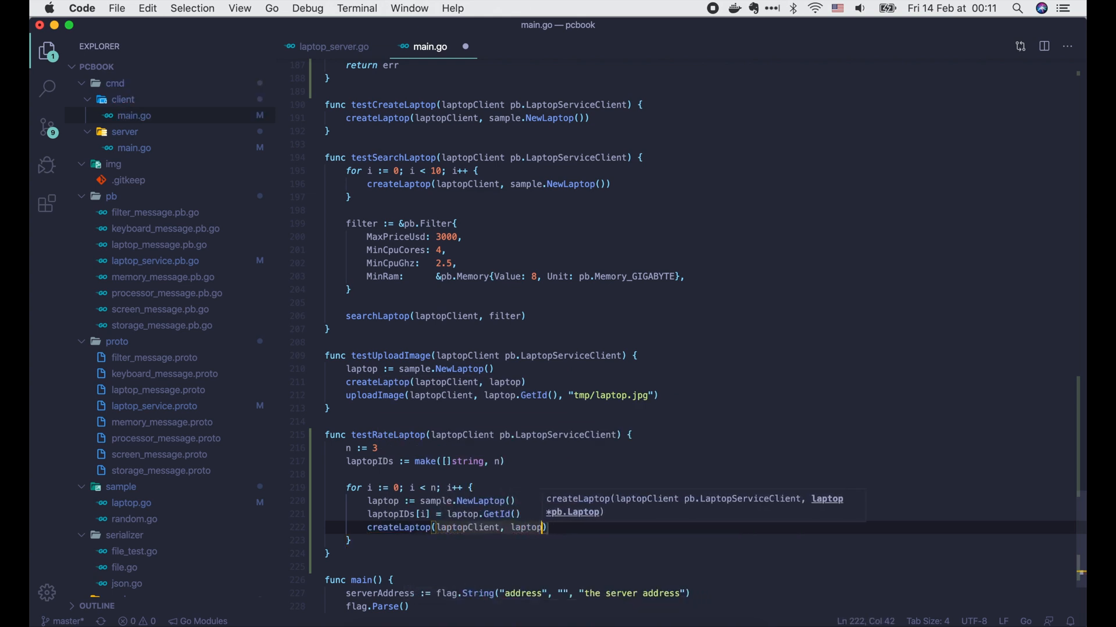
Allocate scores := make([]float64, n) and start the rating loop.
type("scores := make(")
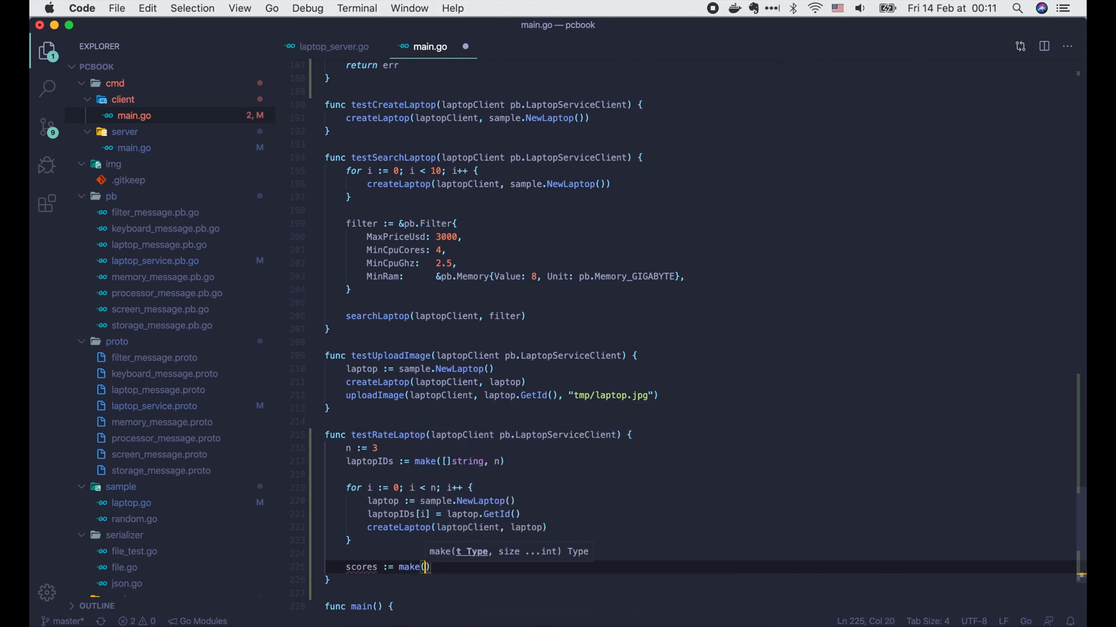
type("[]float64, n")
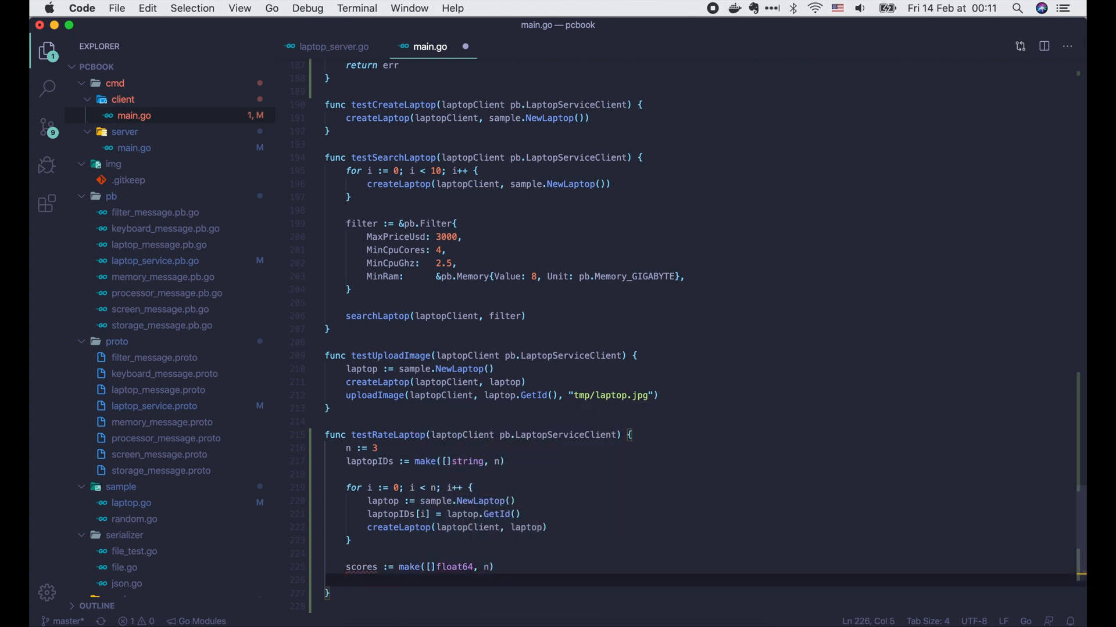
type("for {")
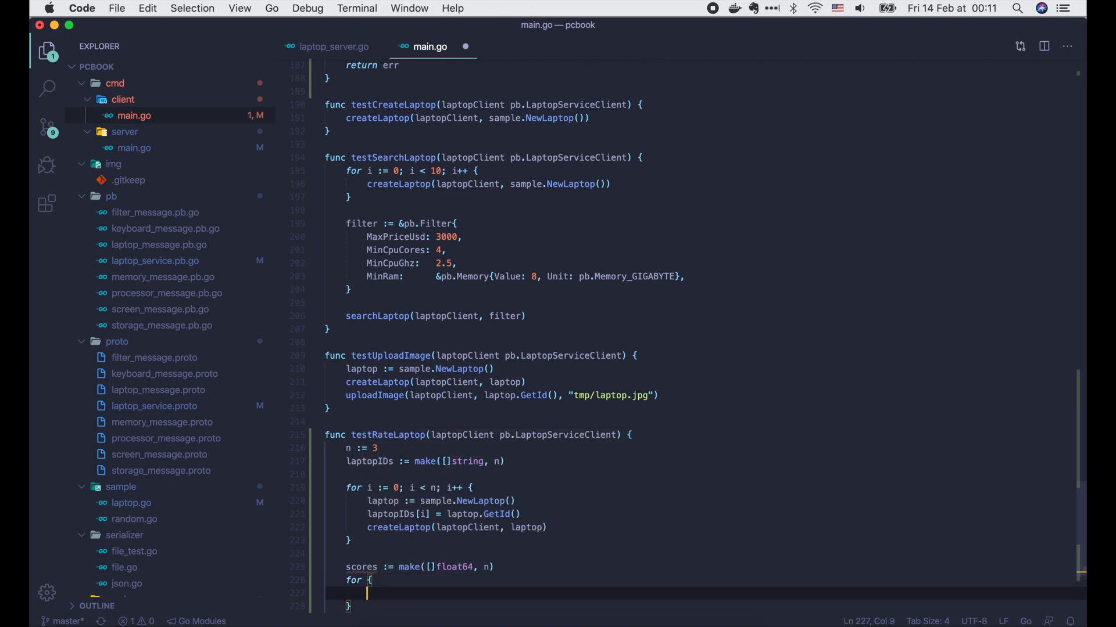
Prompt 'rate laptop (y/n)?', read the answer and break unless strings.ToLower(answer) is yes.
type("fmt.Print(\"\")")
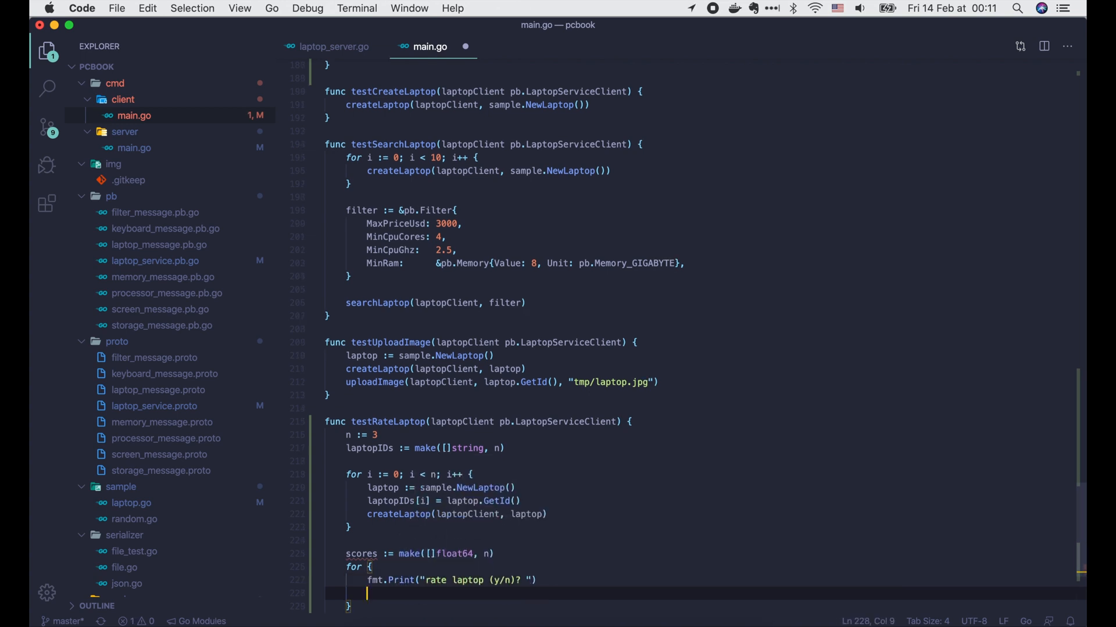
type("var answer s")
type("if s")
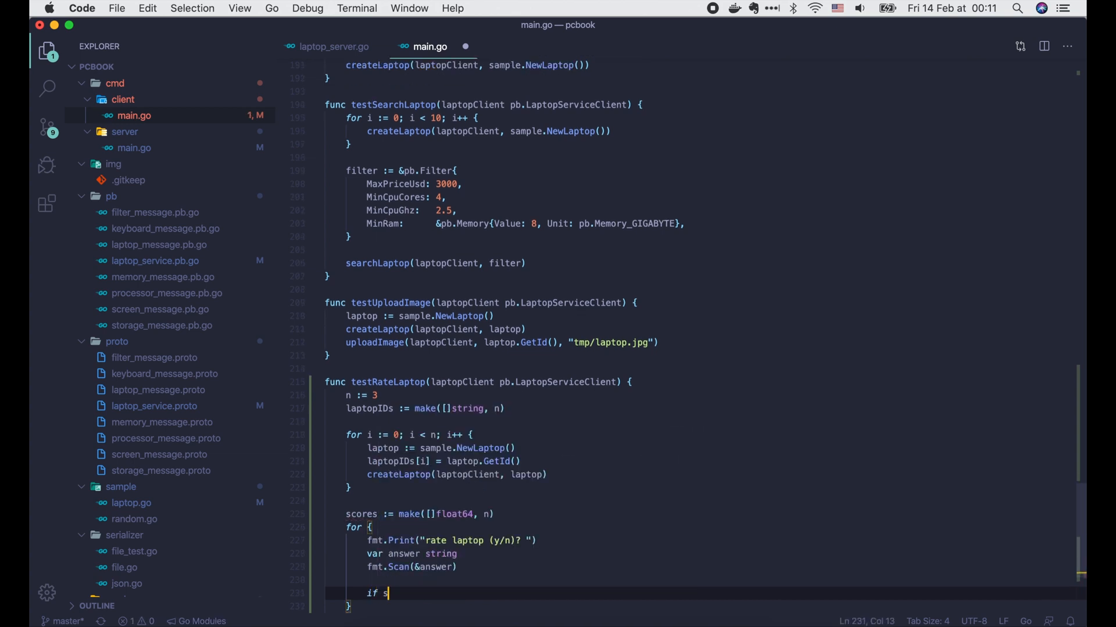
type("trings.ToLower(answer) != \"y\" {")
type("for i ")
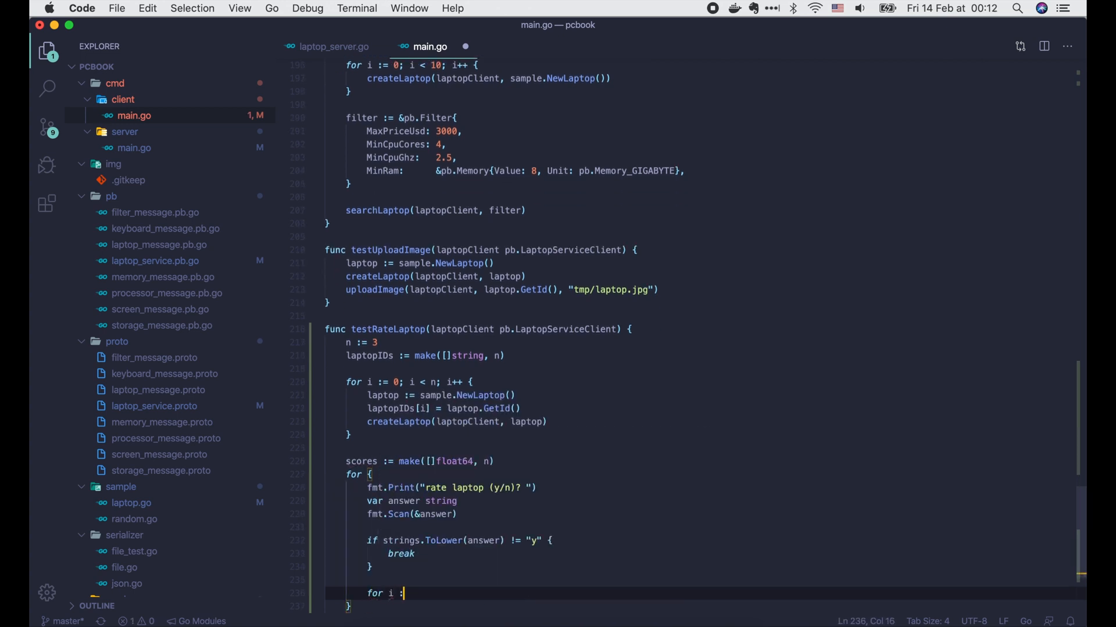
Assign a random score to each laptop, call rateLaptop and log.Fatal on error.
type(":= 0; i < n; i++ {")
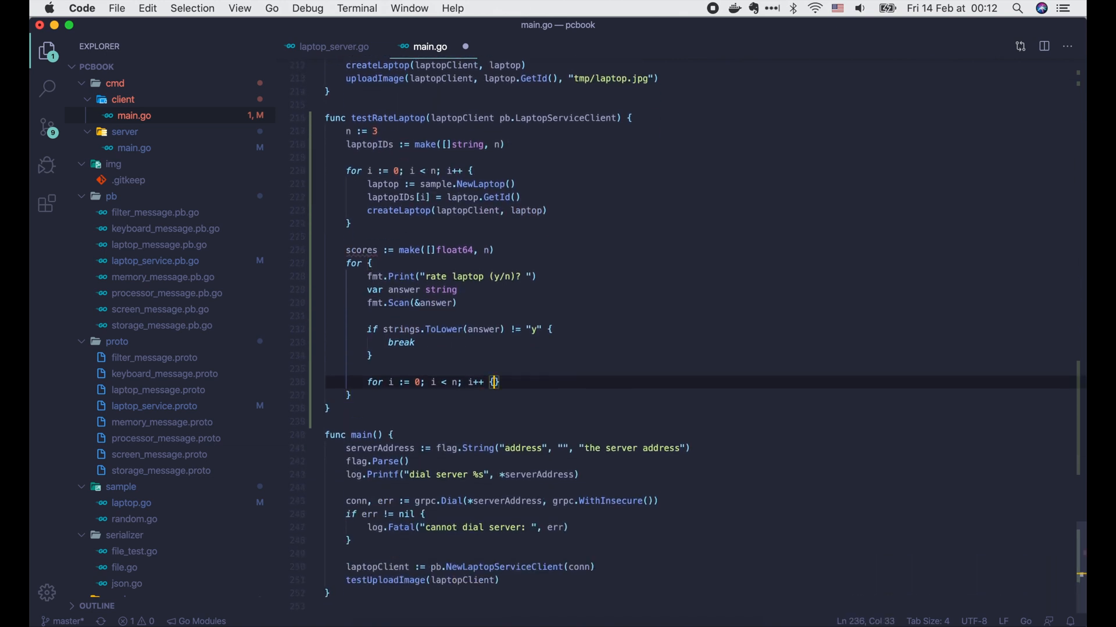
type("scores[i] = sample.RandomLaptopScore(")
type("err := rateLaptop(laptopClient, laptopIDs, scores")
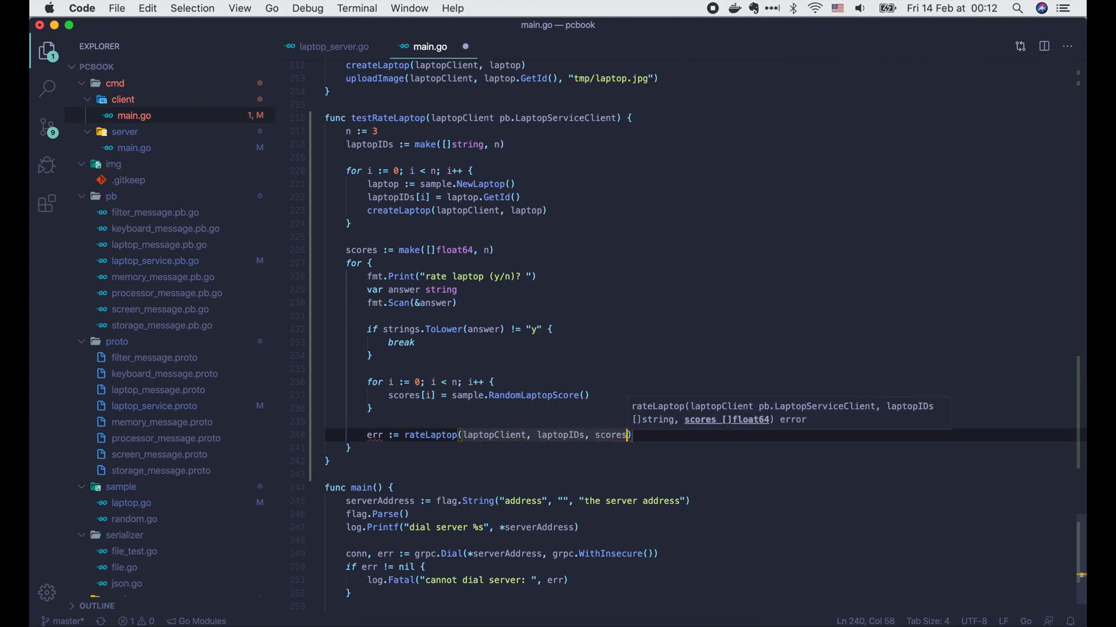
type("if err !")
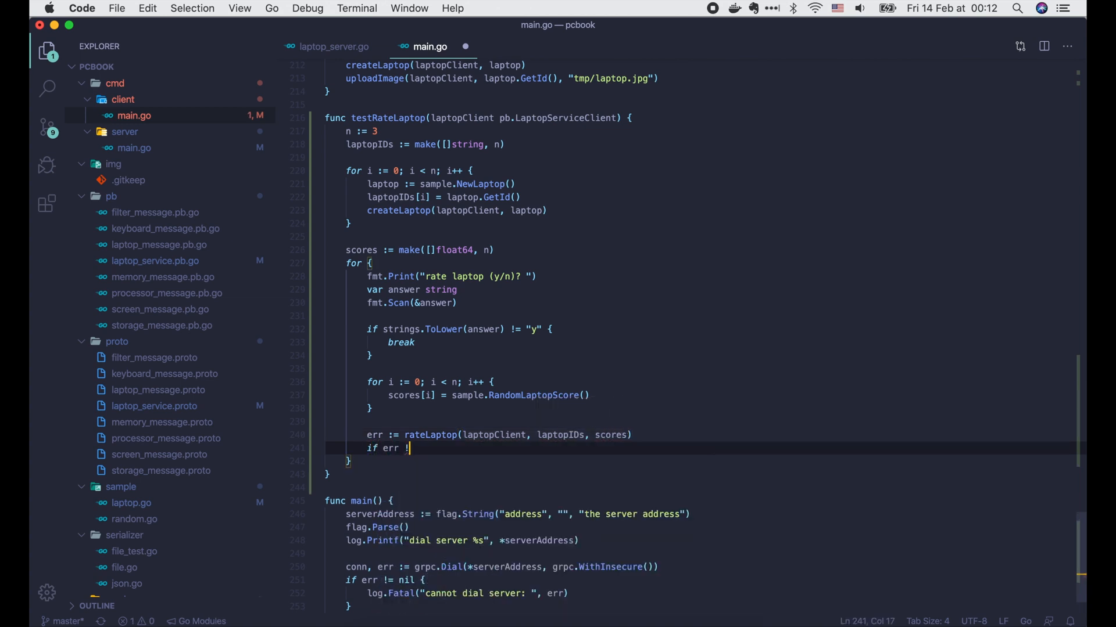
type("log.Fatal(err")
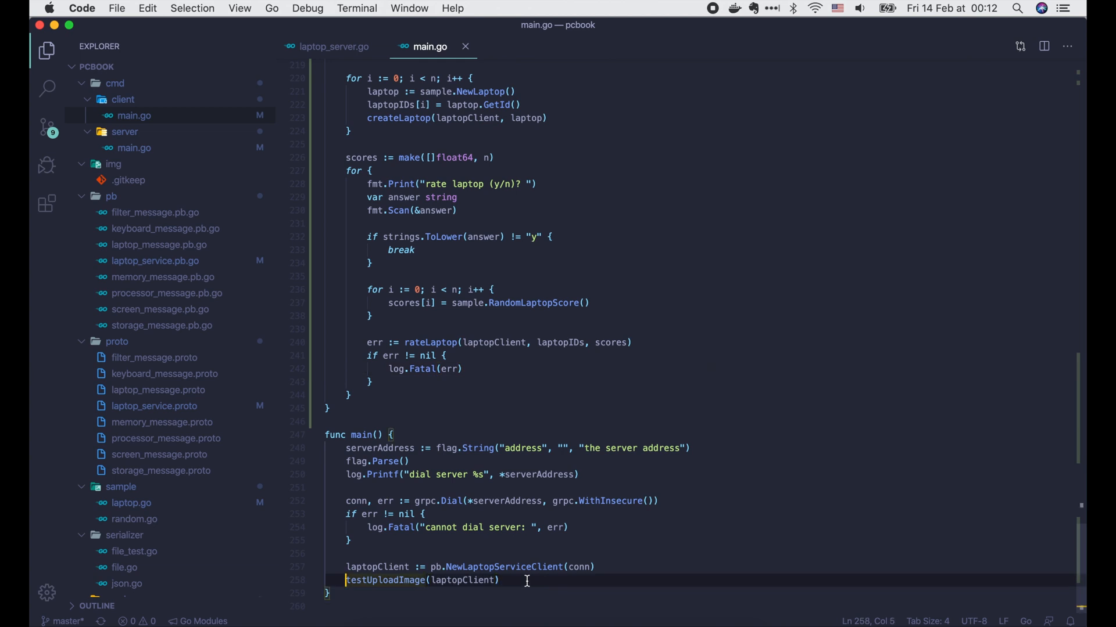
Have main call testRateLaptop instead of testUploadImage.
type("testRateLaptop")
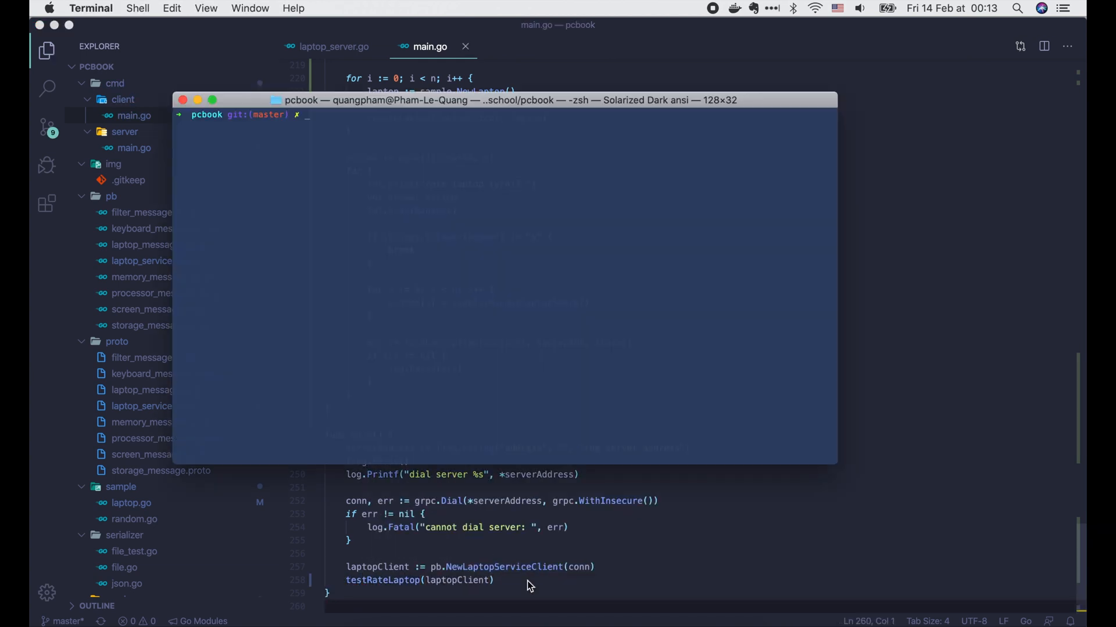
Run 'make server' and 'make client' in Terminal, answering 'y' to rate the laptops repeatedly.
type("make ser")
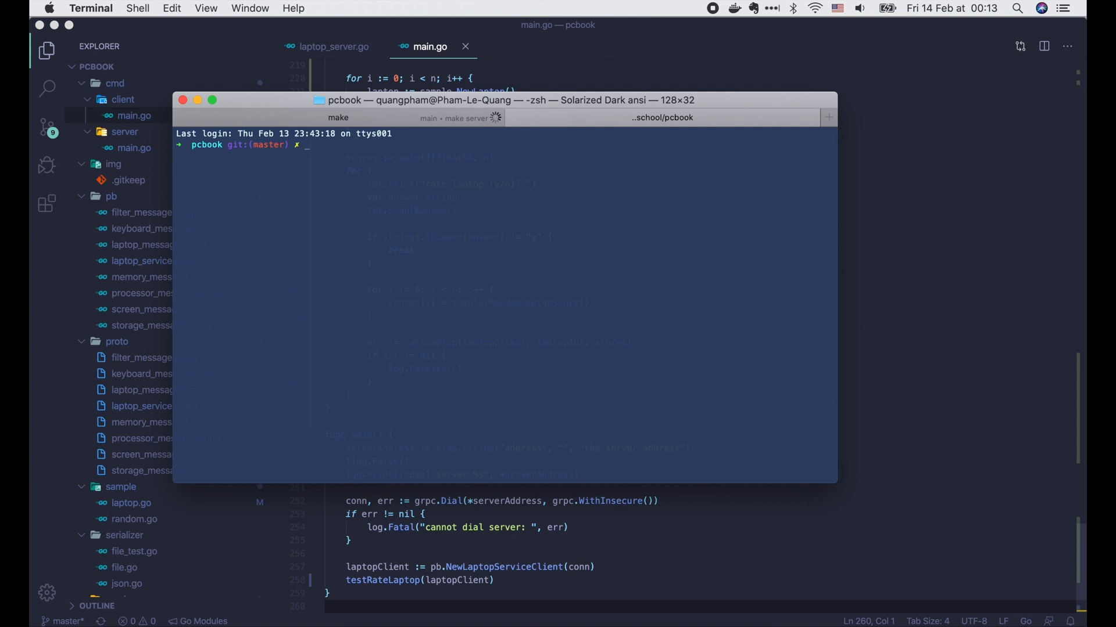
type("make client")
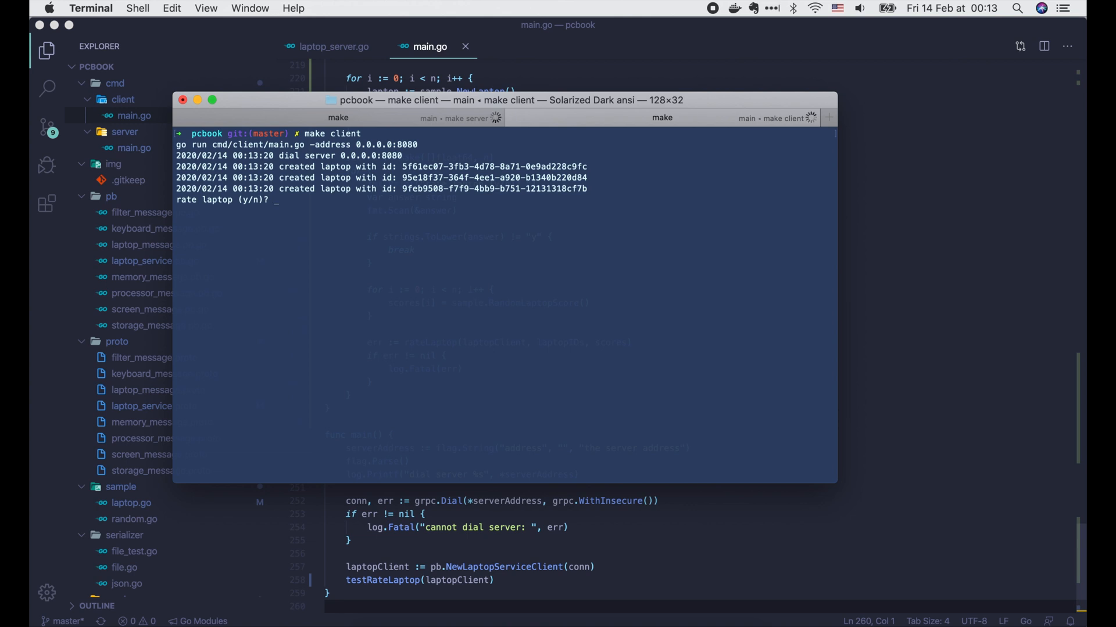
type("y")
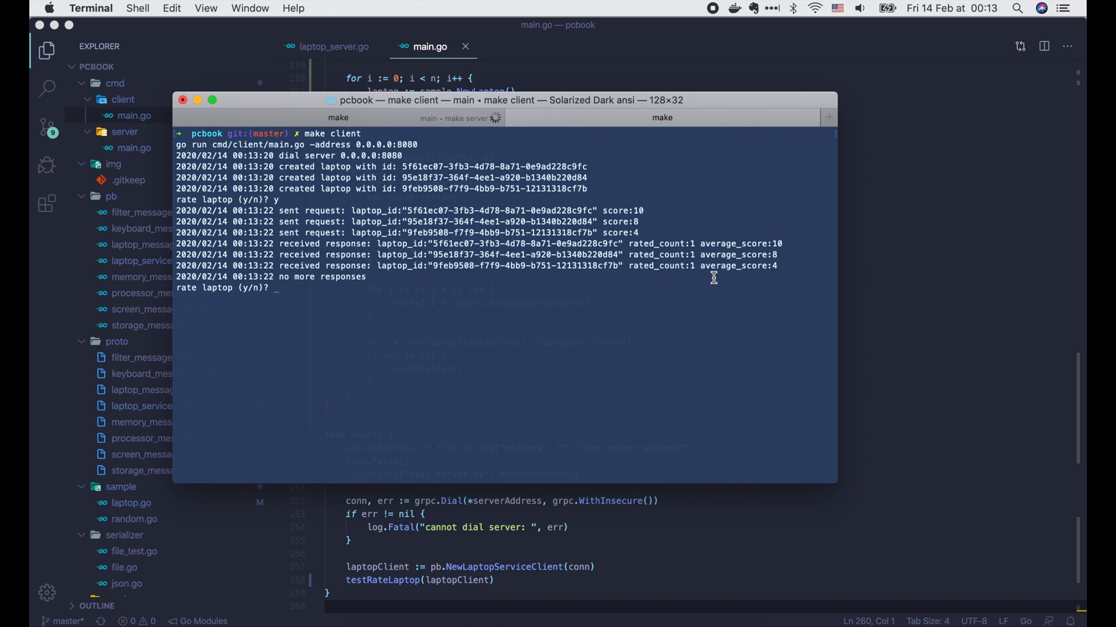
type("y")
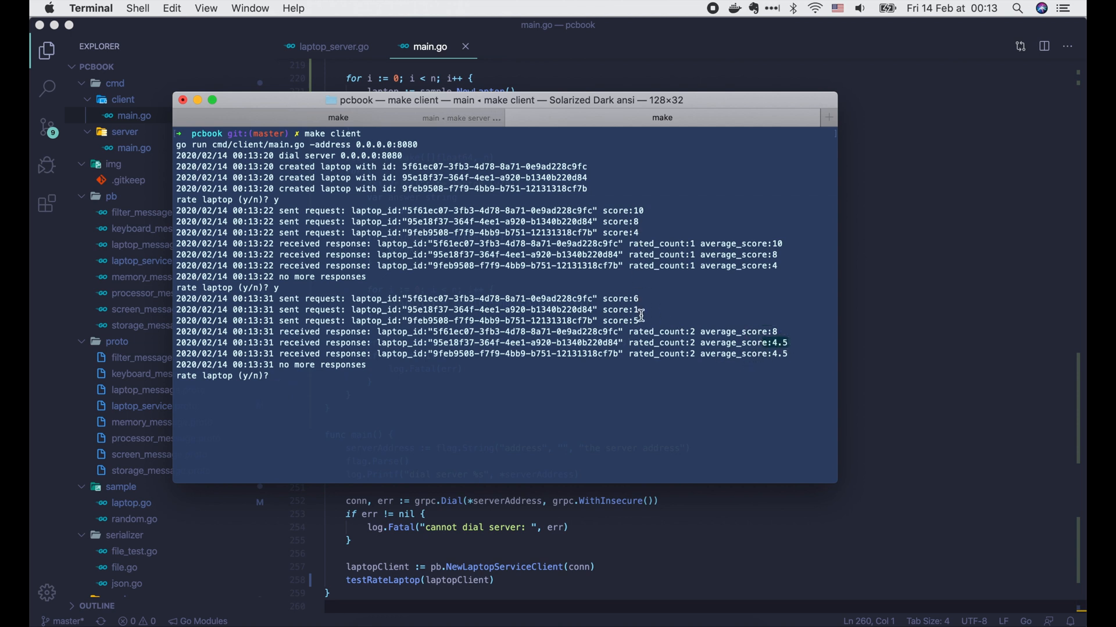
mouse_move(782, 378)
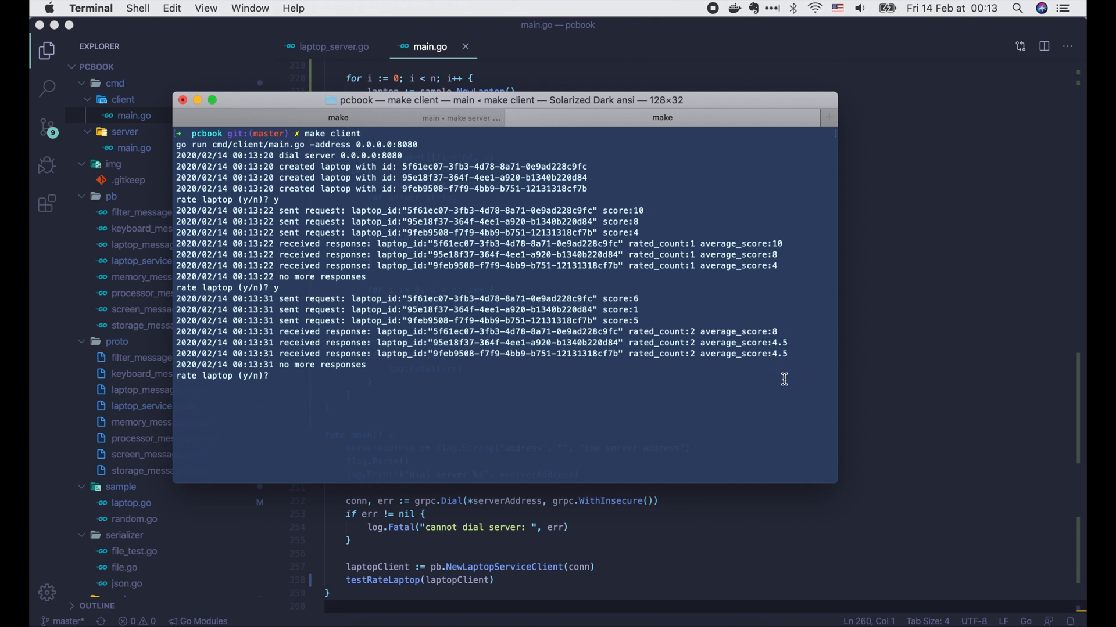
mouse_move(788, 384)
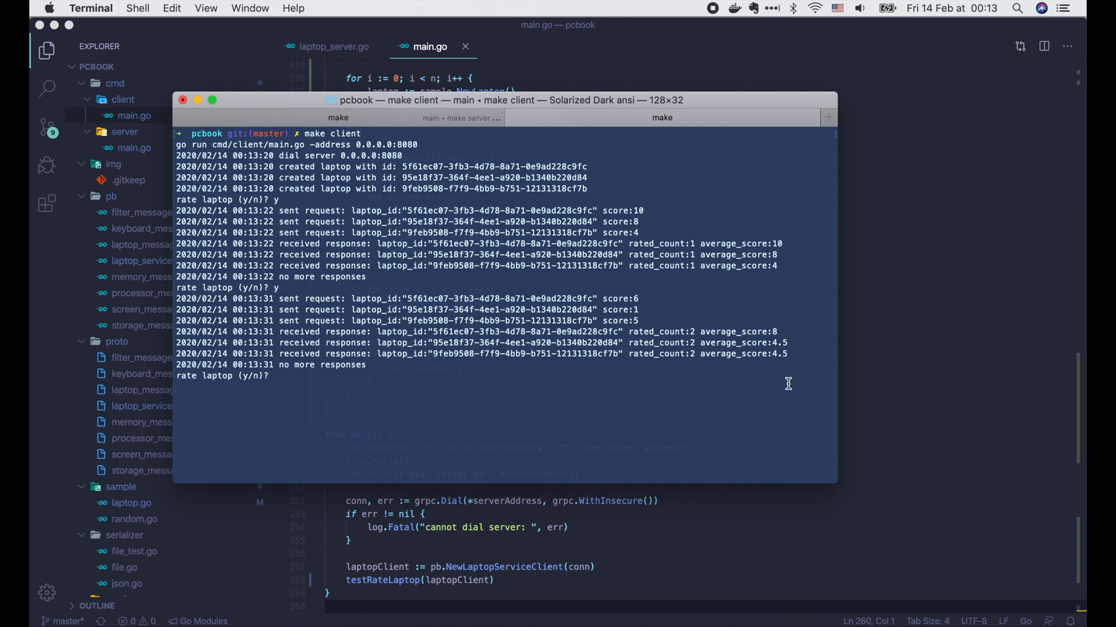
type("y")
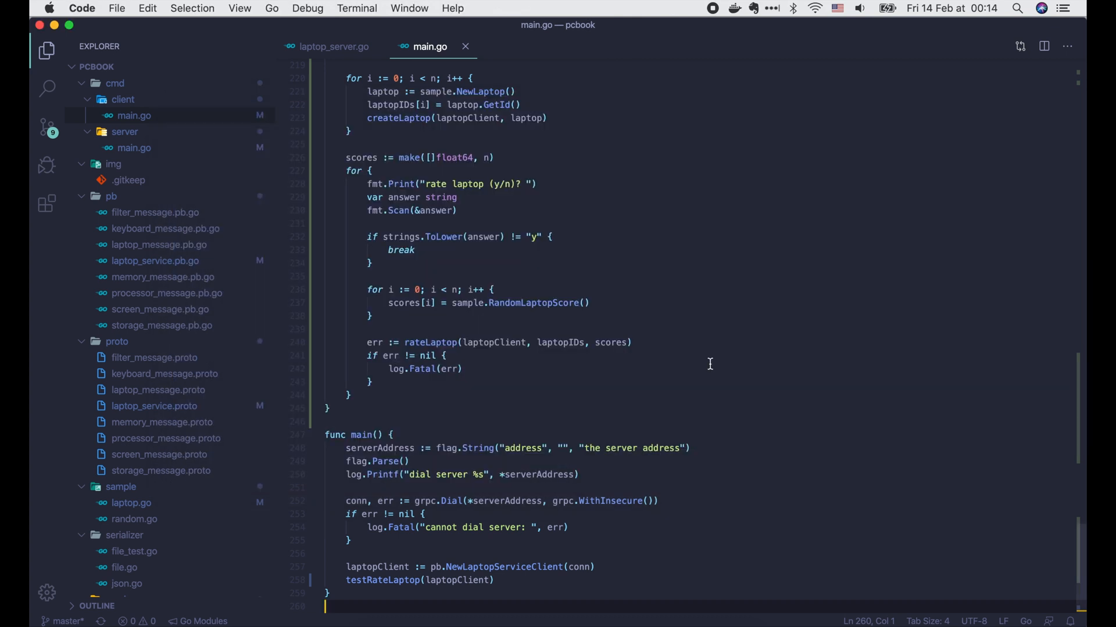
In laptop_client_test.go, add TestClientRateLaptop copied from TestClientUploadImage.
scroll("down", 3)
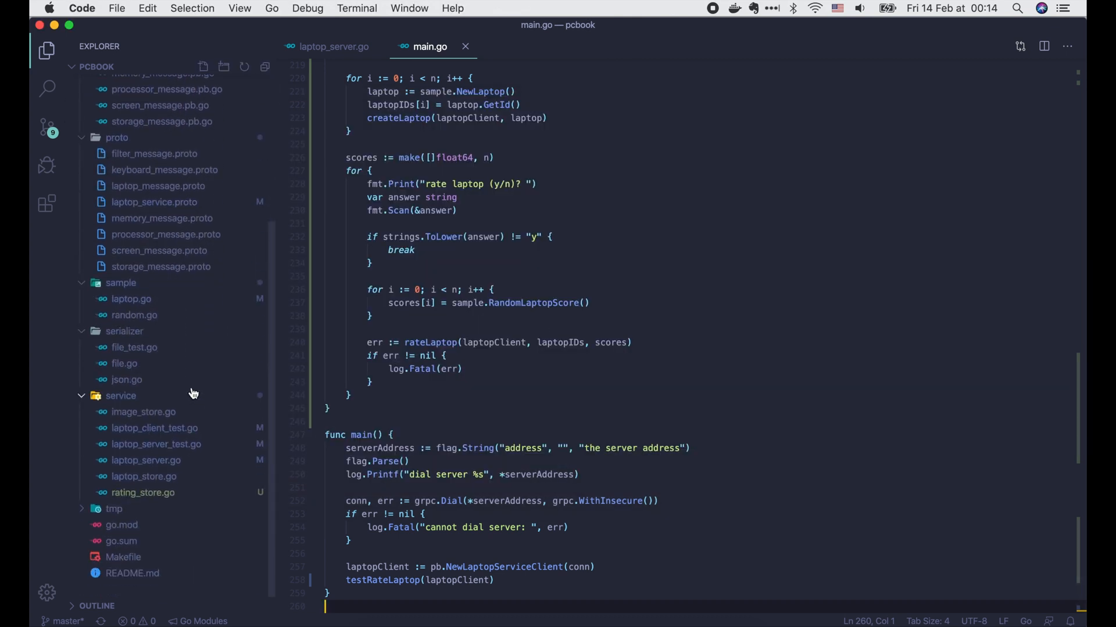
left_click(155, 428)
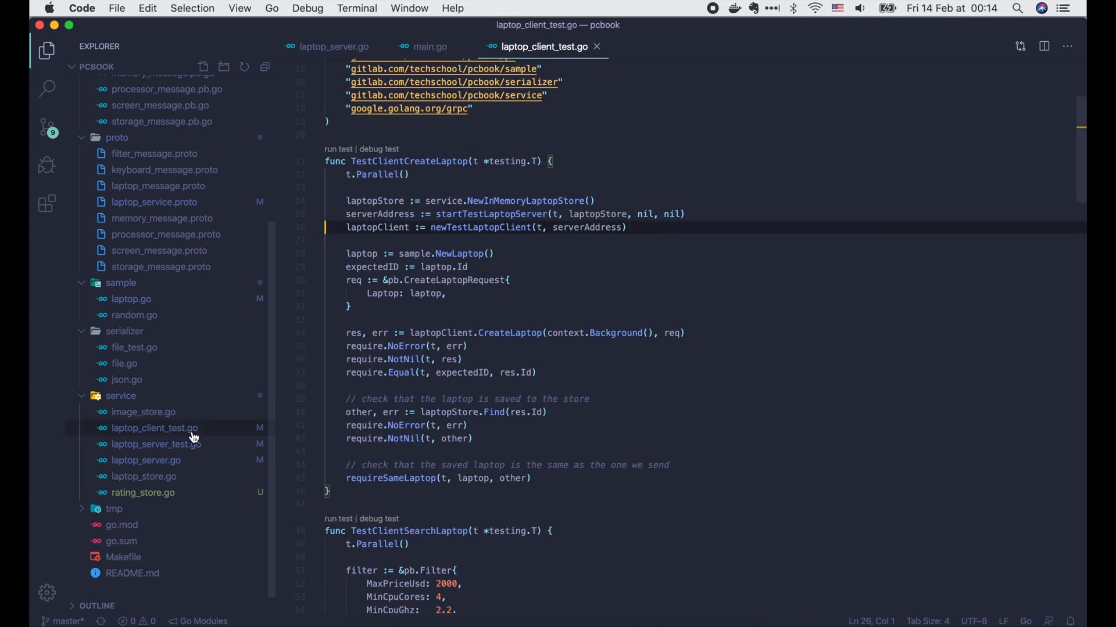
scroll("down", 3)
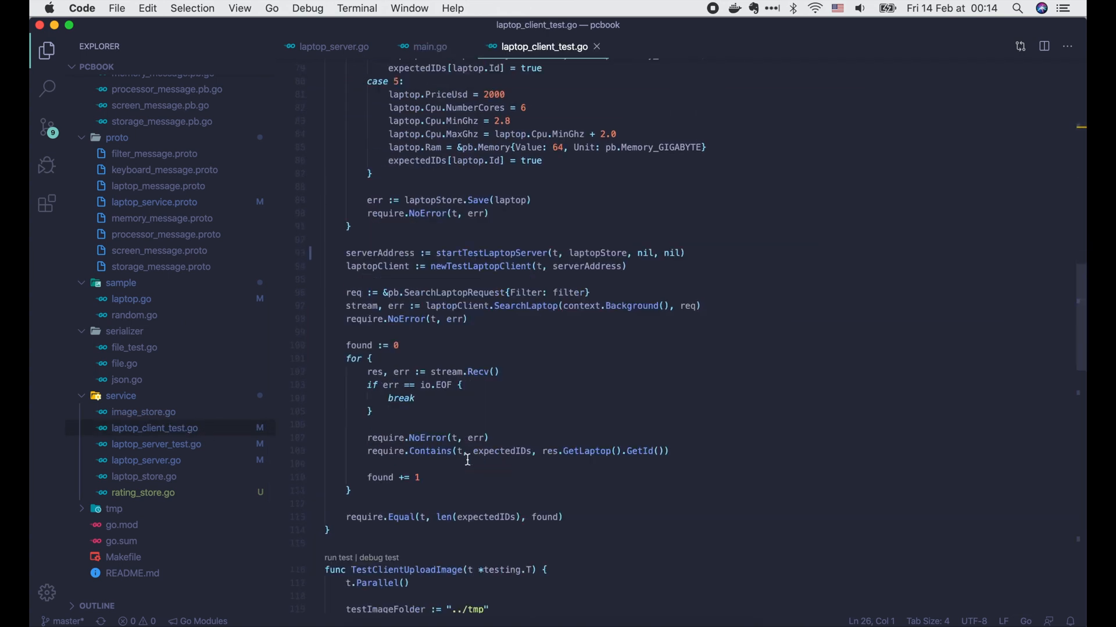
scroll("down", 3)
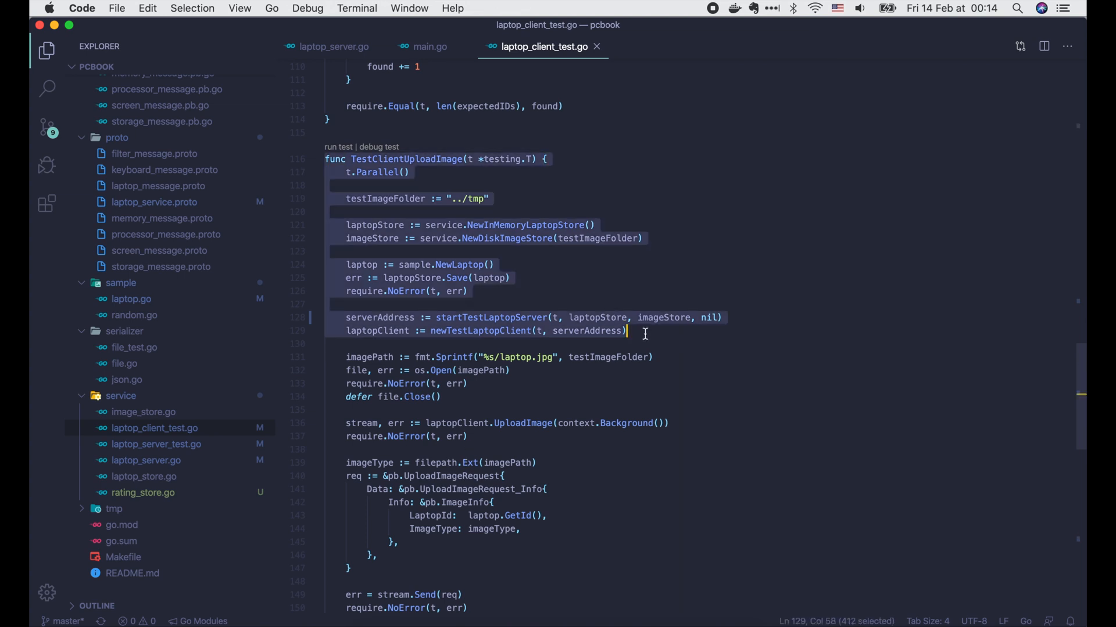
scroll("down", 3)
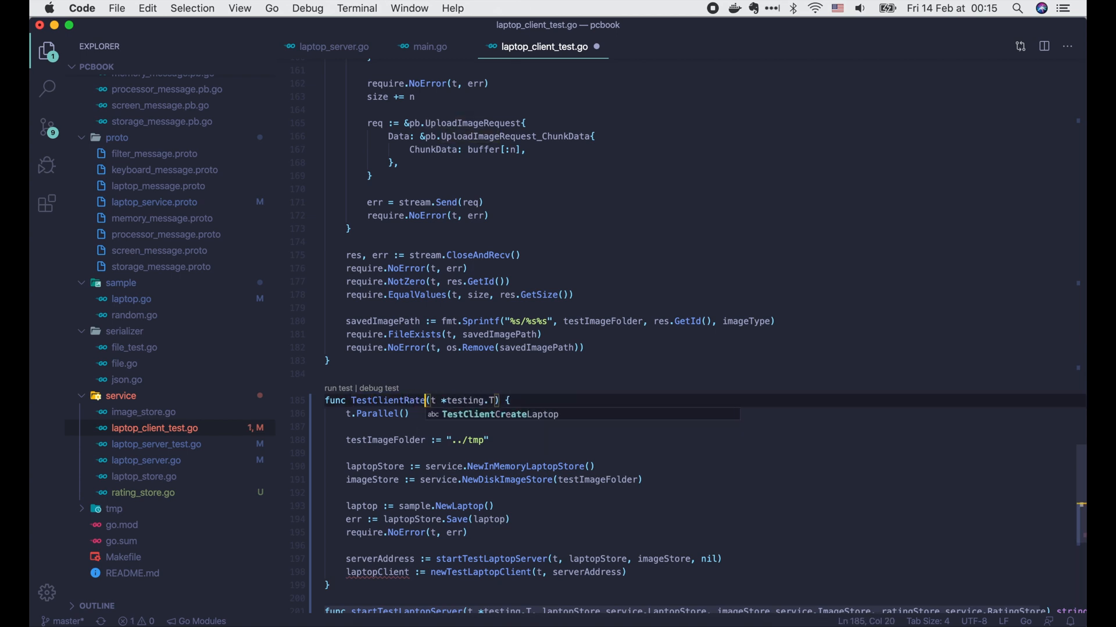
type("Laptop")
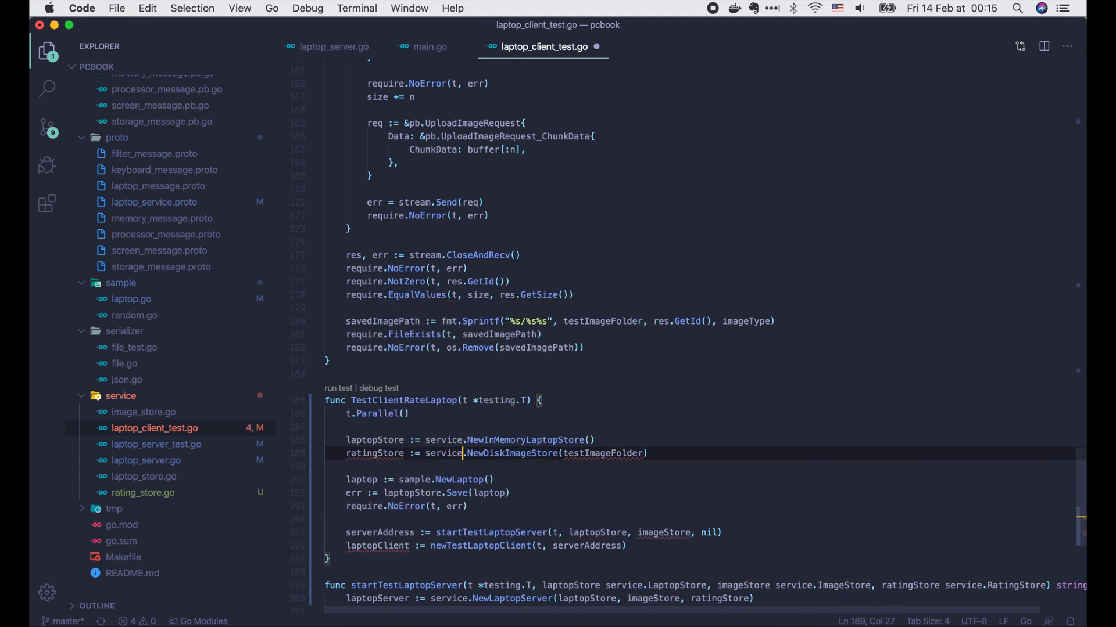
Use NewInMemoryRatingStore, pass ratingStore to the test server, and open the RateLaptop stream requiring no error.
type("NewInMemoryRati")
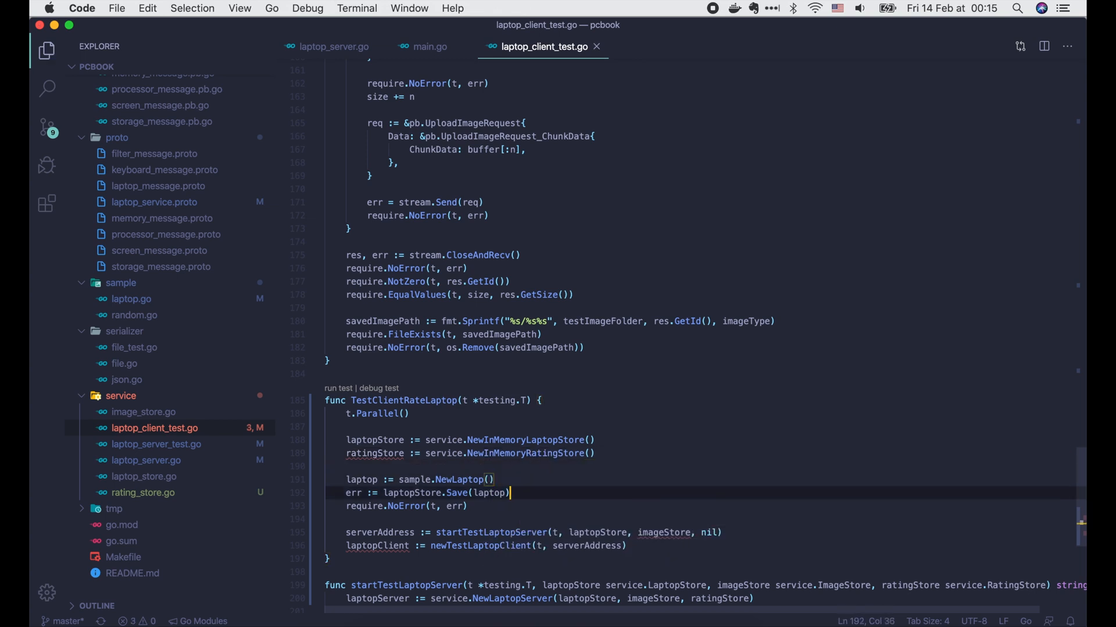
type("nil")
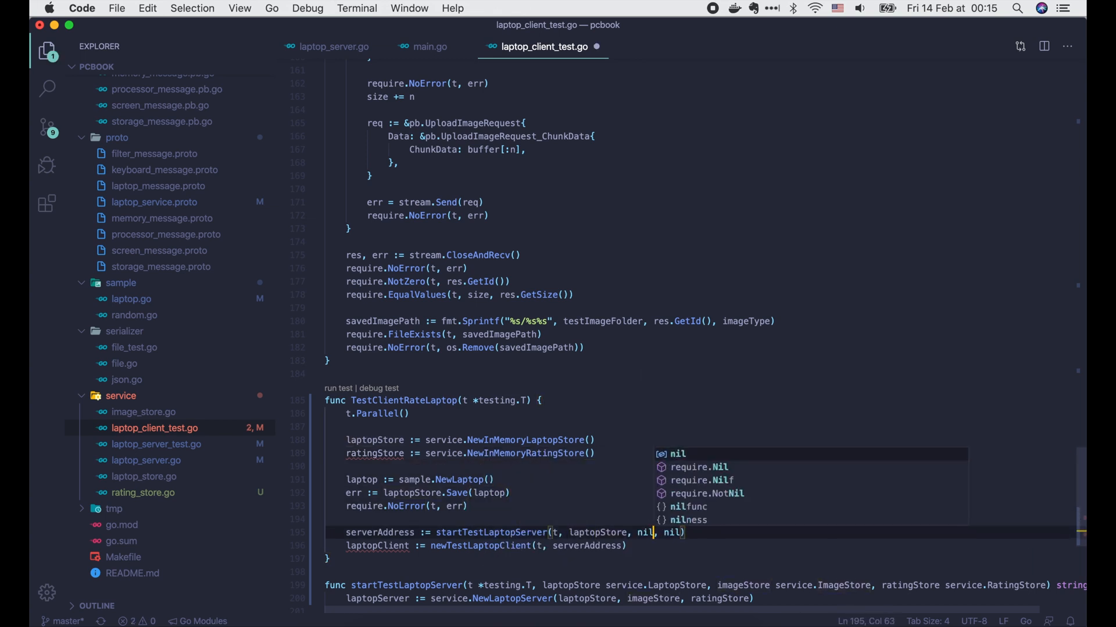
type("ratingStore")
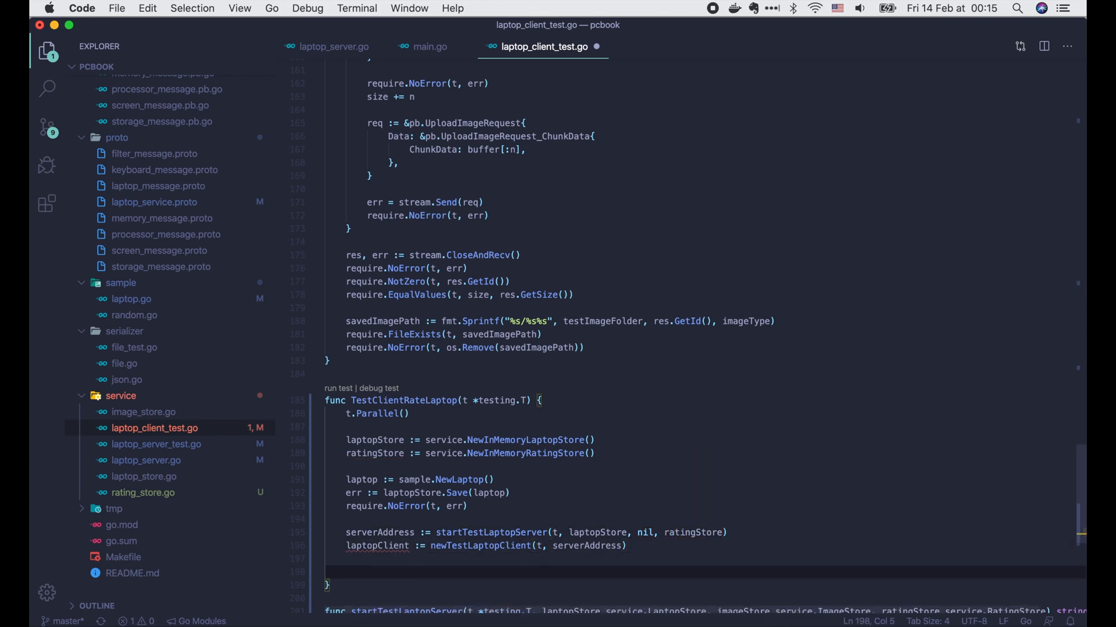
type("stream, err := laptopClient.RateLaptop(context.Background(")
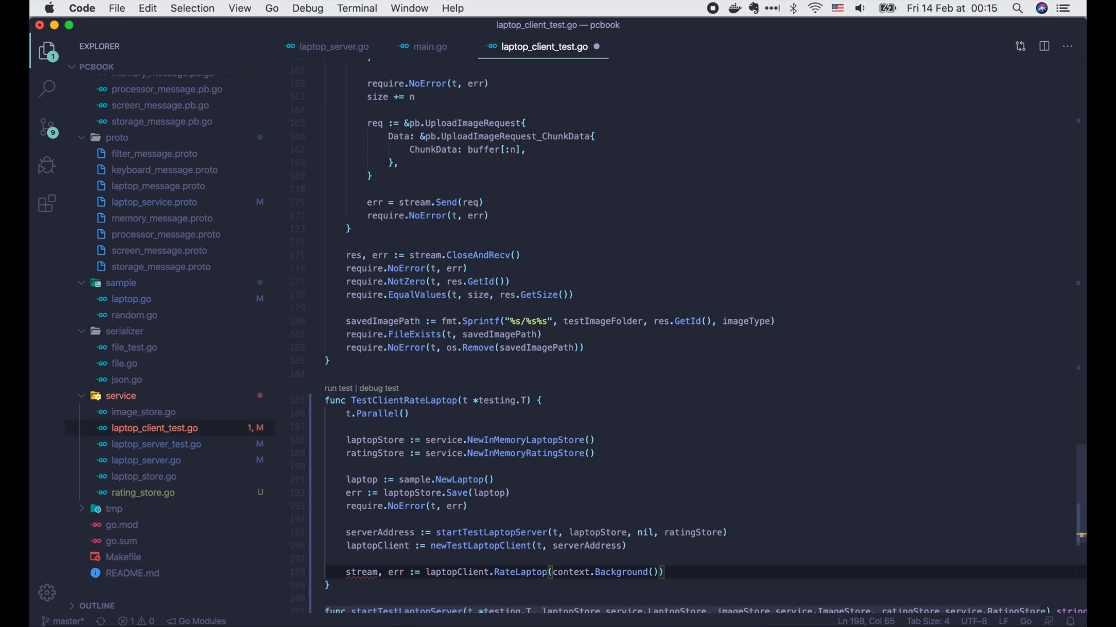
type("require.NoError(t, err")
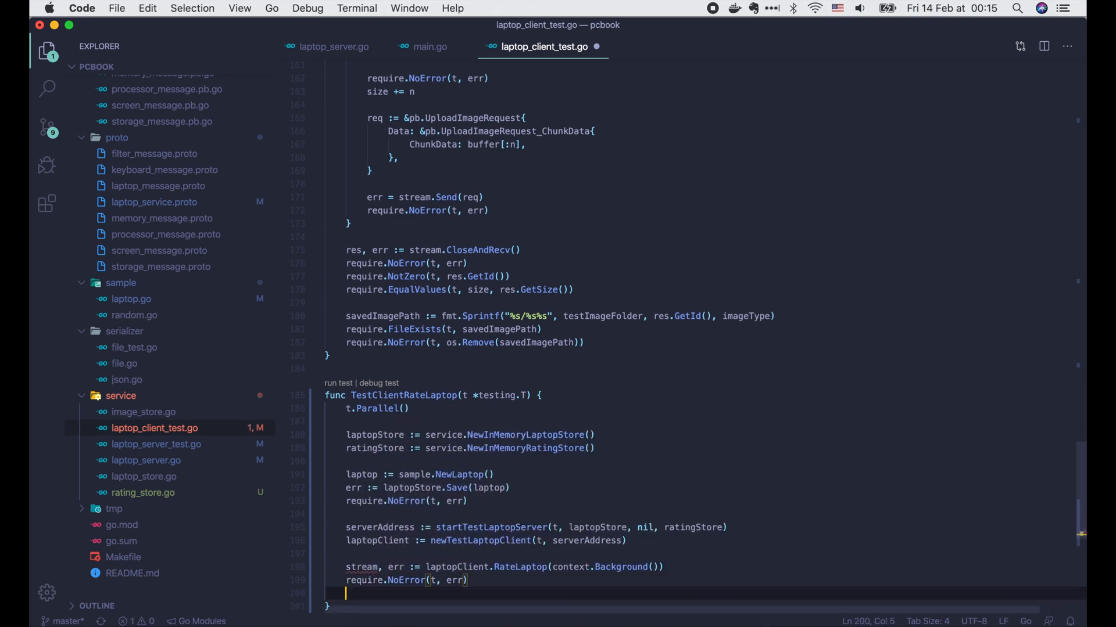
Define the scores slice, expected float64 averages, and n := len(scores).
scroll("down", 3)
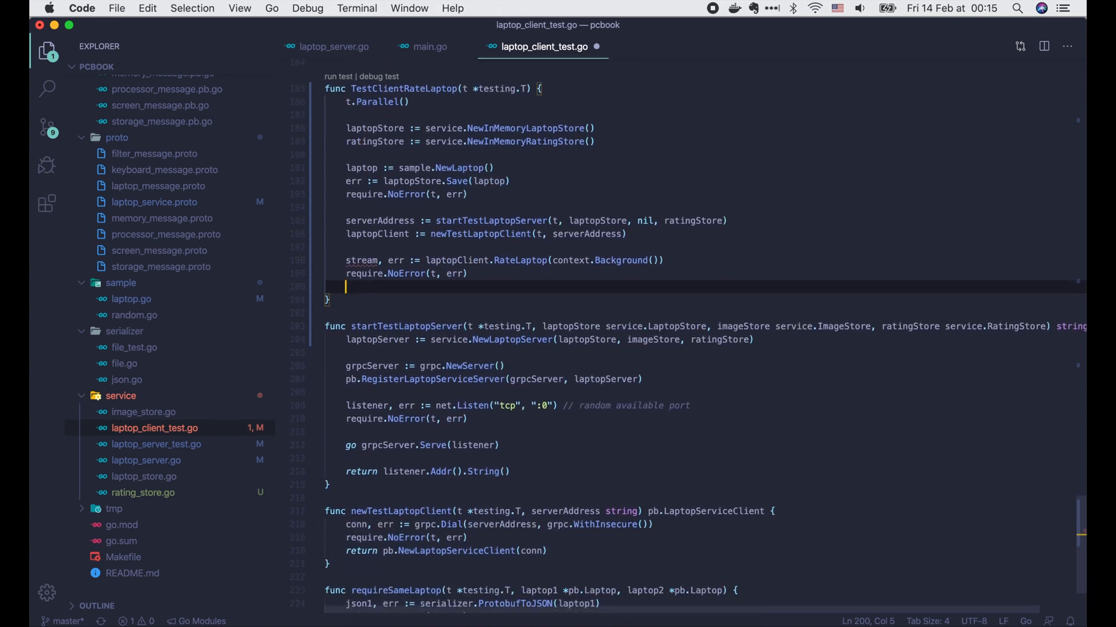
type("scores := []float64{8, 7.5,")
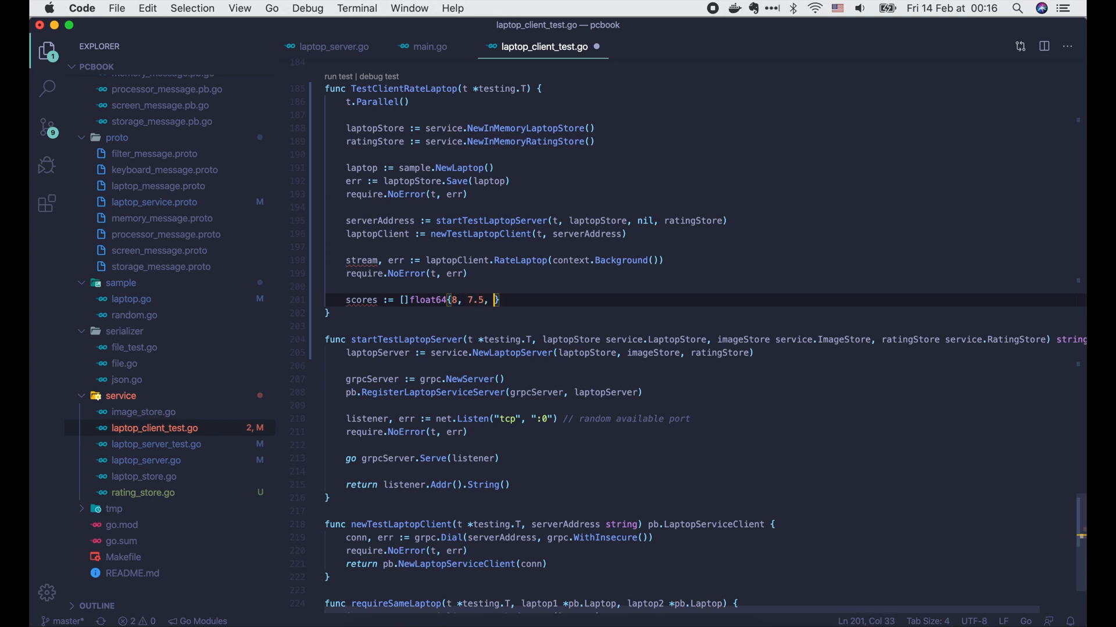
type("10")
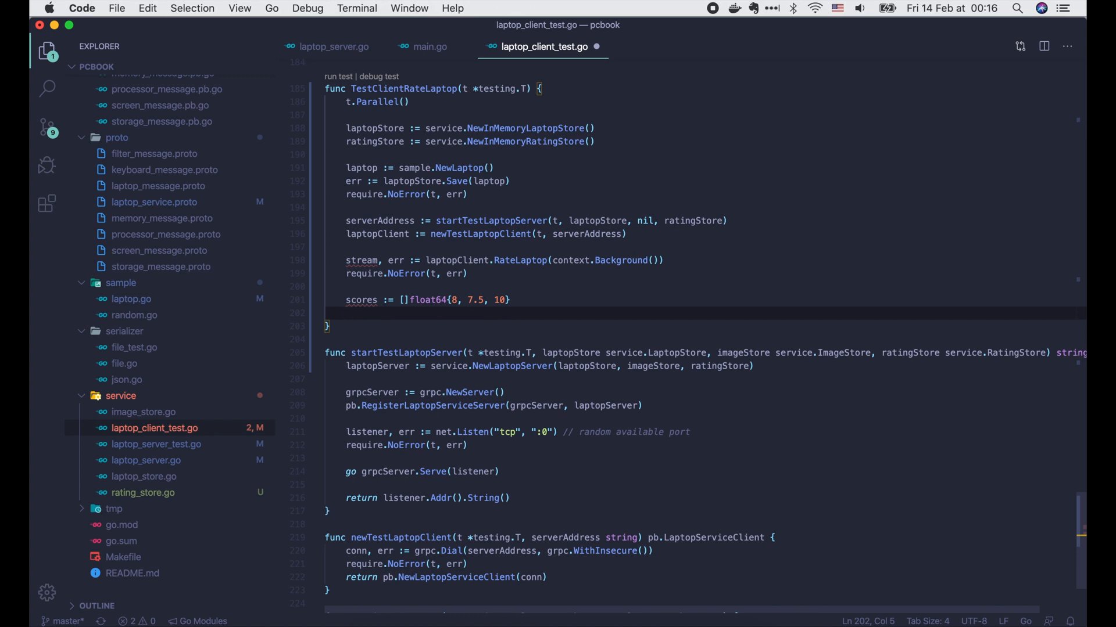
type("averages :")
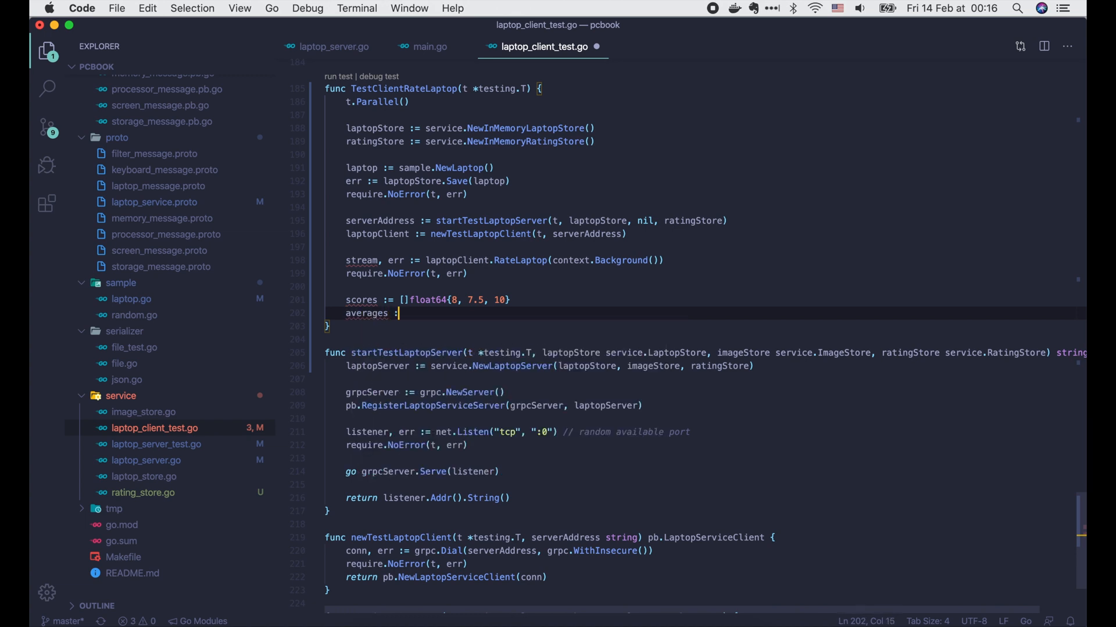
type("= []float64{8")
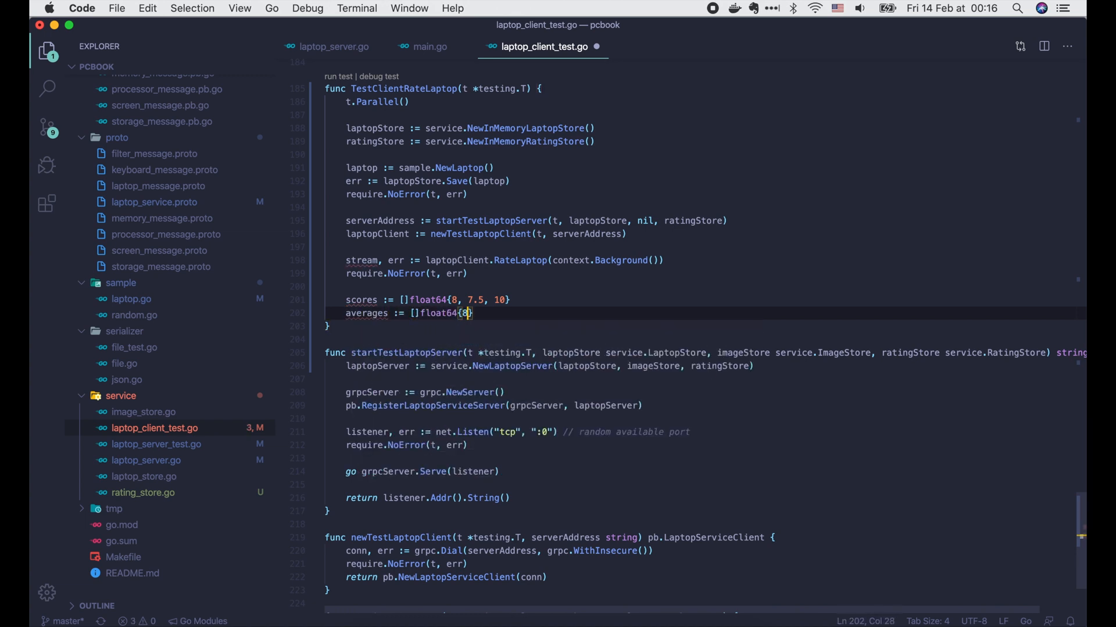
type(", 7.75, 8.5")
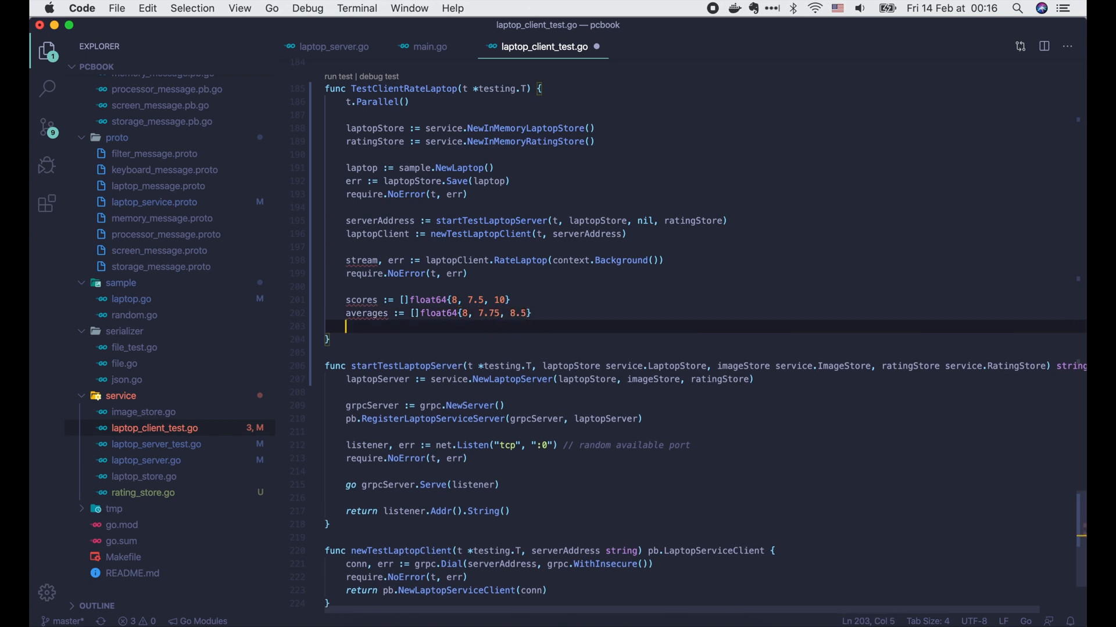
type("n := len(")
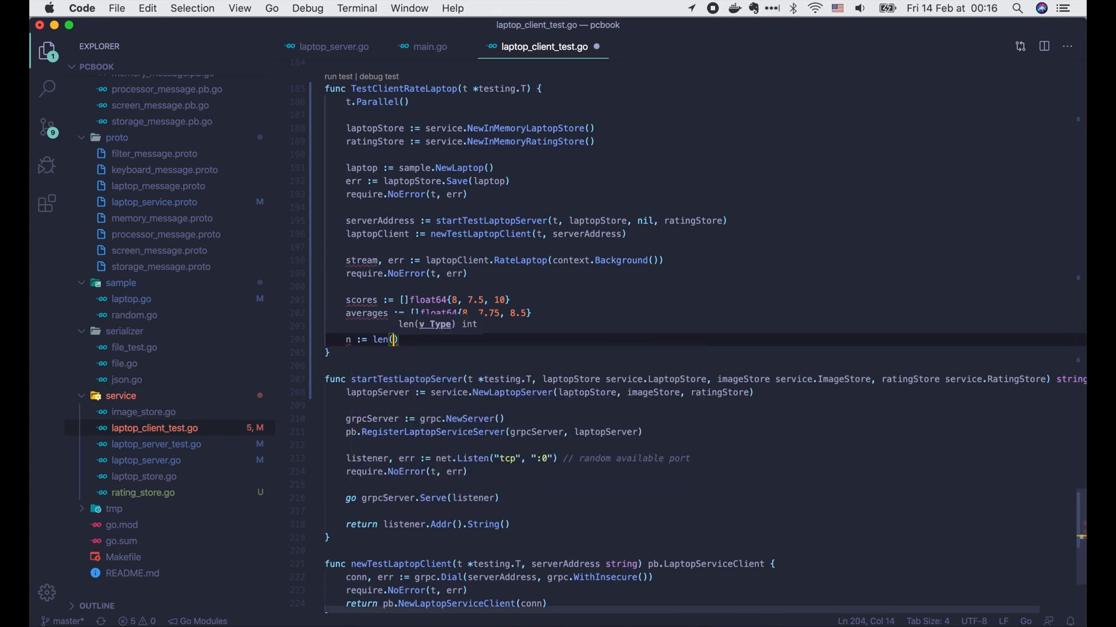
type("scores")
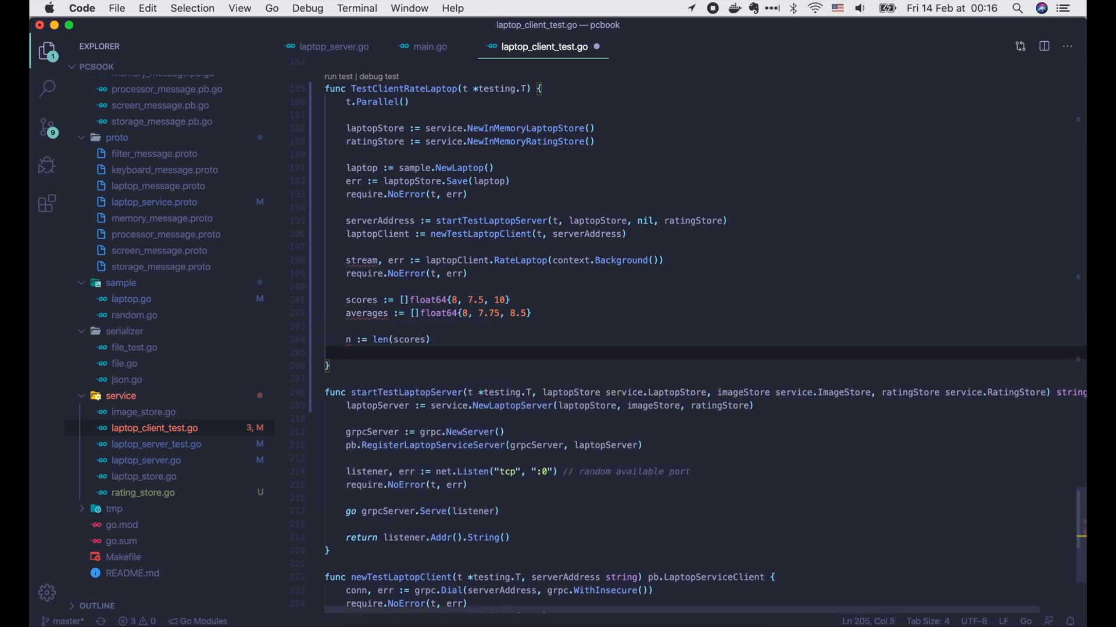
Loop over scores sending a pb.RateLaptopRequest with laptop.GetId() and scores[i], requiring no error.
type("for i := 0; i < n; i++ {")
type("req :=")
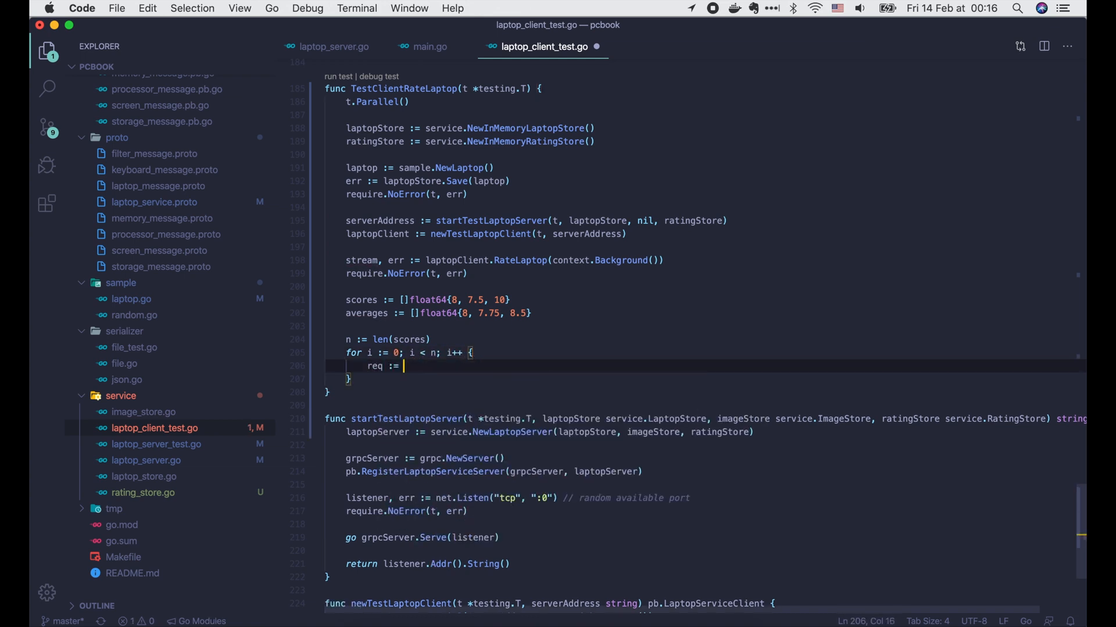
type("&pb.RateLaptopRequest{")
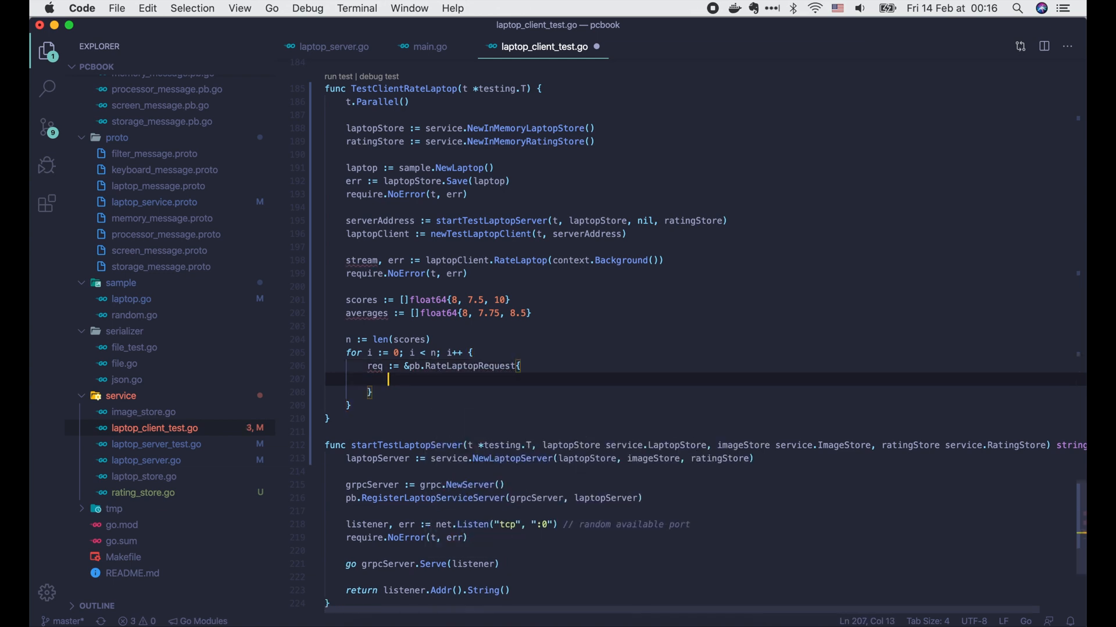
type("LaptopId: laptop,")
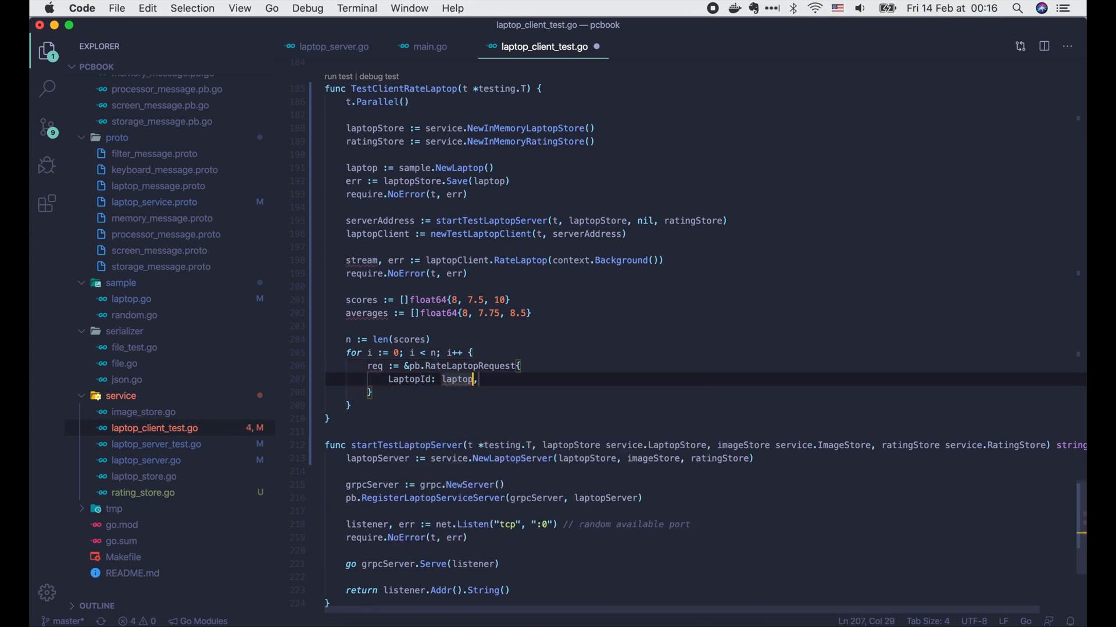
type(".GetId(),")
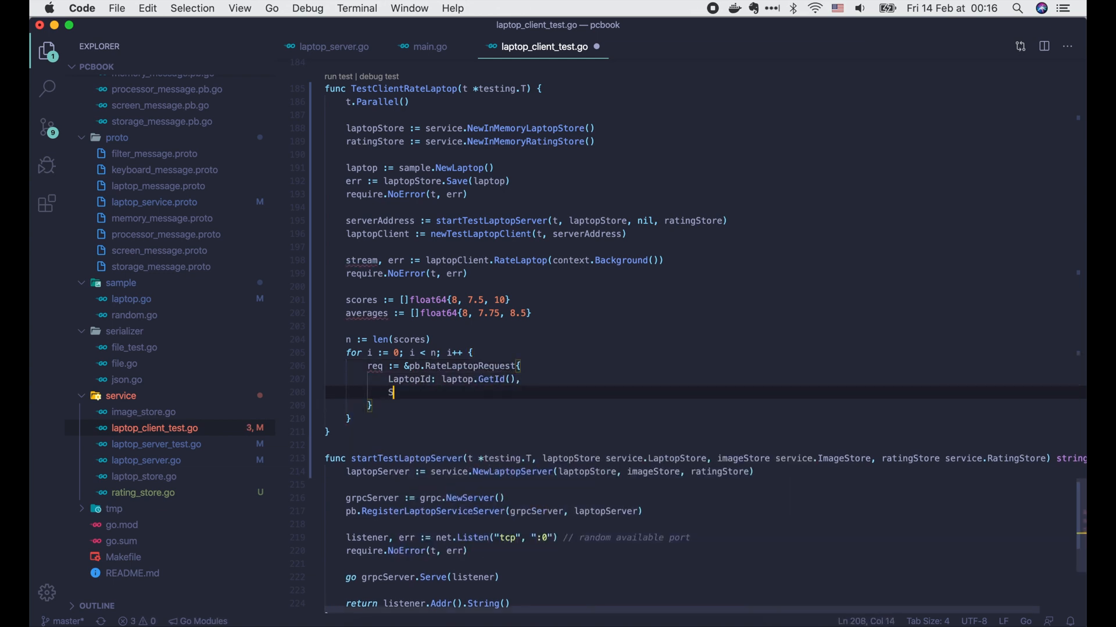
type("core: scores[i],")
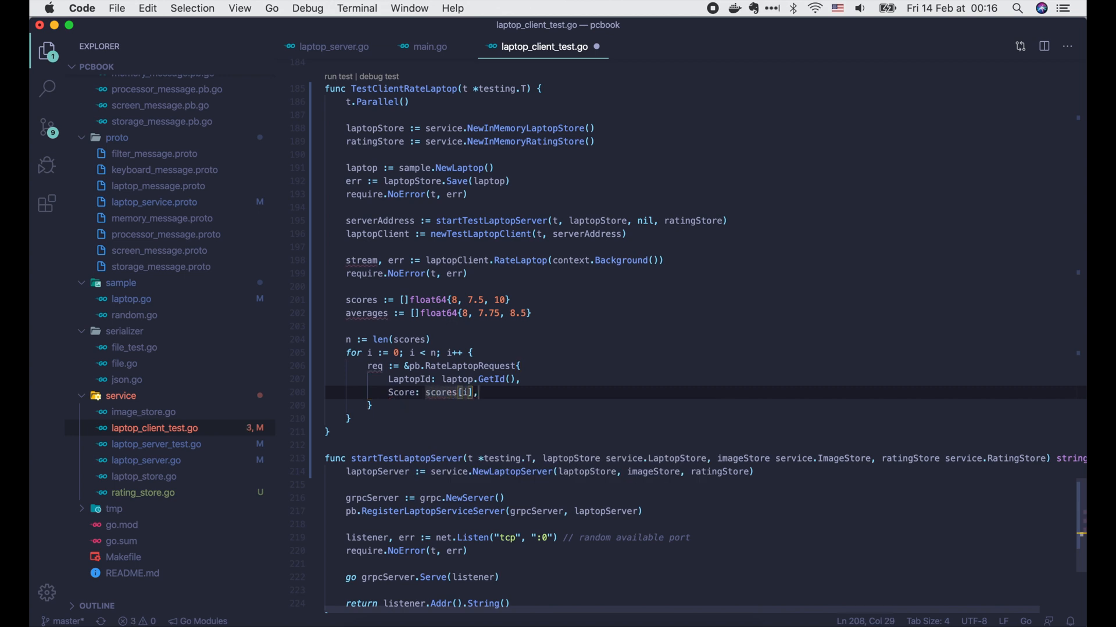
type("err := stream.Send(req")
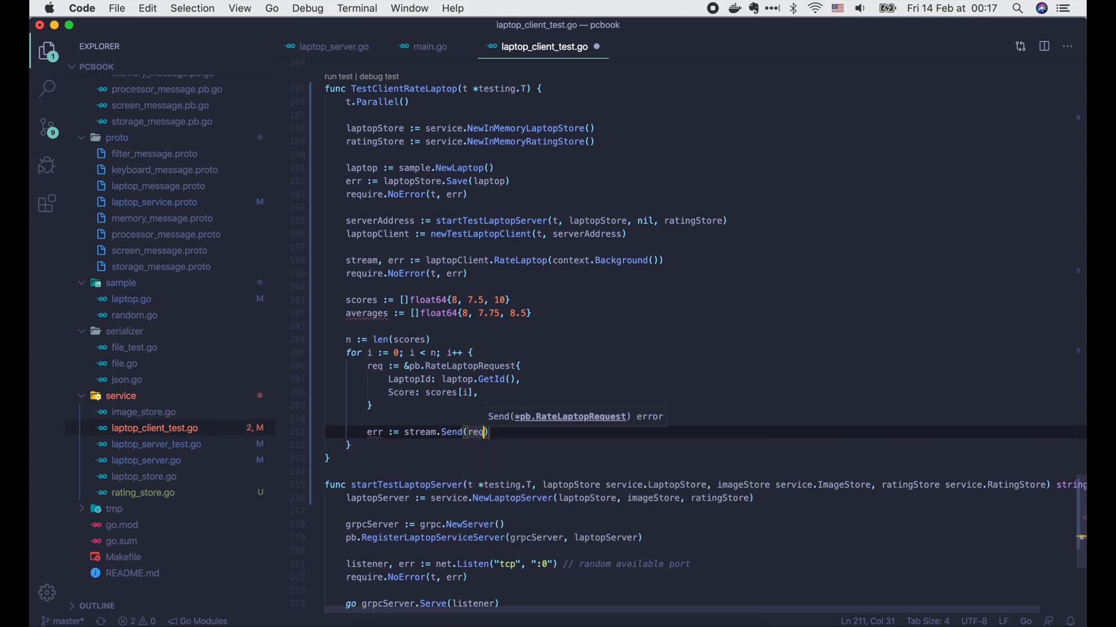
type("require.NoError(t, err")
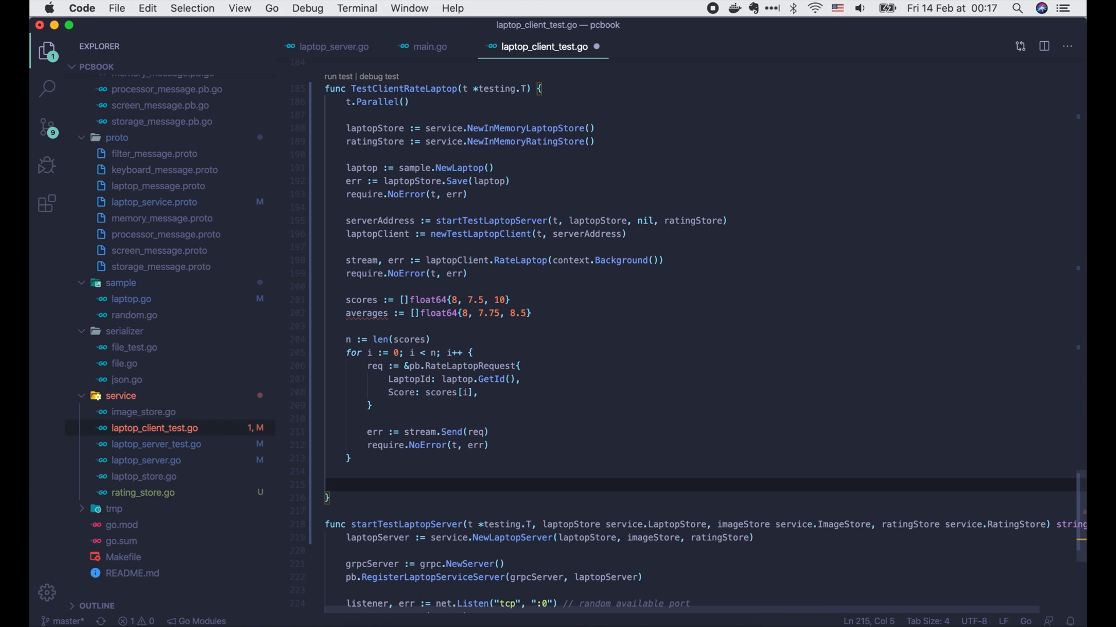
Loop with idx calling stream.Recv(), returning on io.EOF after require.Equal(t, n, idx).
type("for i")
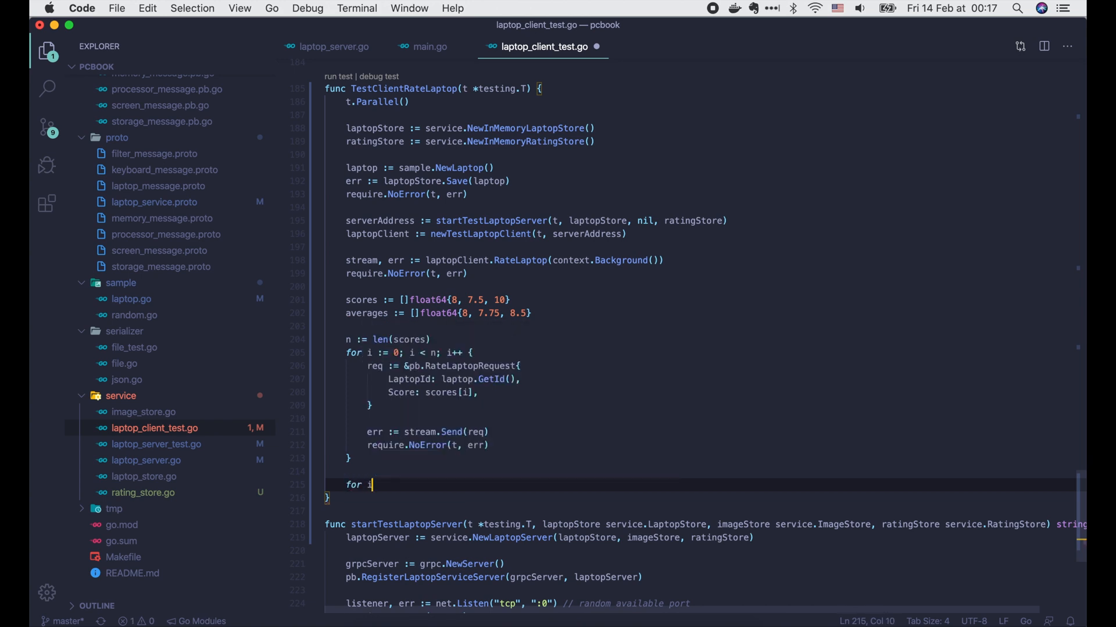
type("dx :=")
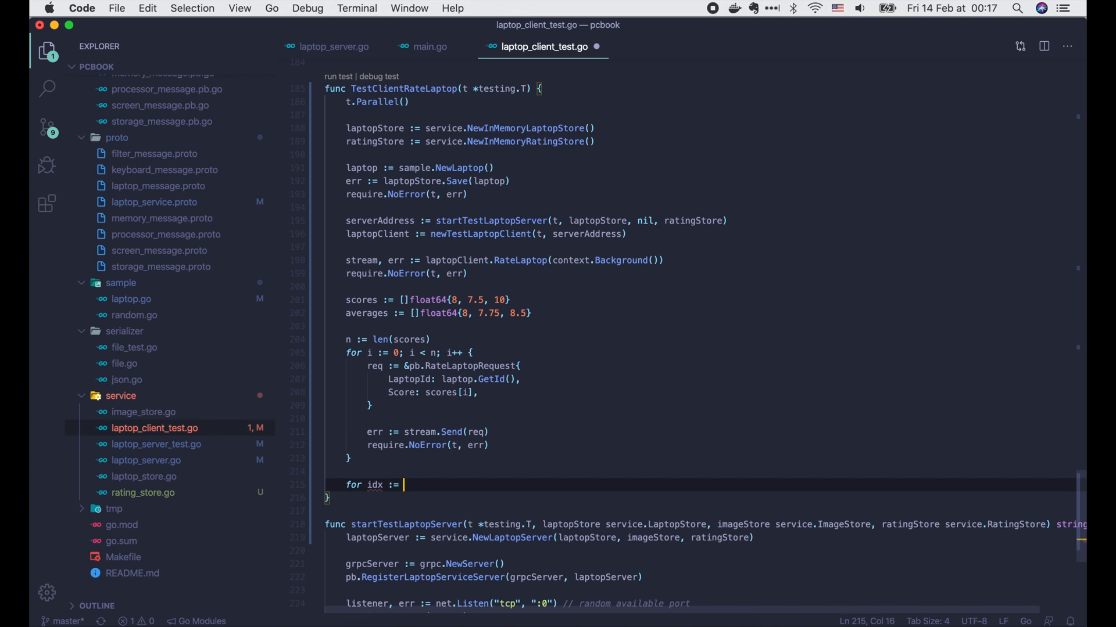
type("0;")
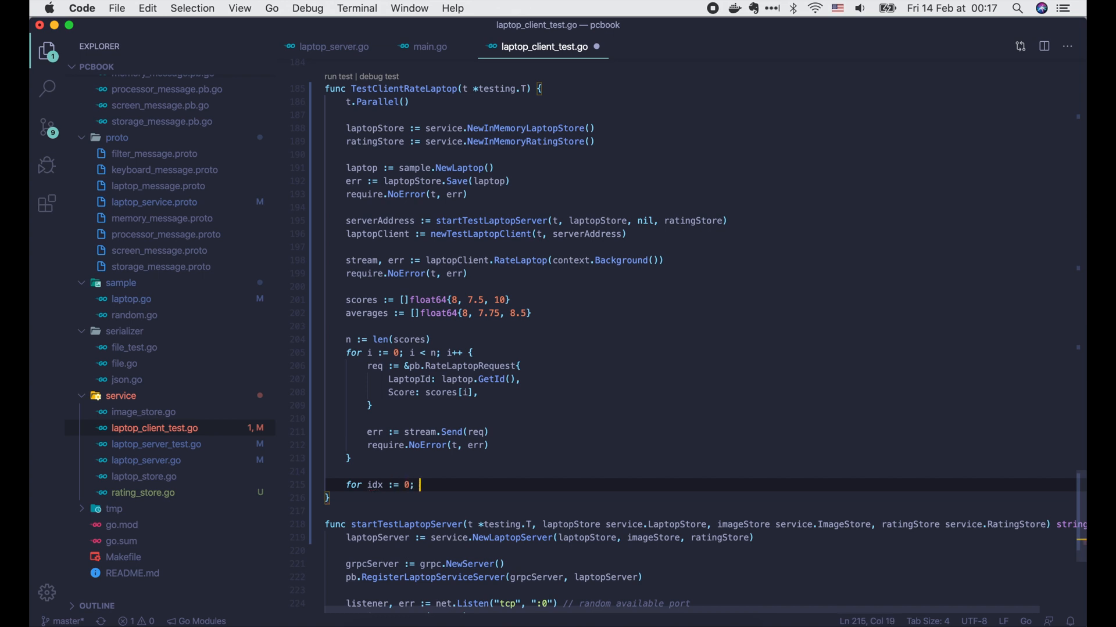
type("; idx++ {")
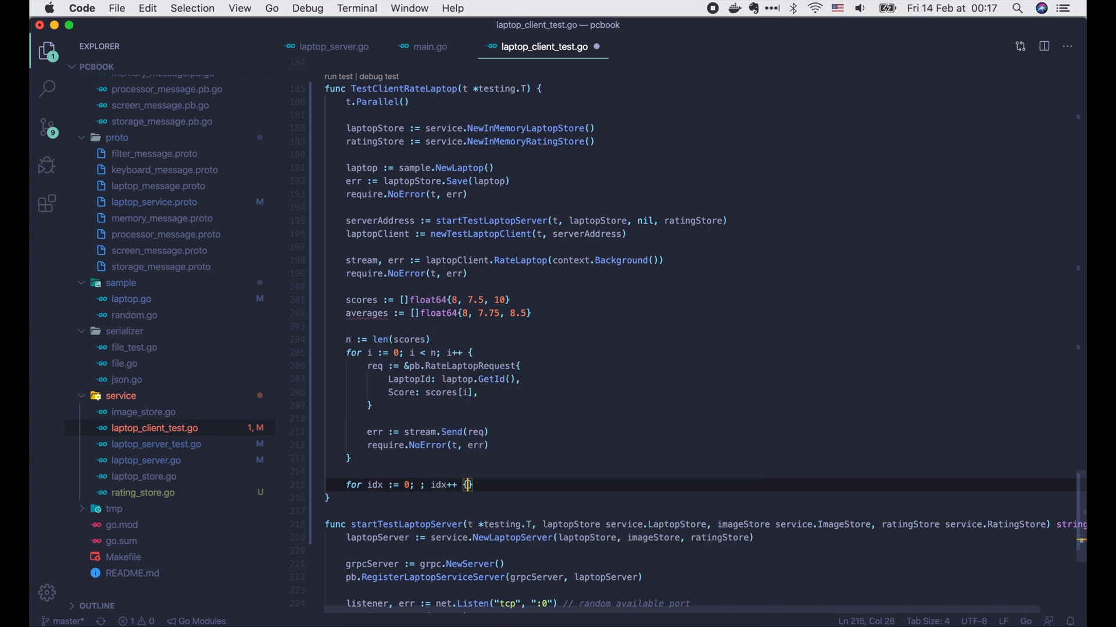
type("res, err :=")
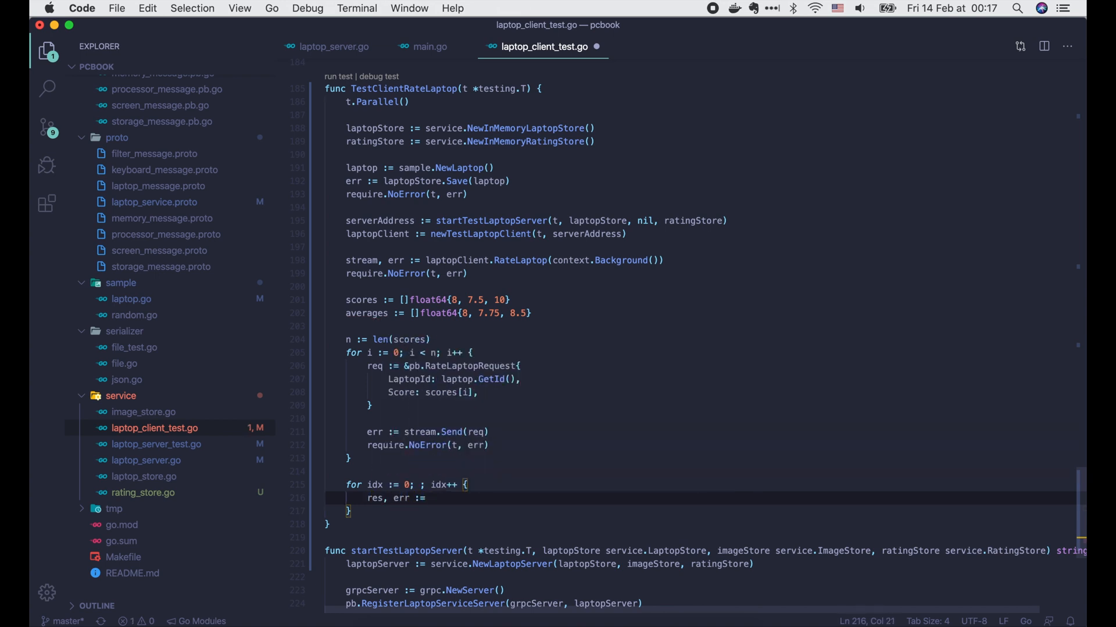
type("stream.Recv()")
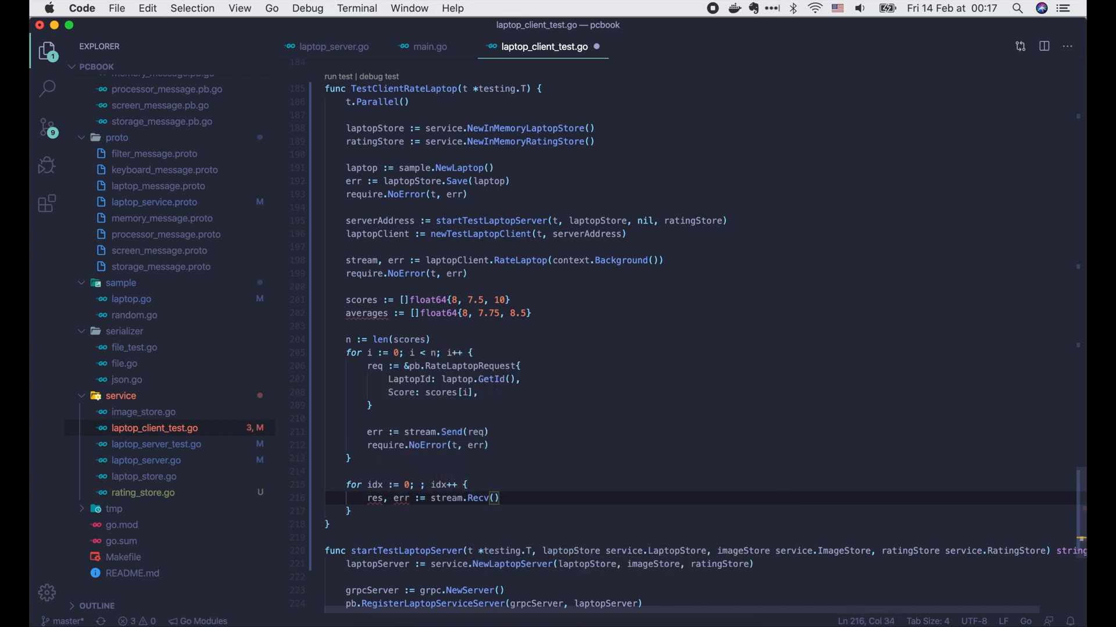
type("if err == io.EOF {")
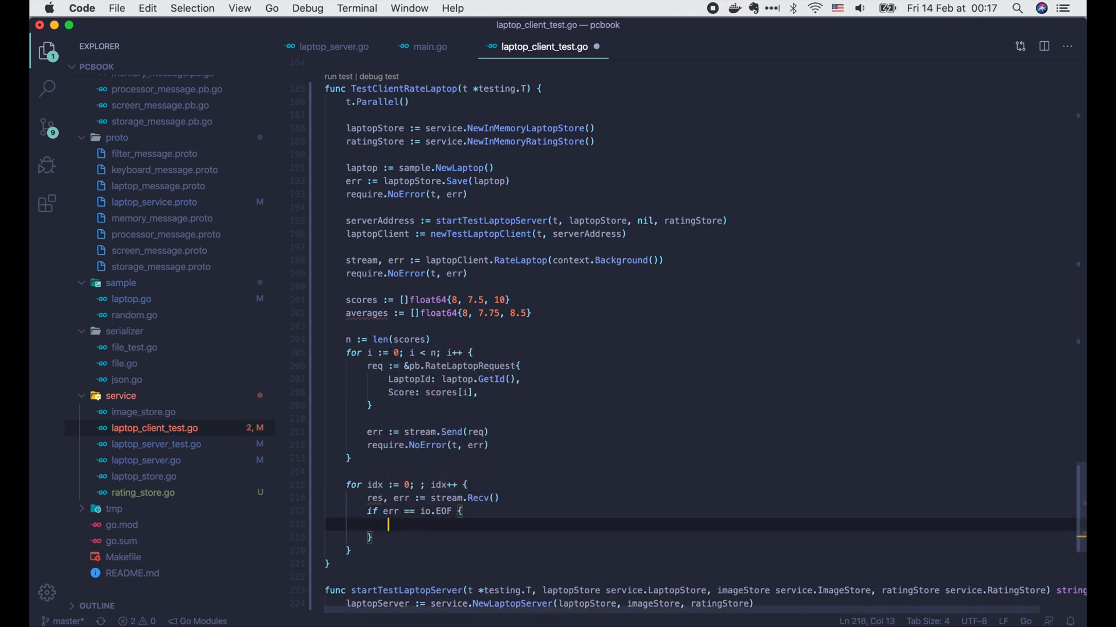
type("require.equal(t, n")
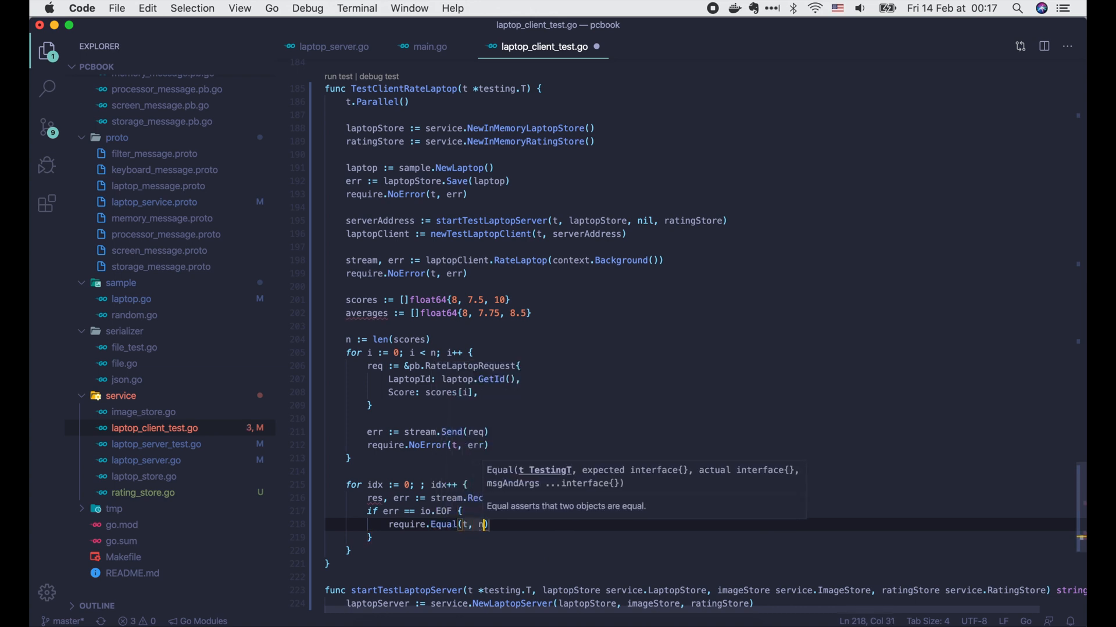
type(", idx")
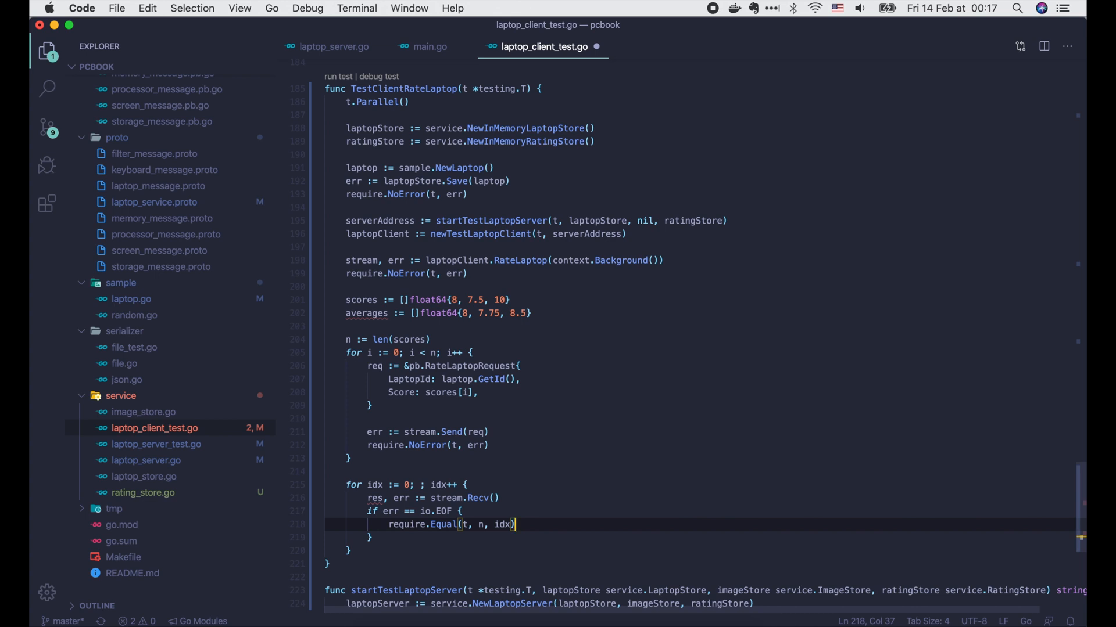
key("enter")
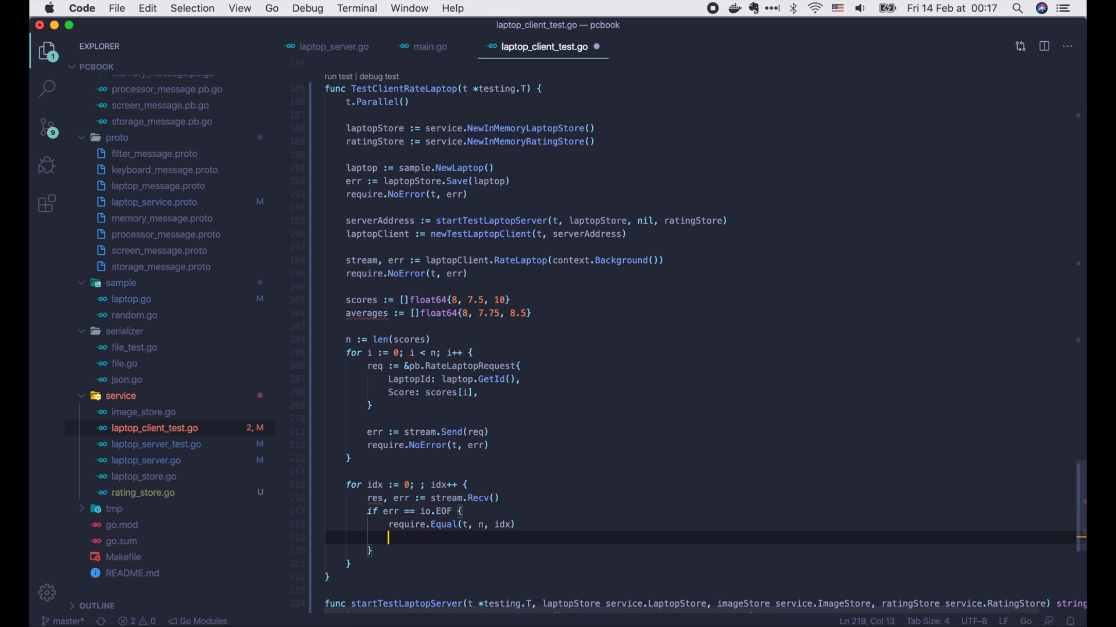
type("return")
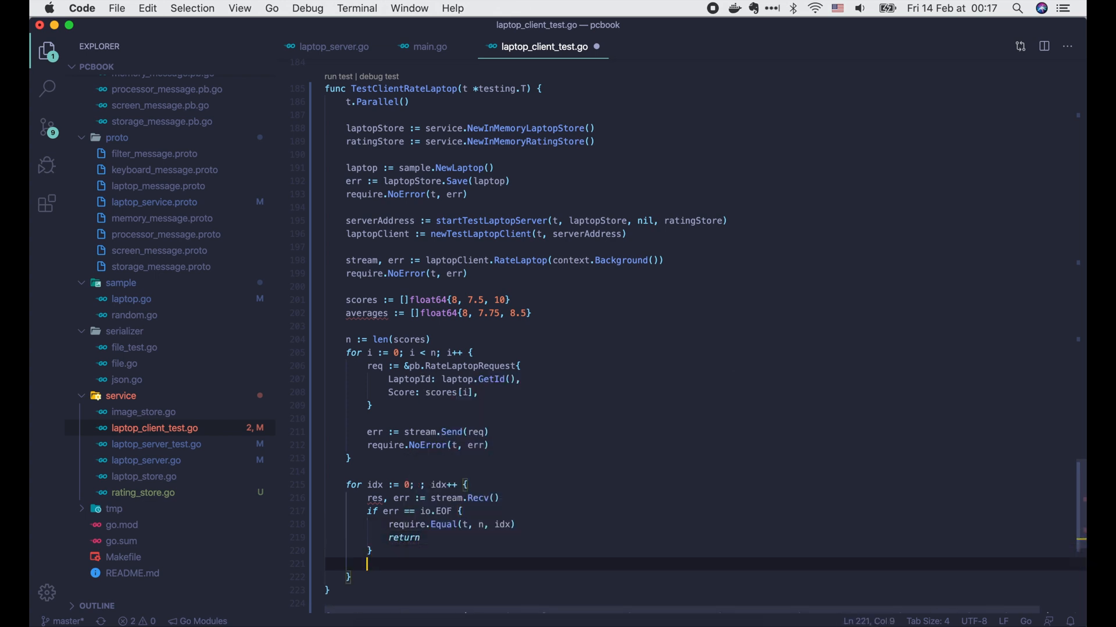
Require no receive error and check the response laptop id, rated count and average against averages.
type("require.noer")
type("require.Equal(t, laptop.GetId(), res.GetLaptopId(")
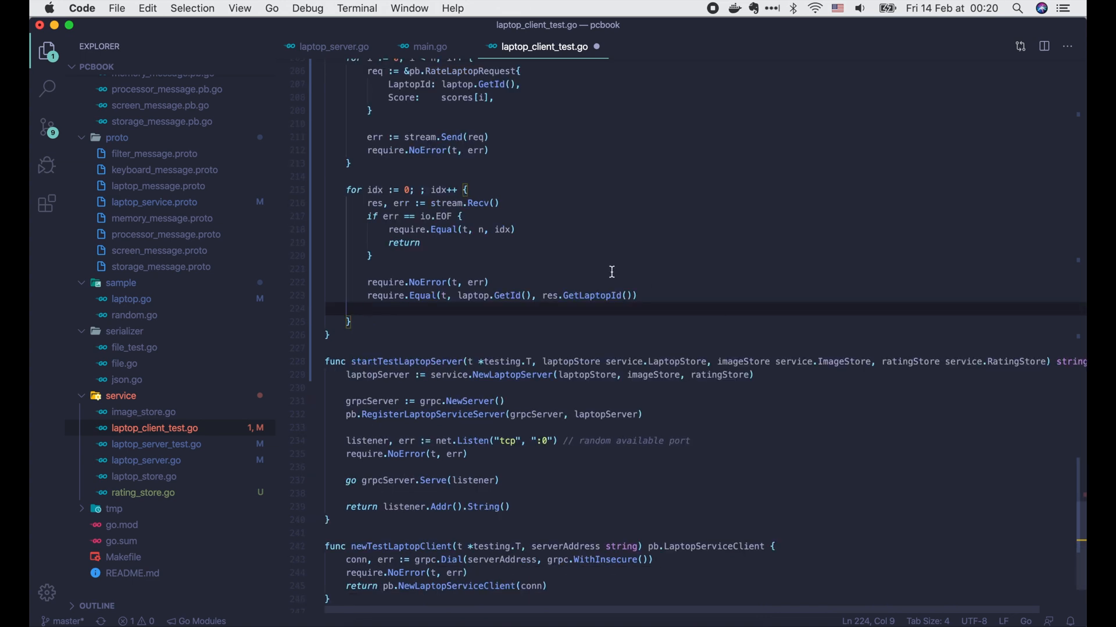
type("require.Equal(t, uint32(idx+1), res.GetRatedCount(")
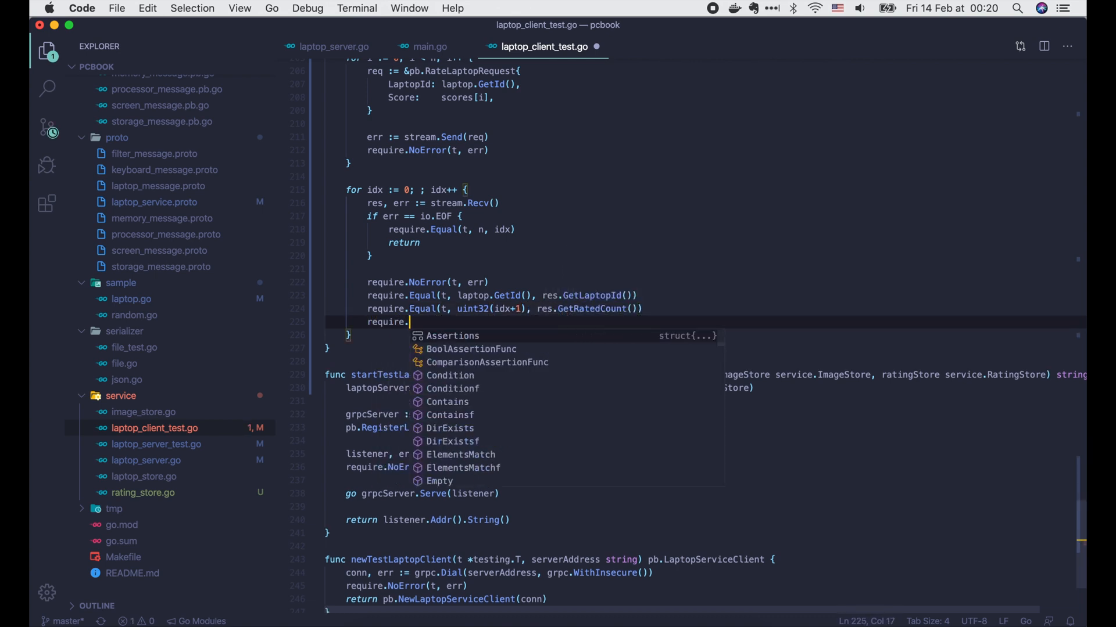
type("Equal(t, averages")
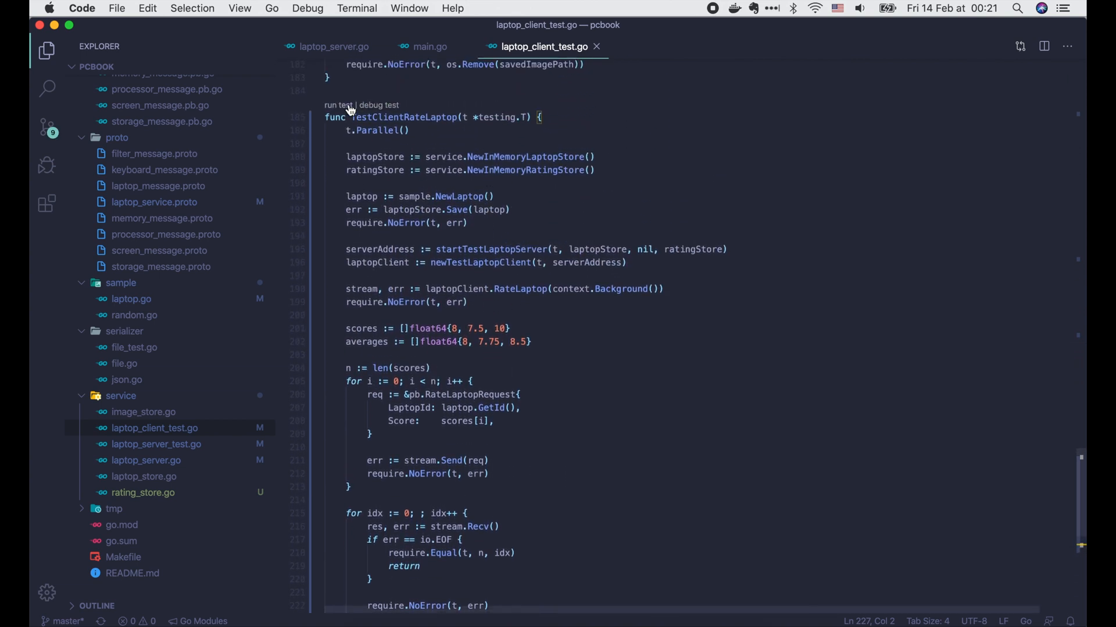
Run TestClientRateLaptop and view its FAIL result in the Output panel.
left_click(338, 104)
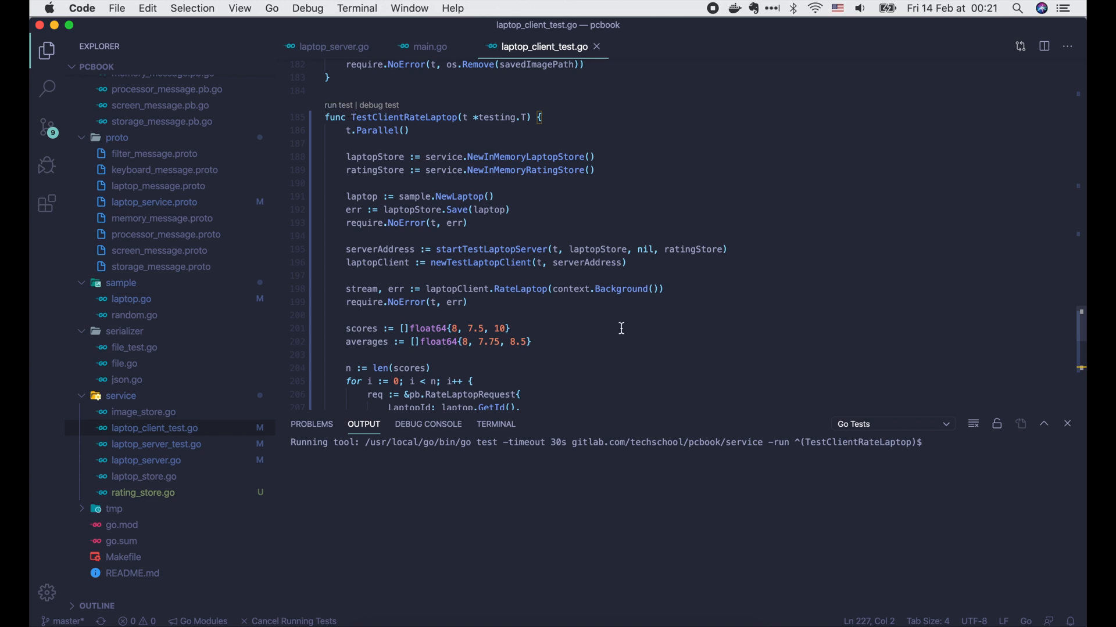
scroll("down", 3)
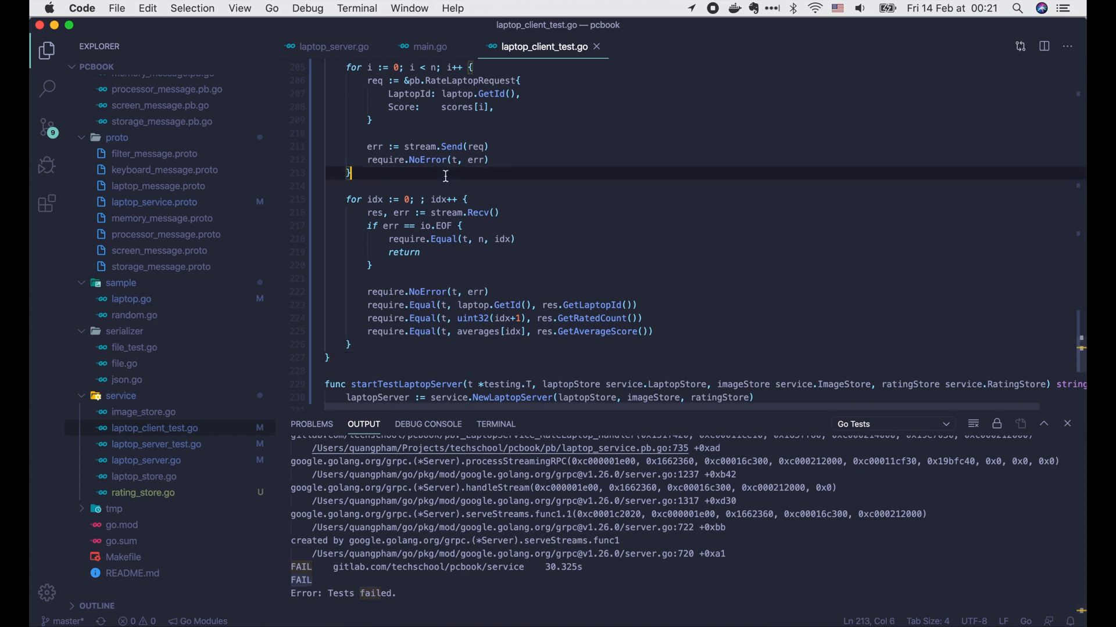
Add stream.CloseSend() with require.NoError, rerun the passing test, and start the service package tests.
type("err =")
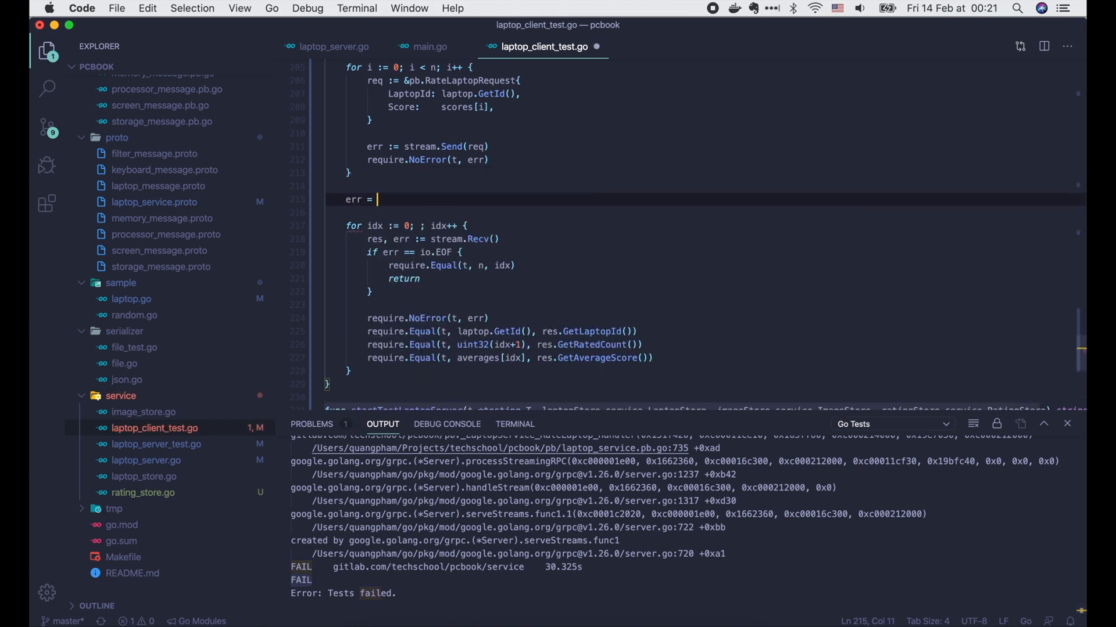
type("stream.CloseSend(")
type("require.")
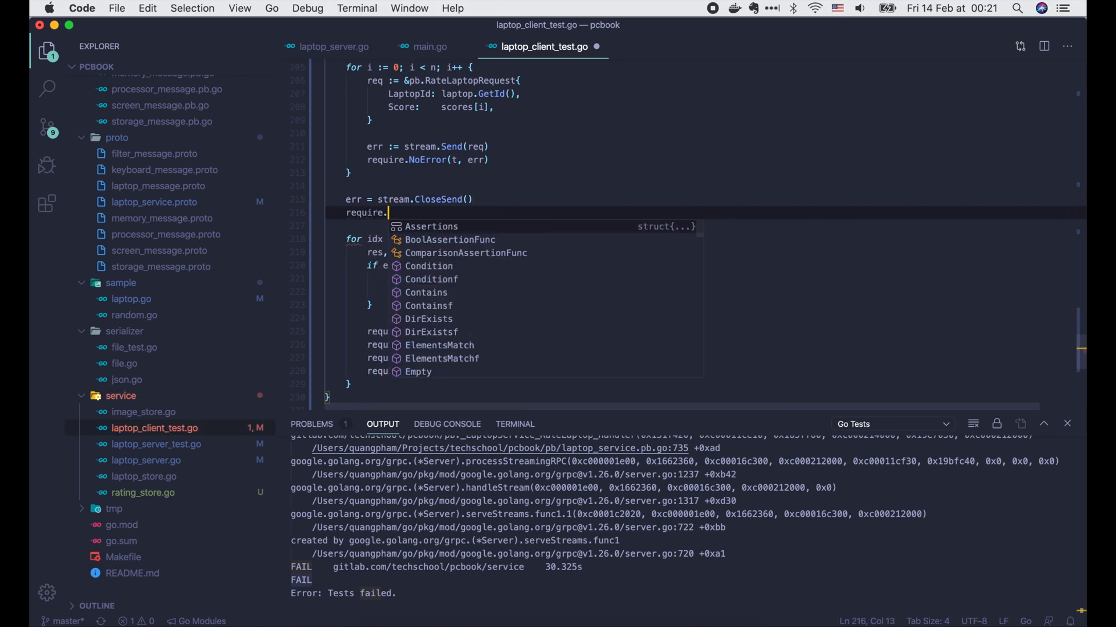
type("NoError(t, err)")
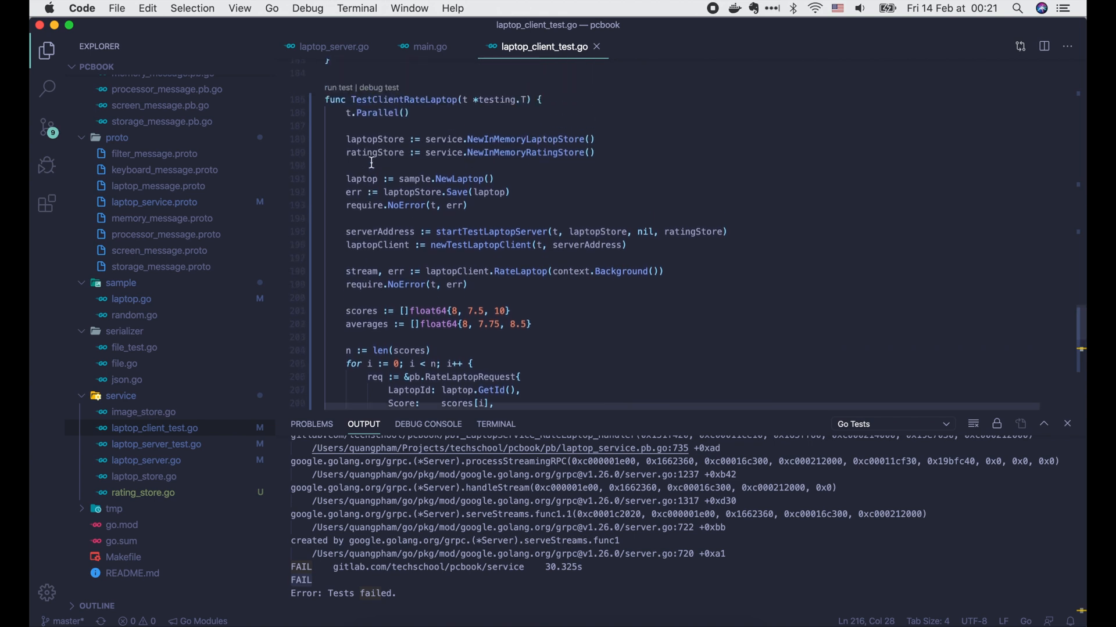
left_click(337, 94)
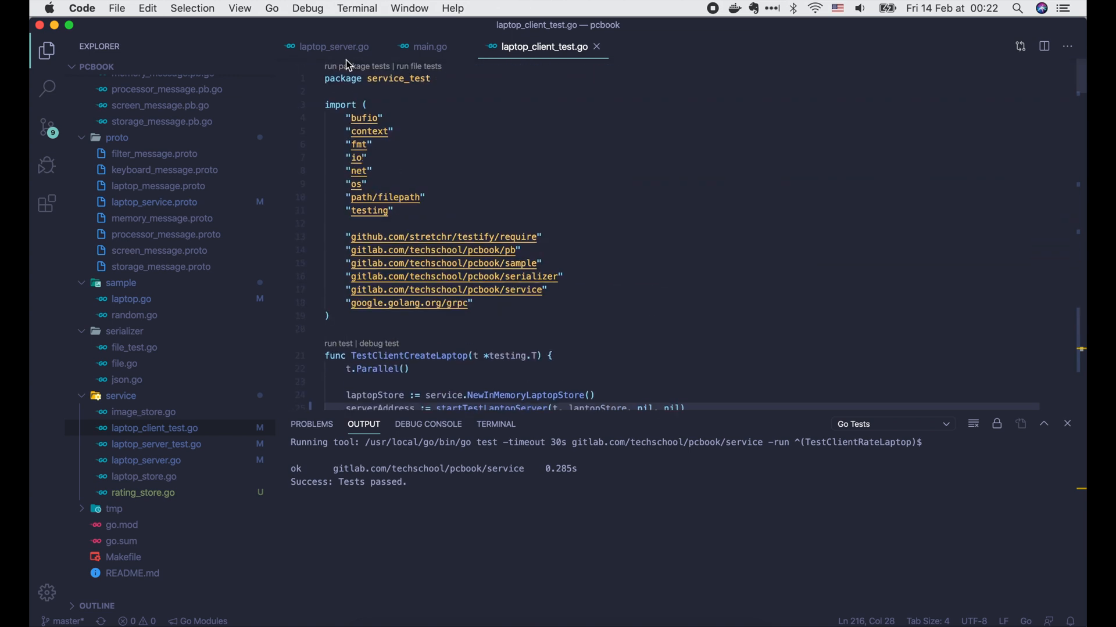
left_click(358, 66)
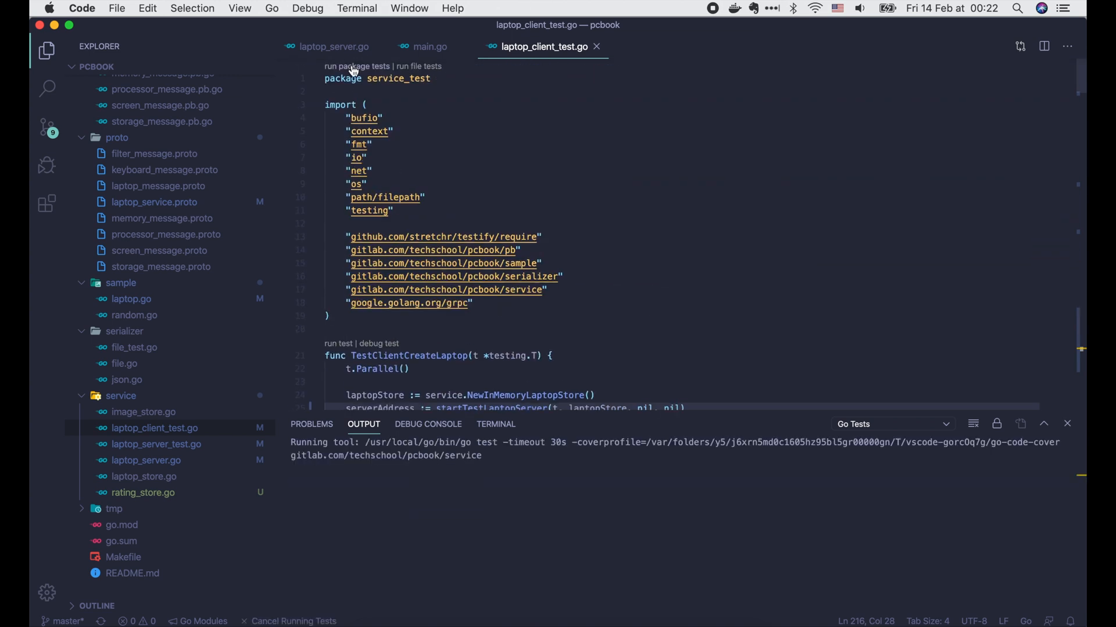